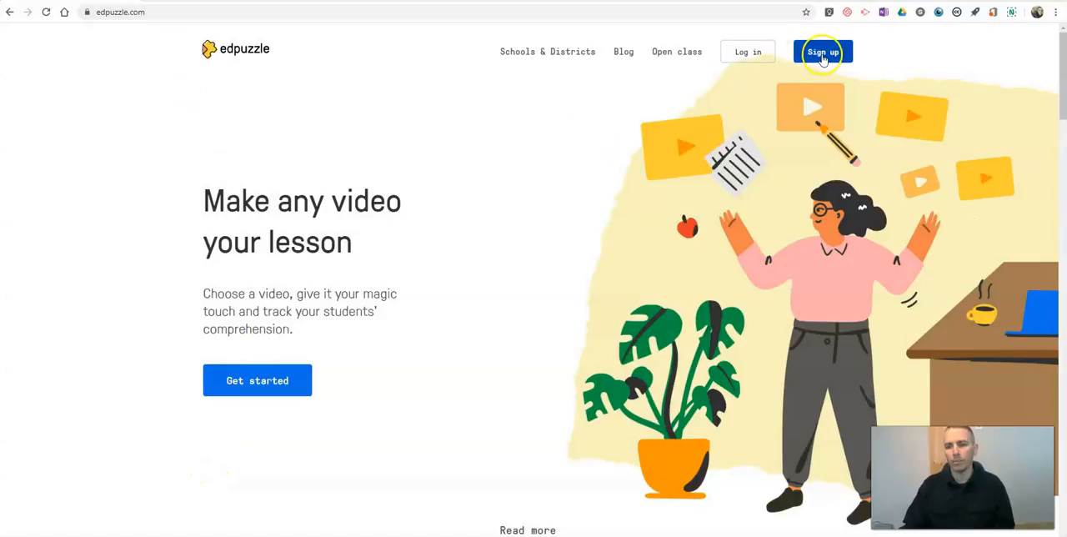
# Sign up as a teacher with a Google account and dismiss the coronavirus notice.
pyautogui.click(823, 52)
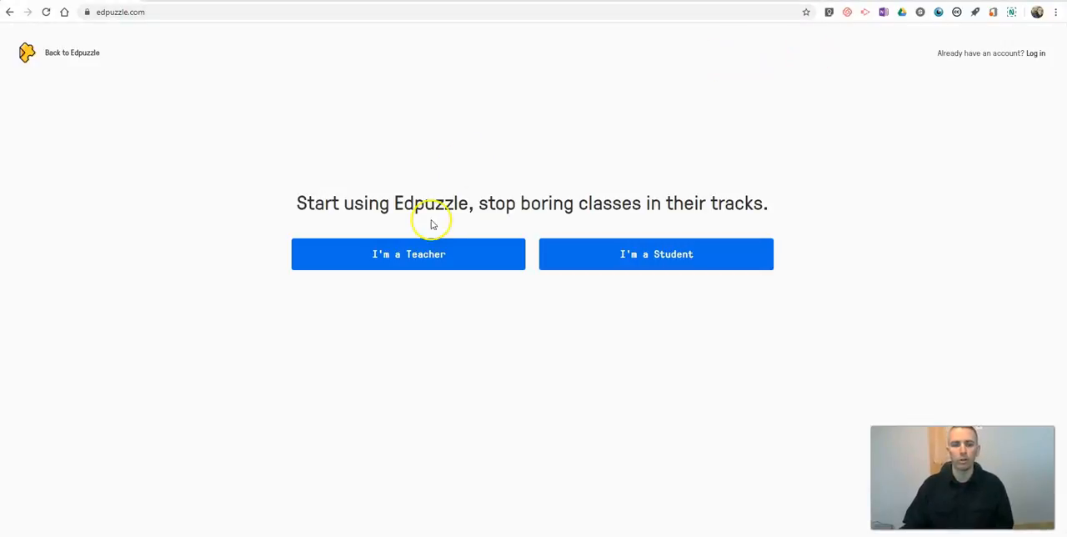
pyautogui.moveTo(409, 254)
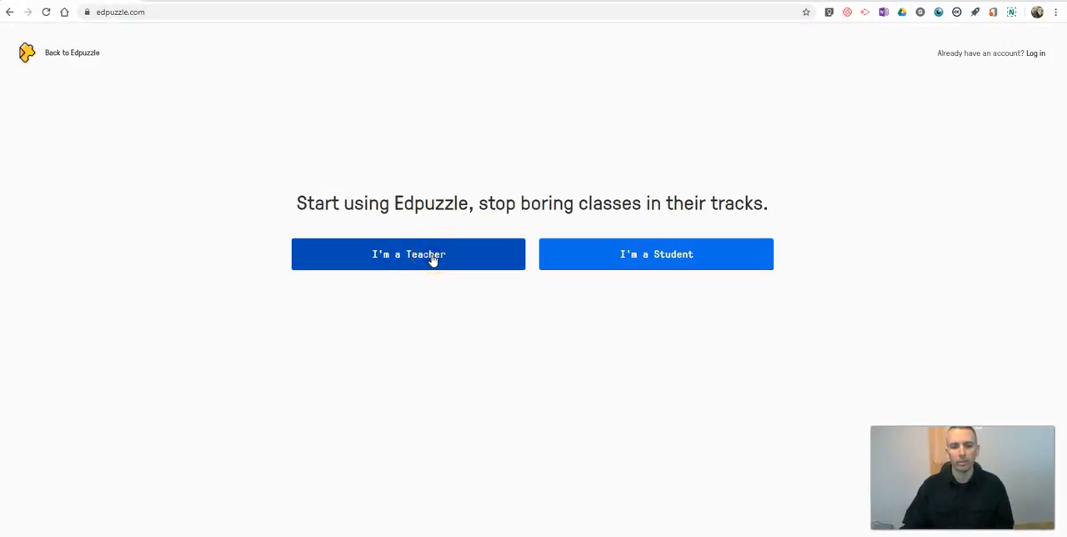
pyautogui.click(407, 254)
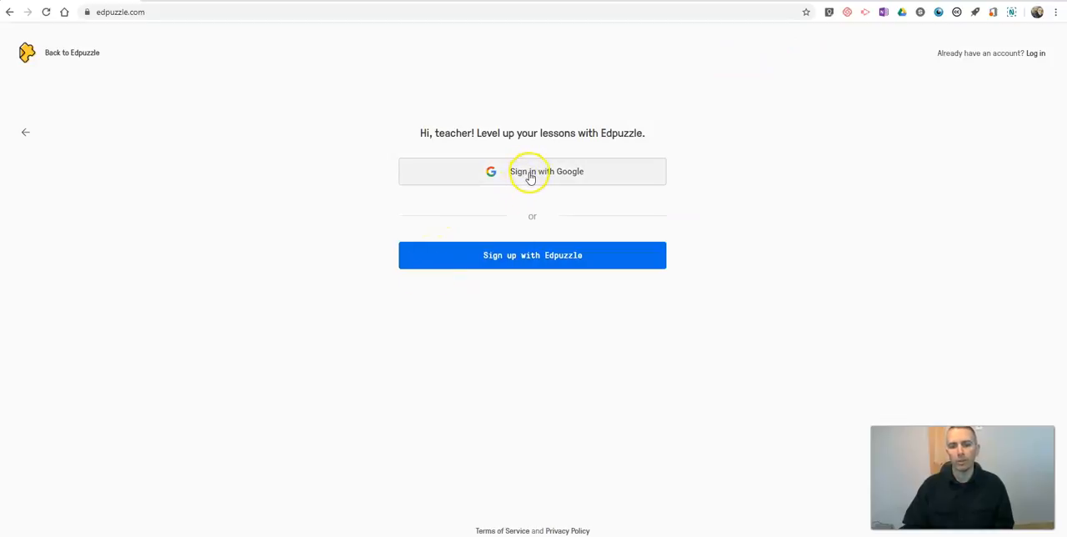
pyautogui.click(532, 171)
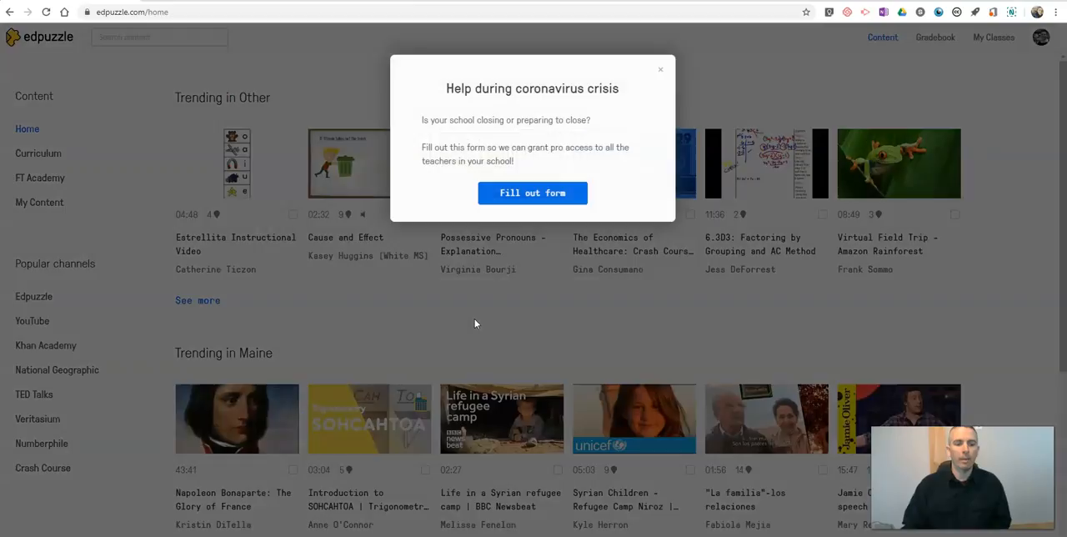
pyautogui.moveTo(642, 85)
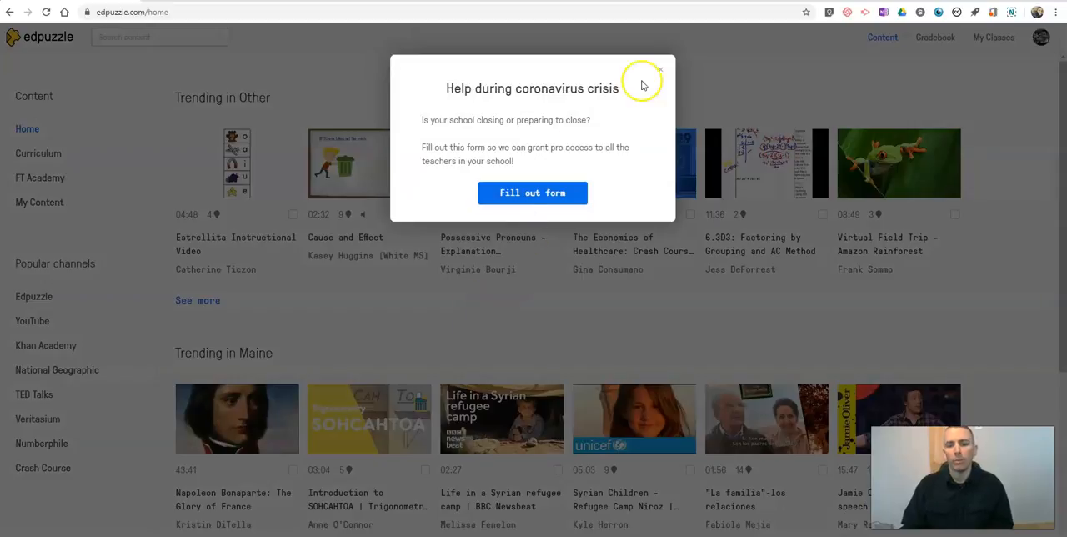
pyautogui.click(659, 70)
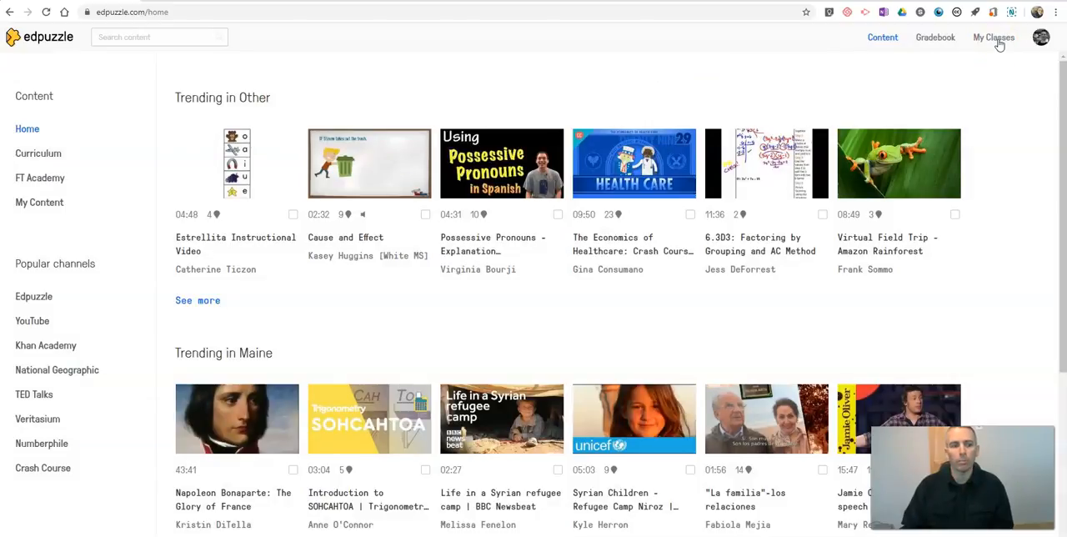
# Import Mr. Byrne's Demo Class from Google Classroom after granting Edpuzzle access.
pyautogui.click(993, 37)
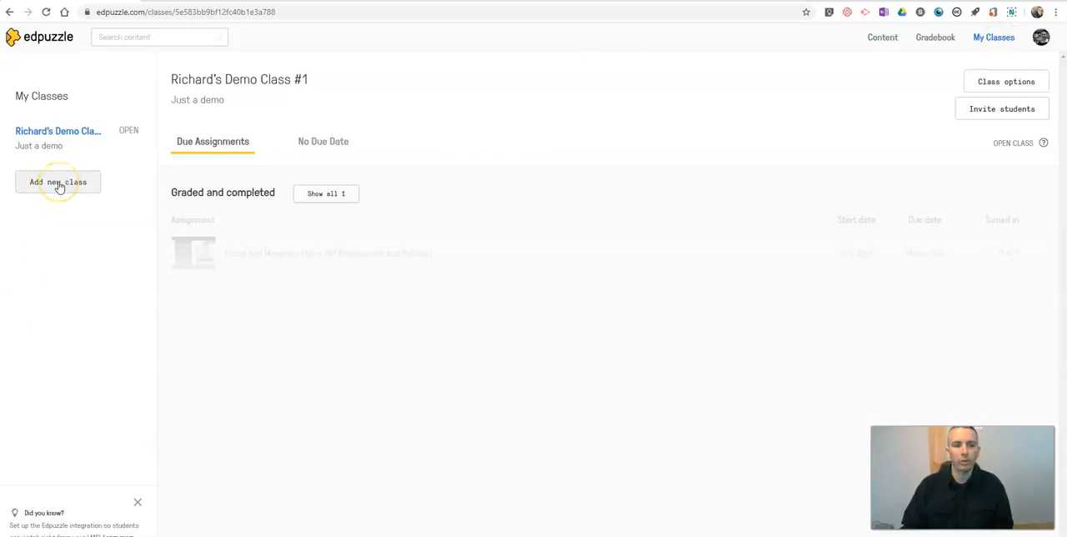
pyautogui.click(57, 182)
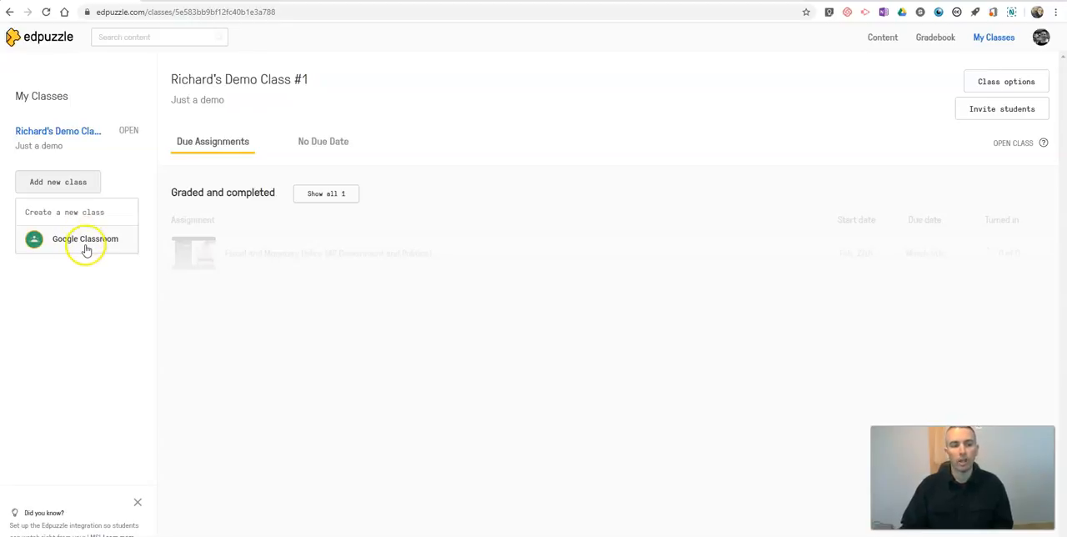
pyautogui.click(85, 238)
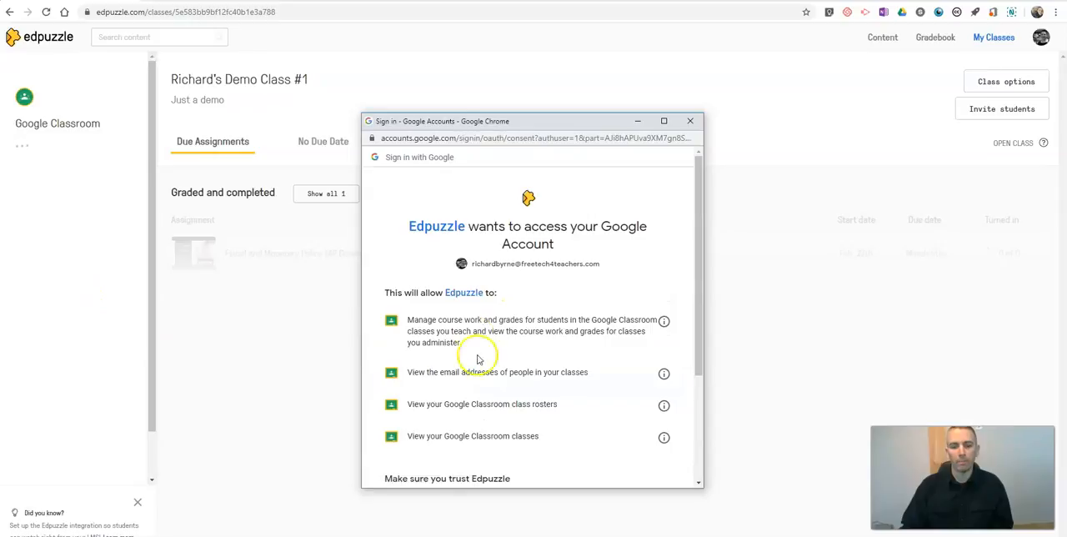
pyautogui.scroll(-3)
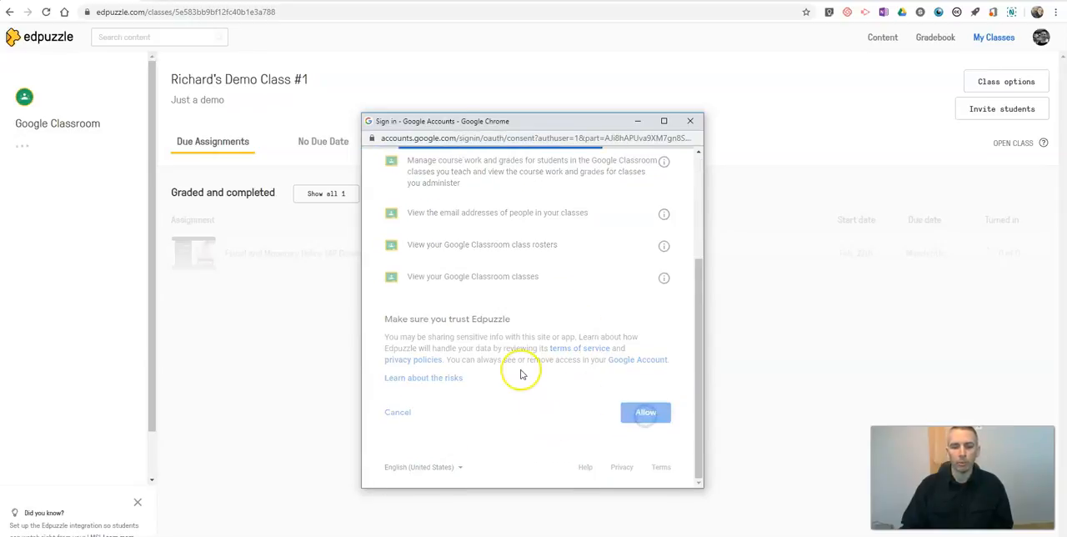
pyautogui.click(645, 411)
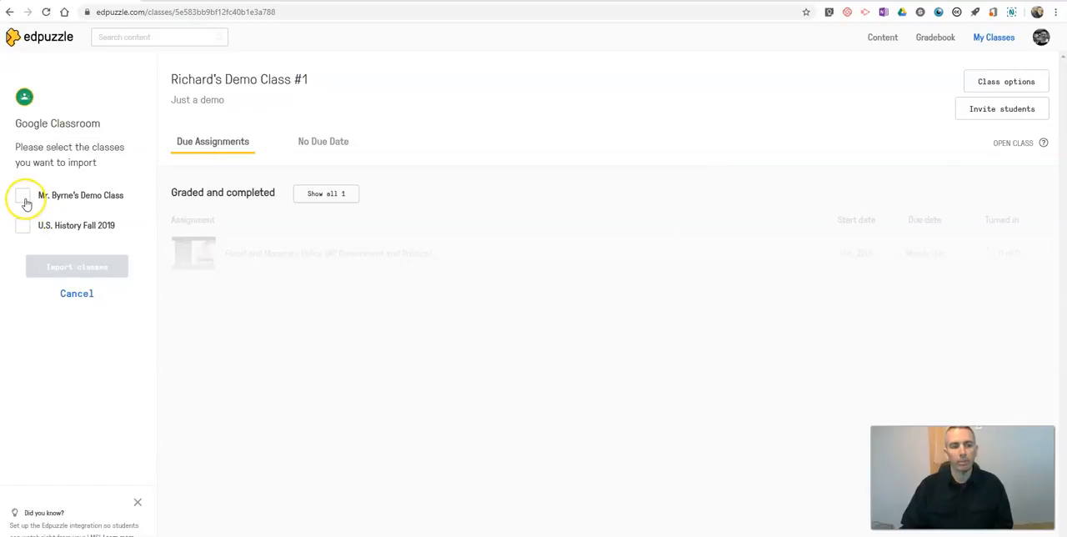
pyautogui.click(22, 194)
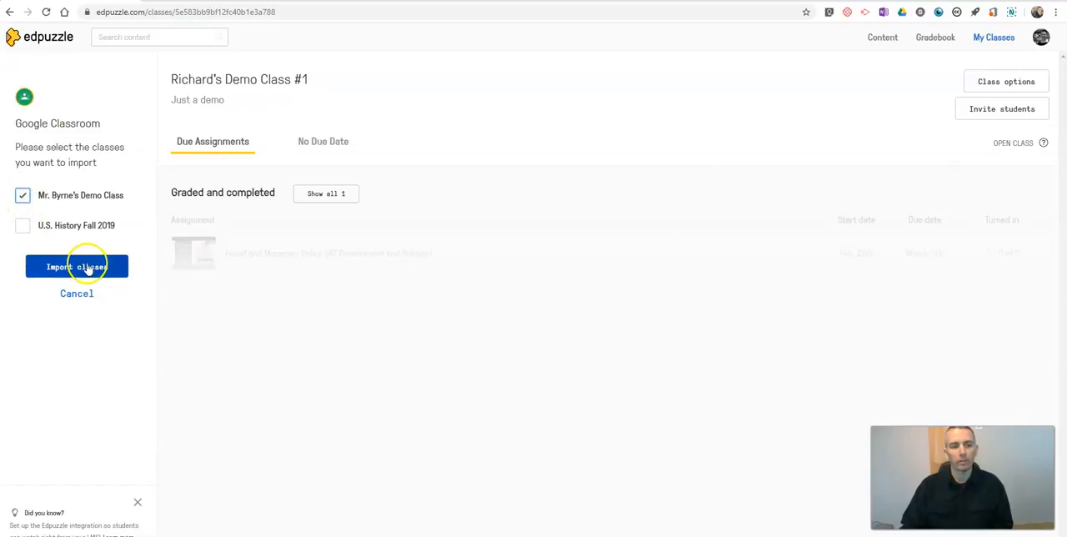
pyautogui.click(76, 266)
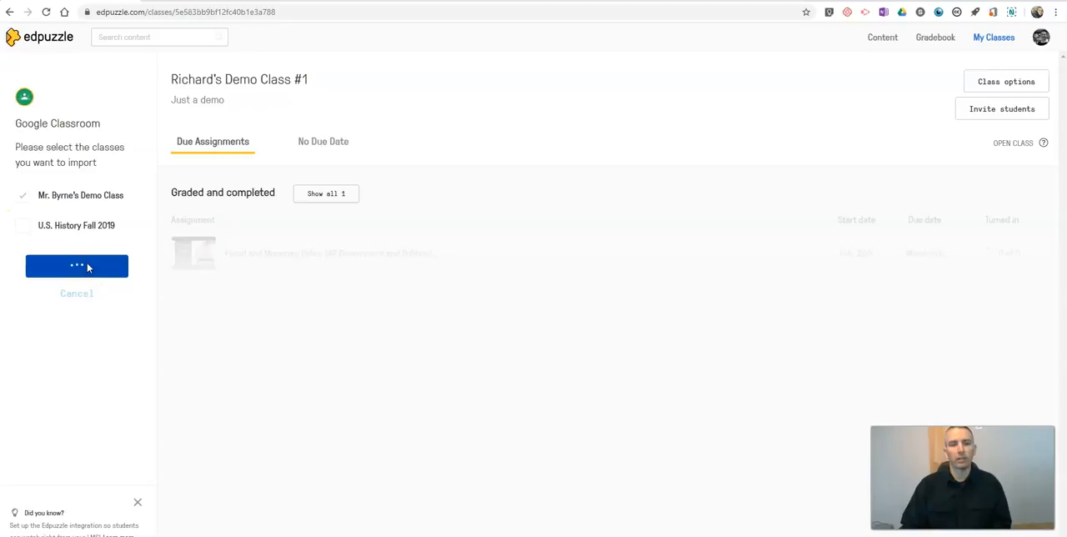
pyautogui.click(76, 265)
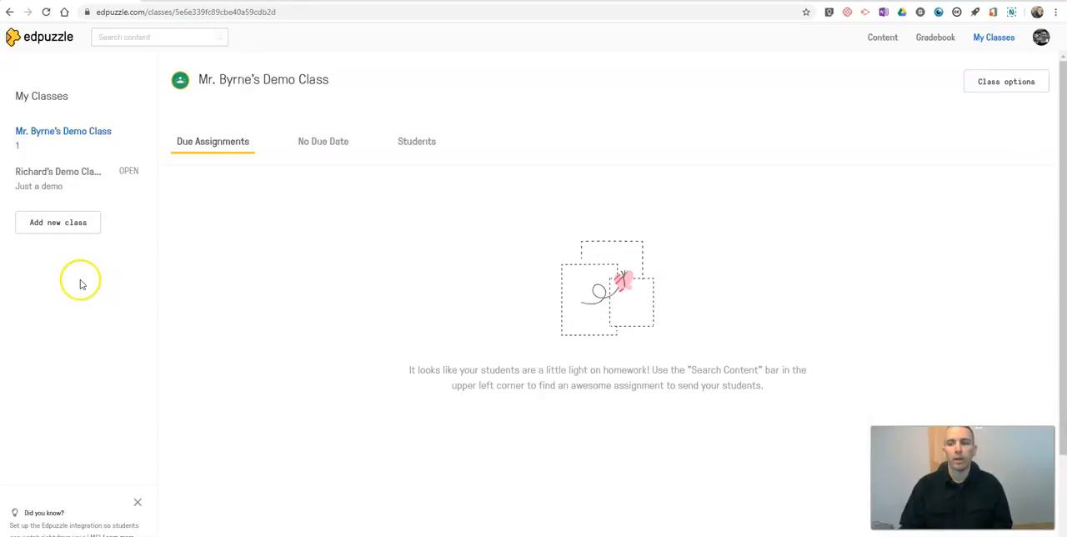
pyautogui.moveTo(309, 294)
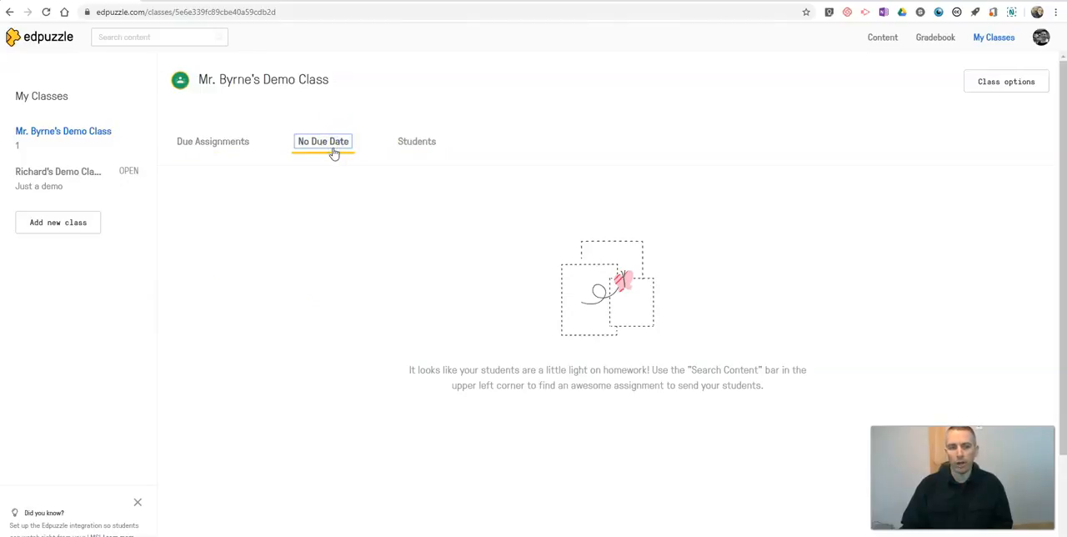
# Switch the imported class to its No Due Date tab to reach the roster.
pyautogui.click(416, 141)
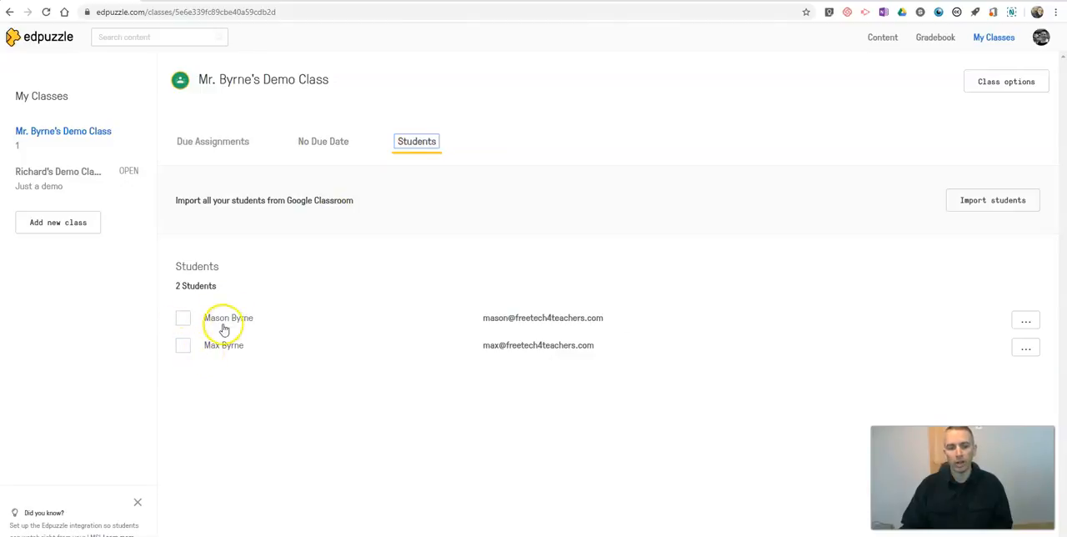
pyautogui.moveTo(269, 361)
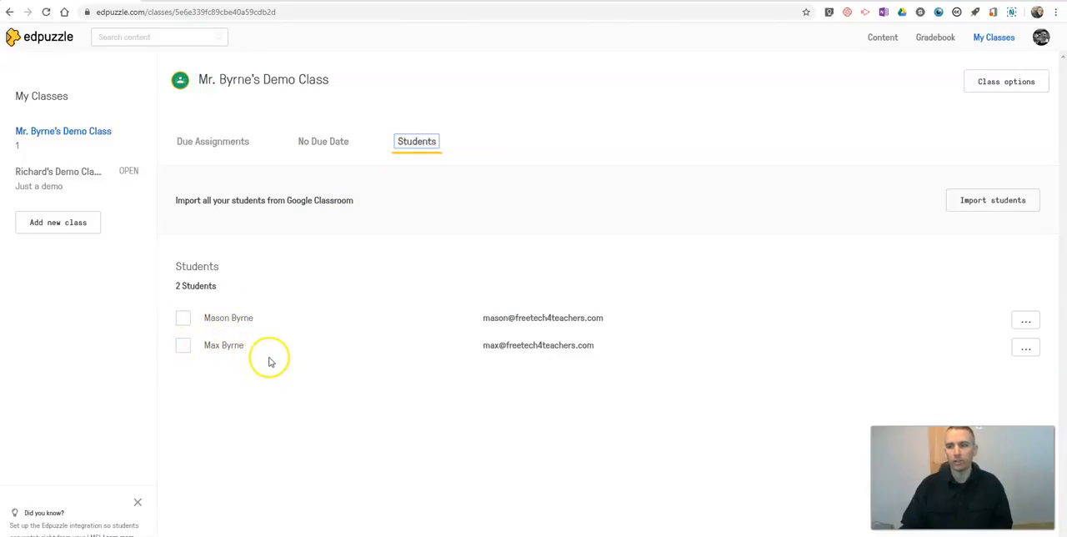
pyautogui.moveTo(1007, 81)
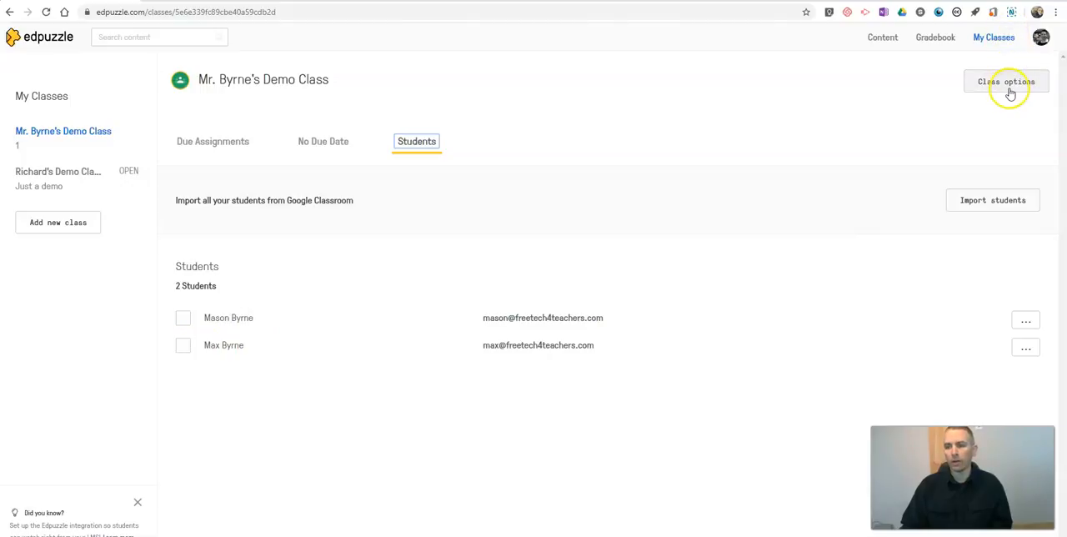
# Add the description 'Just a sample class' in Class options and save it.
pyautogui.click(1005, 81)
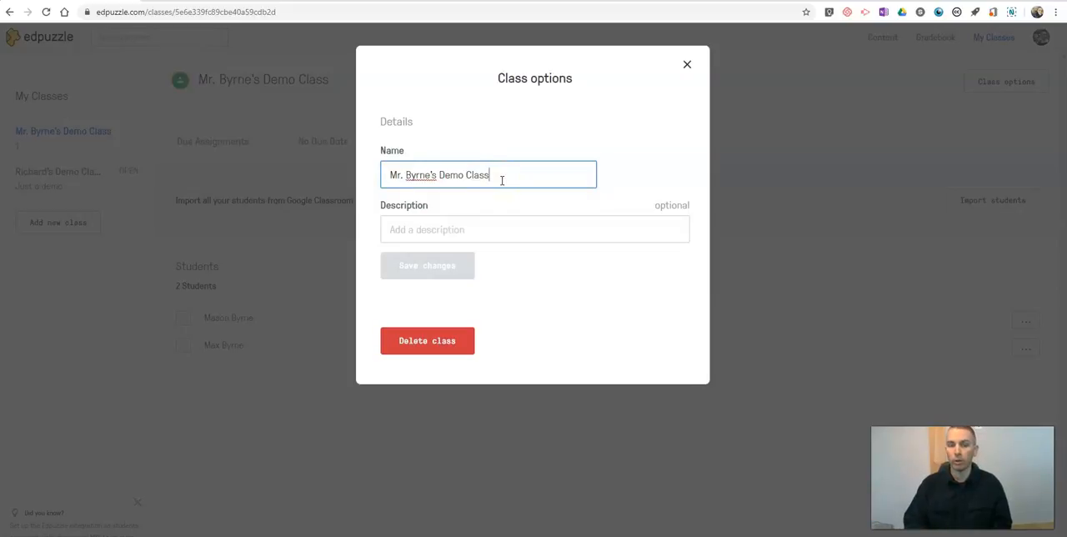
pyautogui.moveTo(502, 228)
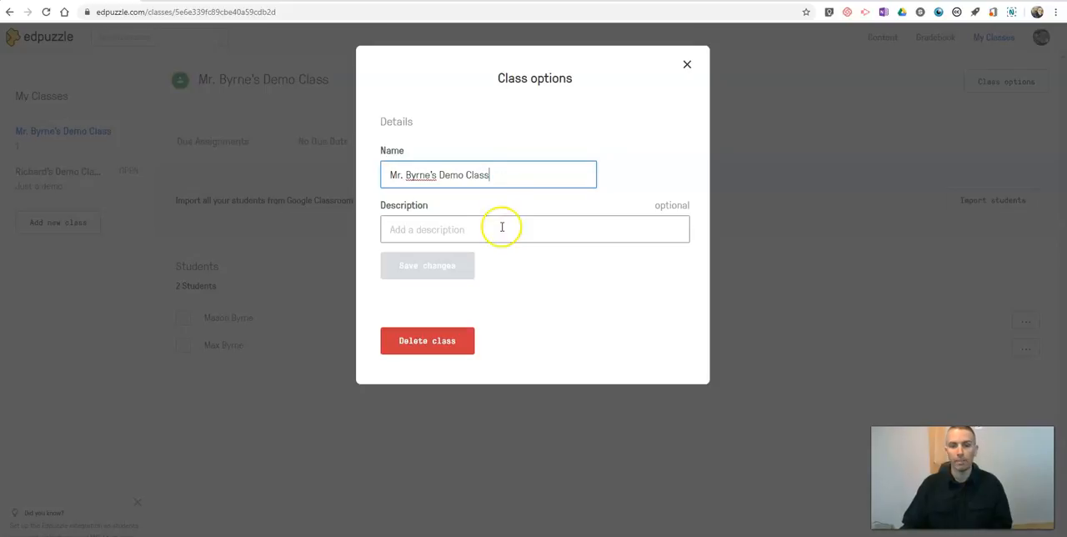
pyautogui.click(501, 228)
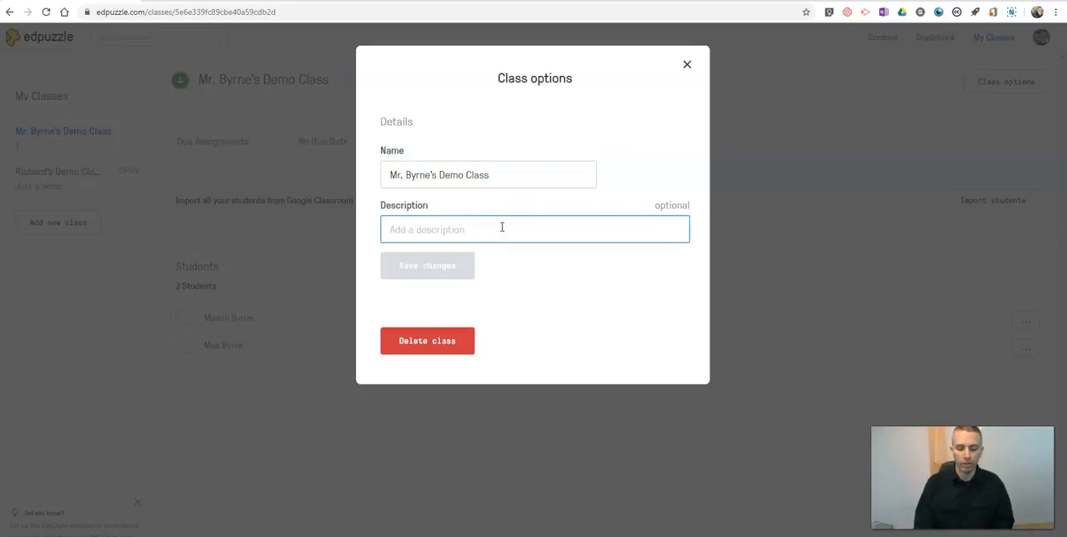
pyautogui.write('Just a sma')
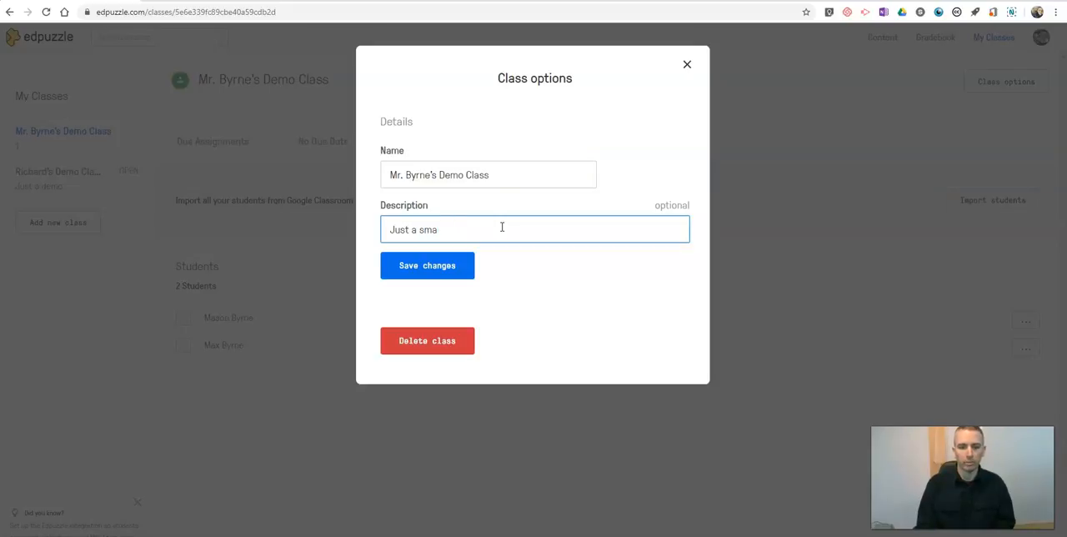
pyautogui.write('mple cla')
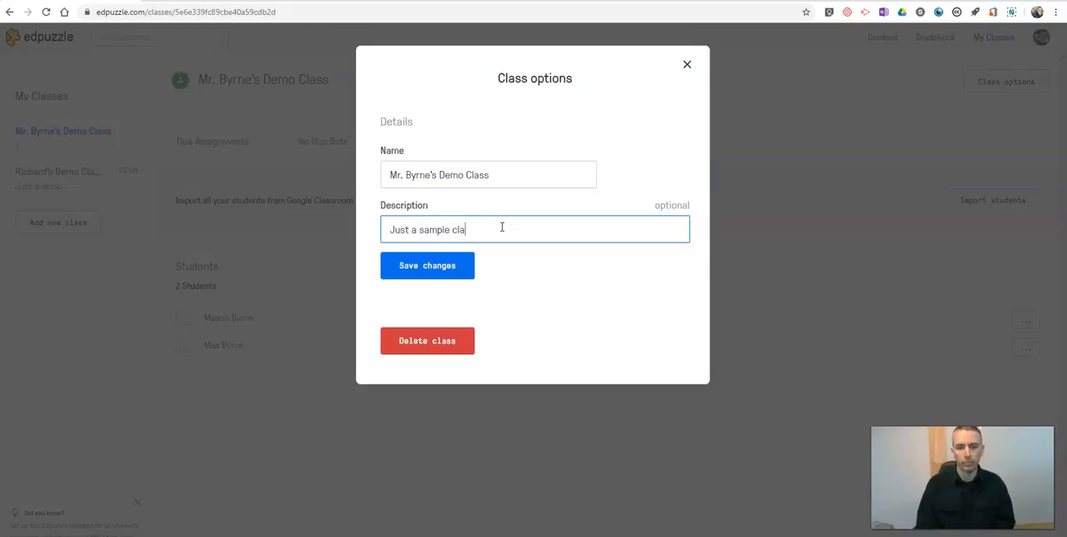
pyautogui.click(426, 265)
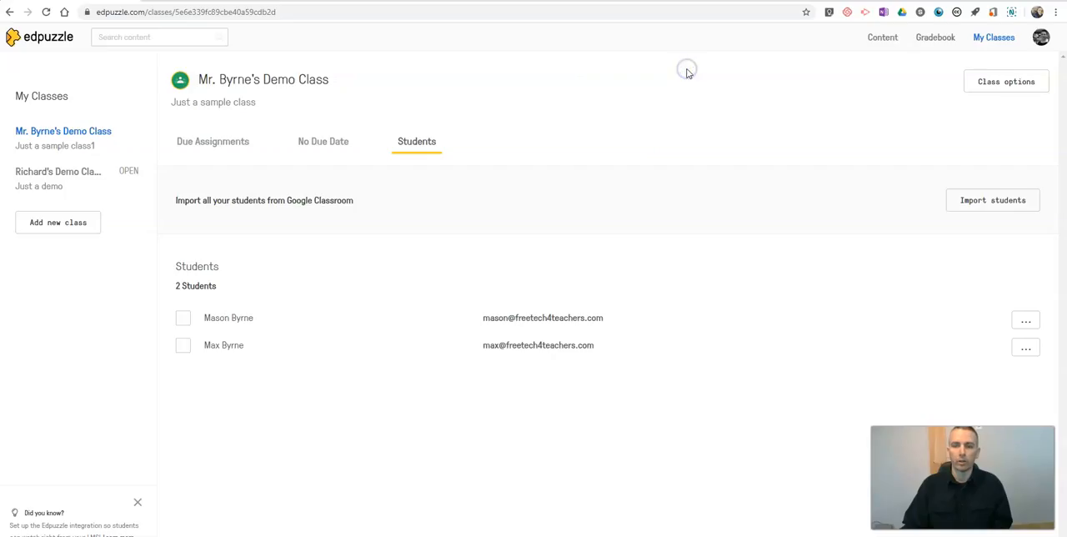
pyautogui.moveTo(686, 68)
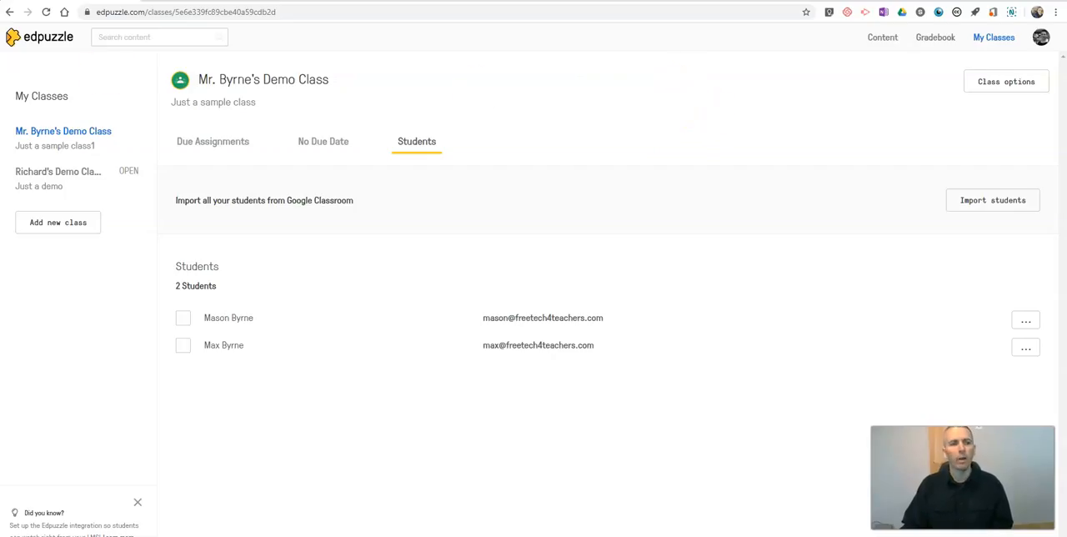
# Return to the content home page and scroll down to the popular channels.
pyautogui.click(882, 36)
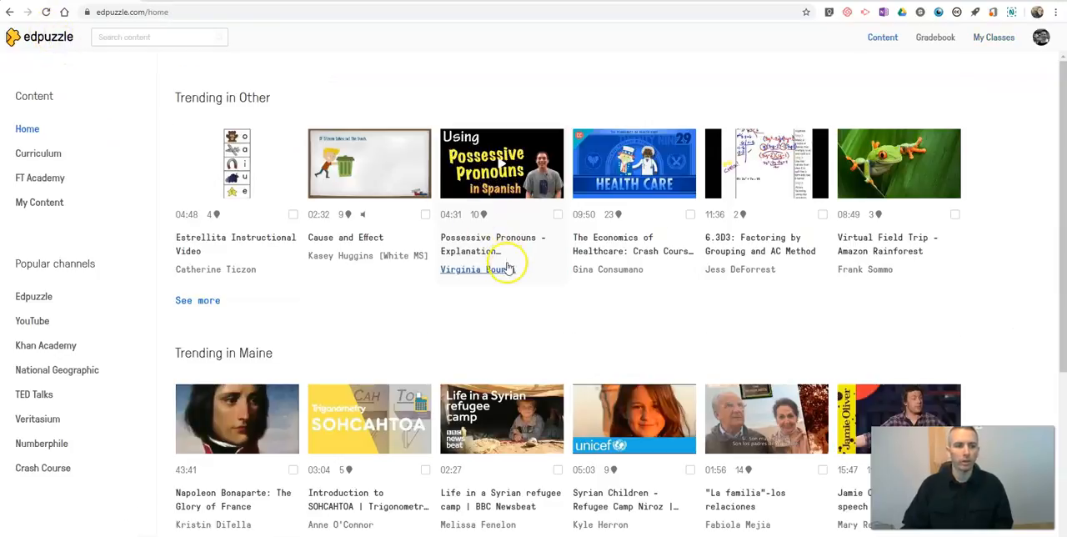
pyautogui.moveTo(317, 337)
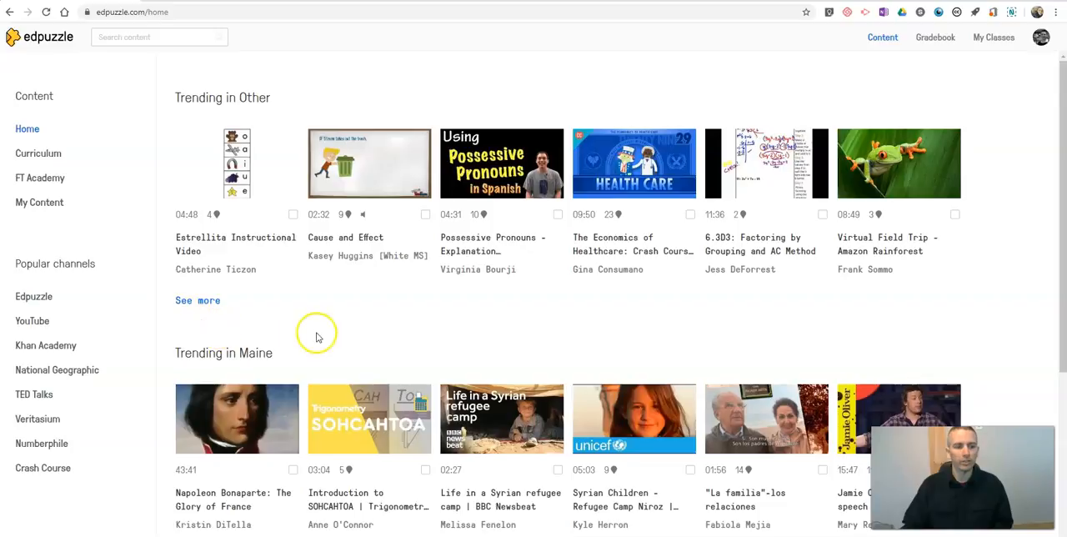
pyautogui.scroll(-3)
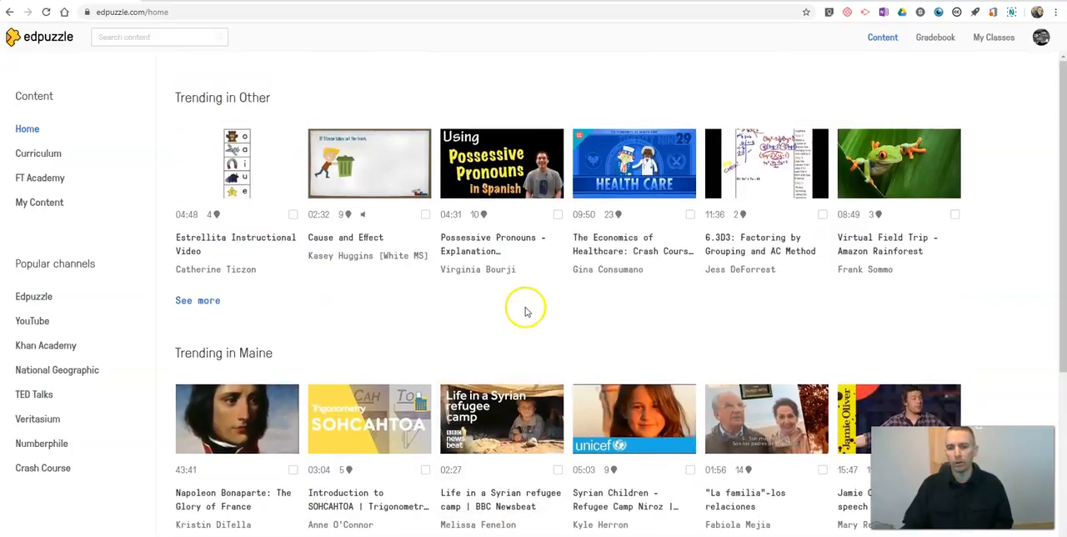
pyautogui.scroll(-3)
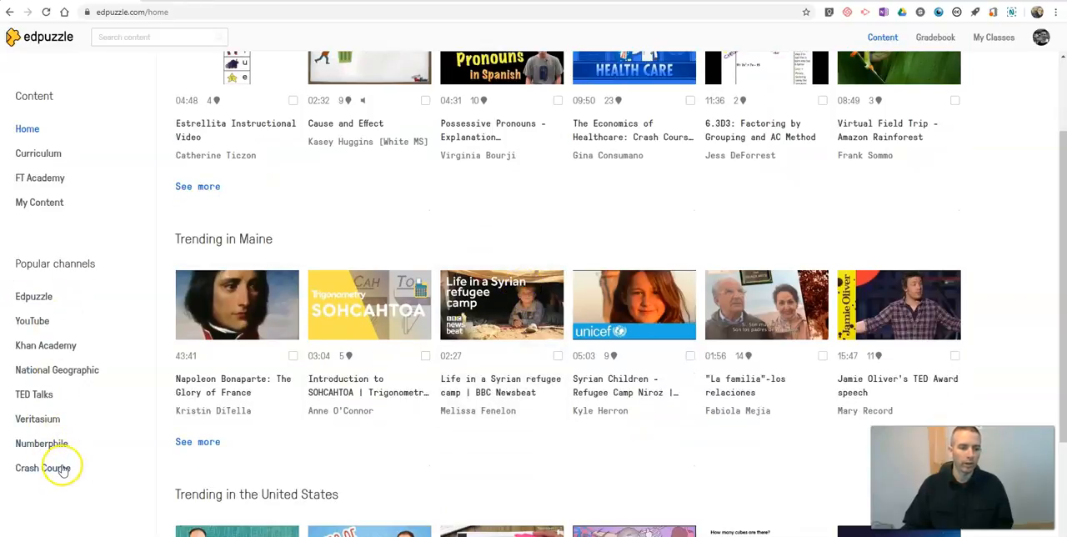
# Browse Crash Course, National Geographic, then the Edpuzzle channel's video lessons.
pyautogui.click(43, 468)
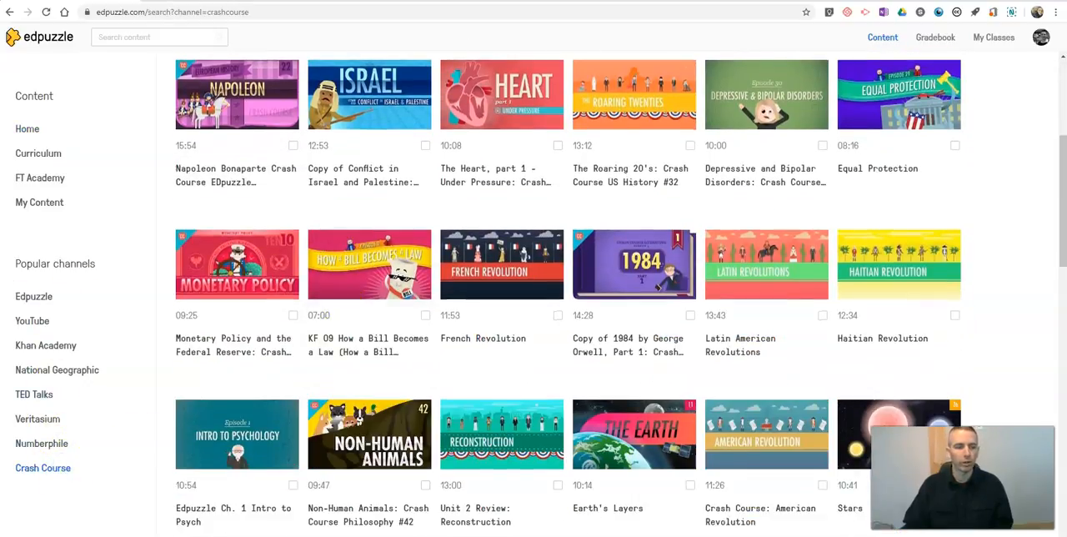
pyautogui.click(57, 369)
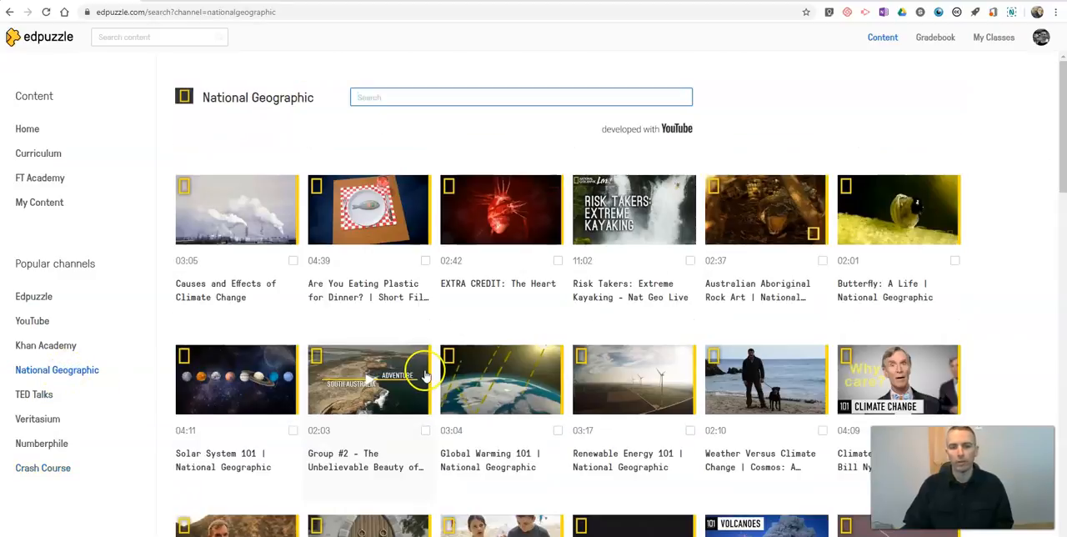
pyautogui.moveTo(21, 301)
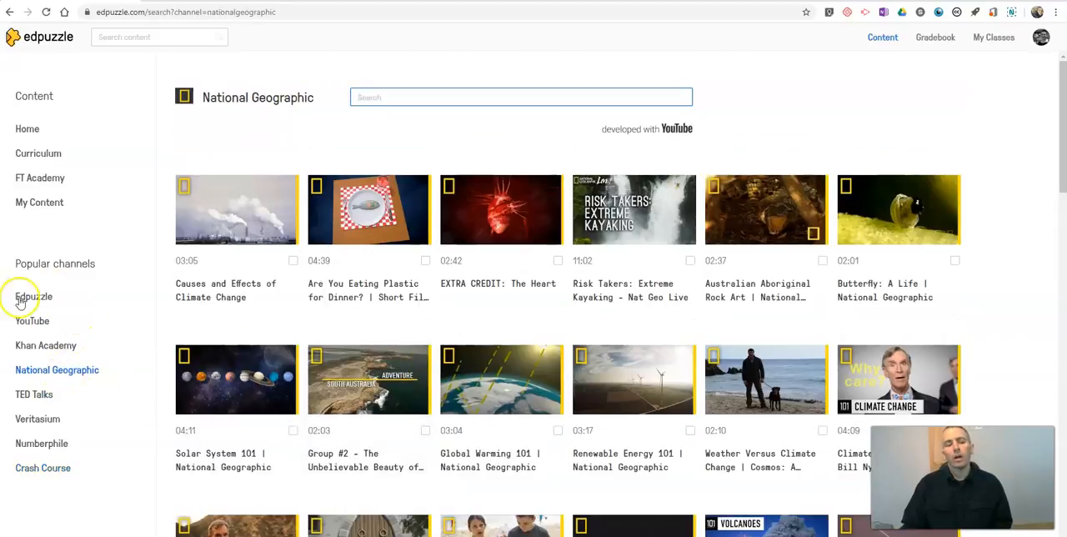
pyautogui.click(33, 296)
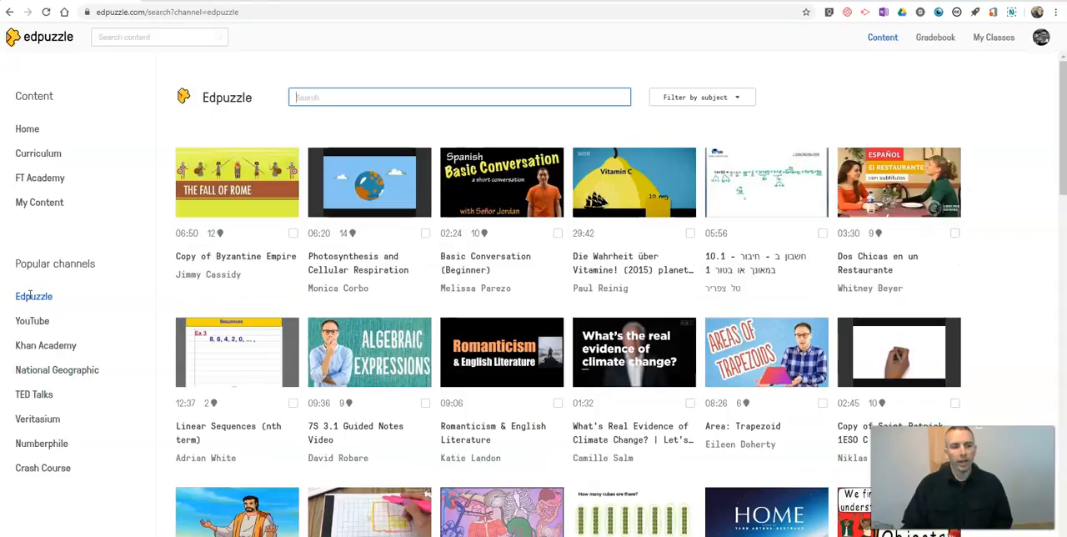
pyautogui.scroll(-3)
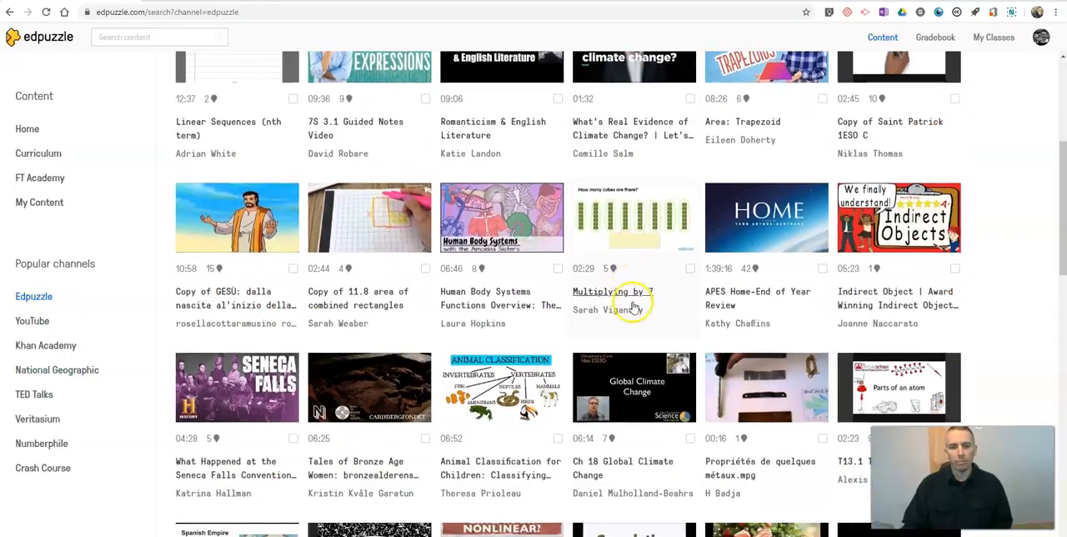
pyautogui.scroll(-3)
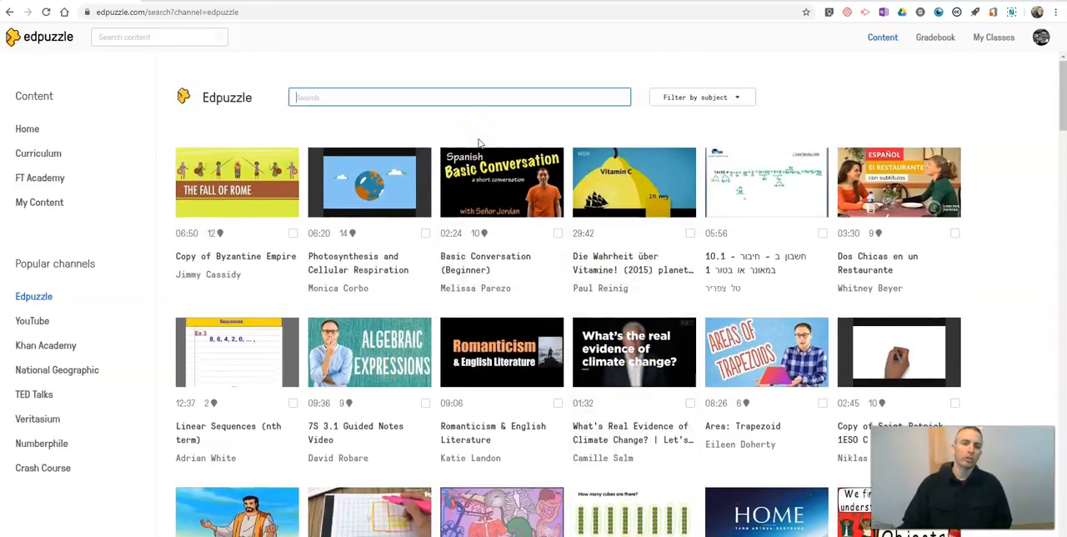
# Filter the channel to Computers, search 'FTP', then select the search text to clear it.
pyautogui.click(700, 96)
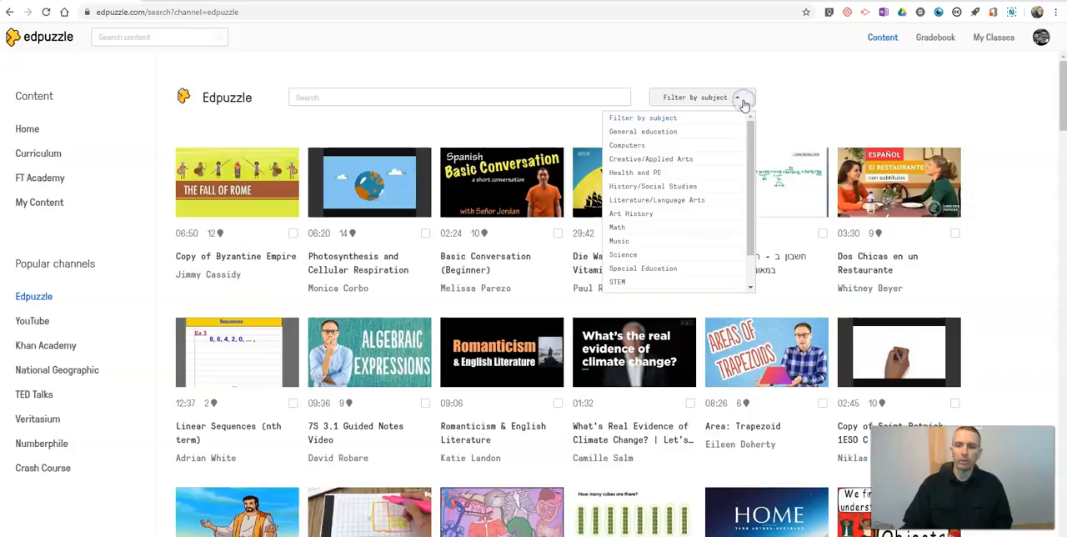
pyautogui.moveTo(644, 154)
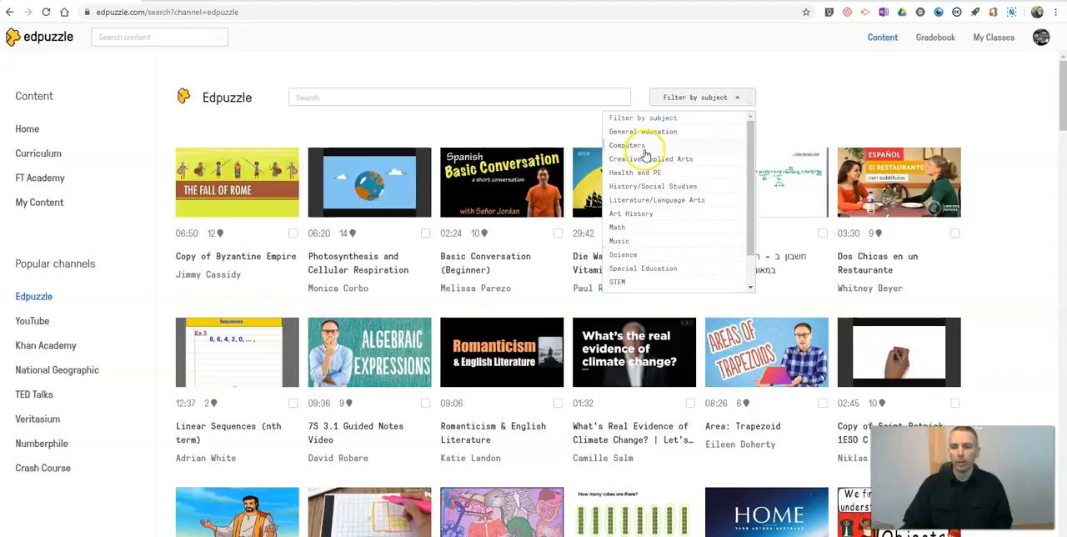
pyautogui.click(629, 145)
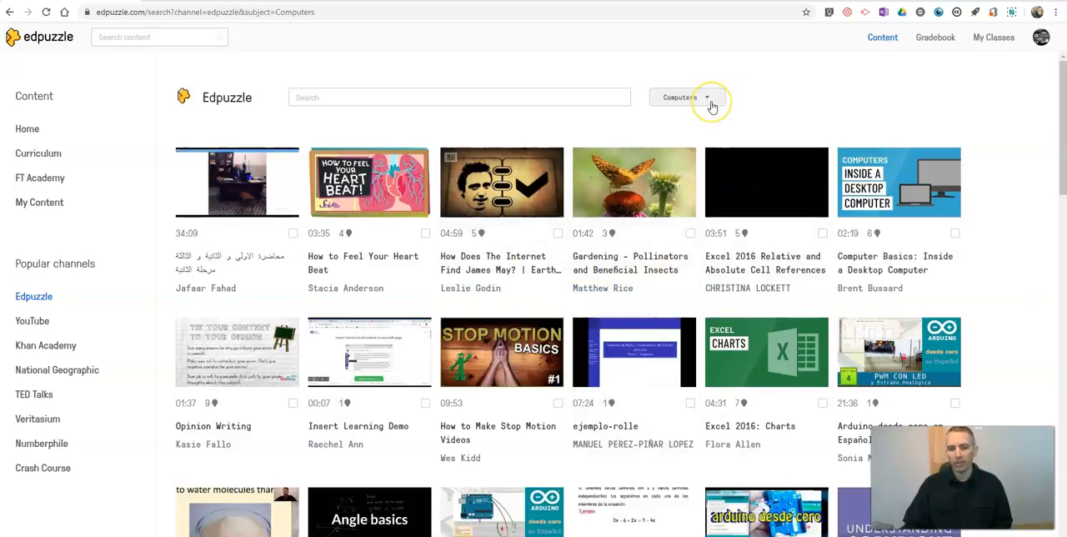
pyautogui.click(459, 96)
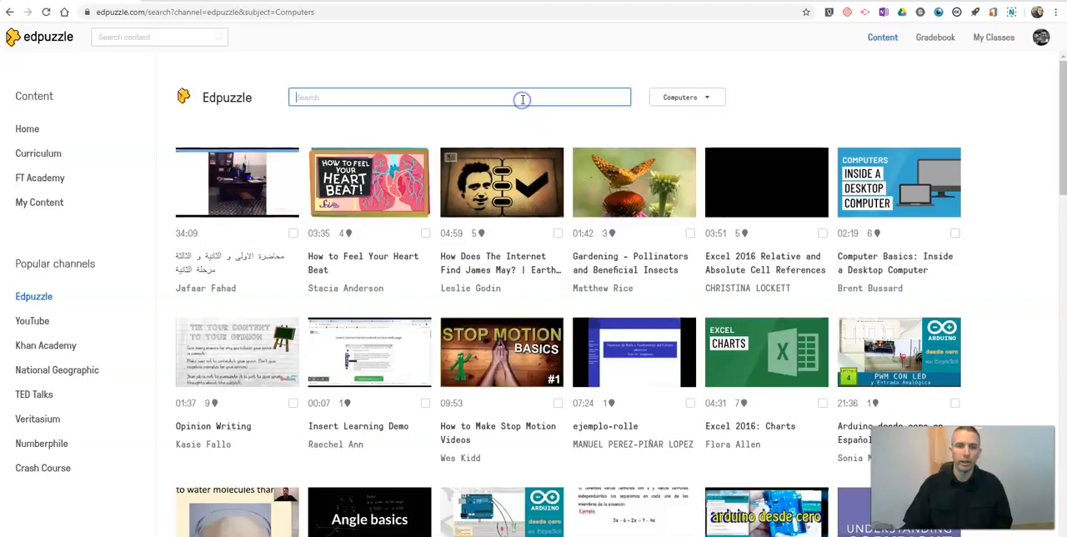
pyautogui.write('FT')
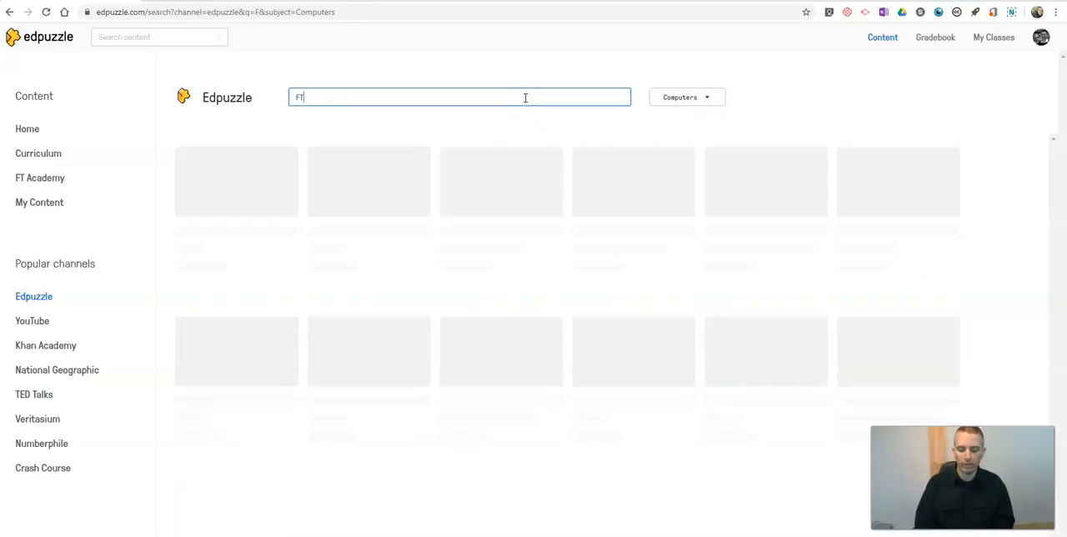
pyautogui.write('P')
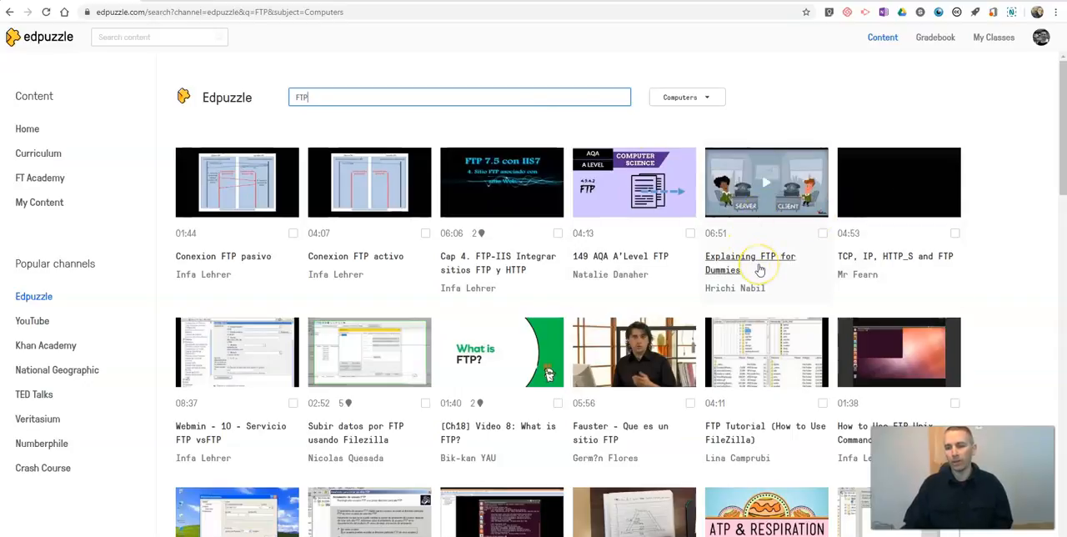
pyautogui.moveTo(616, 352)
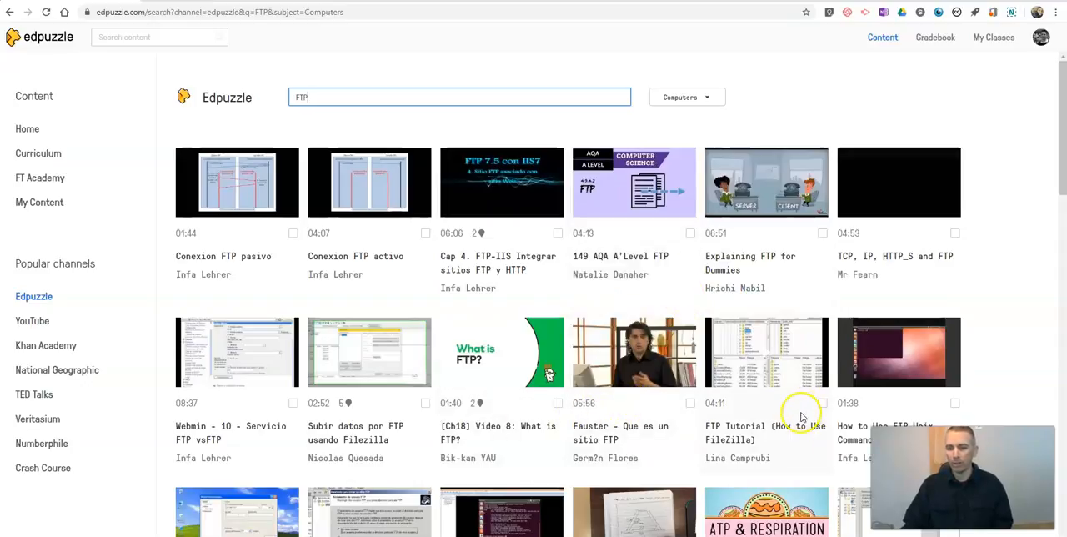
pyautogui.tripleClick(459, 97)
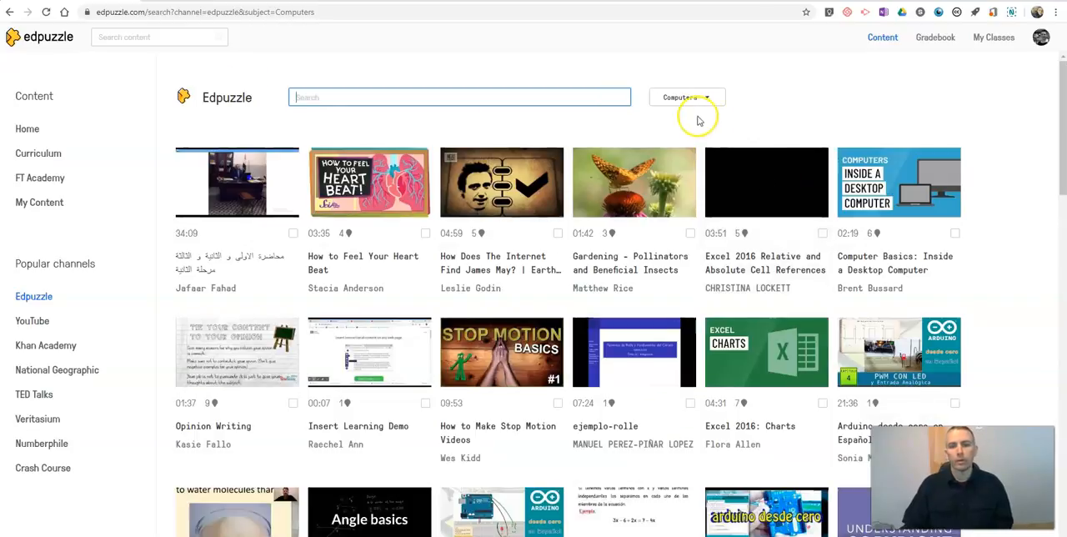
# Remove the Computers subject filter so all Edpuzzle channel videos show.
pyautogui.click(687, 96)
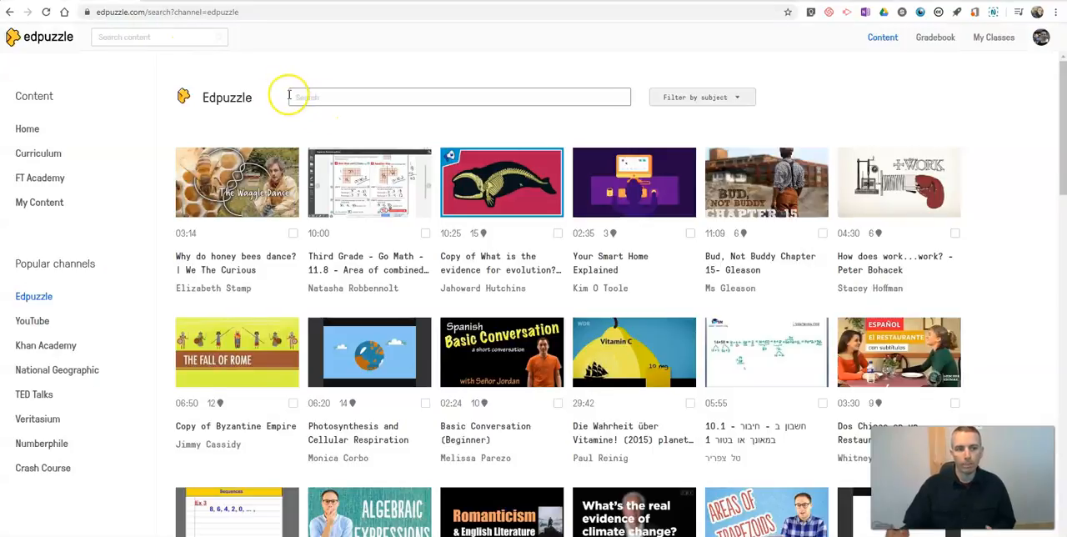
pyautogui.click(158, 36)
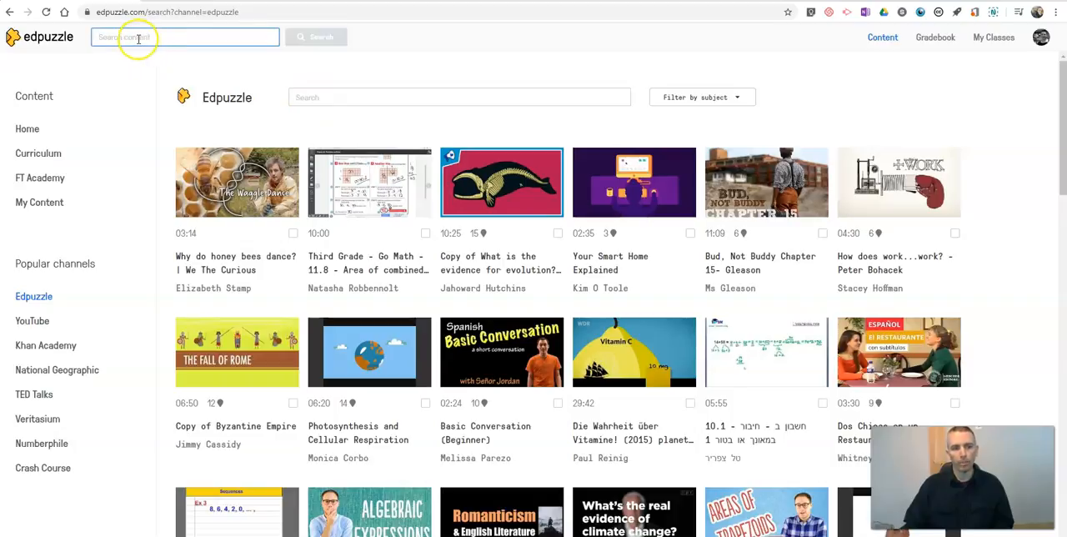
pyautogui.write('https://www.youtube.com/watch?v=3K9iRs3hbNA')
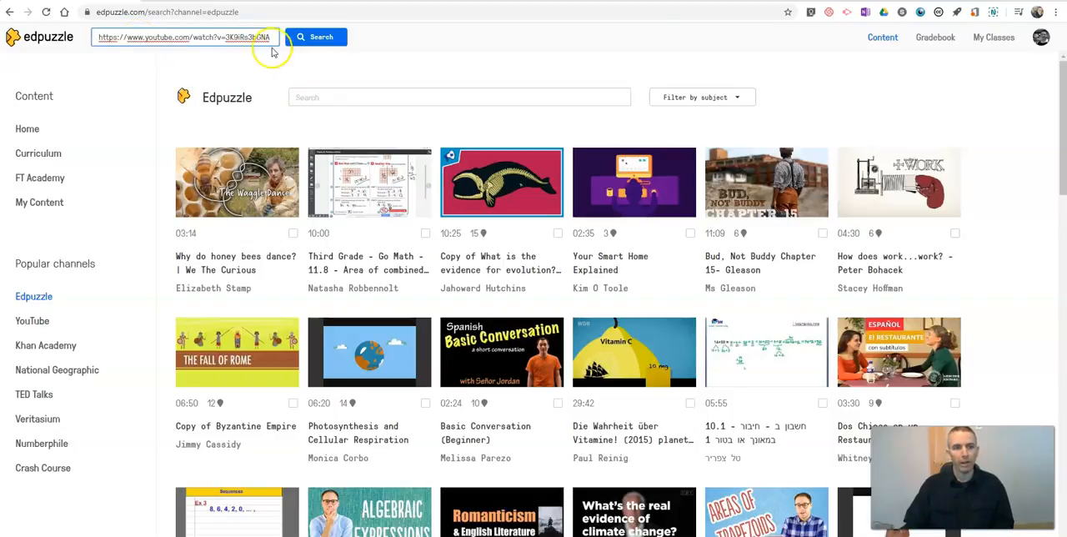
pyautogui.click(316, 37)
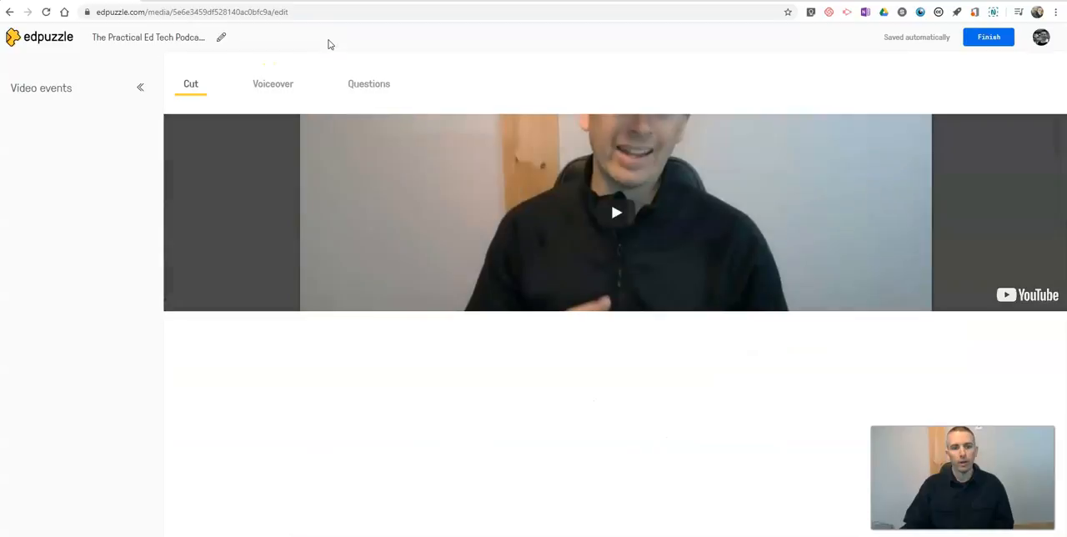
# Trim the video's opening on the Cut timeline so it runs 22:43.
pyautogui.click(190, 84)
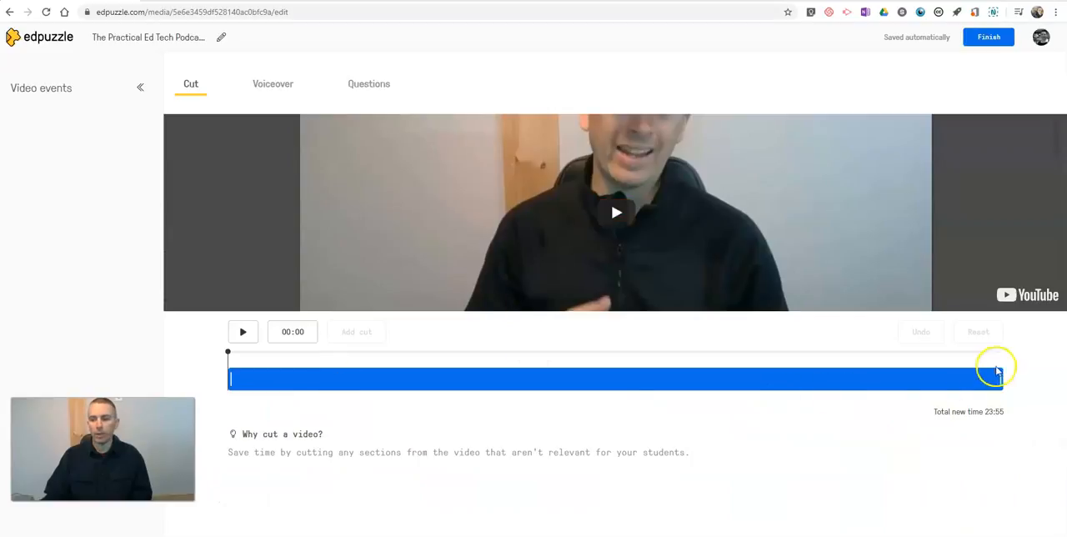
pyautogui.moveTo(262, 405)
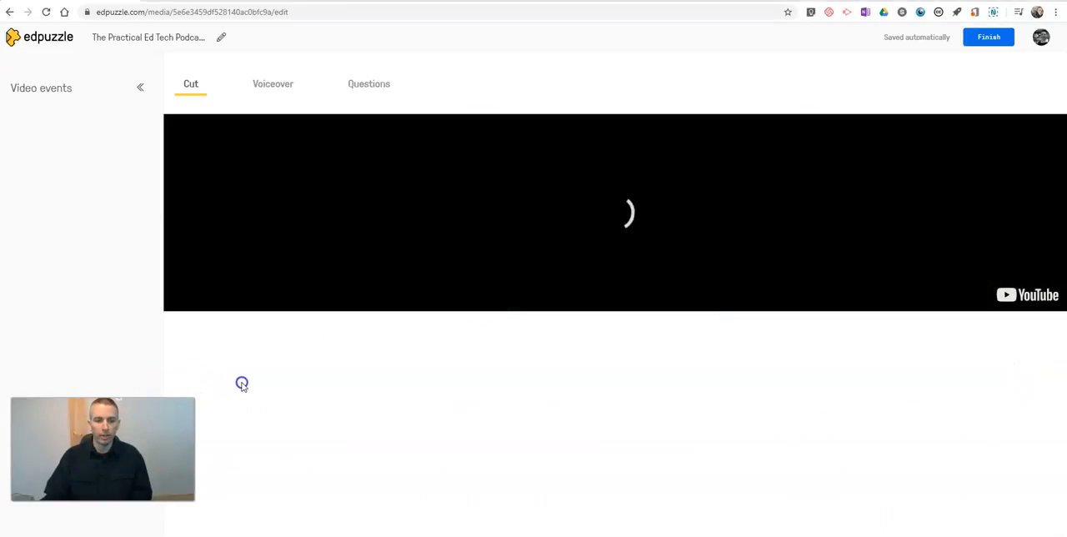
pyautogui.click(243, 332)
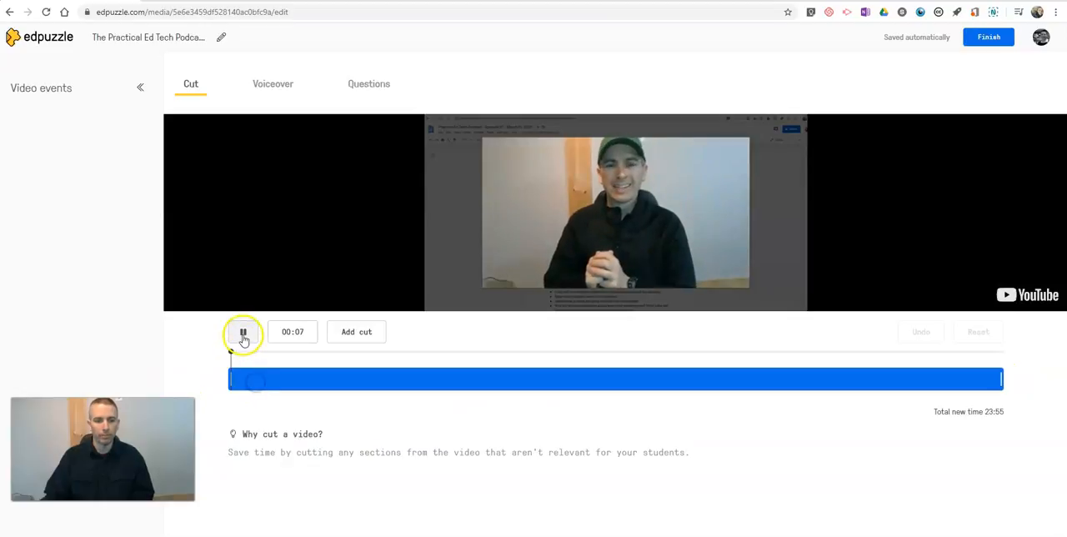
pyautogui.click(242, 331)
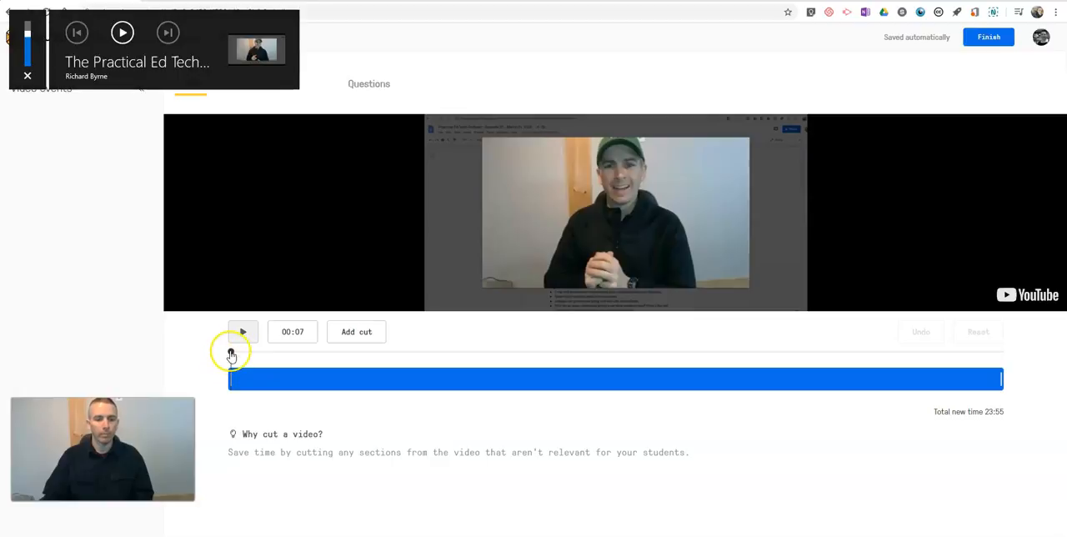
pyautogui.moveTo(231, 351); pyautogui.dragTo(229, 378)
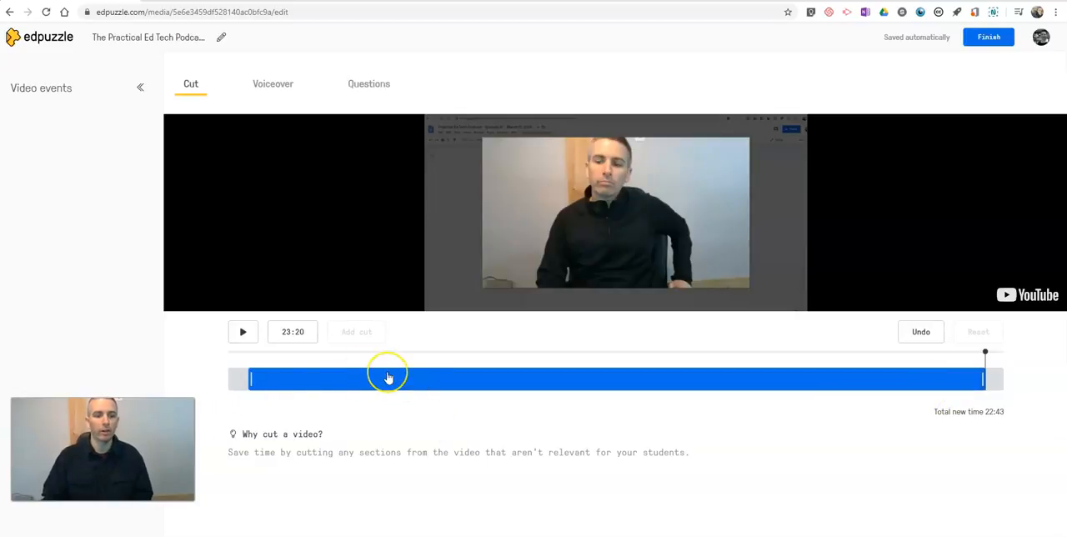
pyautogui.moveTo(927, 102)
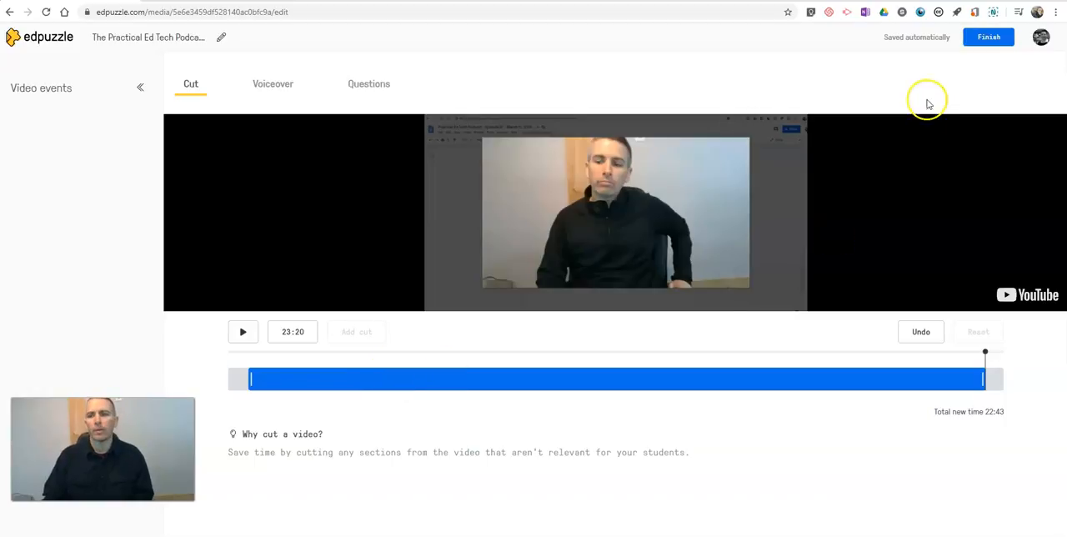
# Save the 22:43 trimmed podcast, then reopen it in the editor with Edit.
pyautogui.click(989, 36)
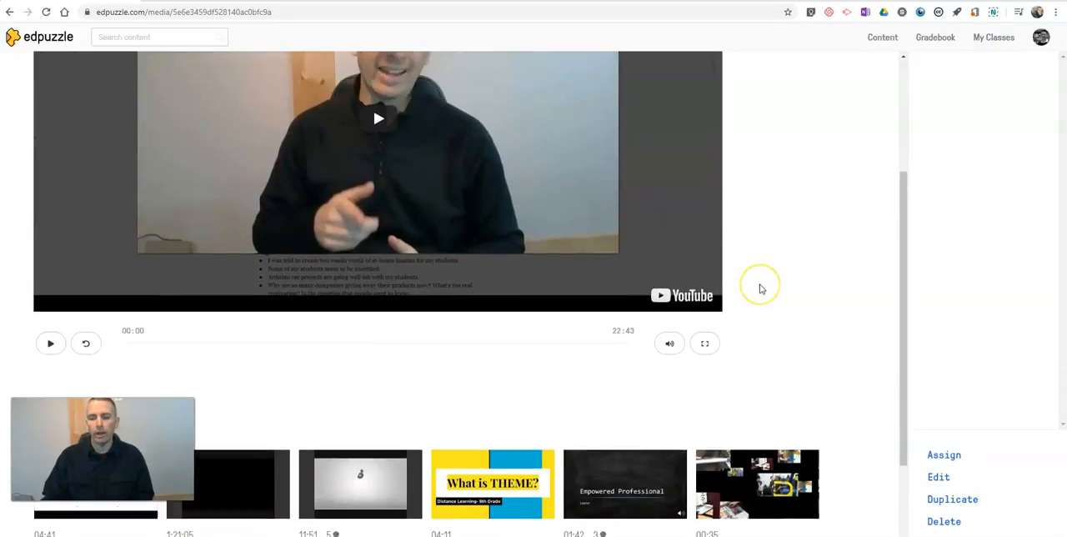
pyautogui.scroll(3)
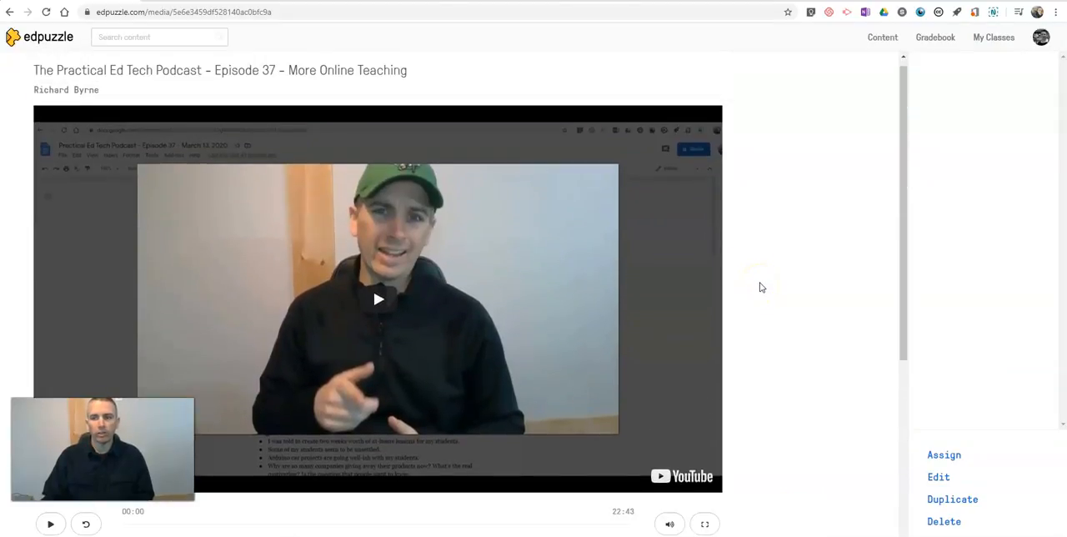
pyautogui.moveTo(898, 492)
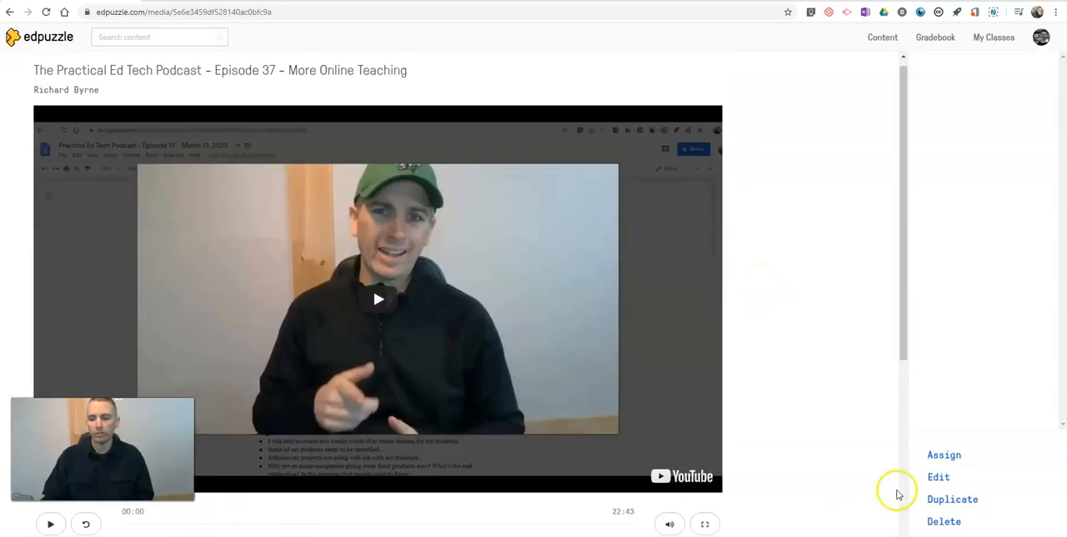
pyautogui.moveTo(939, 476)
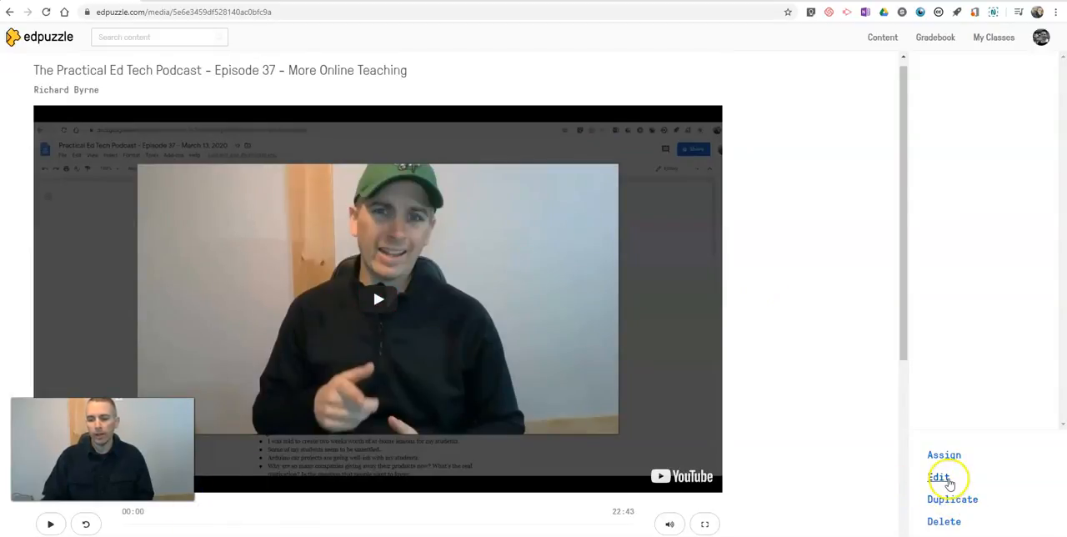
pyautogui.click(938, 476)
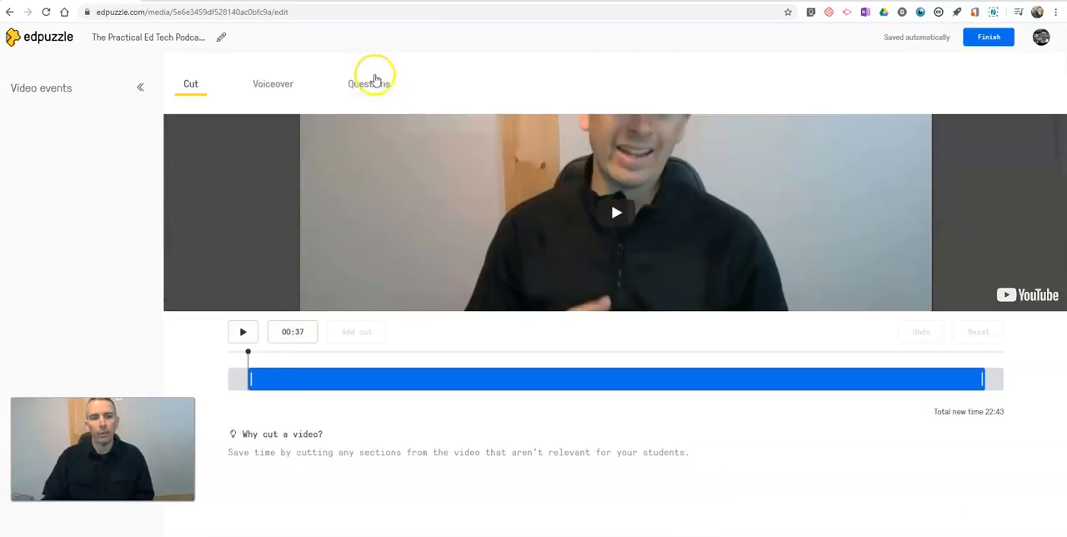
# Preview the lesson video in the Questions tab, pausing it at 00:15.
pyautogui.click(368, 84)
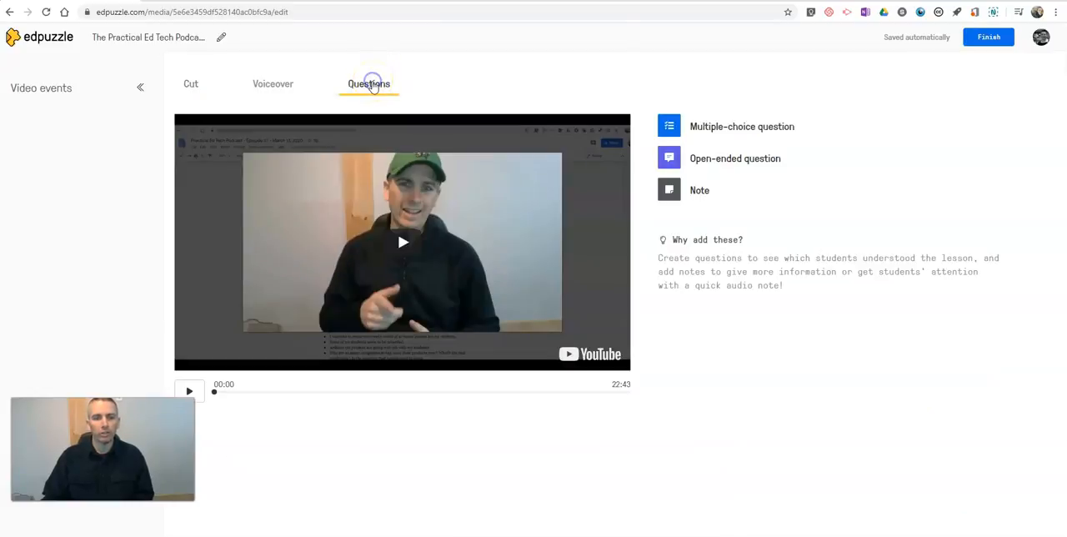
pyautogui.moveTo(429, 100)
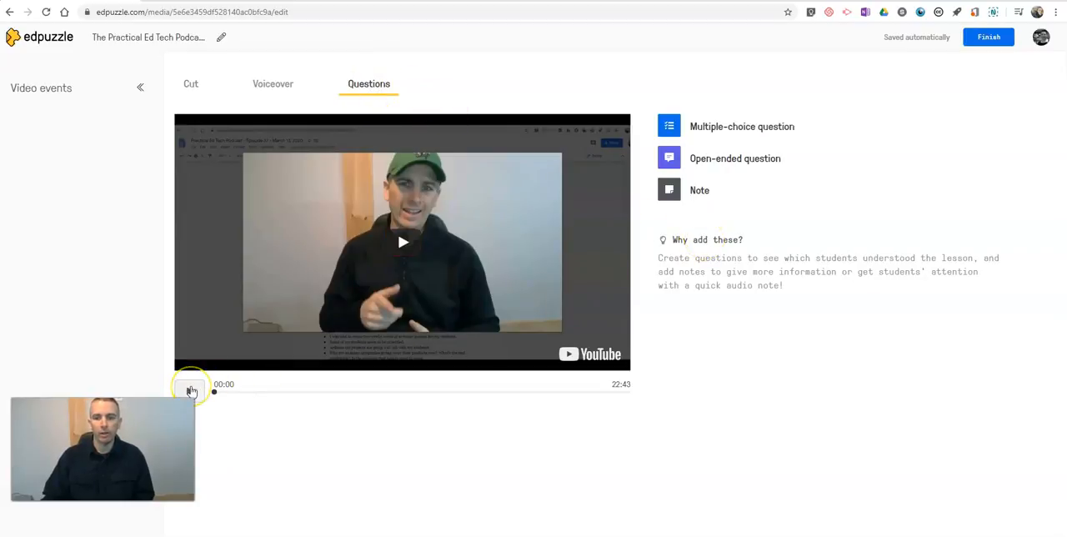
pyautogui.click(191, 390)
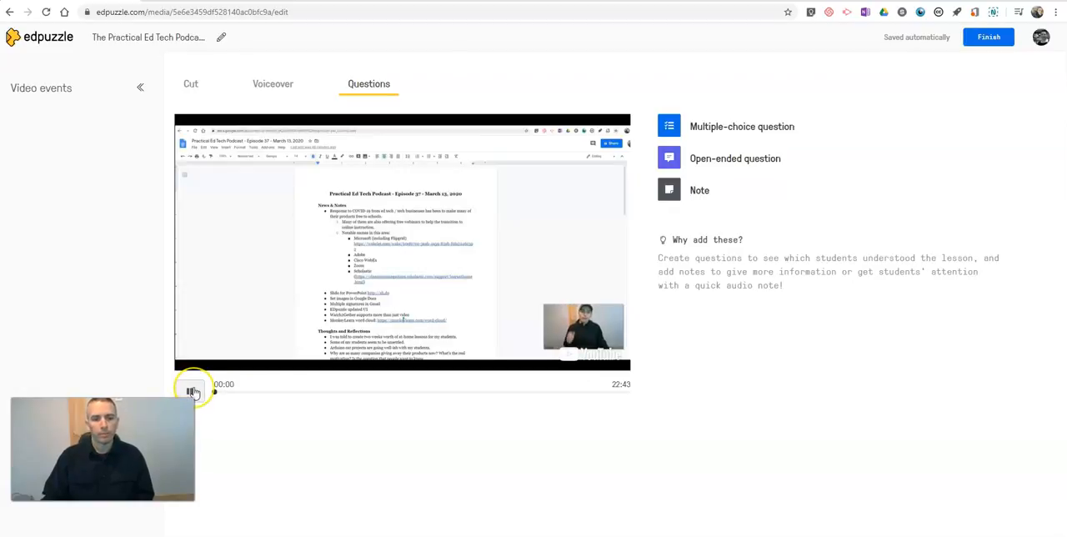
pyautogui.click(193, 391)
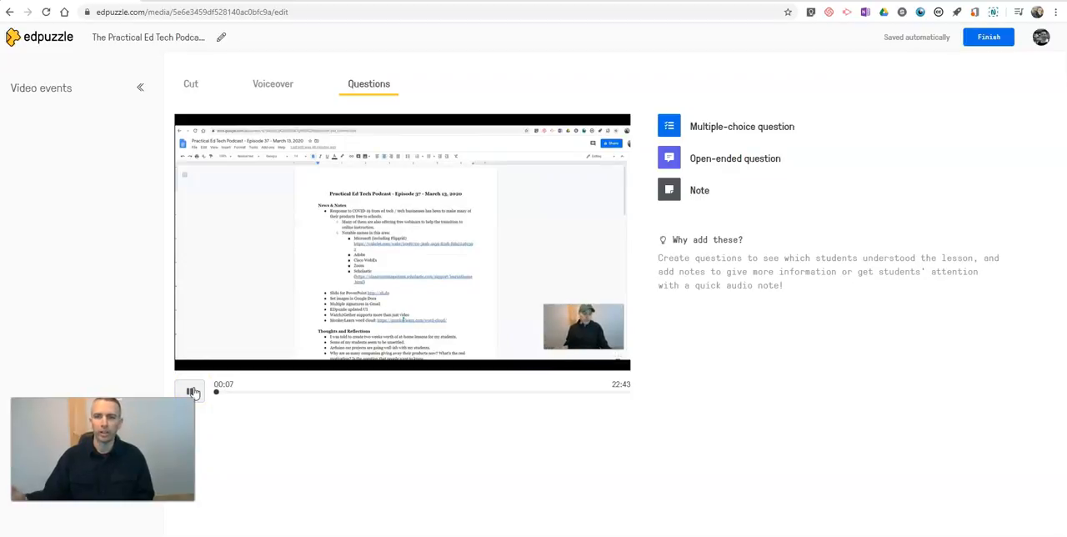
pyautogui.click(190, 392)
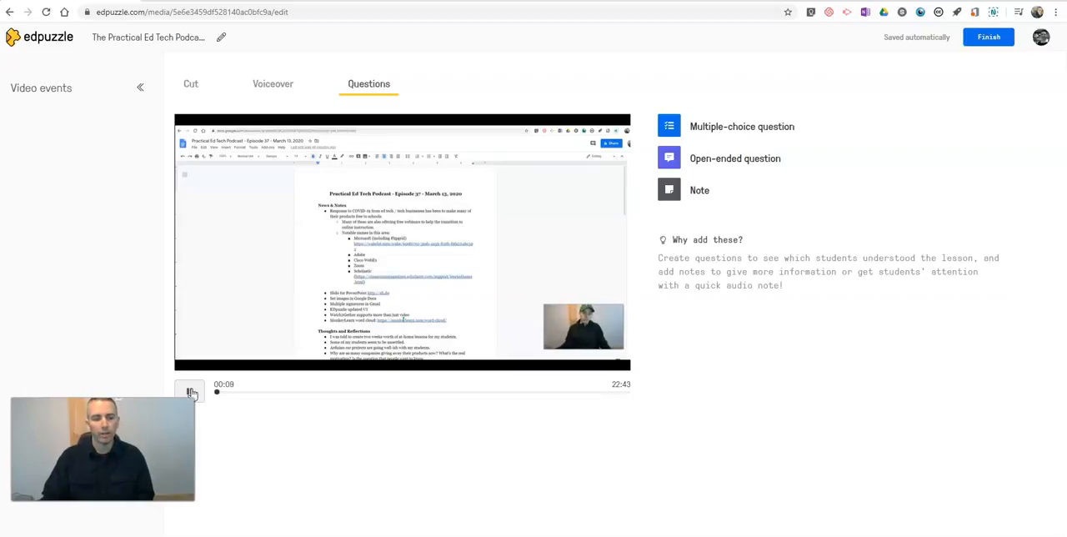
pyautogui.click(190, 392)
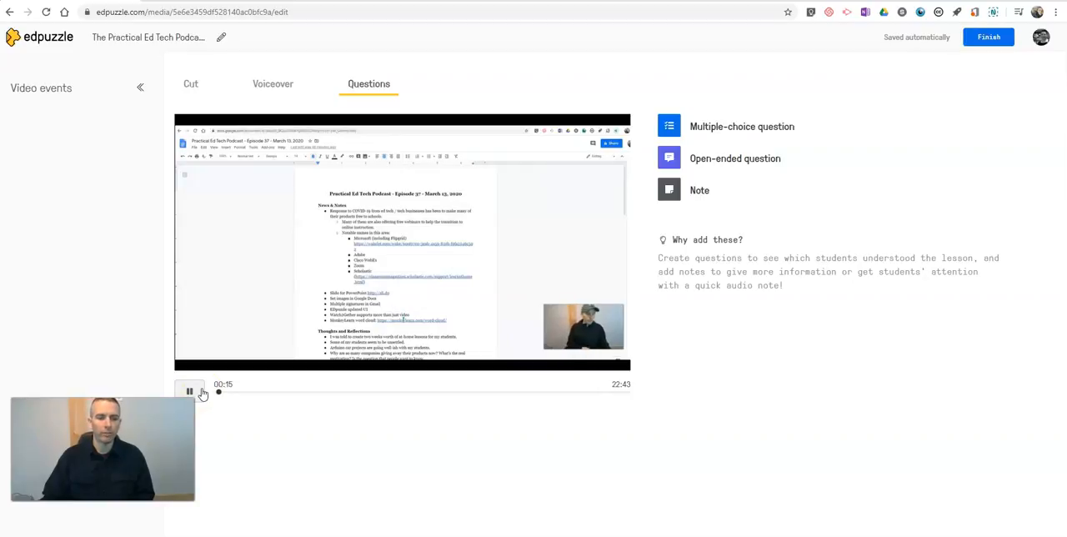
pyautogui.click(189, 391)
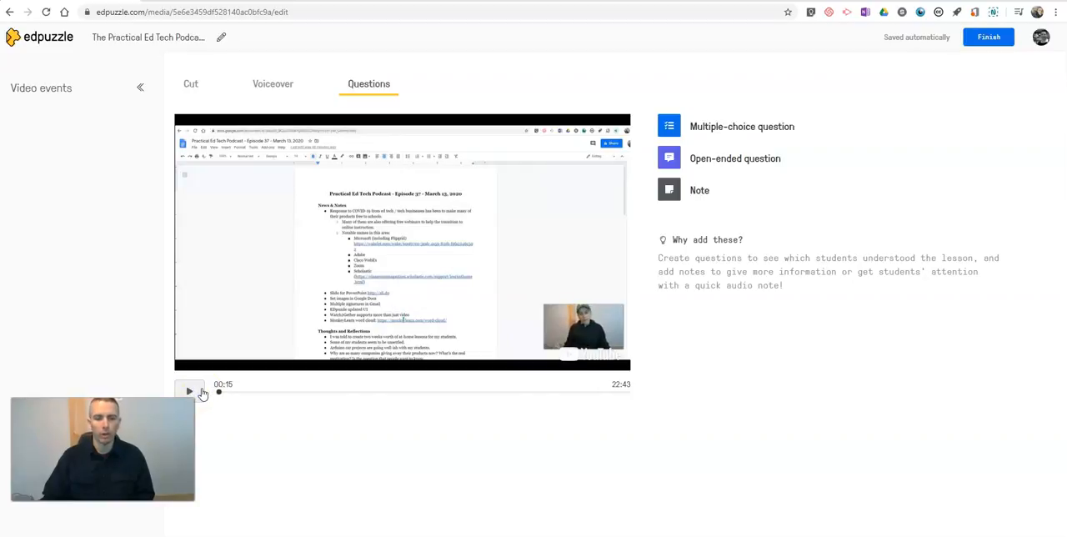
pyautogui.moveTo(741, 126)
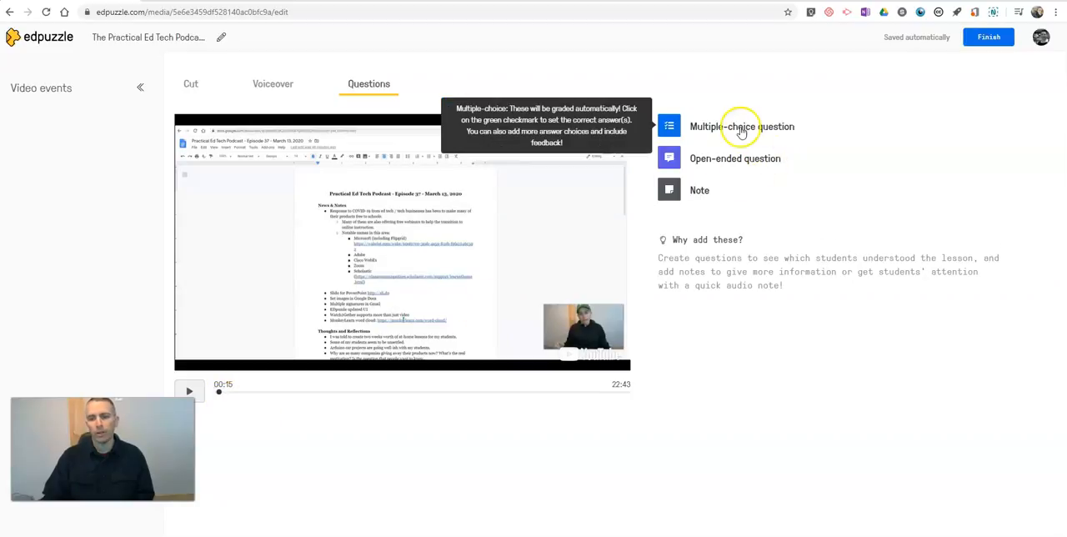
# Start a multiple-choice question asking 'What topic is the speaker introducing here?'.
pyautogui.click(741, 125)
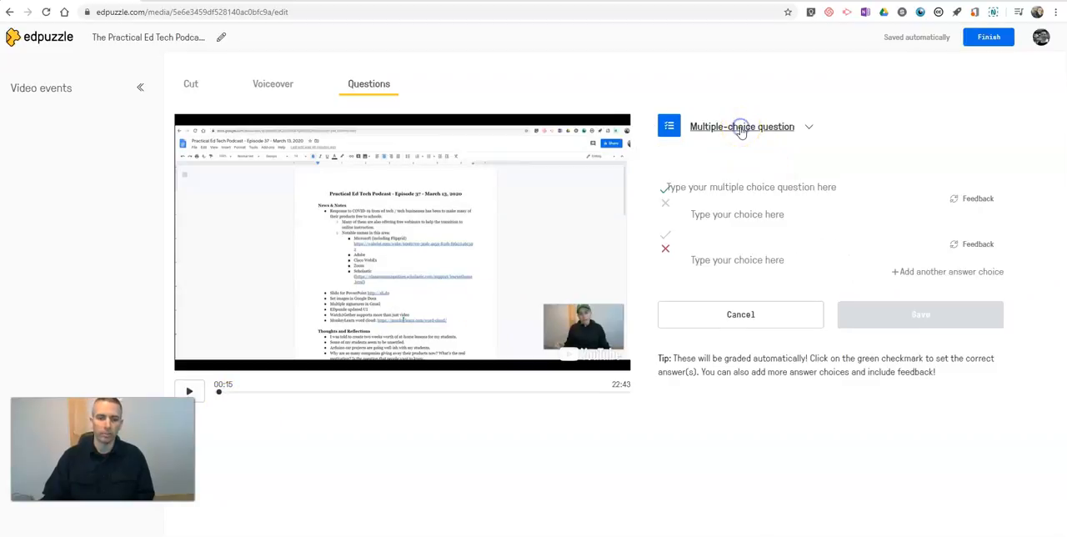
pyautogui.click(748, 186)
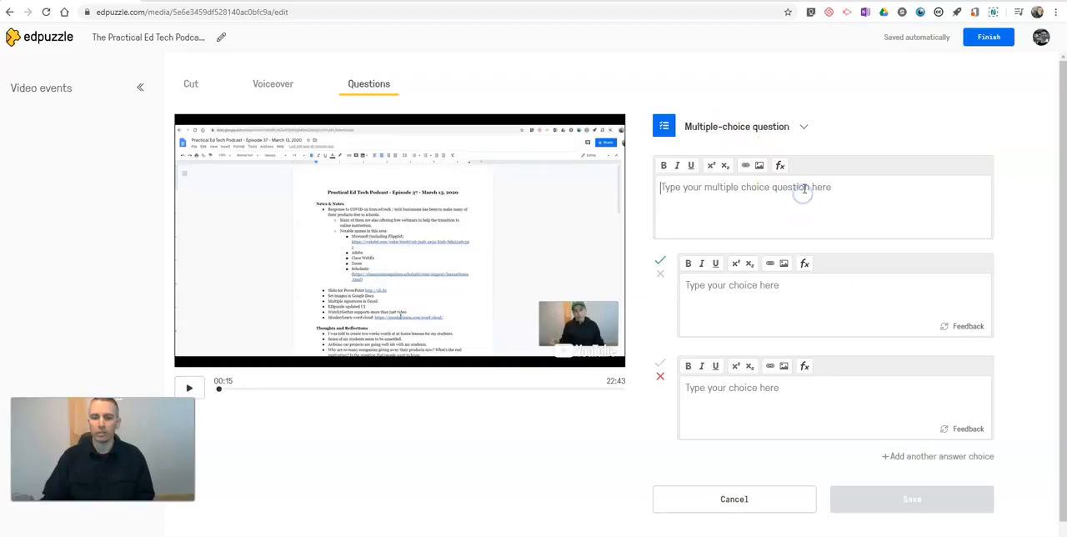
pyautogui.write('In thi')
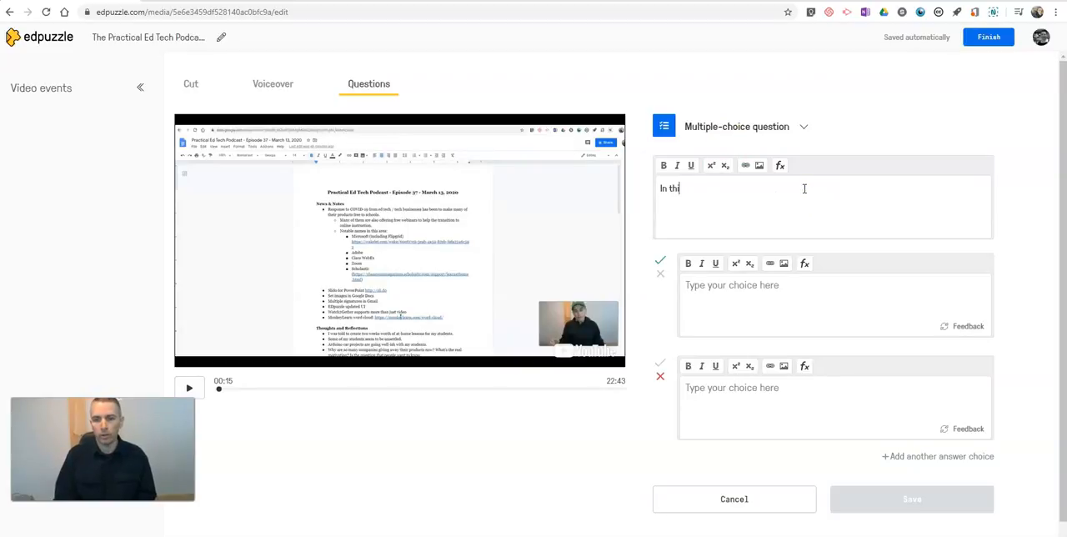
pyautogui.write('s part of the vi')
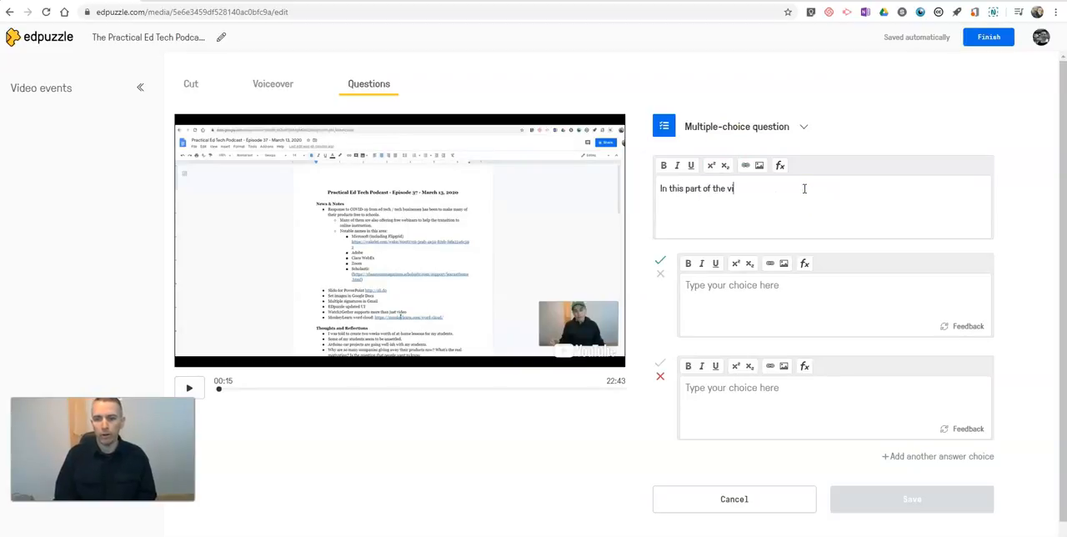
pyautogui.write('deo the speaker is introducing what topic?')
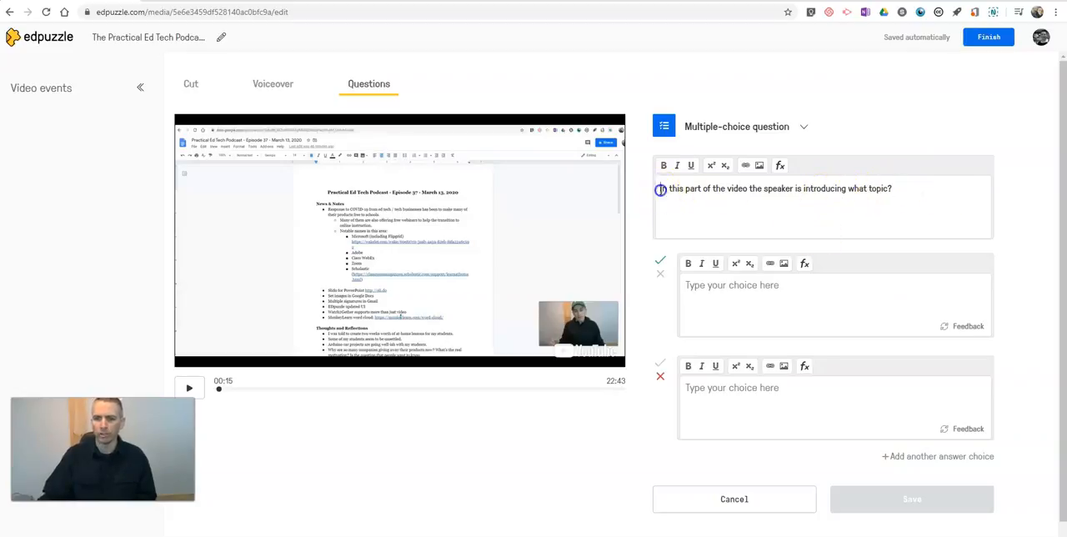
pyautogui.write('What topic is the speak')
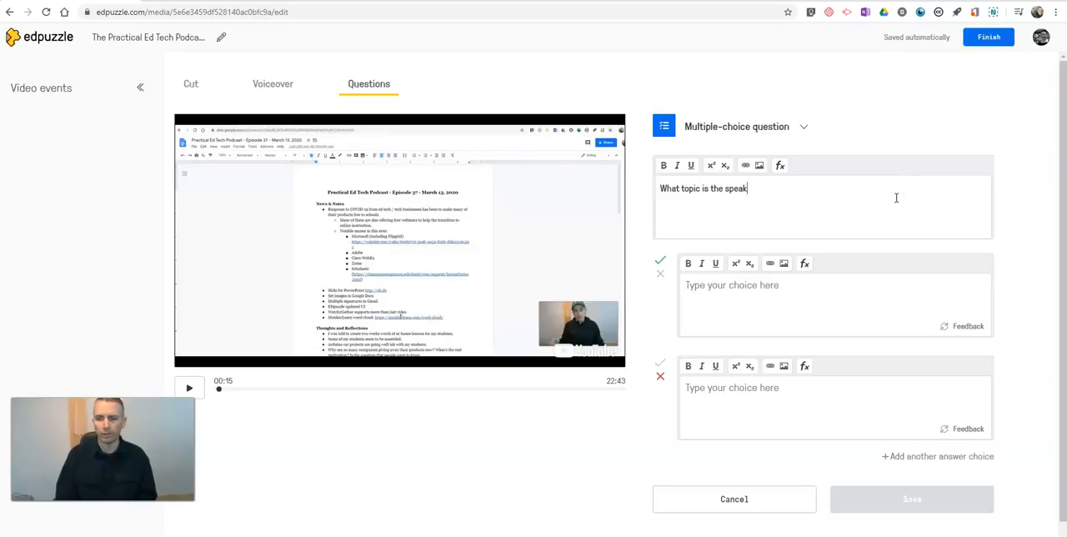
pyautogui.write('er introduce')
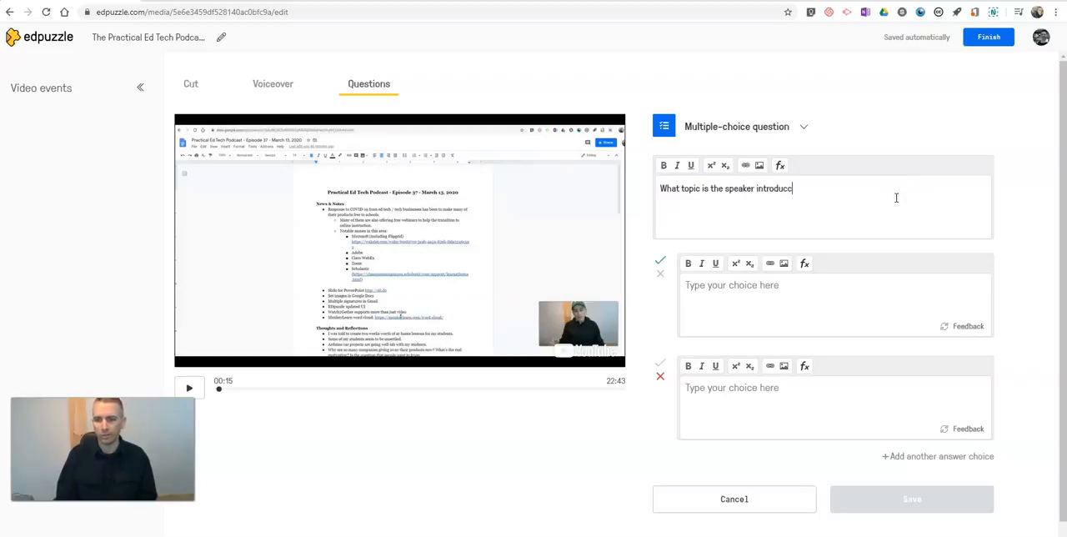
pyautogui.write('ing here')
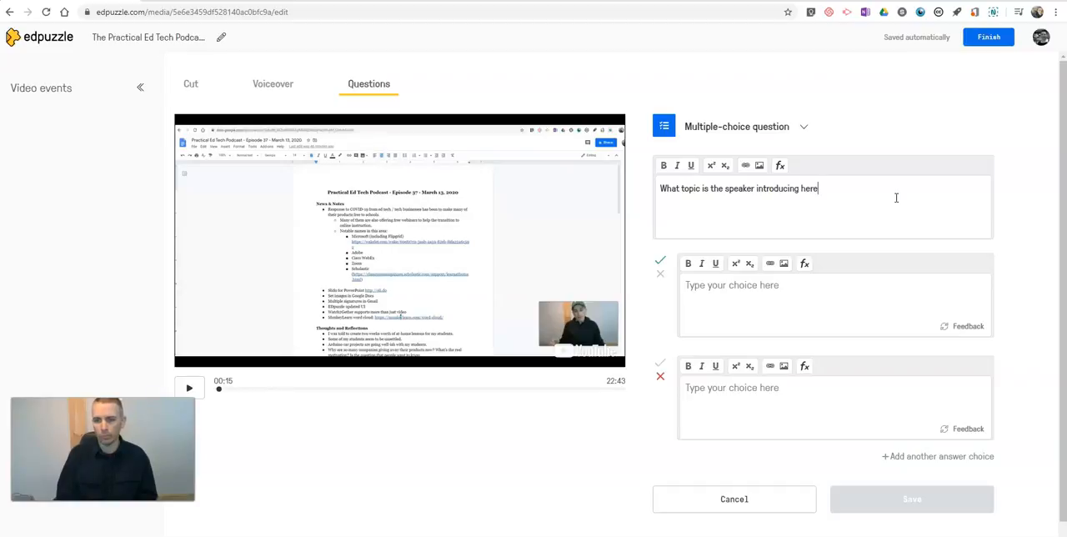
pyautogui.write('?')
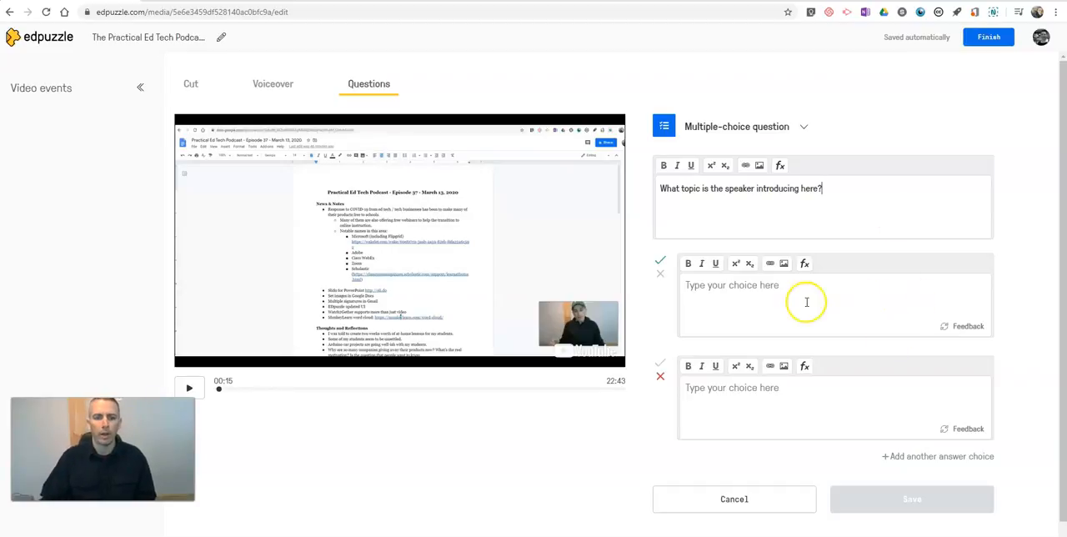
# Enter the answer choices COVID-19, Diabetes and Heart health.
pyautogui.write('VO')
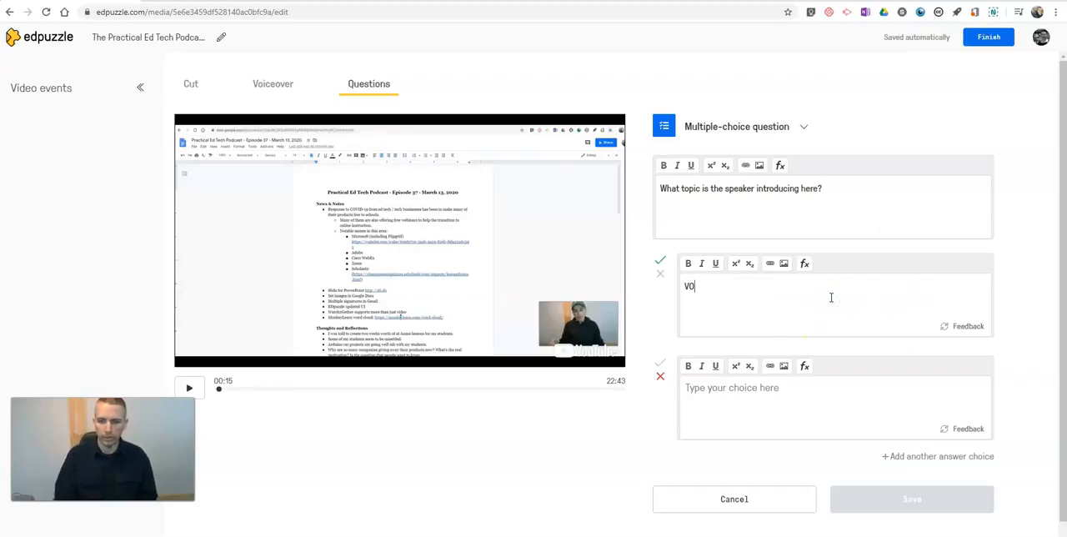
pyautogui.write('COVID')
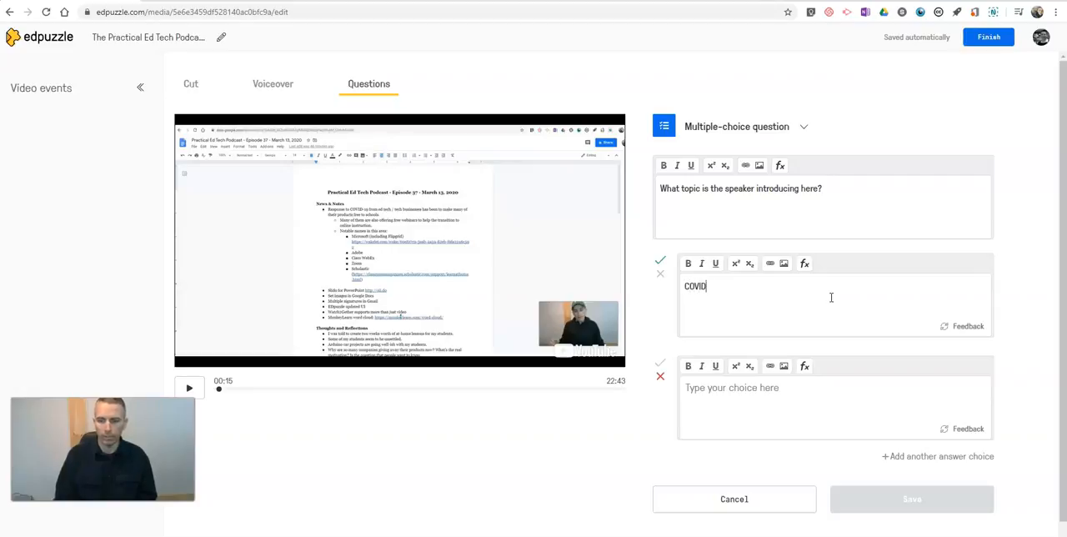
pyautogui.write('-19')
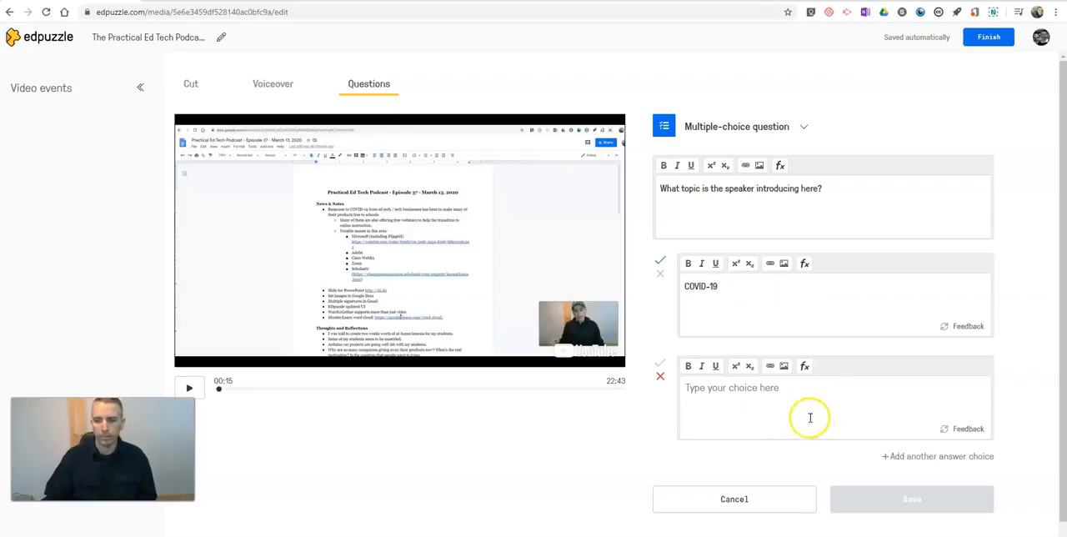
pyautogui.write('Dia')
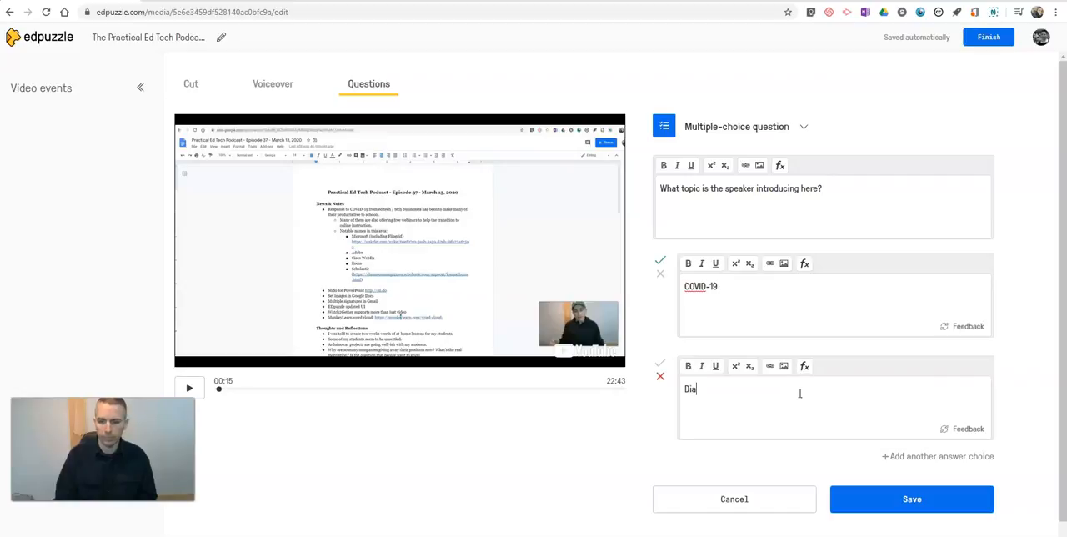
pyautogui.write('betes')
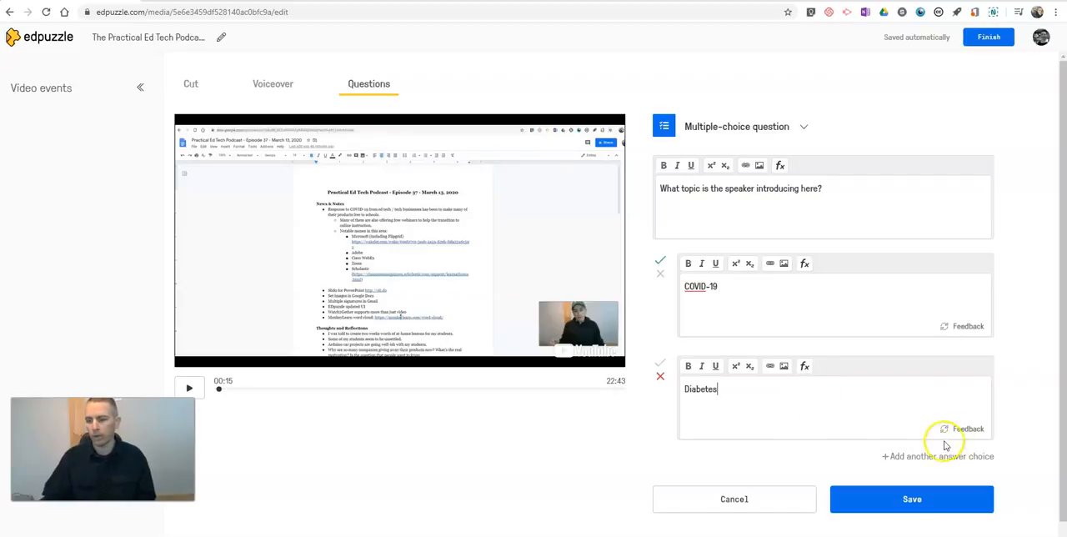
pyautogui.click(937, 456)
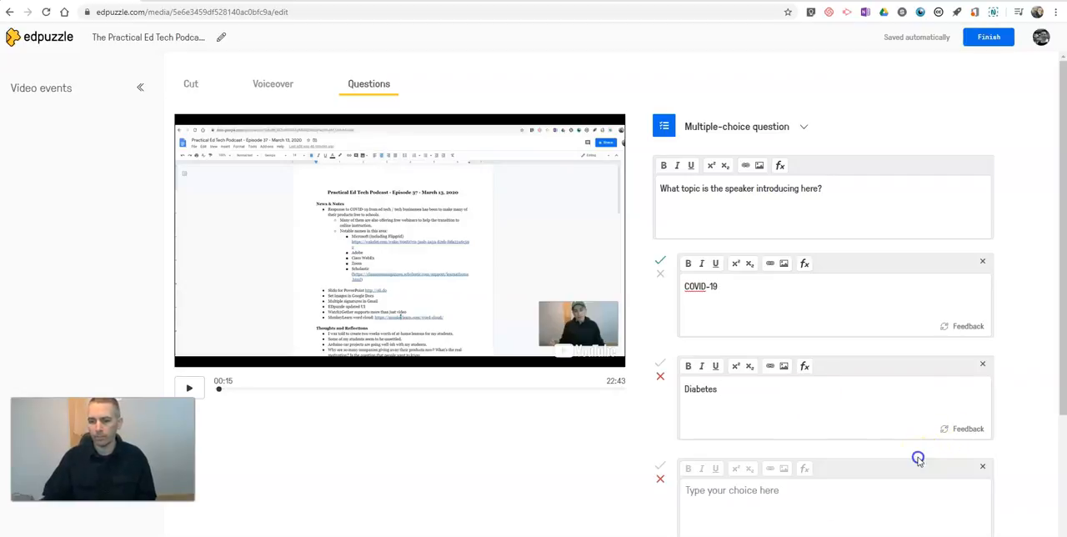
pyautogui.scroll(-3)
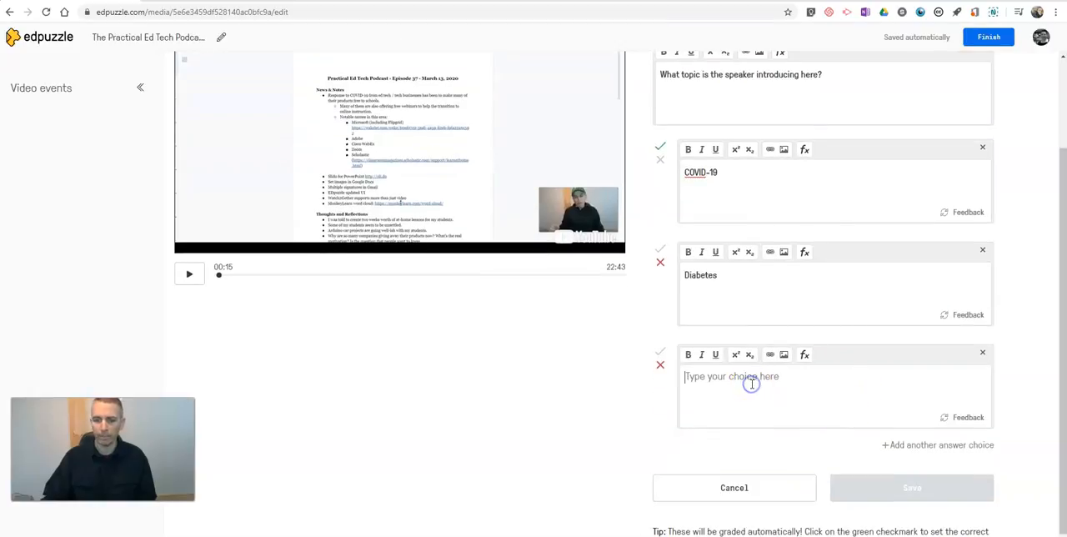
pyautogui.write('Hear')
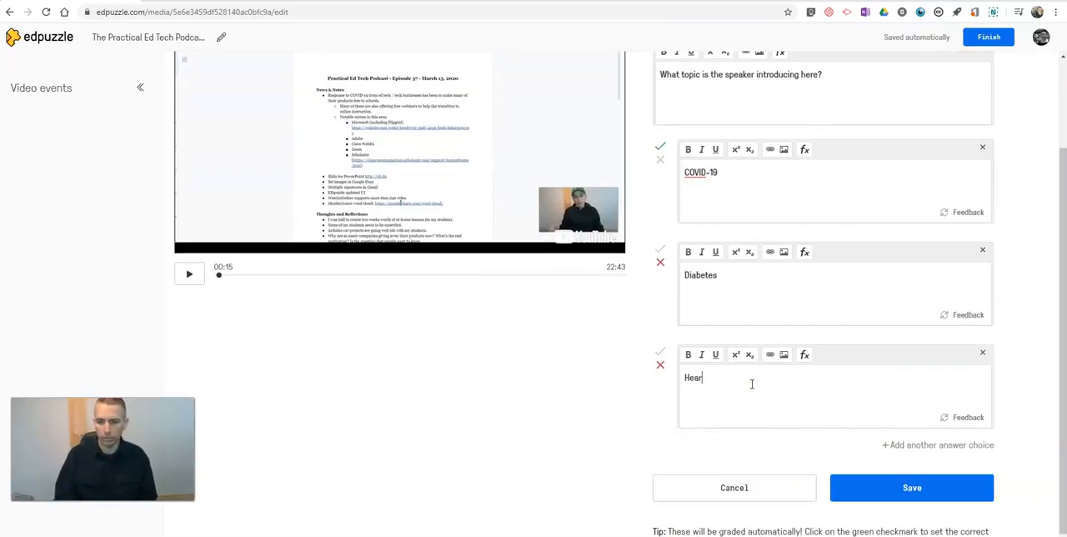
pyautogui.write('t health')
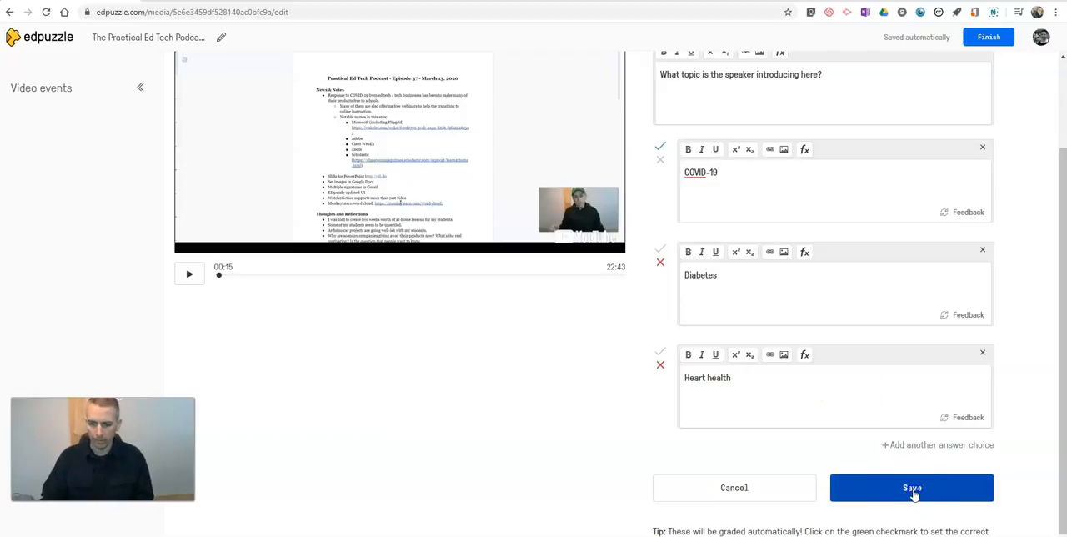
# Save the 00:15 multiple-choice question.
pyautogui.click(911, 487)
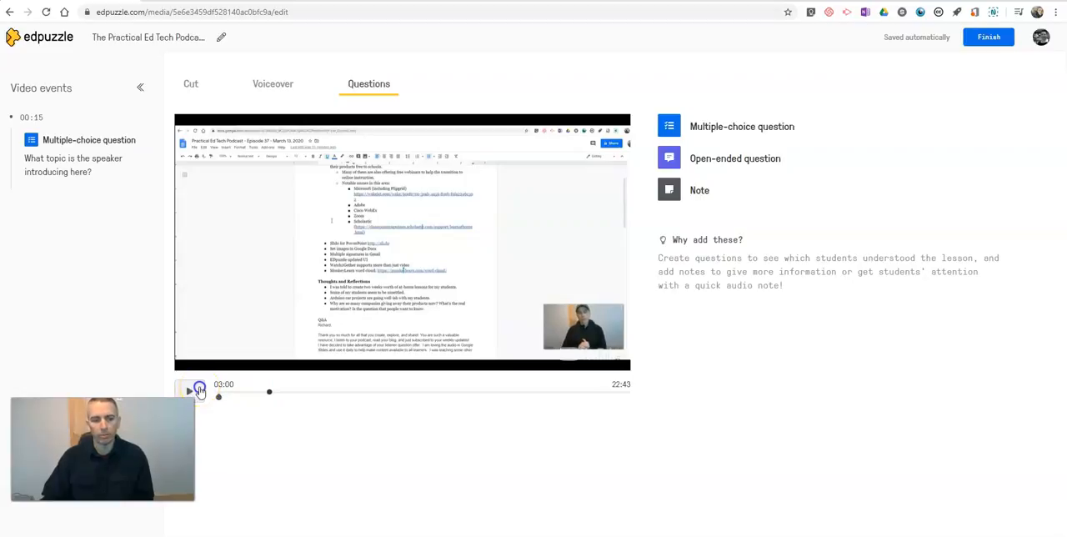
pyautogui.moveTo(741, 125)
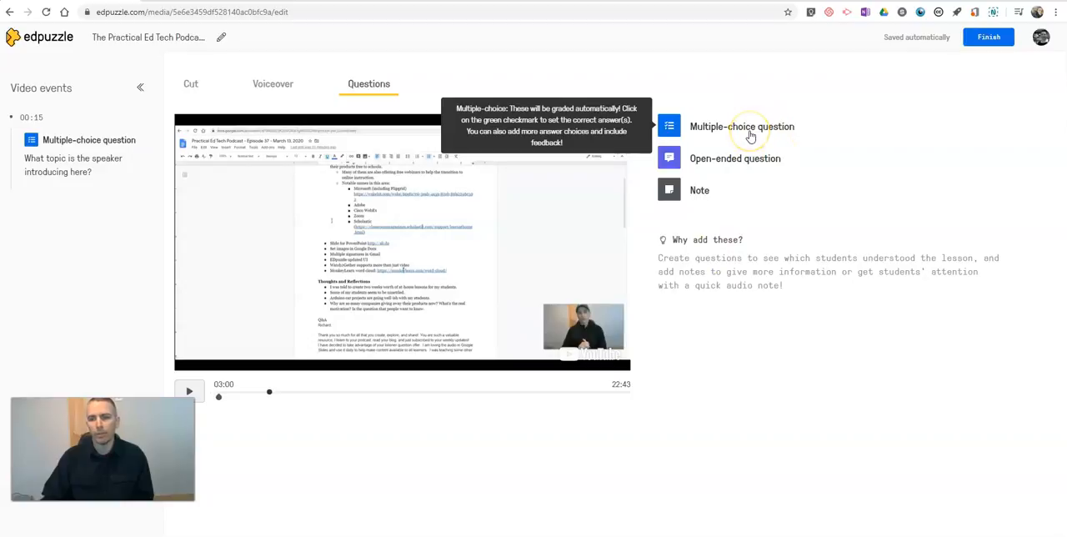
# Start a 03:00 question: 'What is the speaker talking about in regards to video conferencing?'.
pyautogui.click(741, 126)
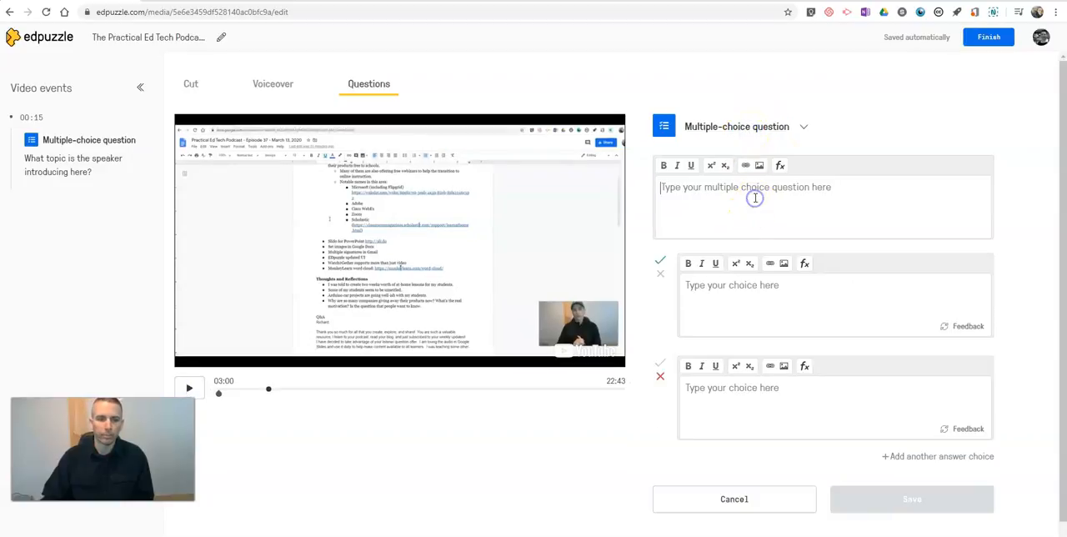
pyautogui.write('What is the')
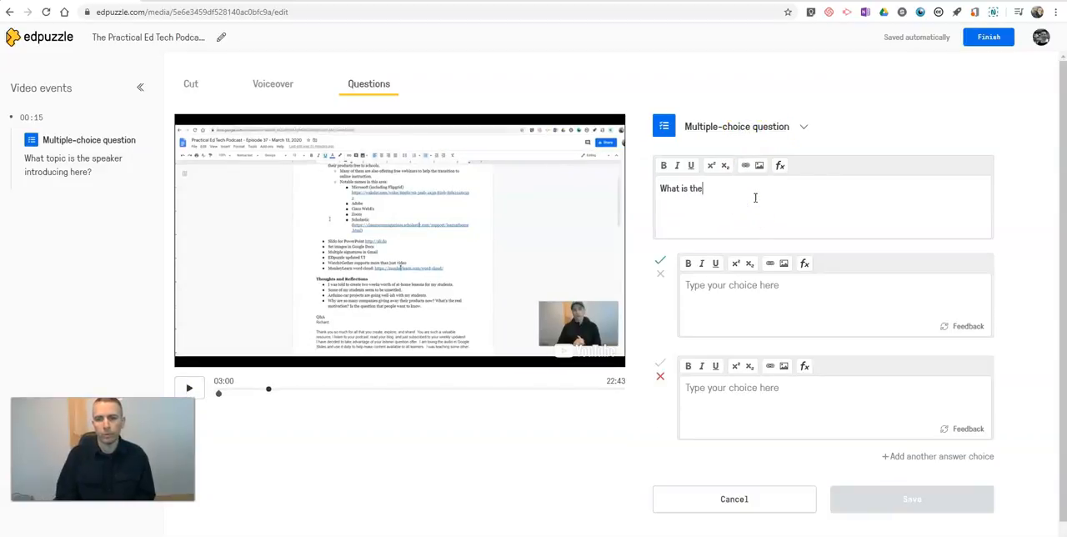
pyautogui.write('speaker t')
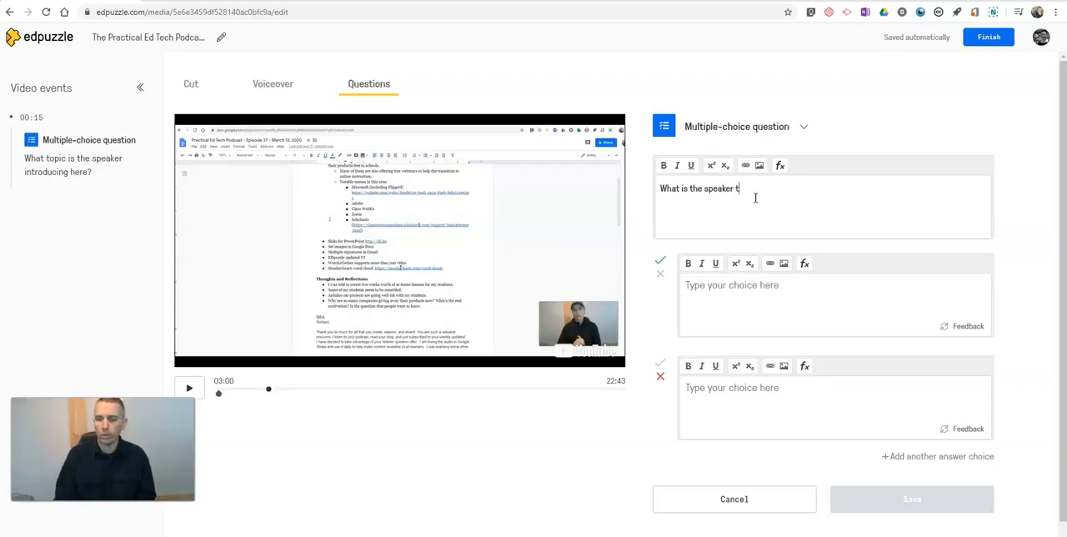
pyautogui.write('alking about i')
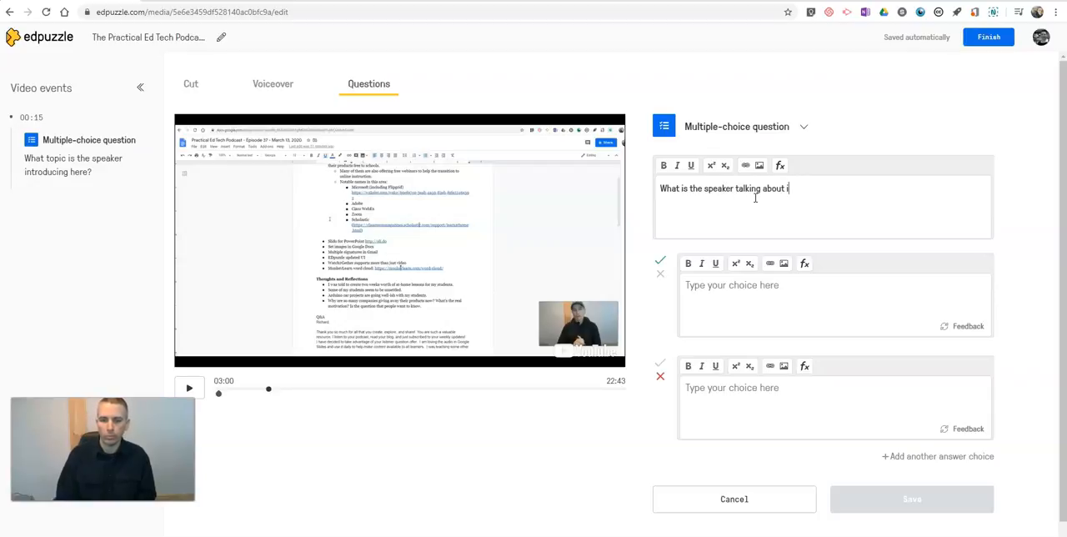
pyautogui.write('n regards')
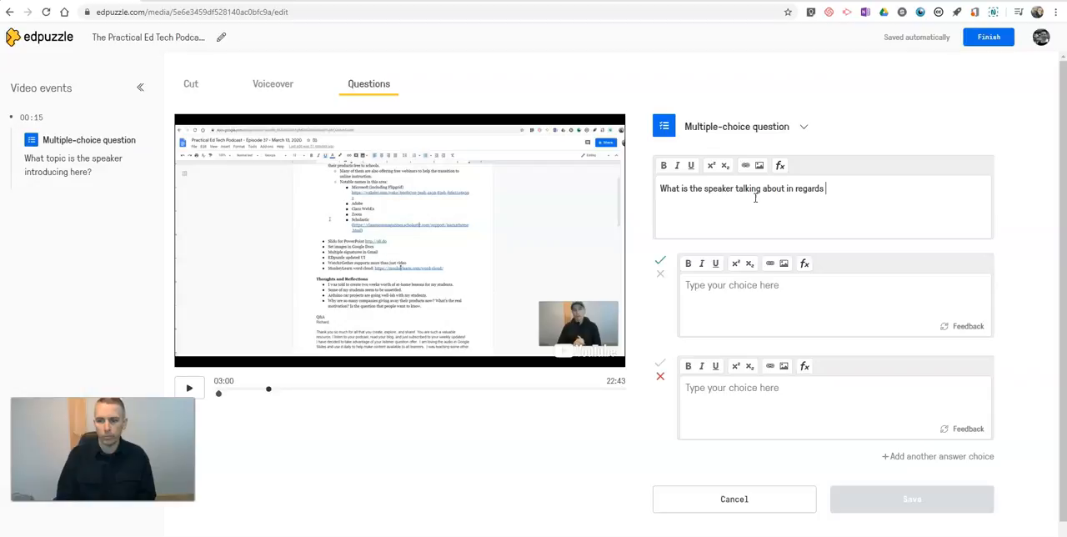
pyautogui.write('to video')
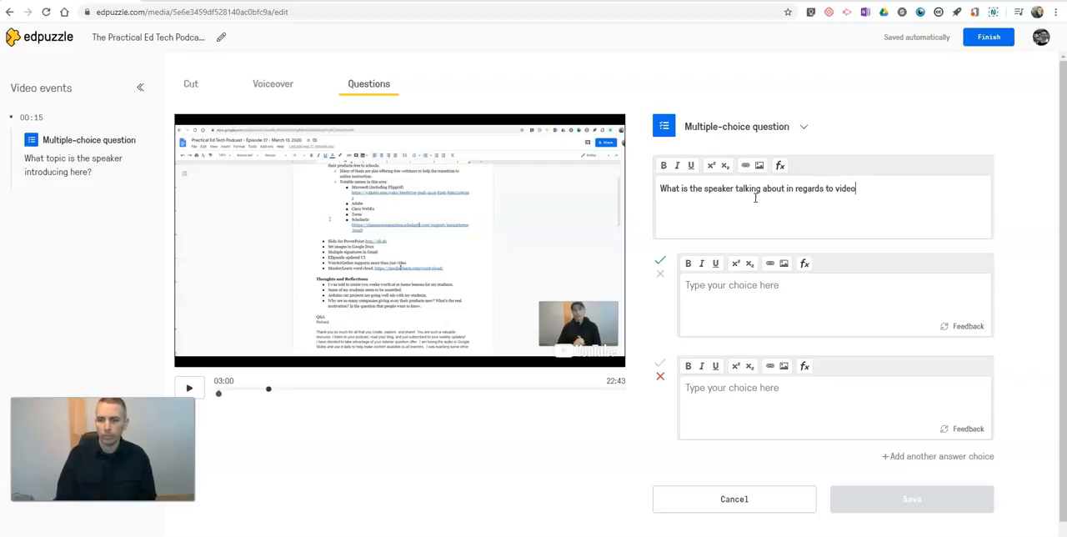
pyautogui.write('conferencing?')
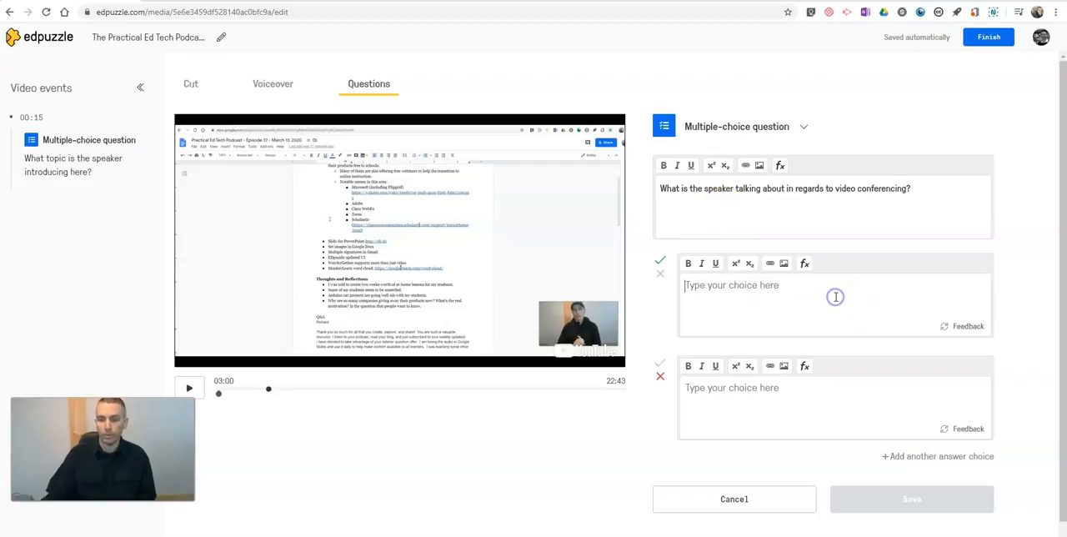
# Enter choices 'Remember to look at the camera' and a look-away-from-the-camera answer.
pyautogui.write('Remember to l')
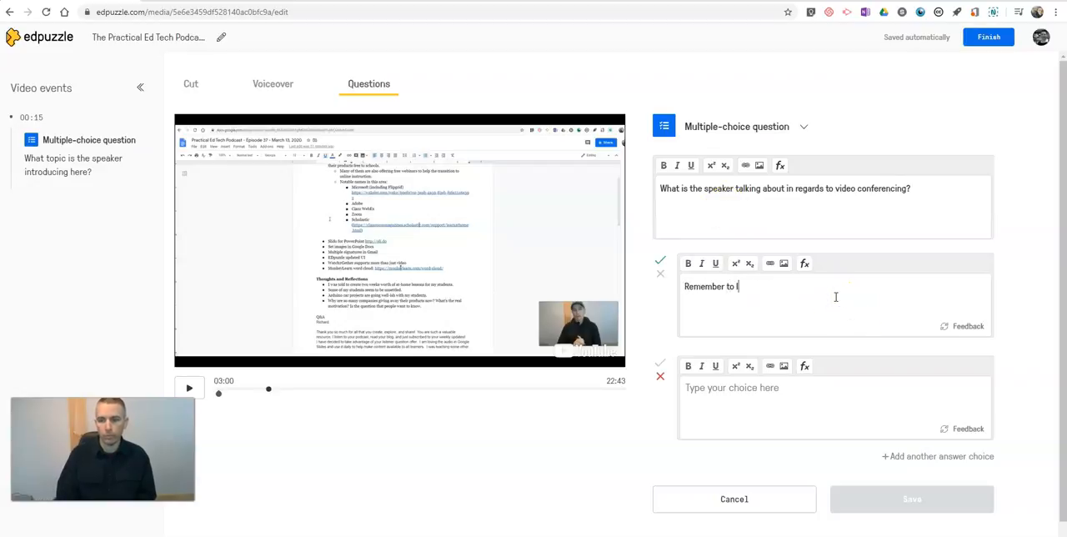
pyautogui.write('ook at the cam')
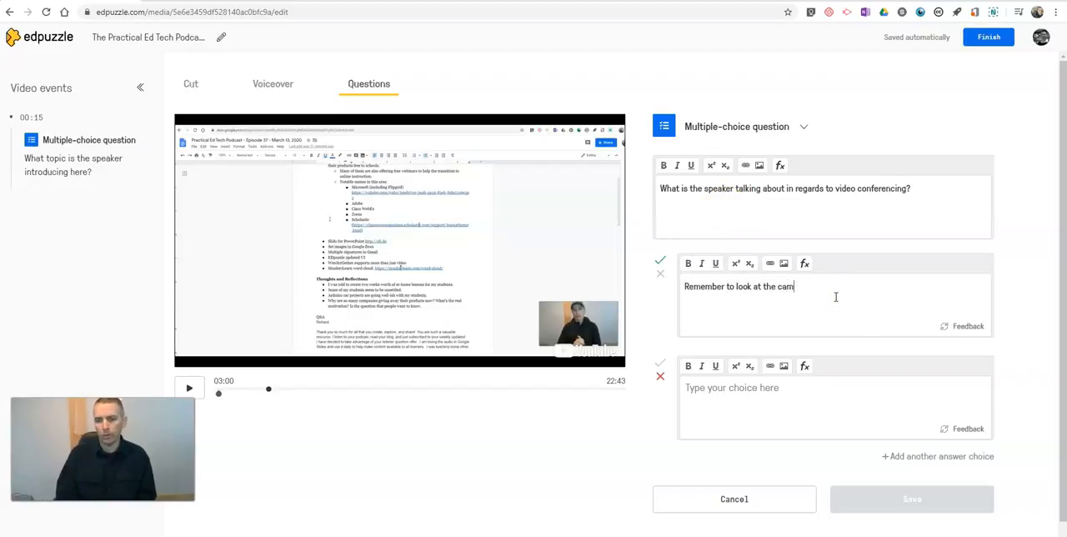
pyautogui.write('era')
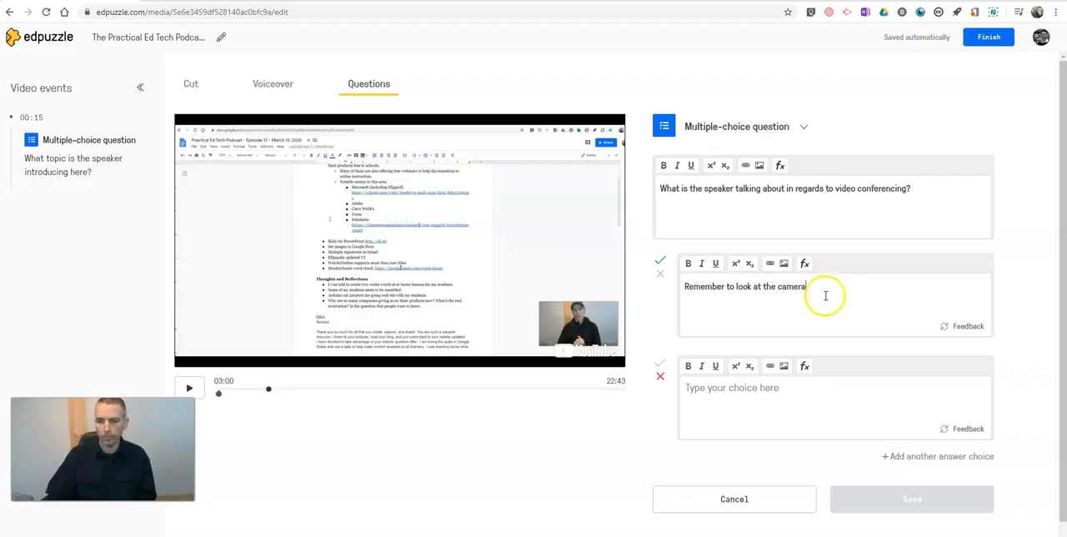
pyautogui.write('Remember to look aw')
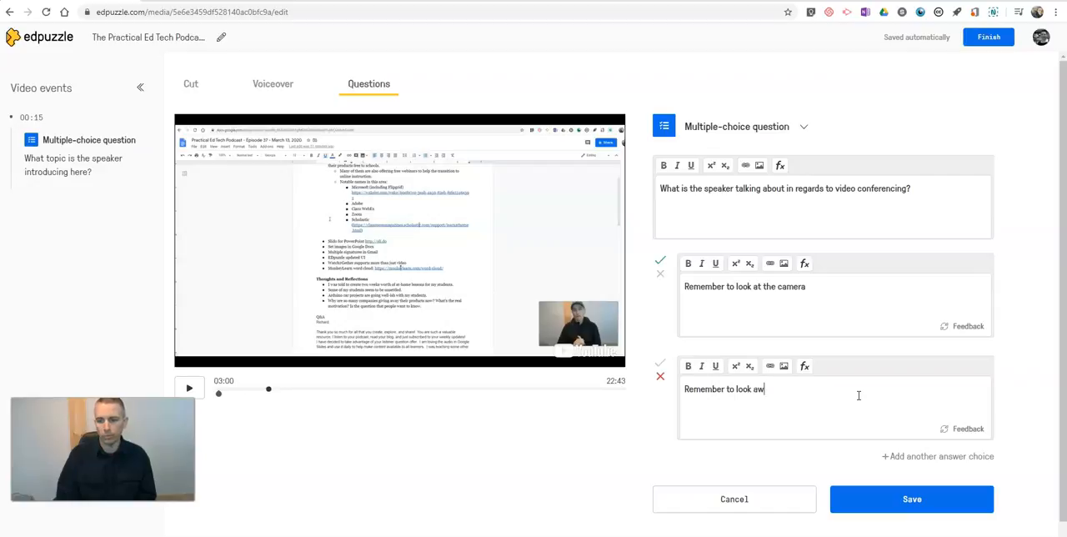
pyautogui.write('ay from the')
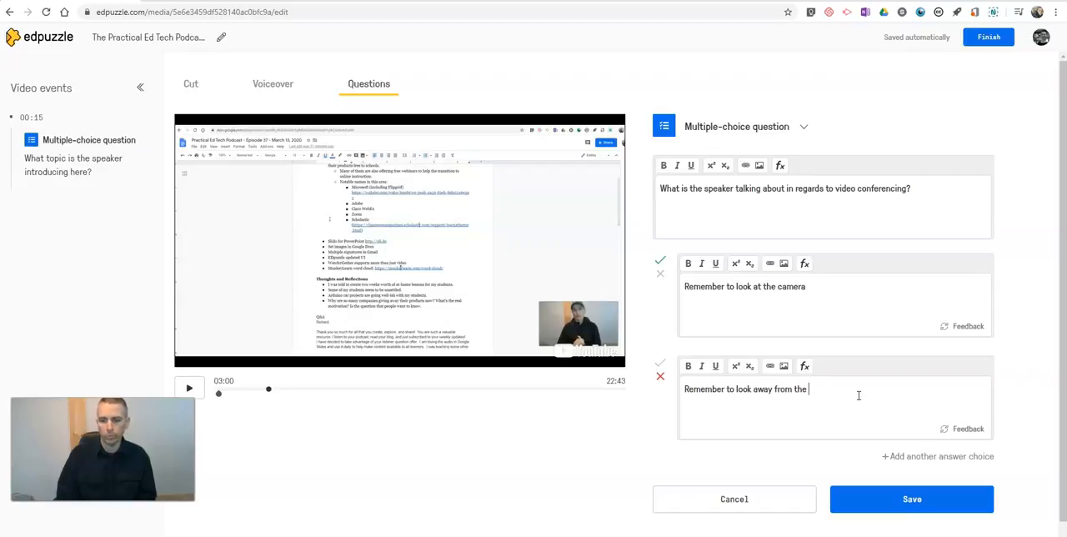
pyautogui.write('camera.')
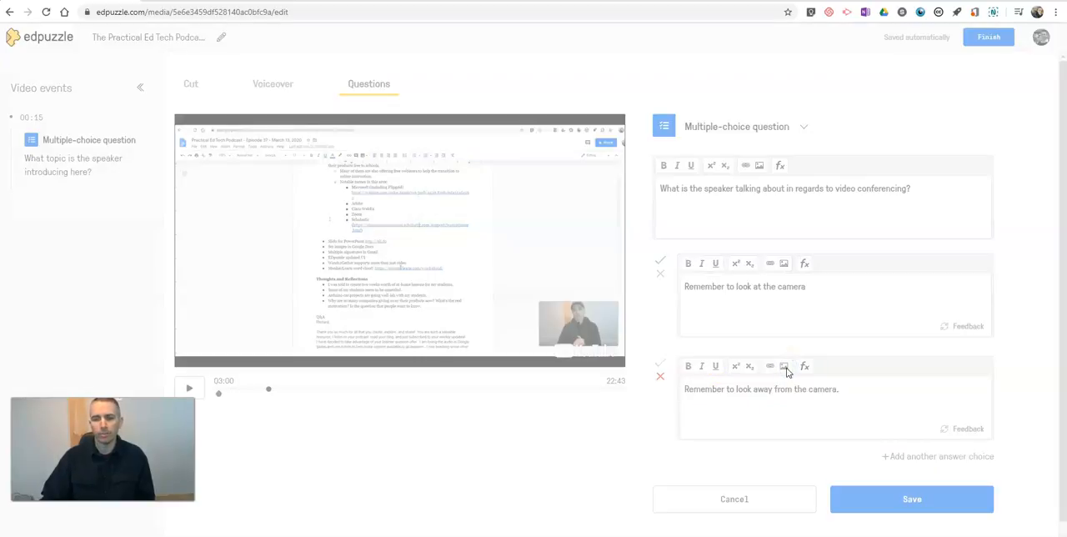
pyautogui.click(784, 366)
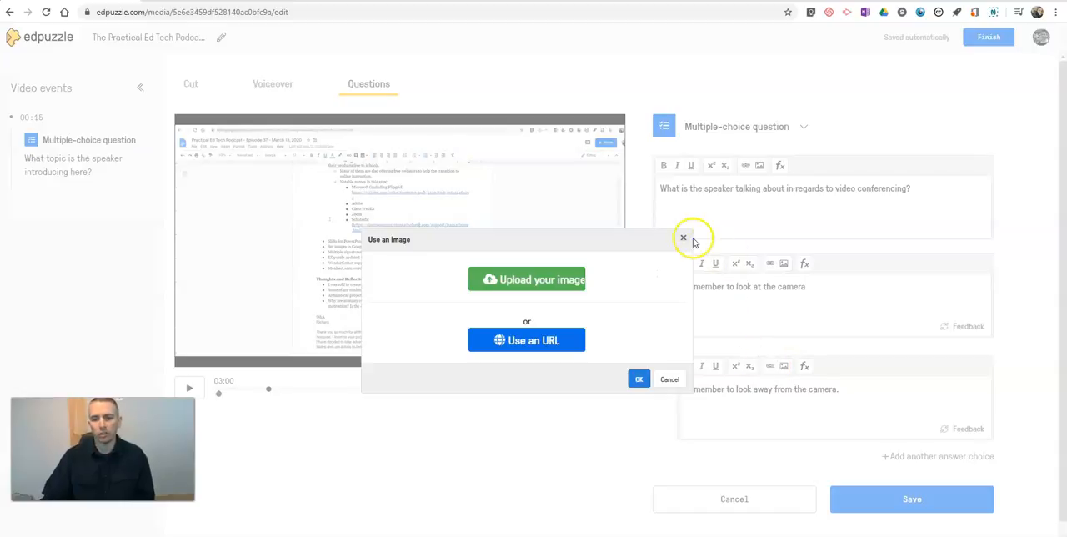
pyautogui.moveTo(592, 347)
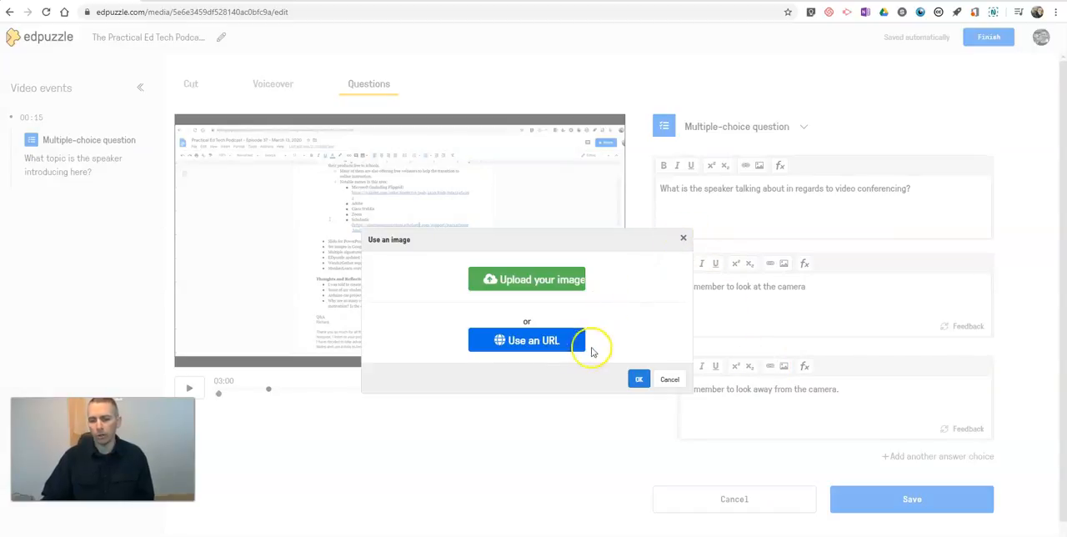
pyautogui.click(669, 379)
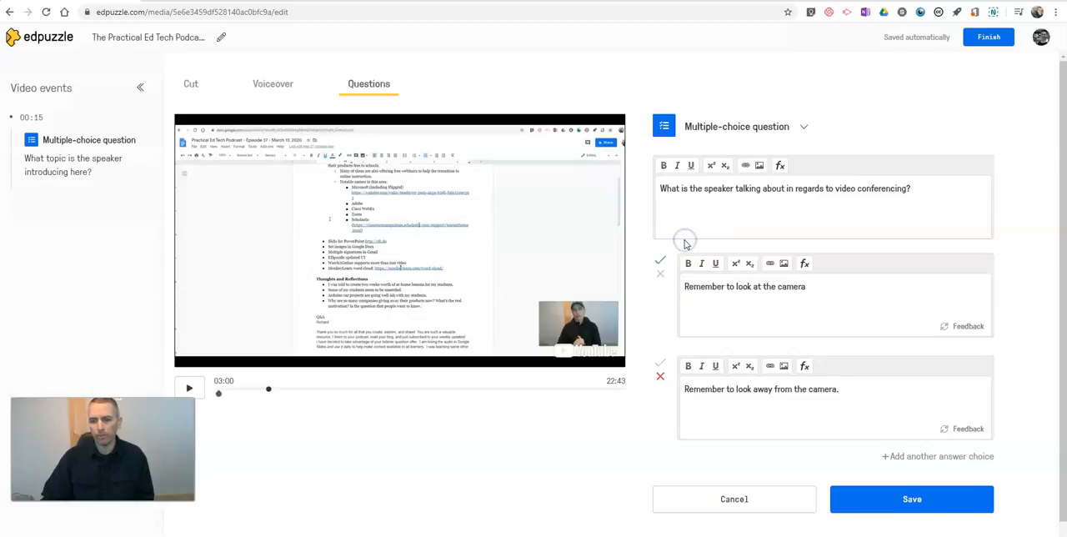
pyautogui.moveTo(771, 366)
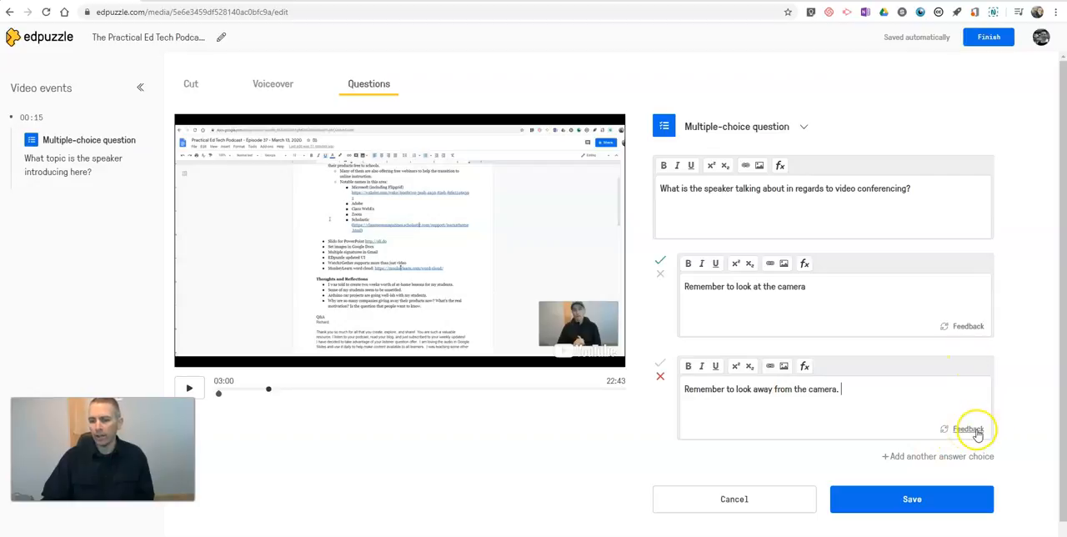
# Add wrong-answer feedback 'That's not quite right. You should always try to look at the camera.' and save.
pyautogui.click(967, 429)
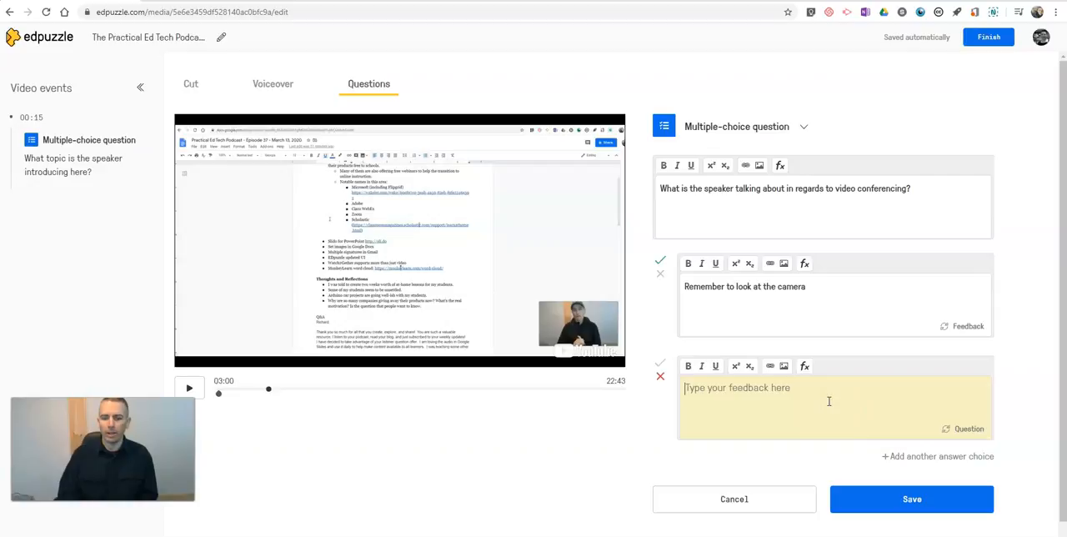
pyautogui.write("That's")
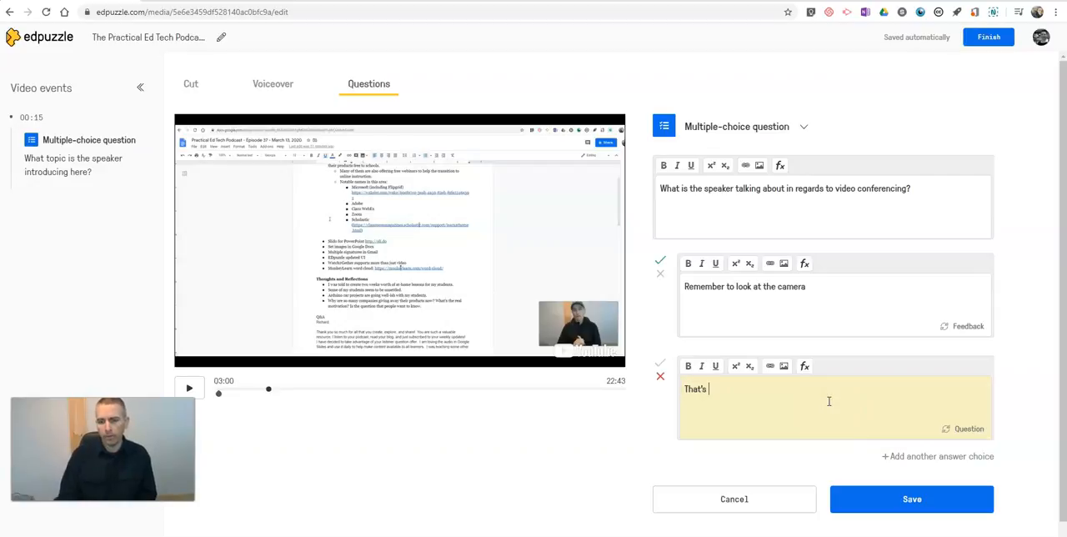
pyautogui.write('not quite')
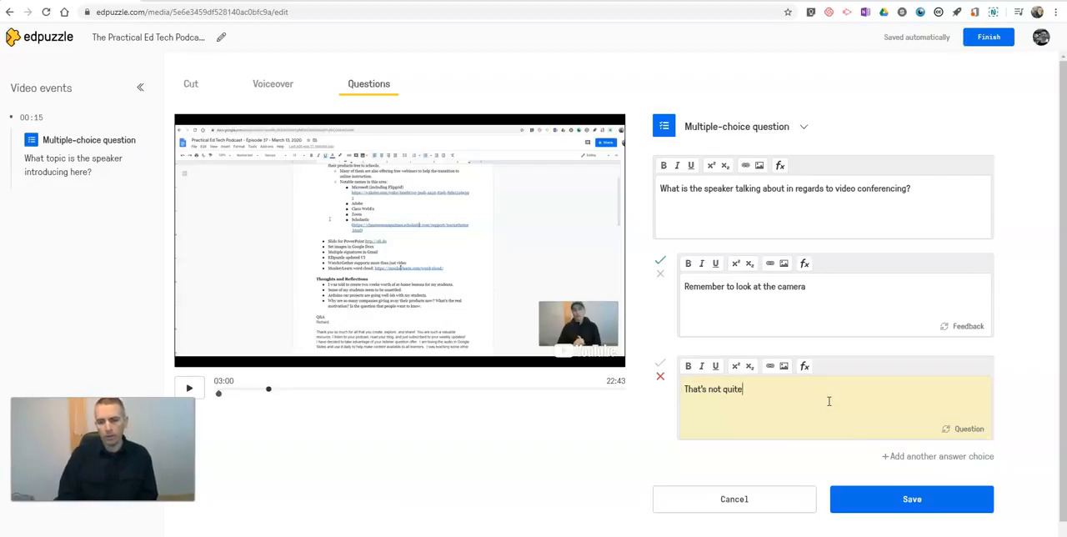
pyautogui.write('right.')
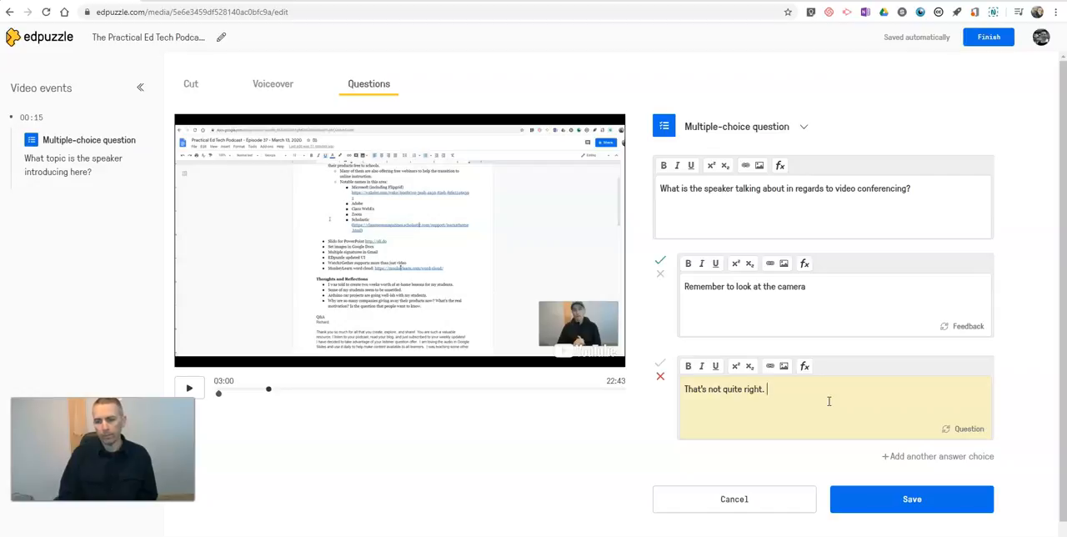
pyautogui.write('You should')
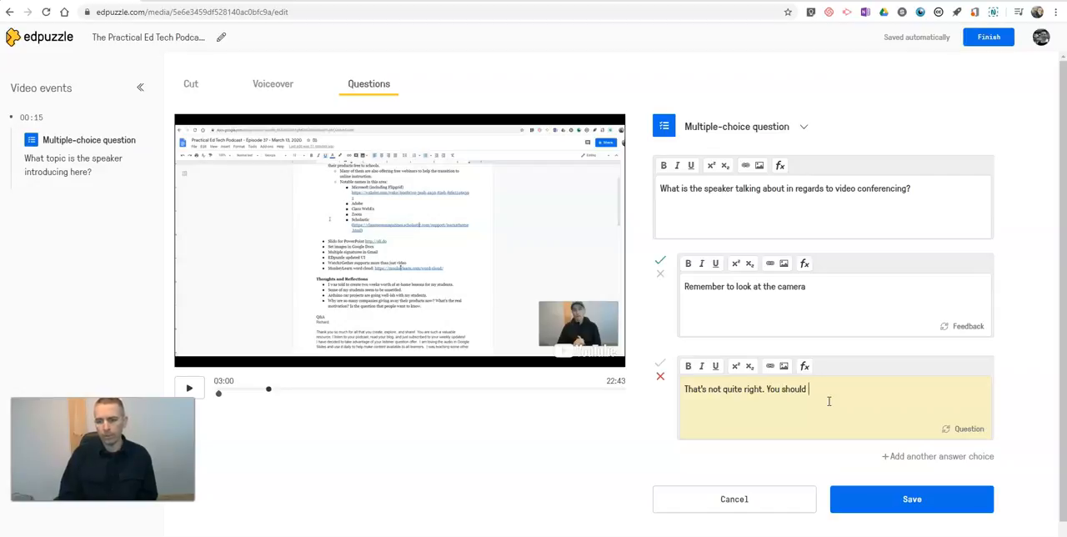
pyautogui.write('always tr')
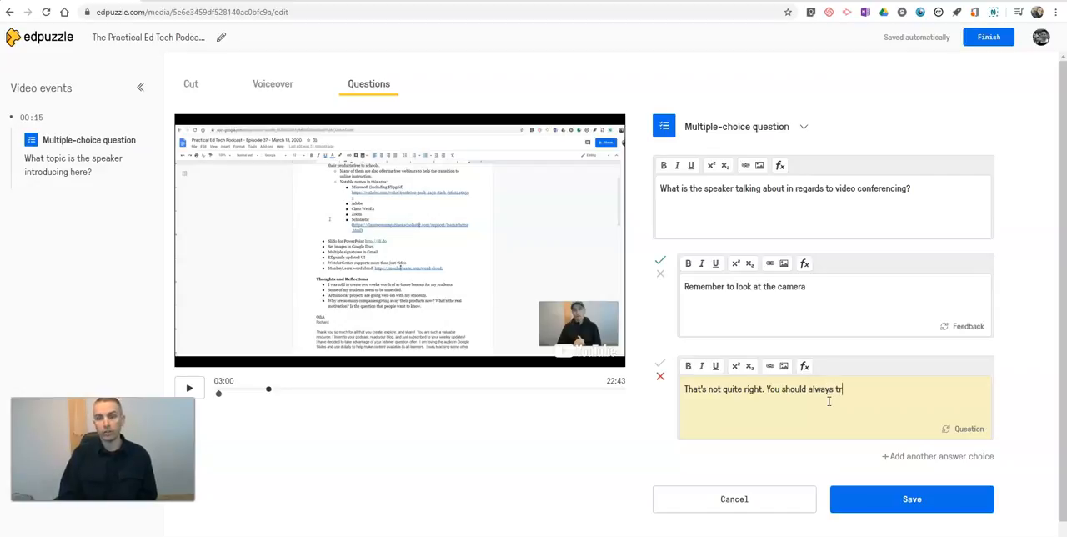
pyautogui.write('y to look at')
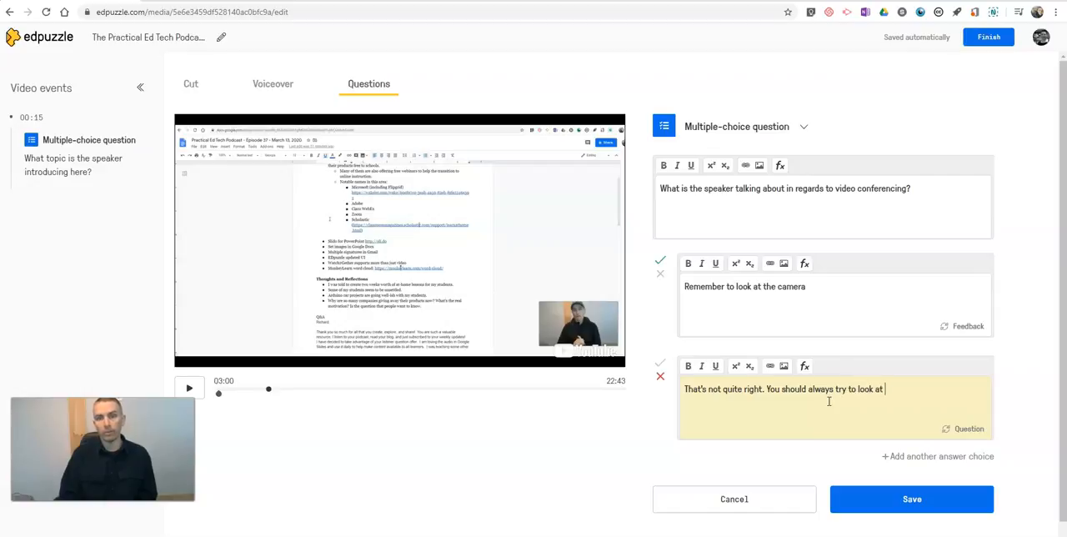
pyautogui.write('the camera.')
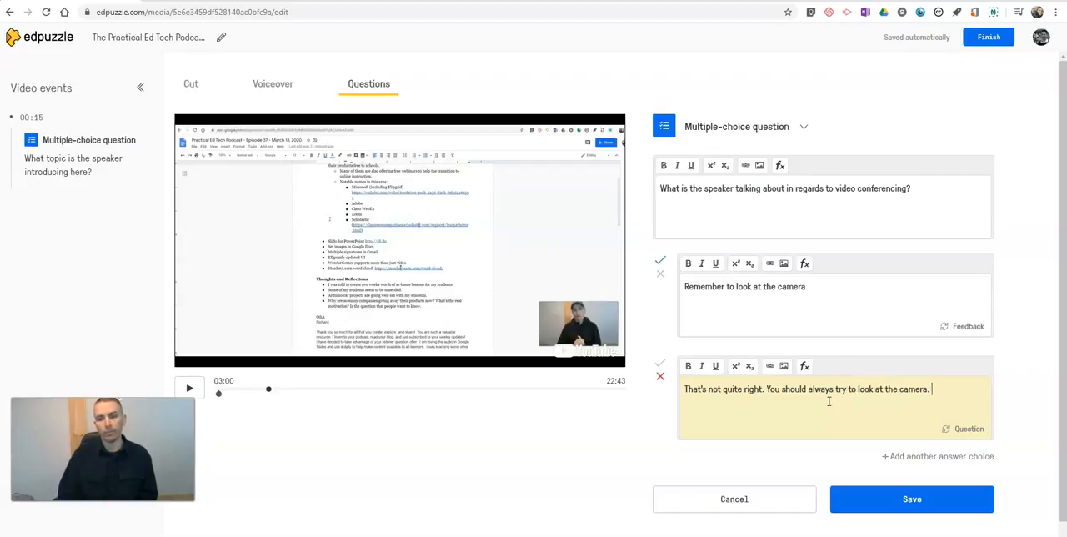
pyautogui.click(911, 498)
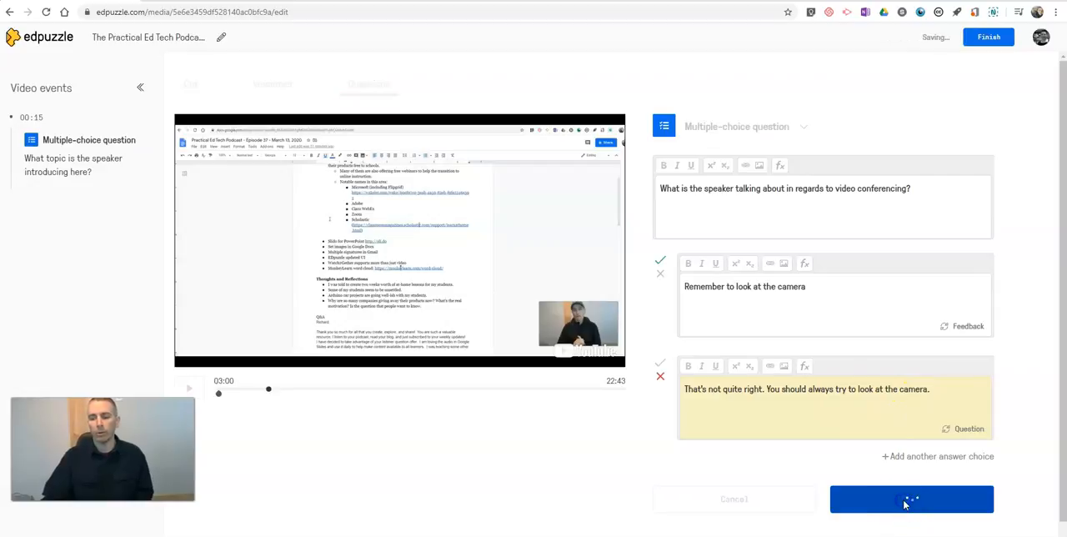
pyautogui.click(911, 498)
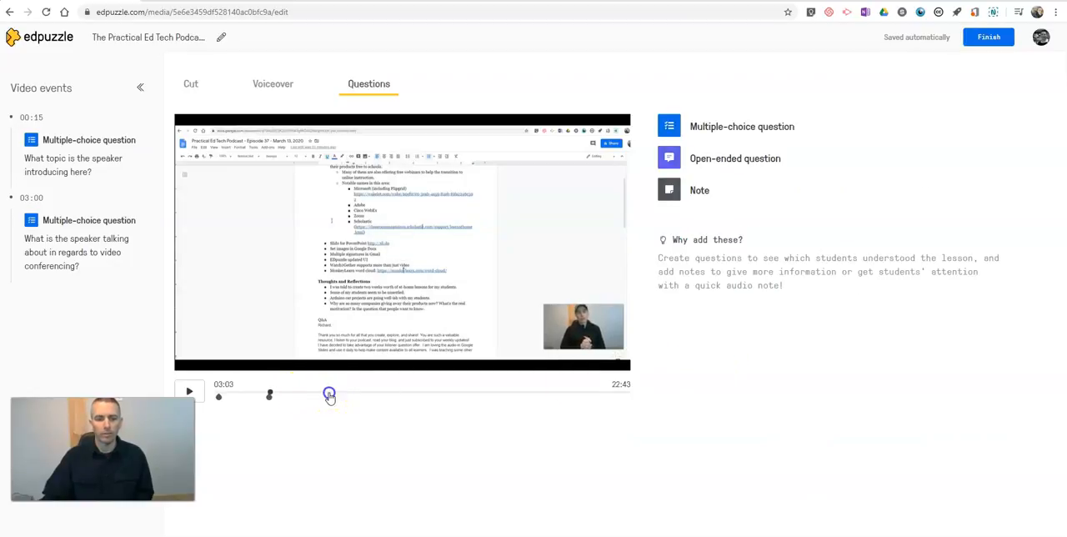
# Add a 06:17 note saying the point won't appear on this quiz but might later.
pyautogui.click(189, 391)
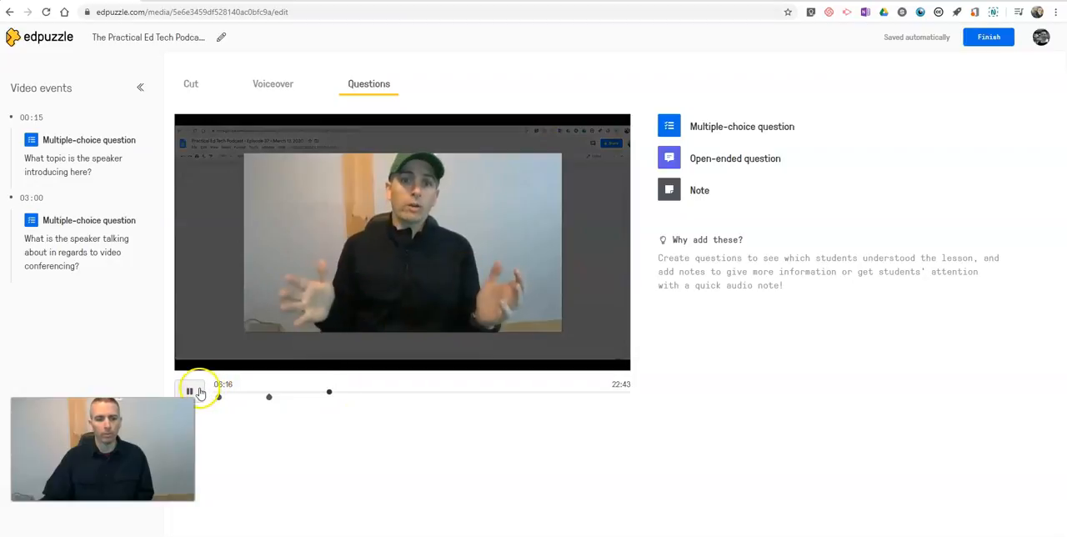
pyautogui.moveTo(669, 189)
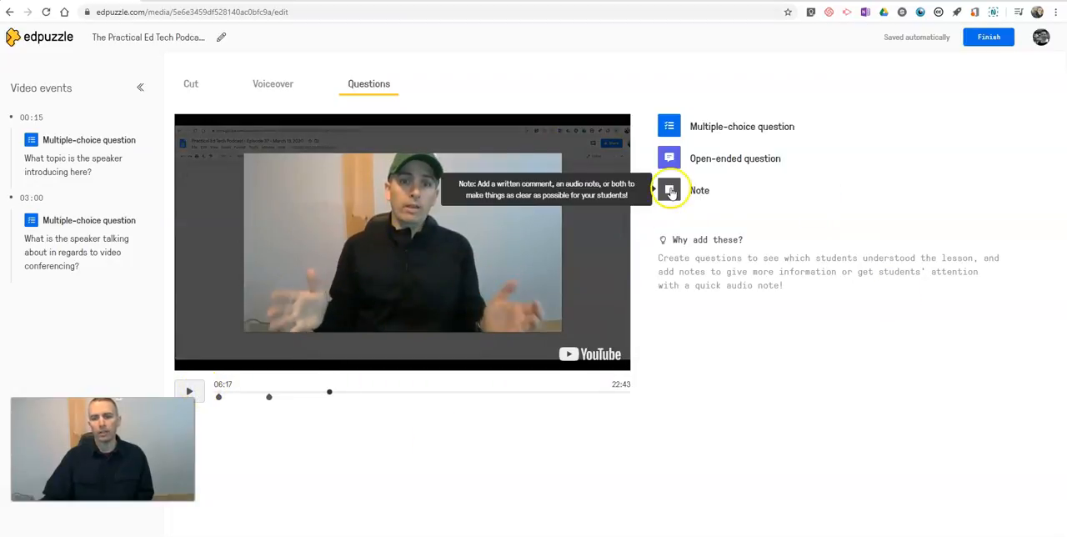
pyautogui.click(698, 190)
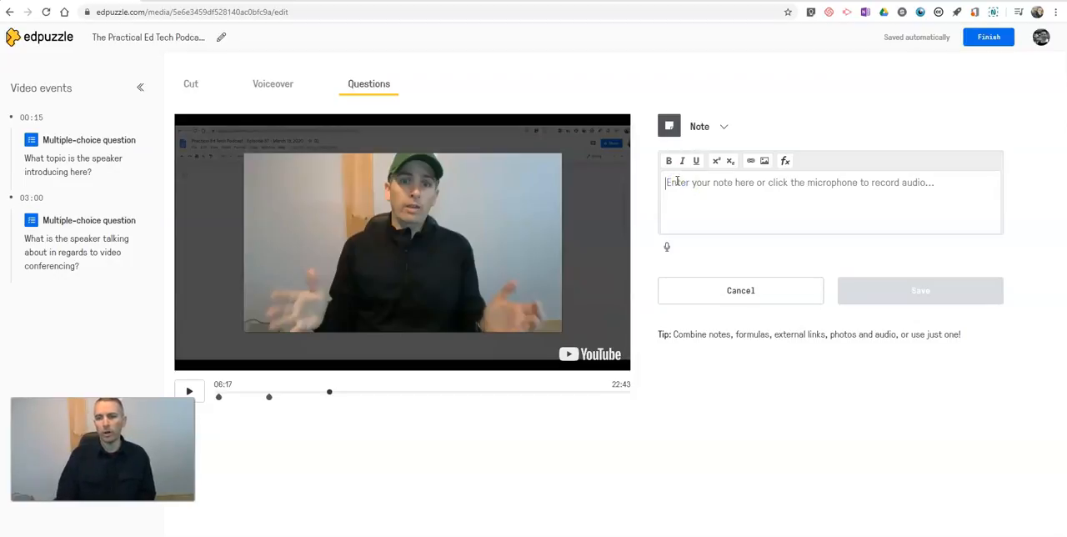
pyautogui.moveTo(763, 160)
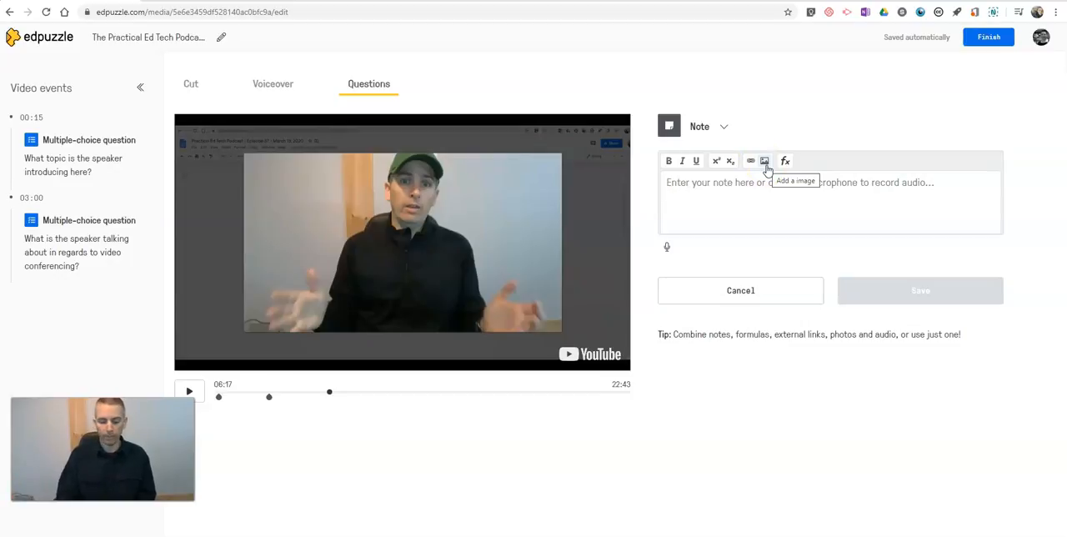
pyautogui.write('This is an')
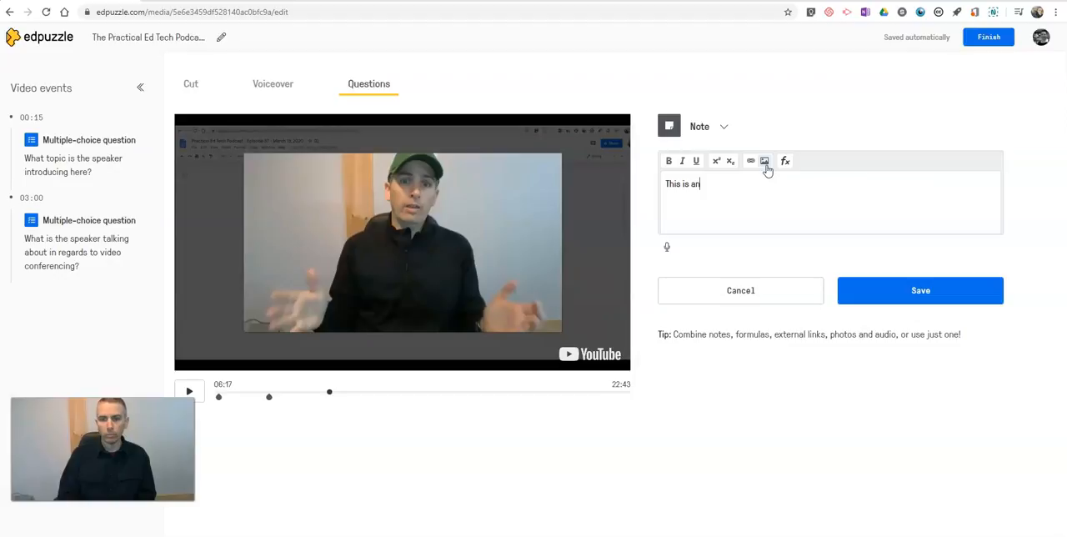
pyautogui.write('important')
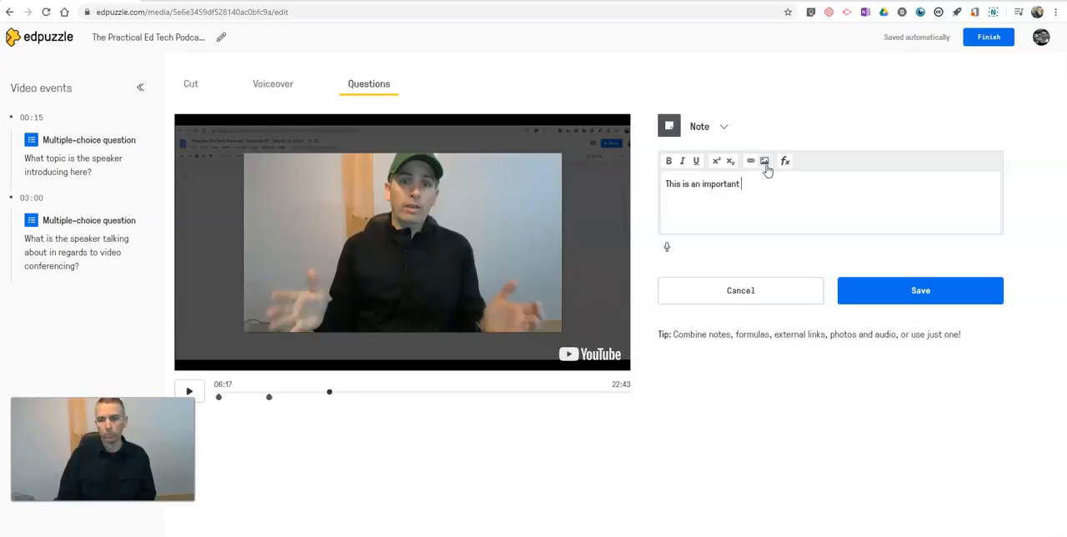
pyautogui.write('point')
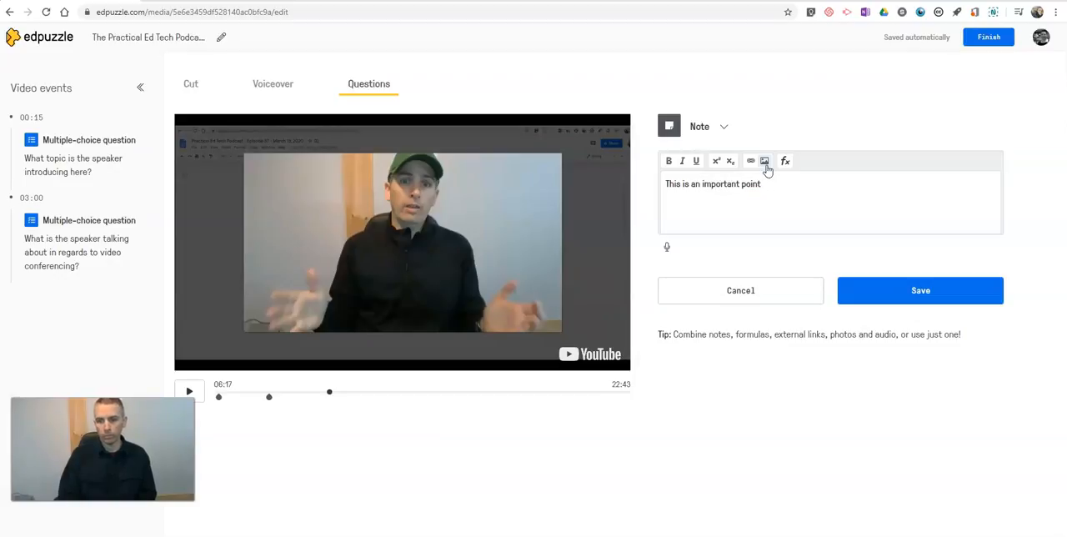
pyautogui.write('to remember.')
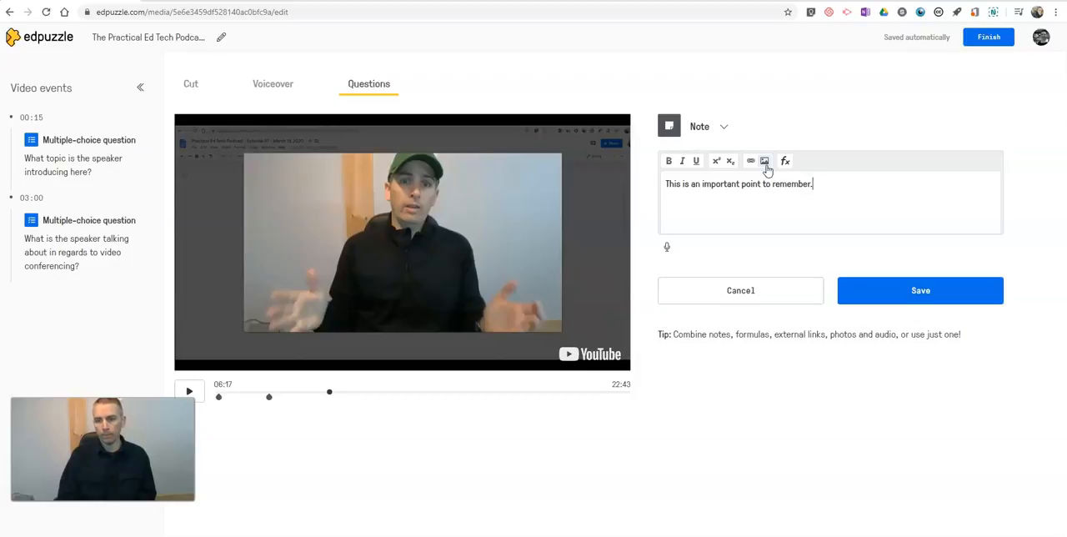
pyautogui.write("It won't a")
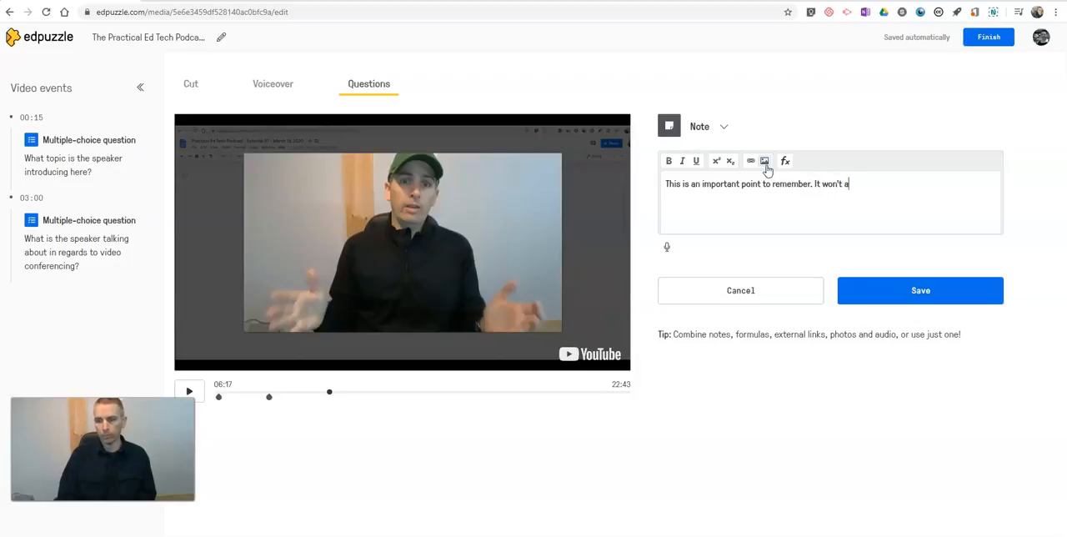
pyautogui.write('ppear on this qui')
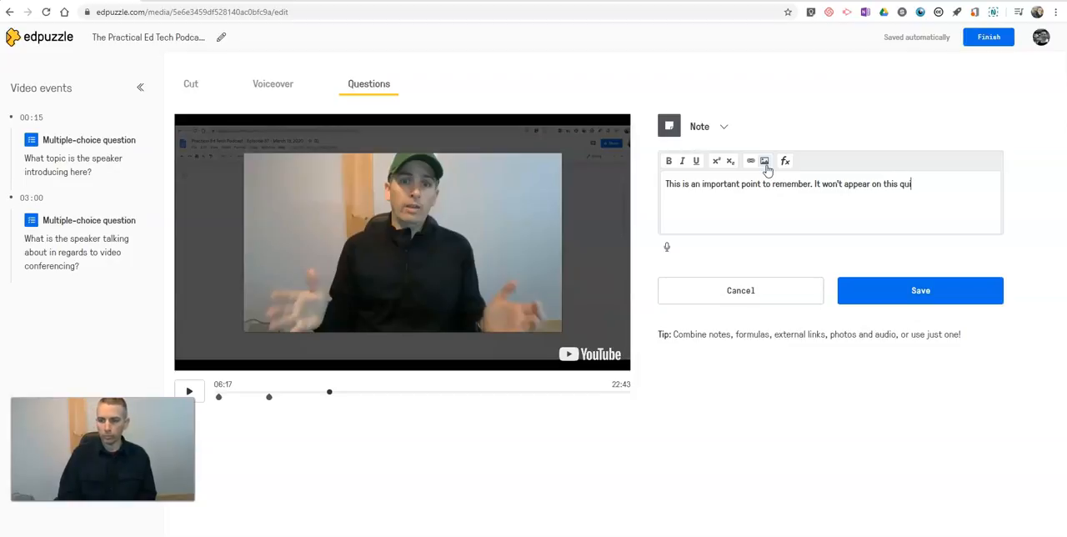
pyautogui.write('but it m')
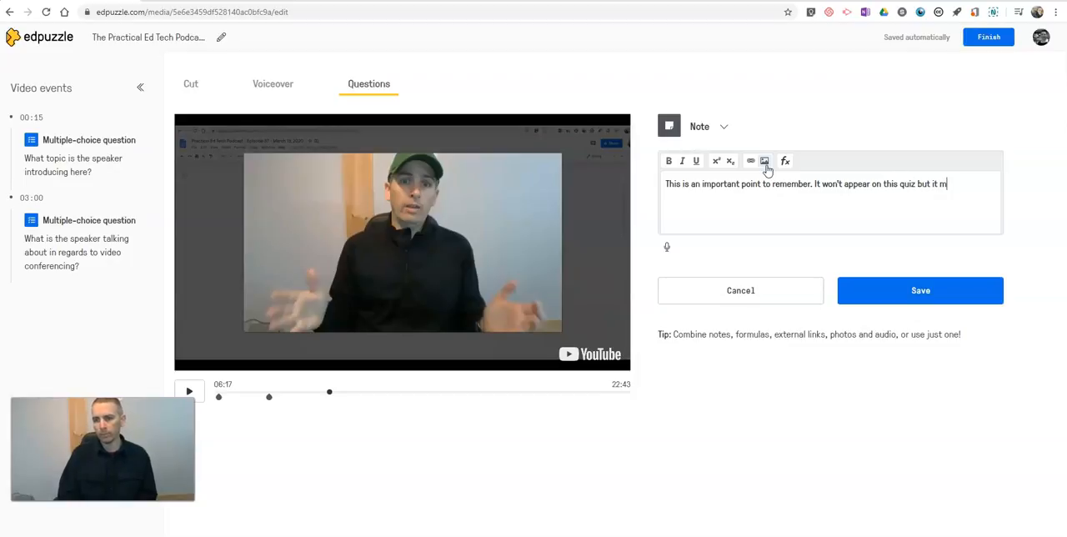
pyautogui.write('ight appear i')
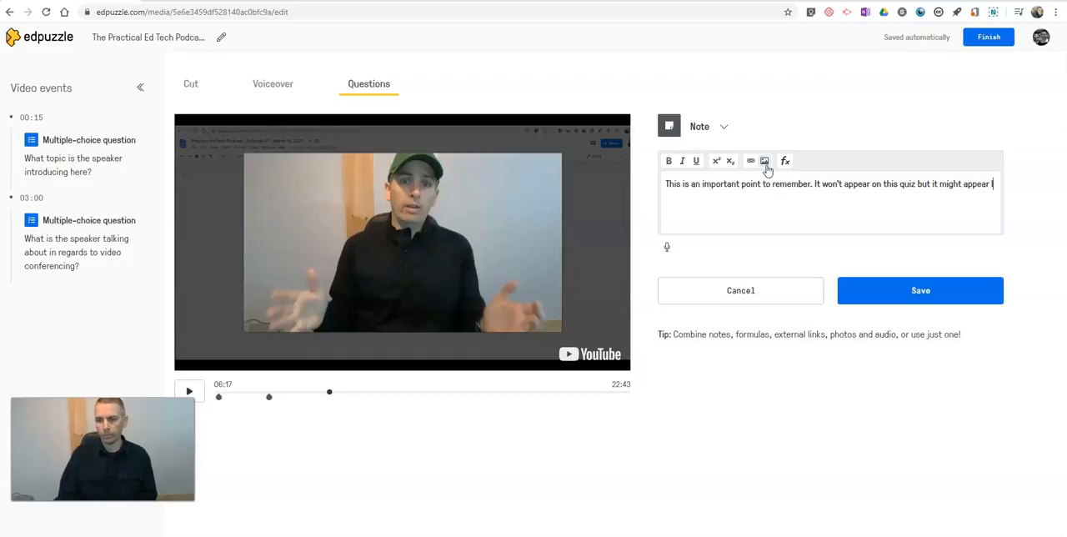
pyautogui.write('later in the unit.')
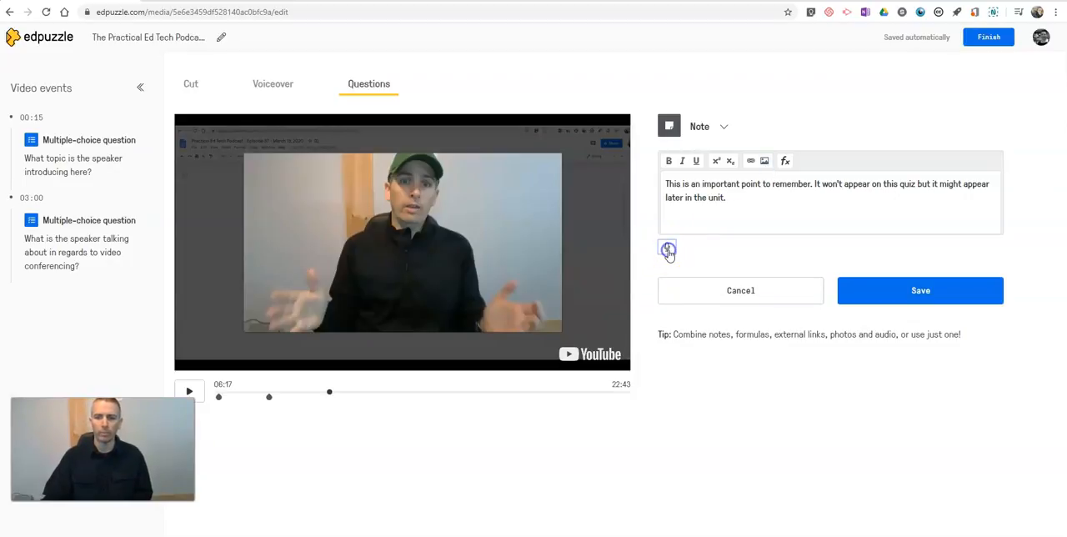
# Record a 17-second audio clip for the 06:17 note and save it.
pyautogui.click(666, 250)
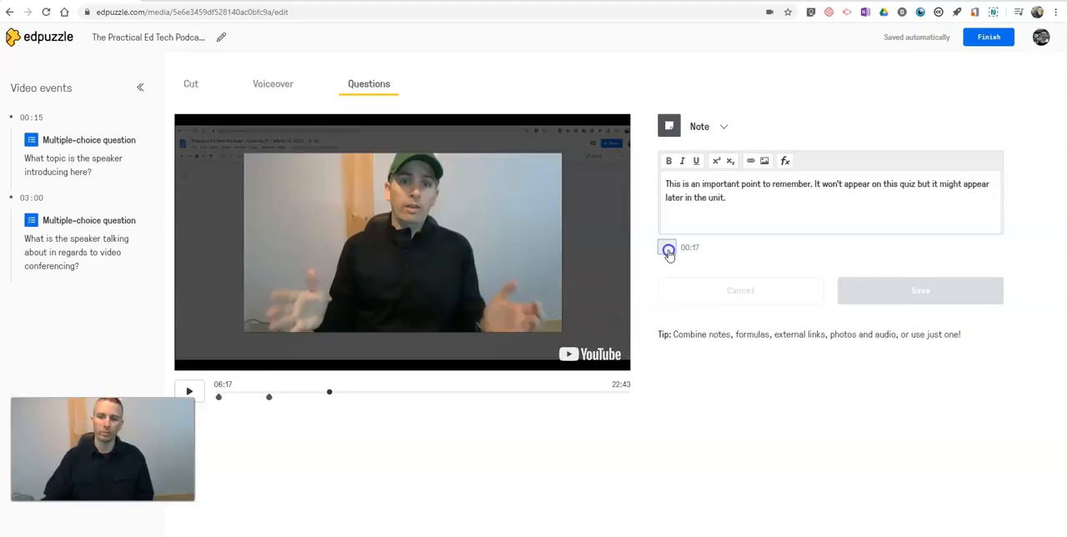
pyautogui.click(668, 250)
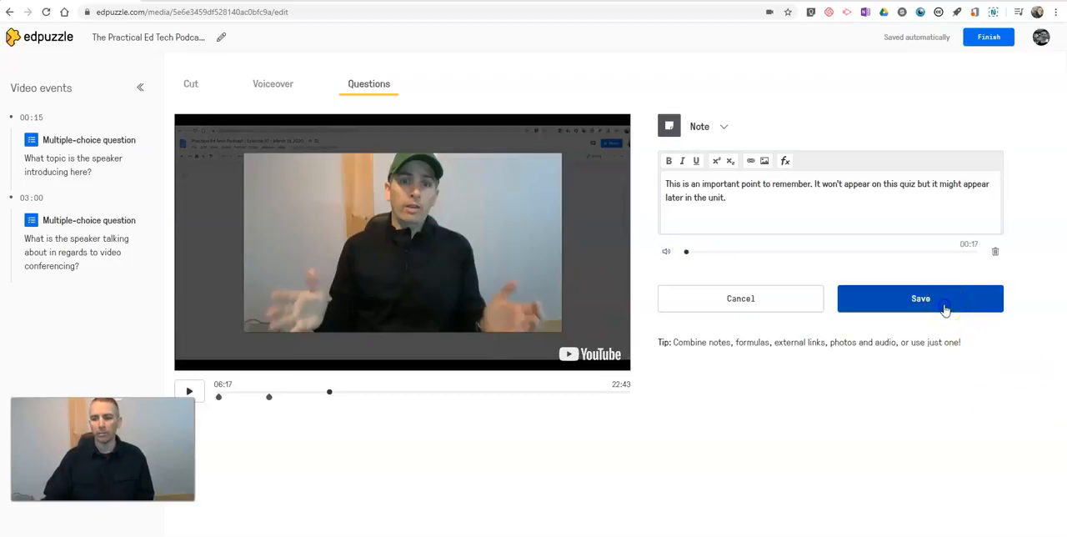
pyautogui.click(920, 298)
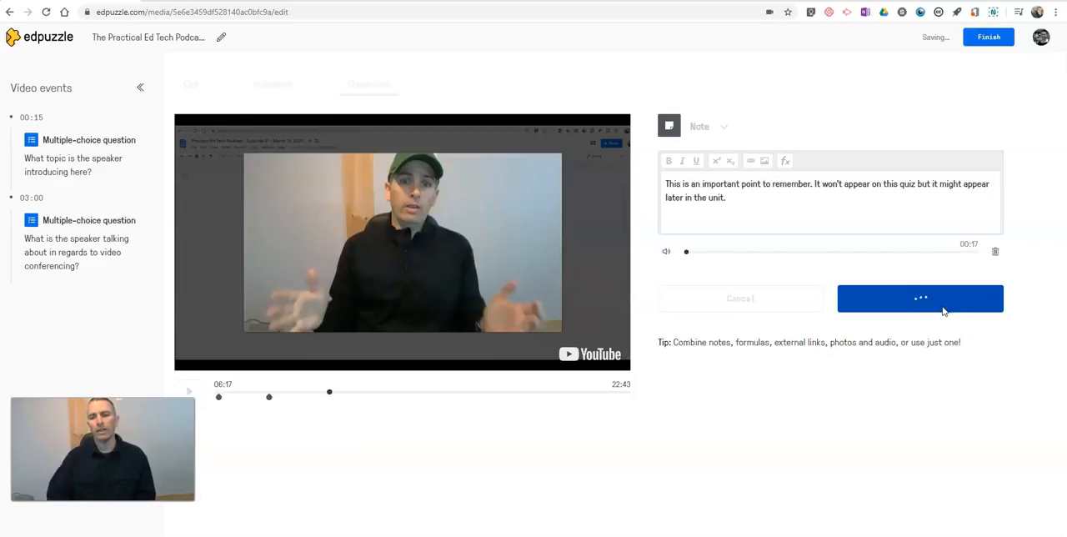
pyautogui.click(921, 297)
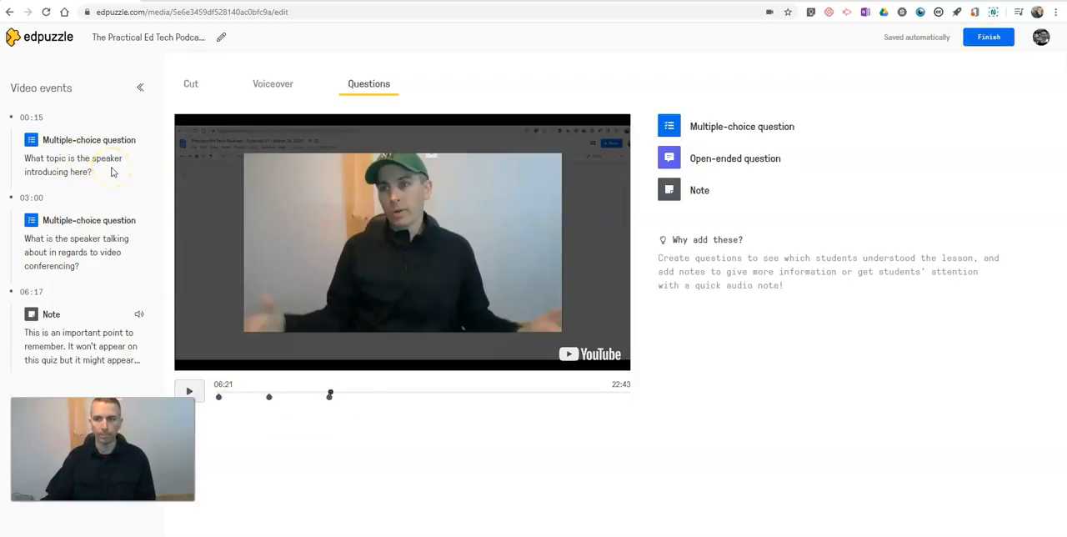
pyautogui.moveTo(190, 181)
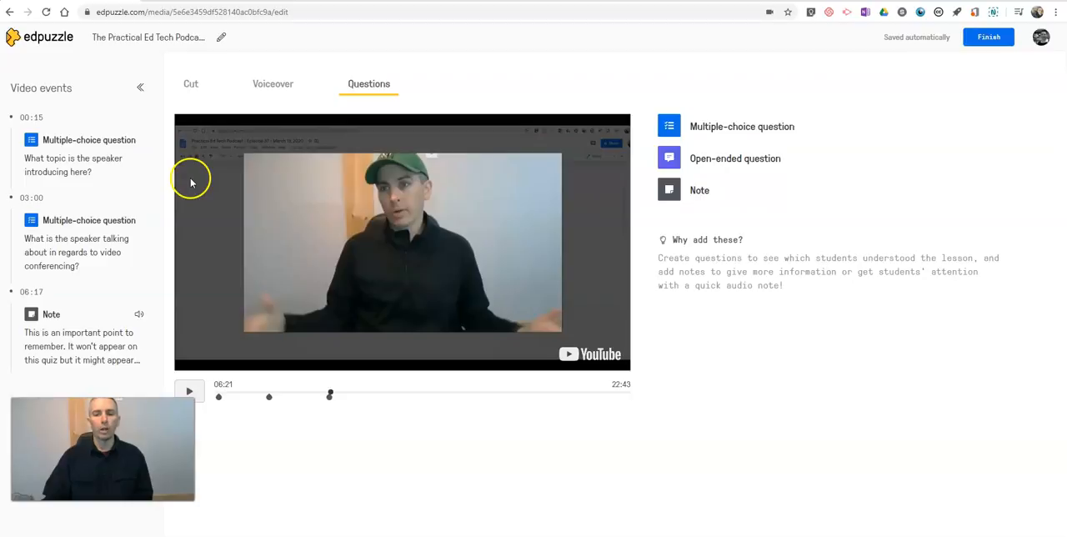
pyautogui.moveTo(244, 171)
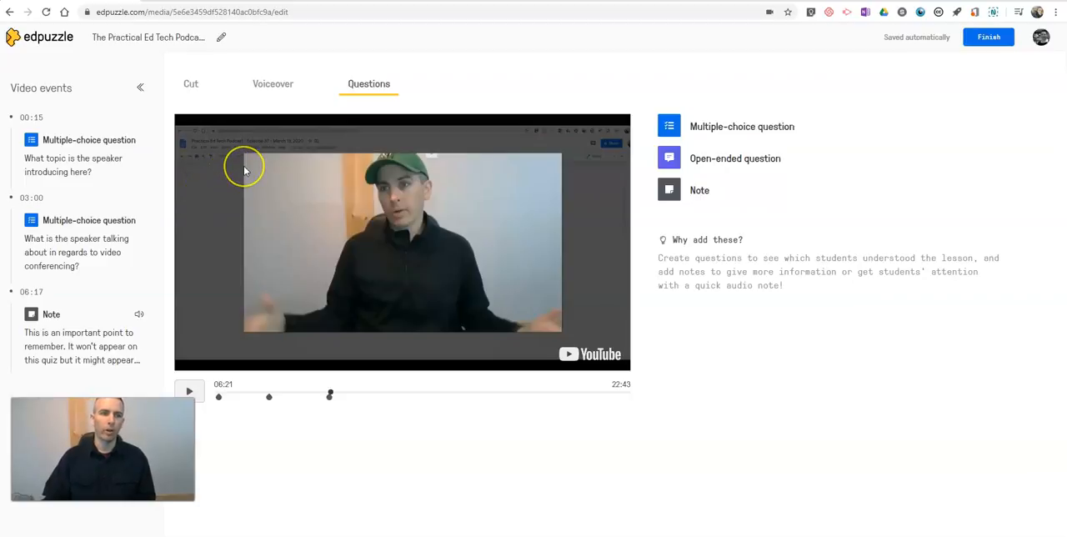
pyautogui.moveTo(244, 169)
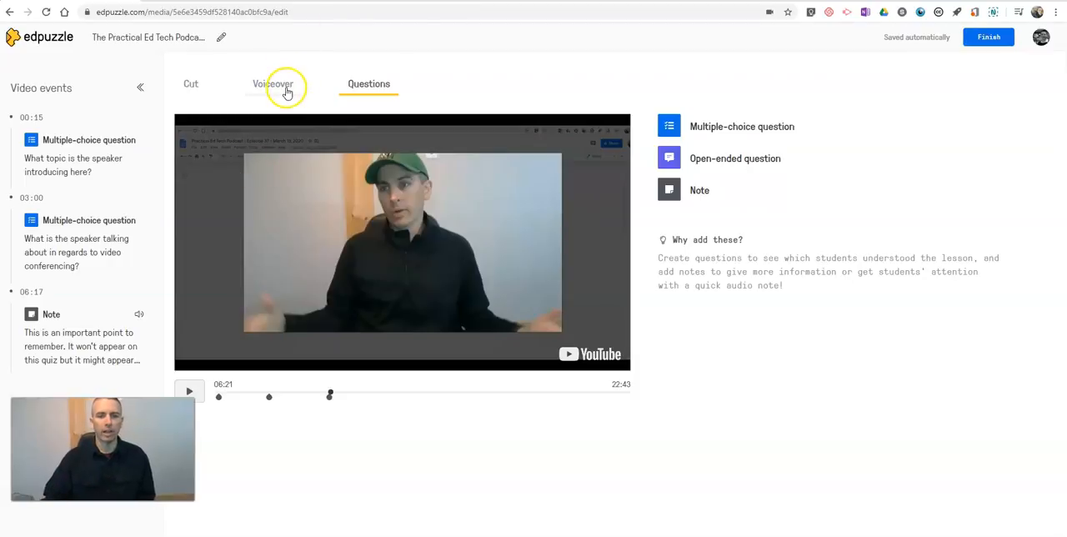
# Switch to the Voiceover section.
pyautogui.click(273, 83)
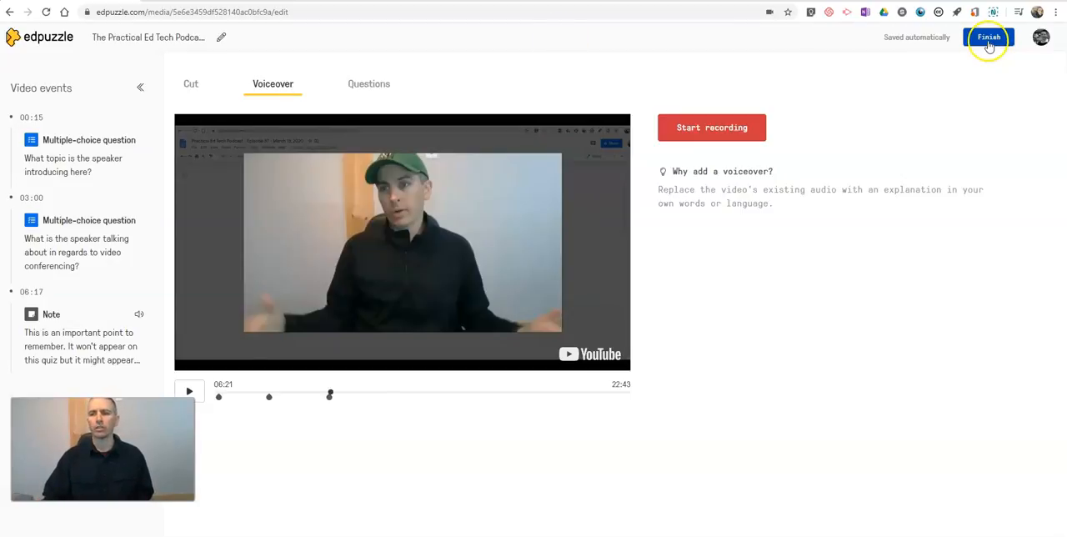
# Finish editing and scroll through the podcast lesson's overview page.
pyautogui.click(987, 36)
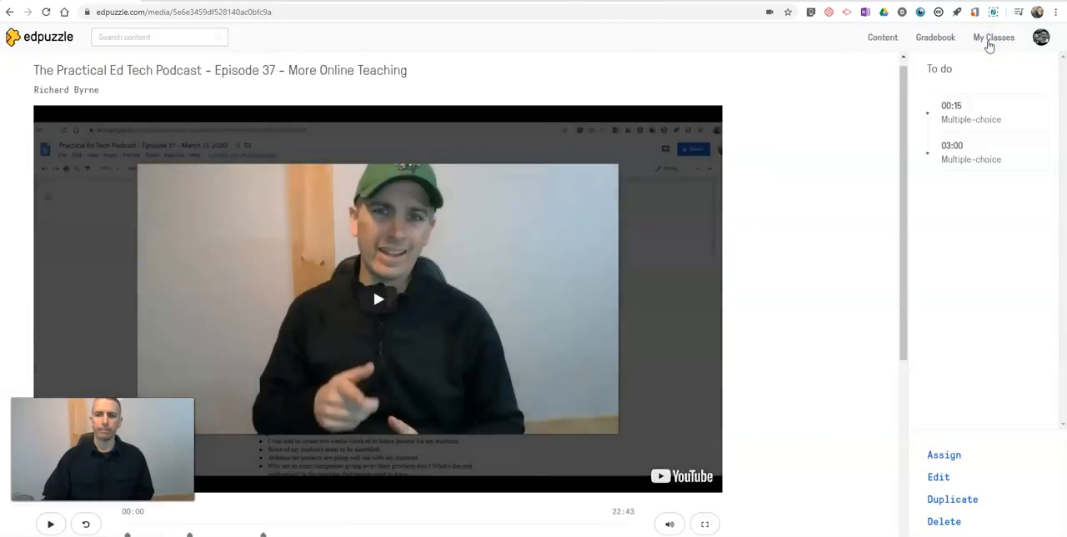
pyautogui.scroll(-3)
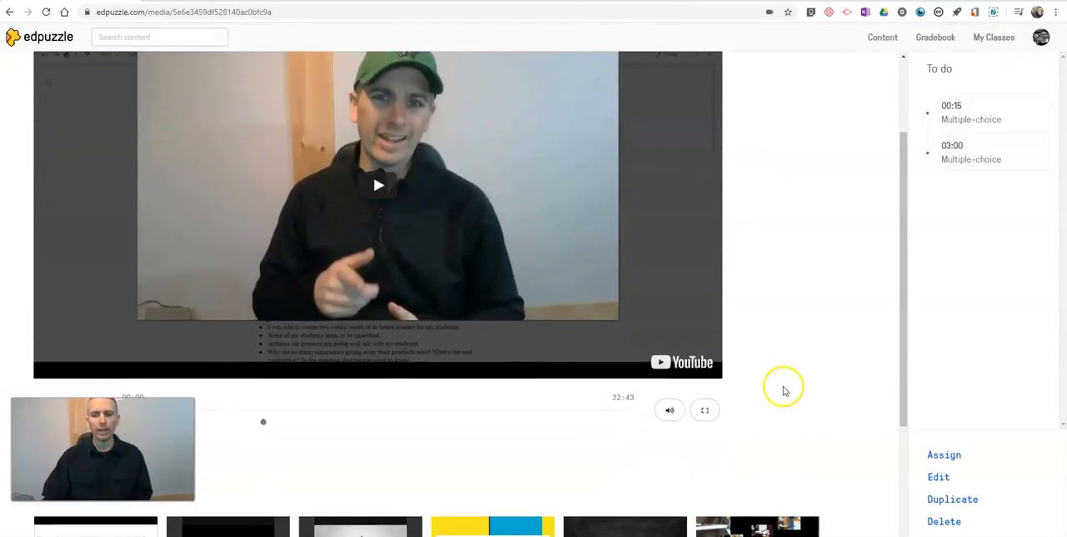
pyautogui.scroll(3)
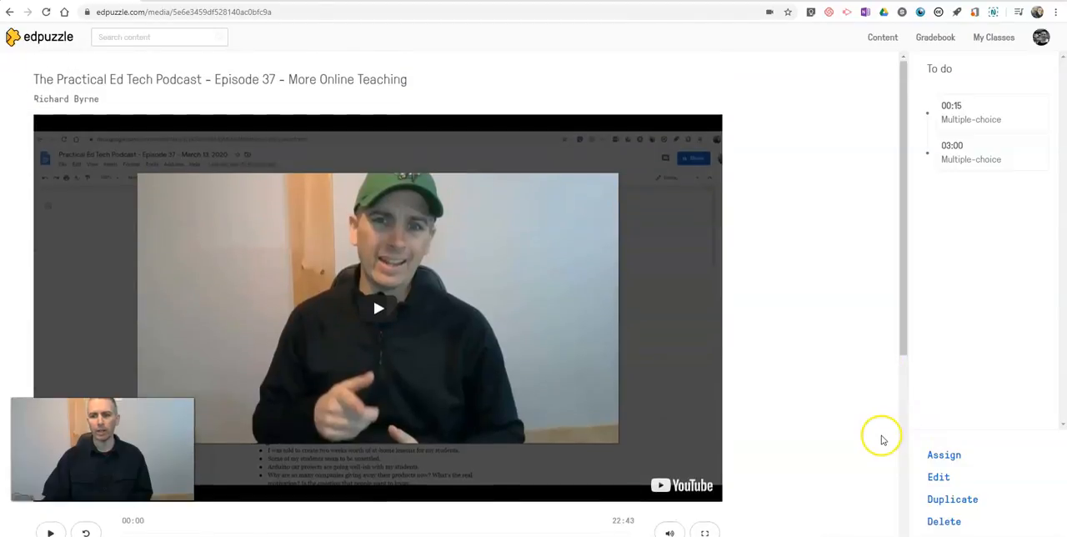
pyautogui.scroll(-3)
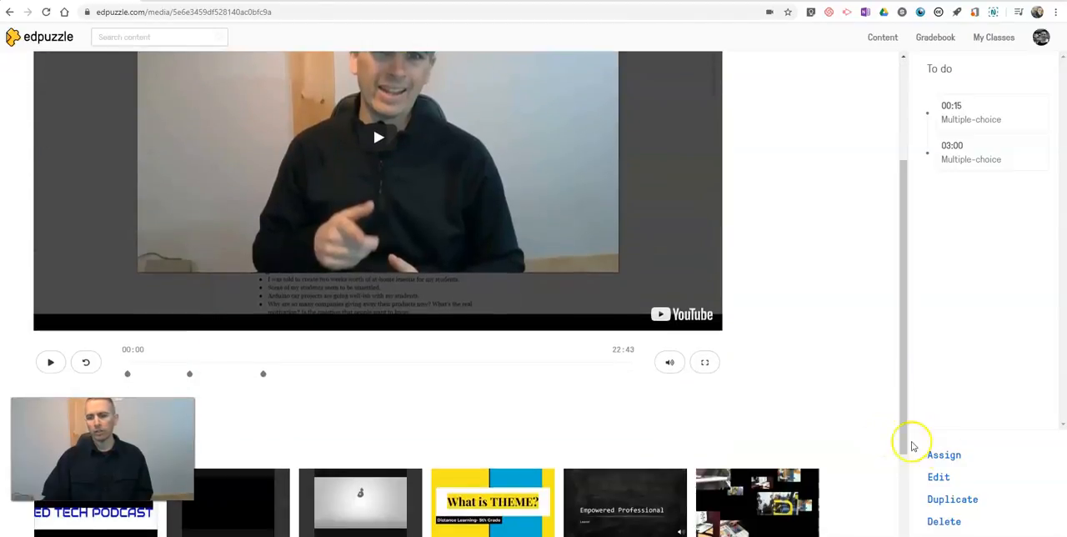
pyautogui.moveTo(944, 455)
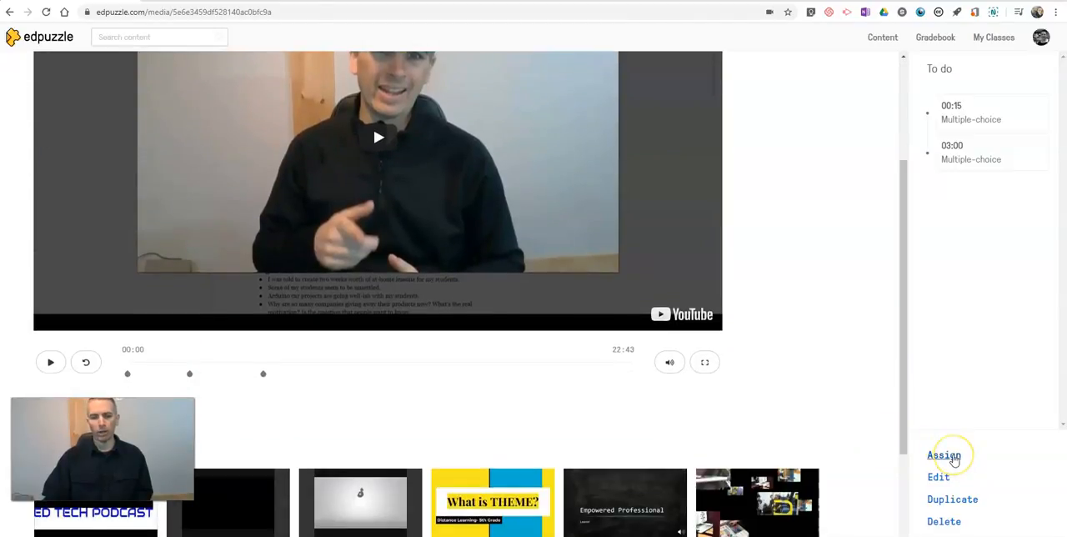
# Select Mr. Byrne's Demo Class and enable captions and Google Classroom posting.
pyautogui.click(943, 455)
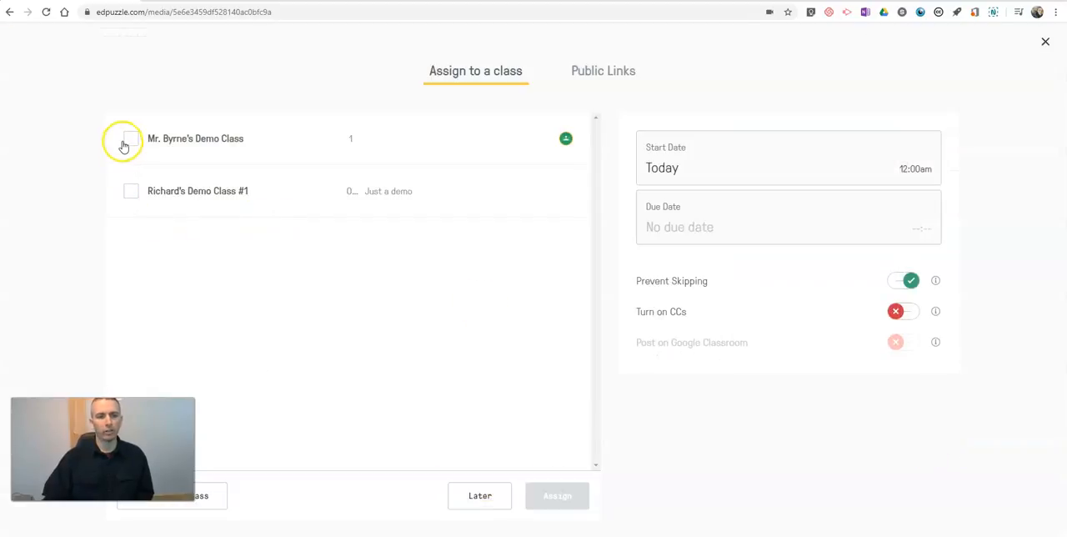
pyautogui.click(130, 138)
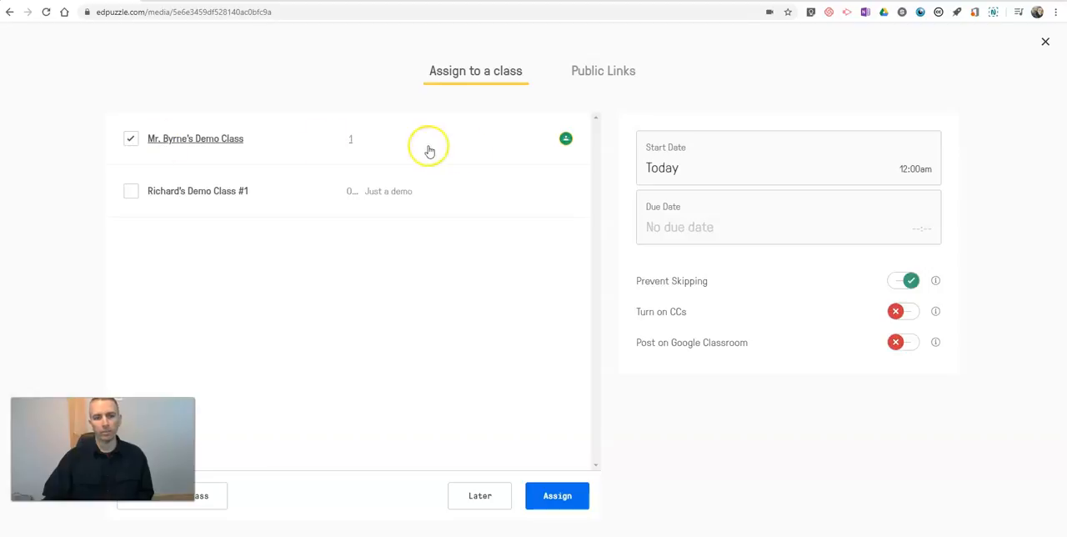
pyautogui.moveTo(567, 138)
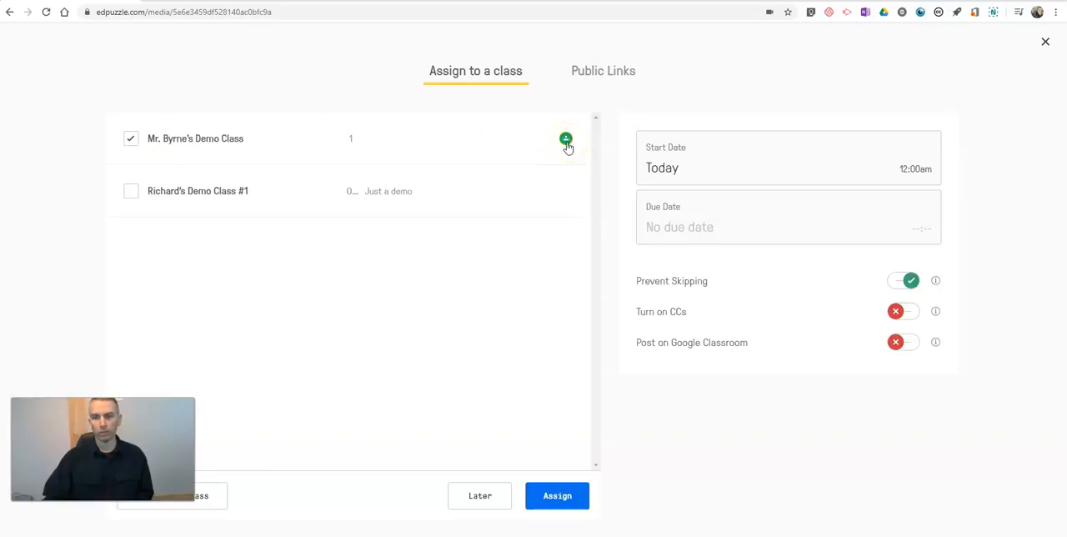
pyautogui.moveTo(669, 319)
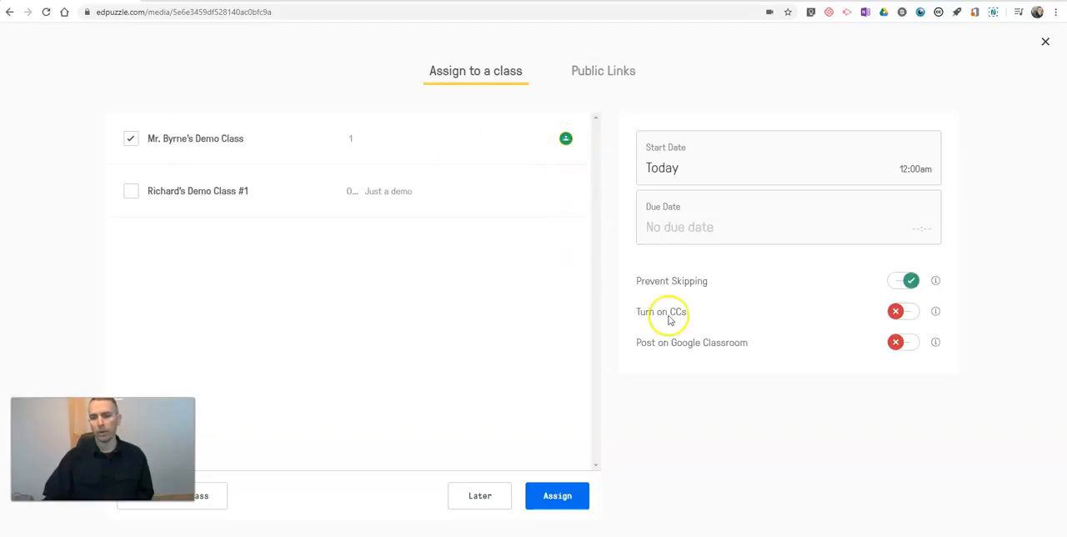
pyautogui.click(903, 311)
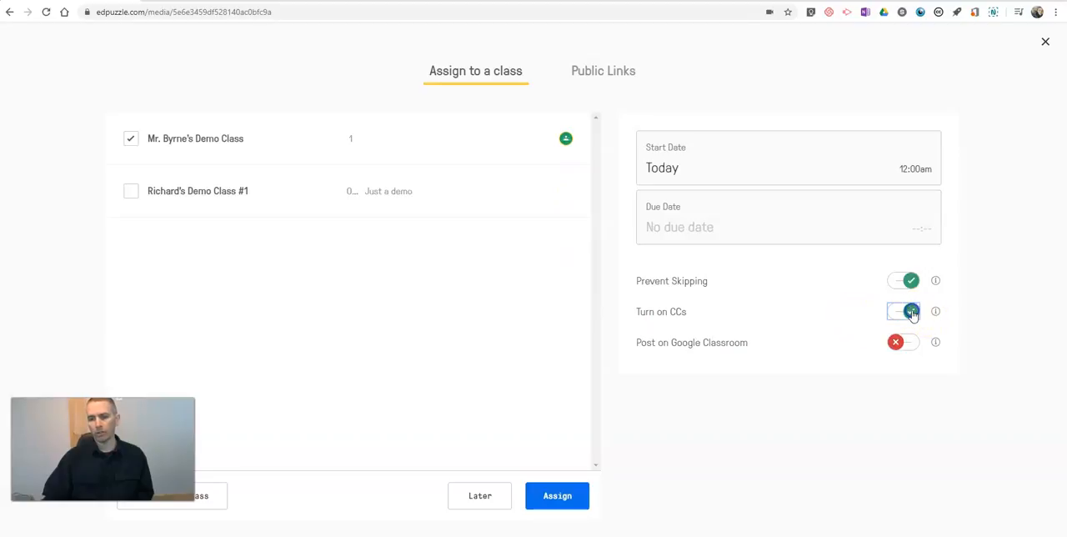
pyautogui.click(903, 310)
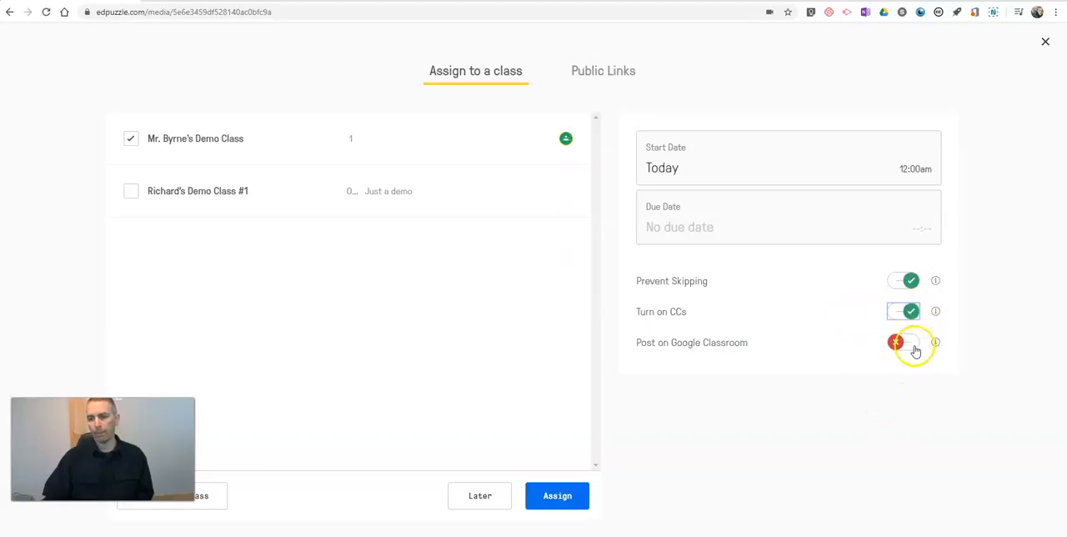
pyautogui.click(903, 341)
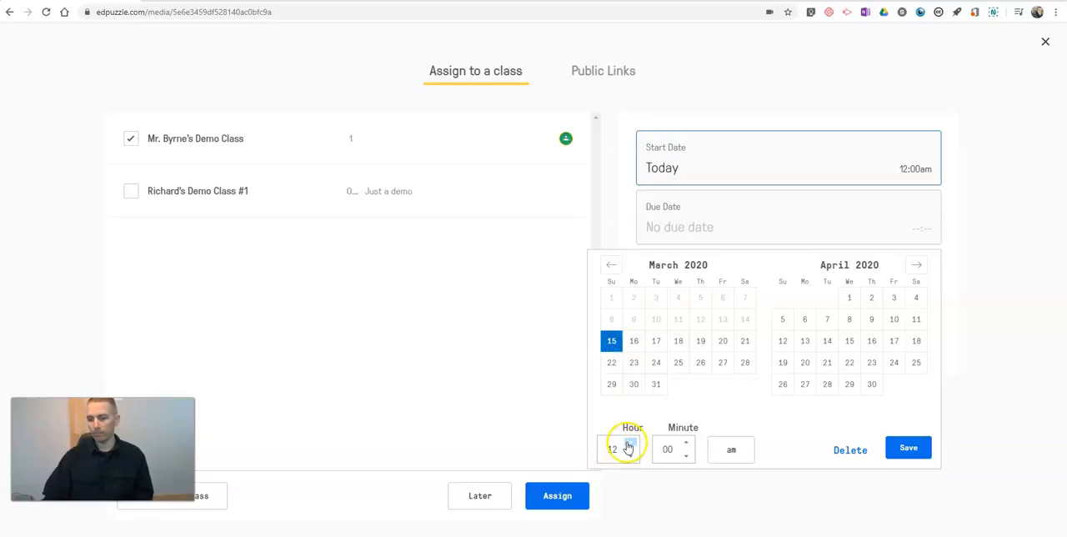
# Adjust the start time, set the due date to March 18, and assign.
pyautogui.click(629, 452)
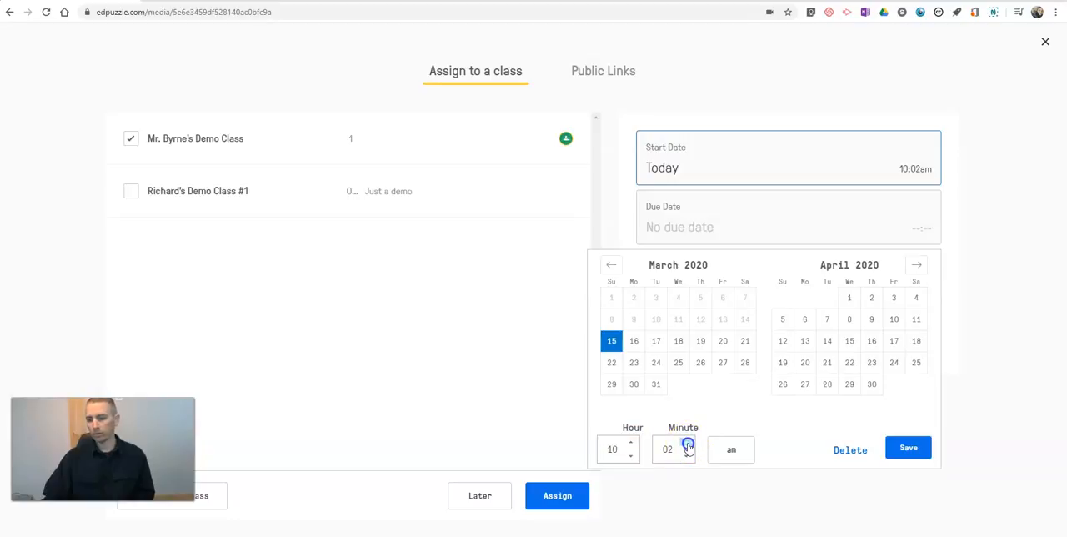
pyautogui.click(687, 443)
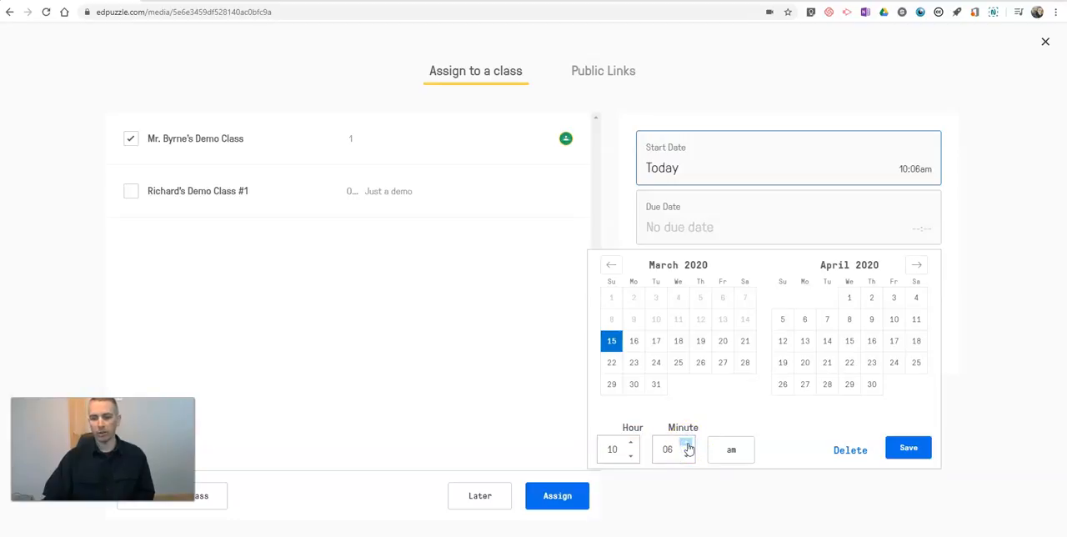
pyautogui.click(687, 455)
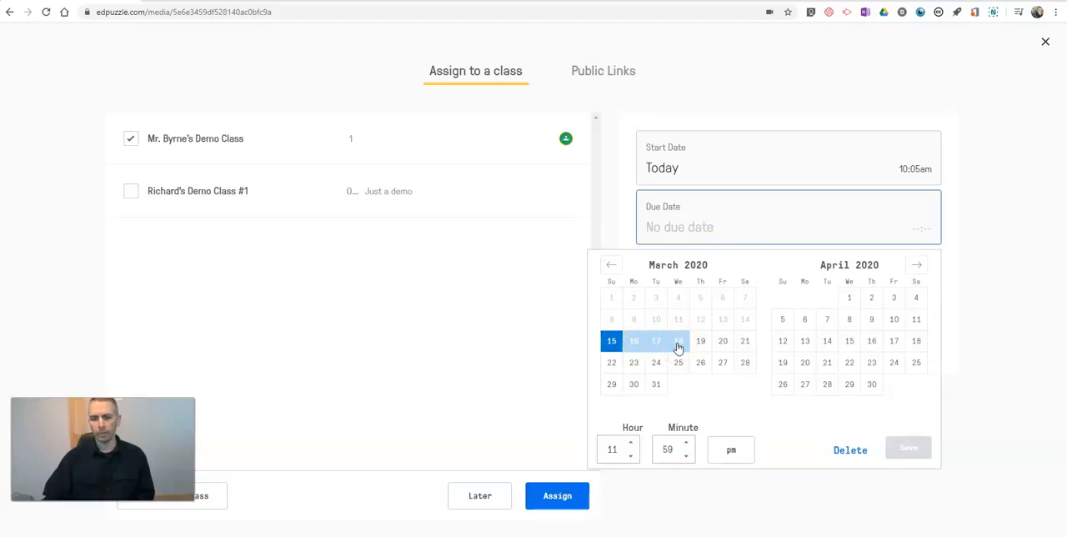
pyautogui.click(678, 341)
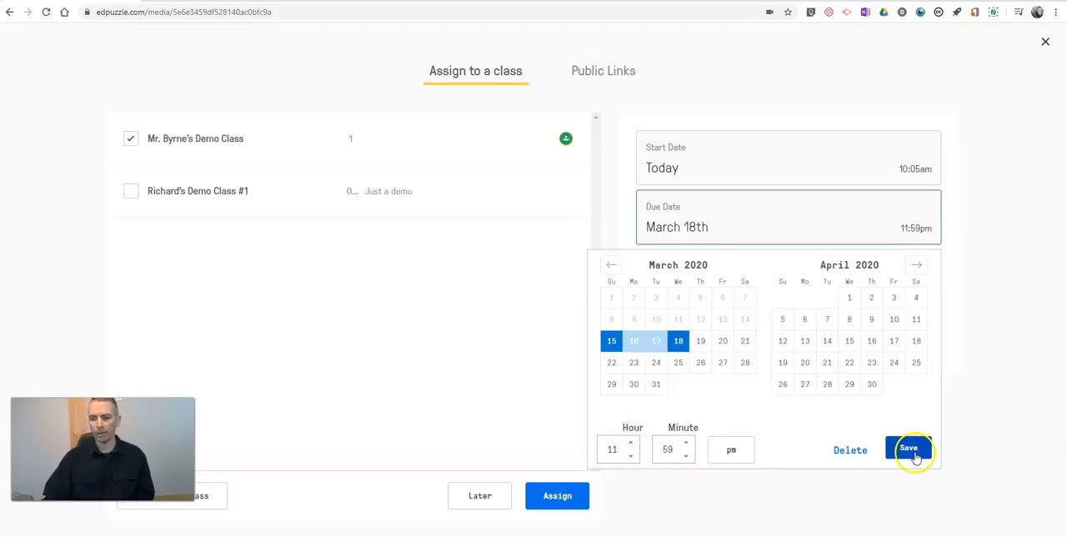
pyautogui.click(909, 450)
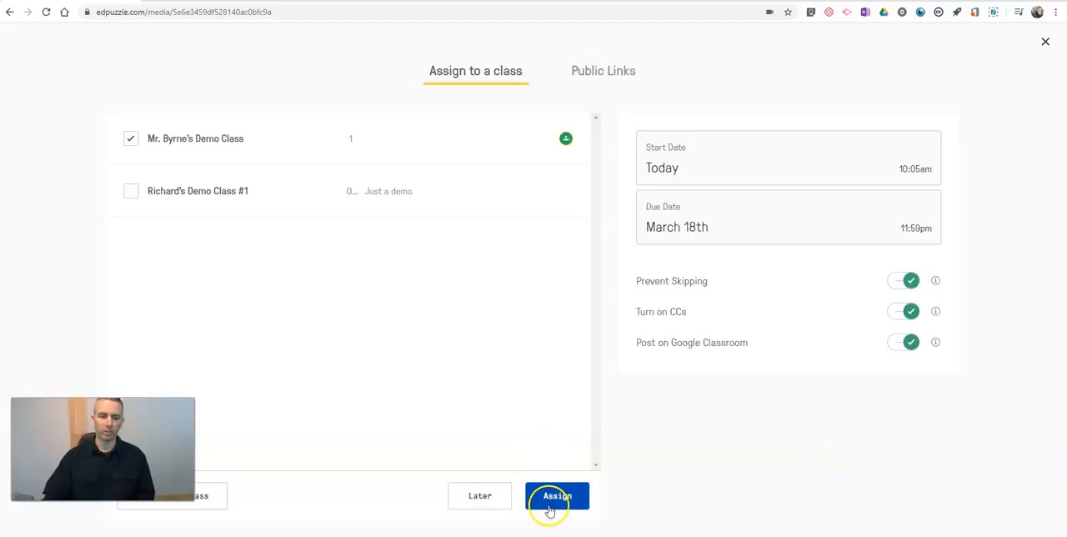
pyautogui.click(556, 496)
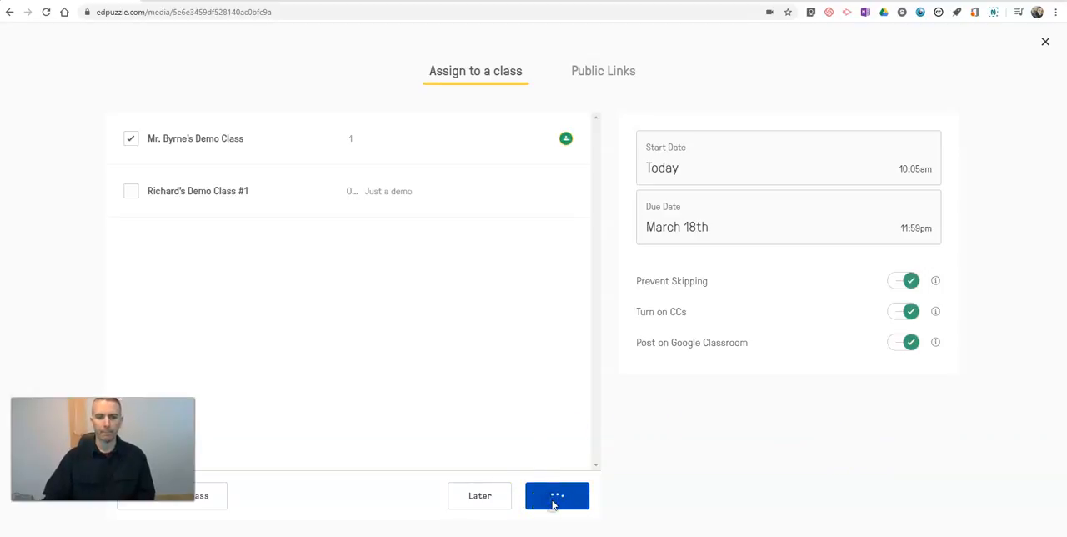
pyautogui.click(557, 495)
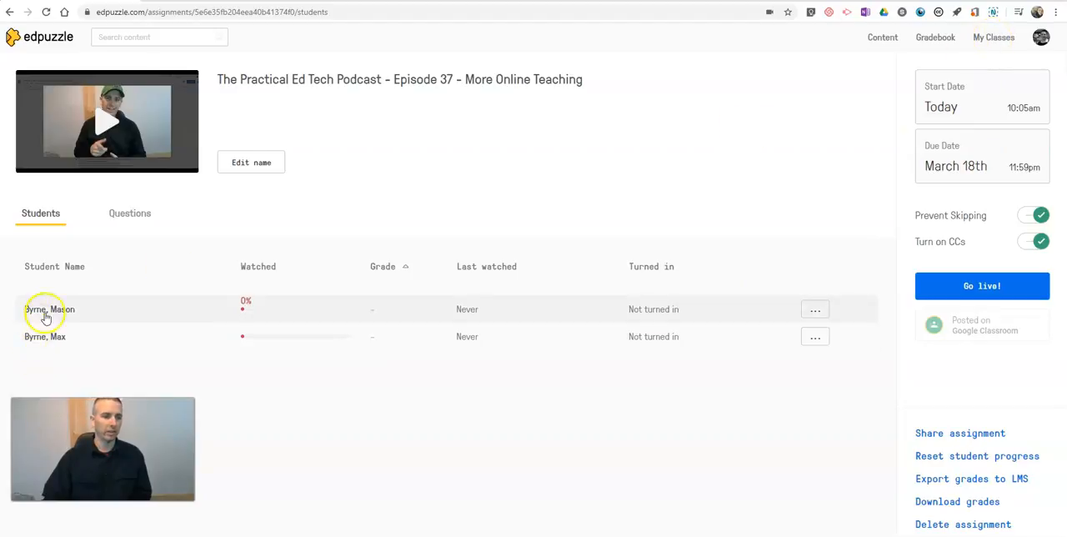
pyautogui.moveTo(89, 310)
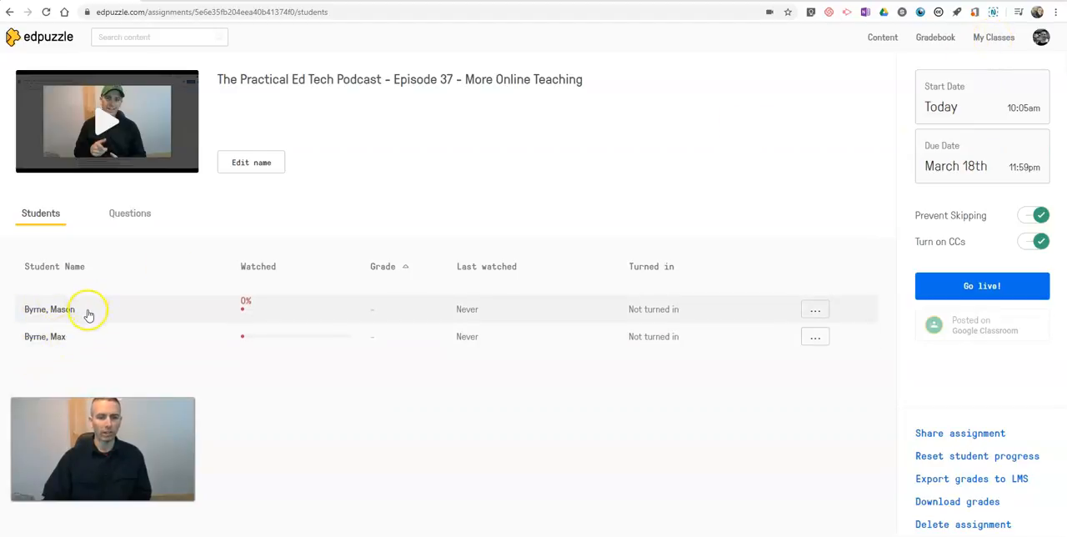
pyautogui.moveTo(676, 306)
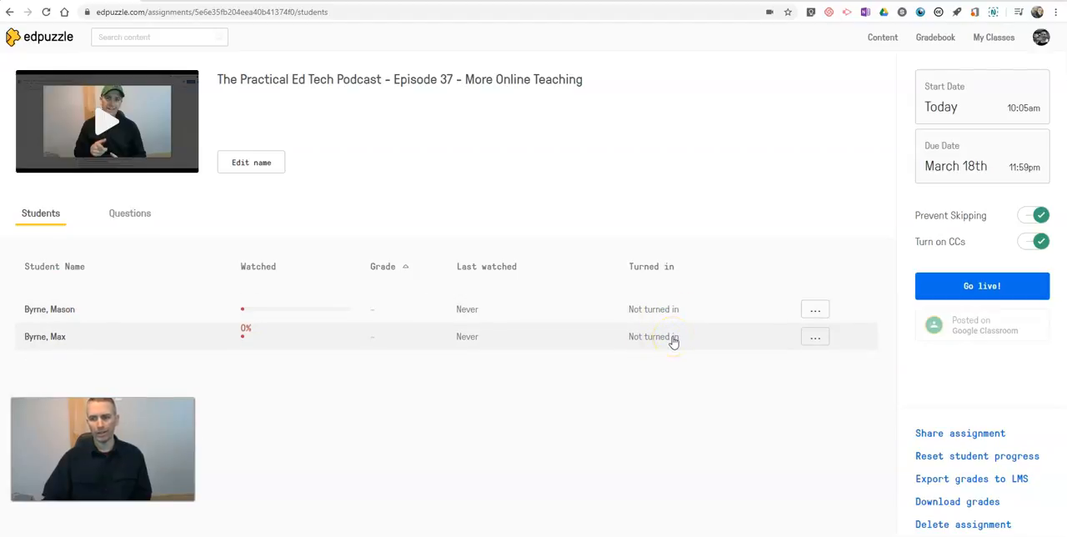
pyautogui.moveTo(653, 336)
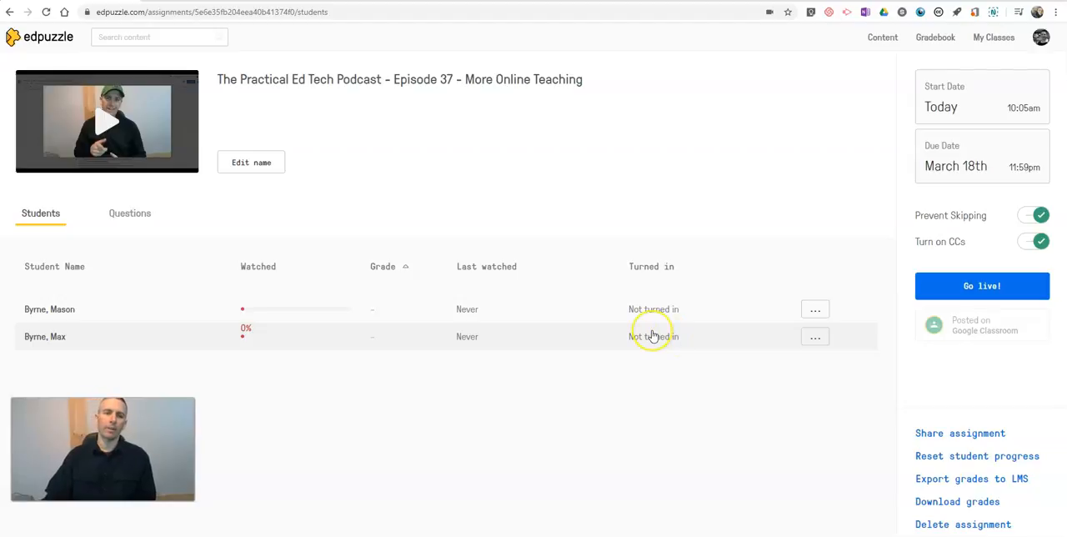
pyautogui.moveTo(652, 336)
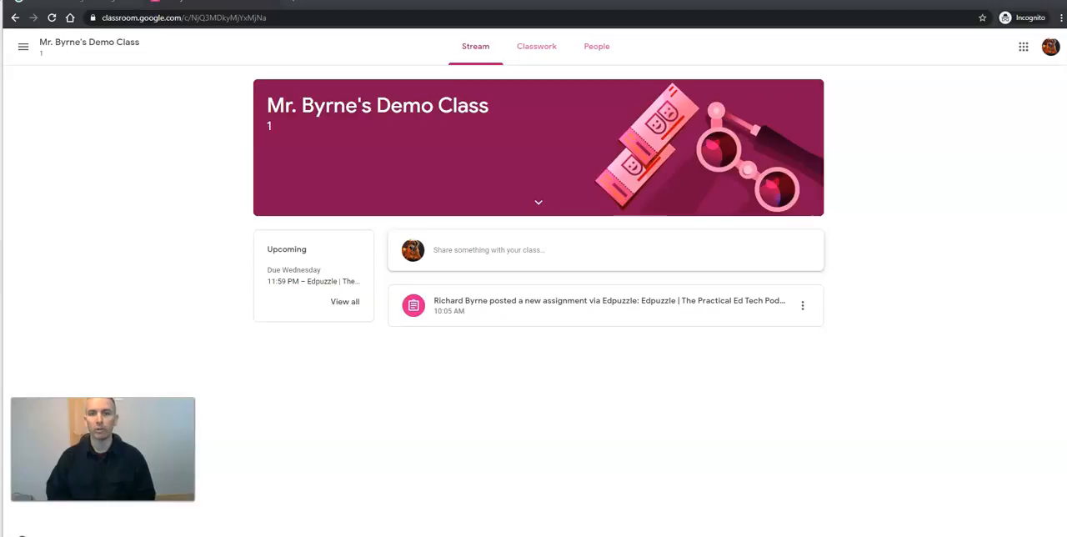
pyautogui.moveTo(486, 419)
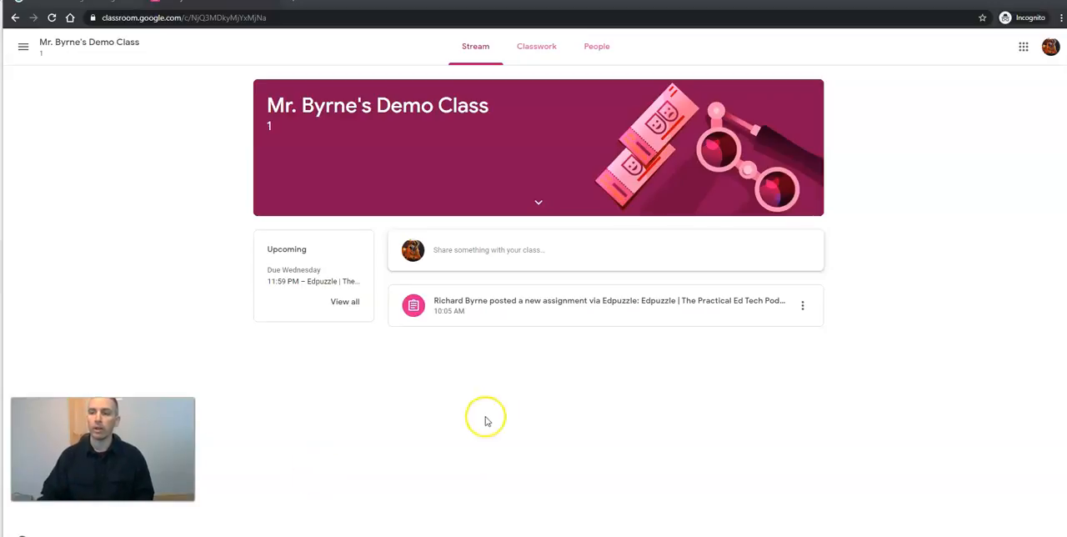
pyautogui.moveTo(1050, 47)
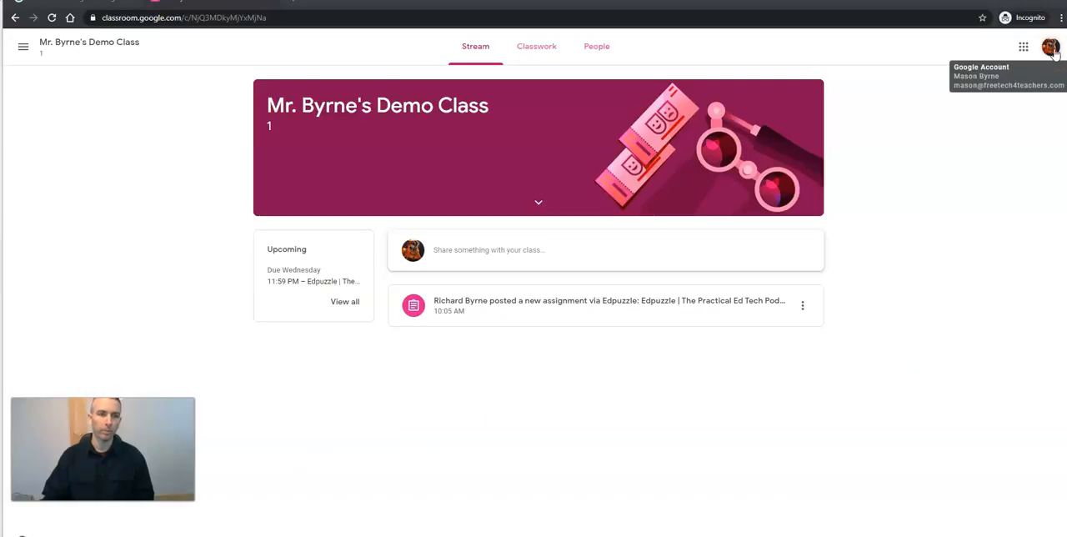
pyautogui.moveTo(493, 306)
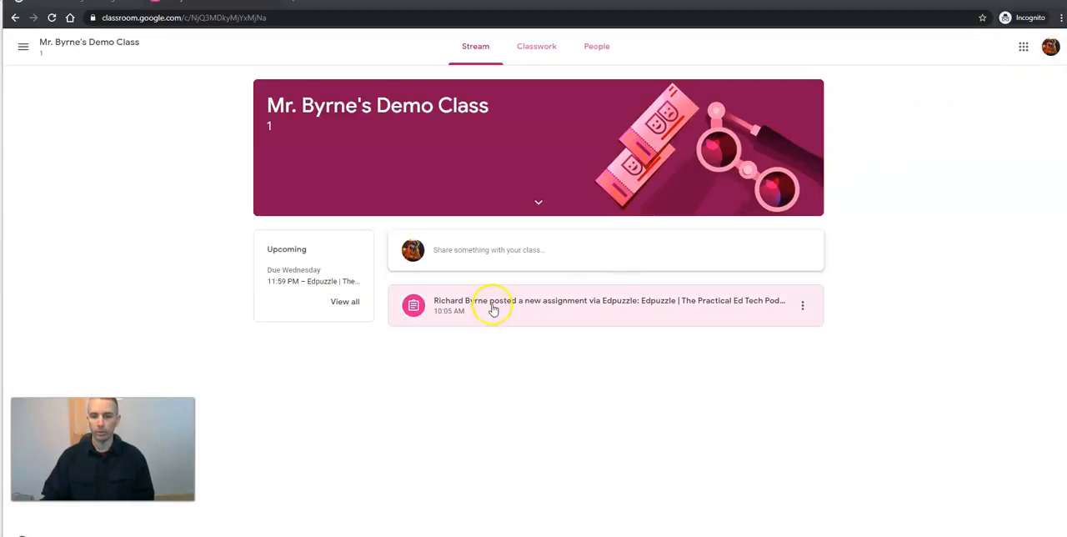
pyautogui.moveTo(521, 307)
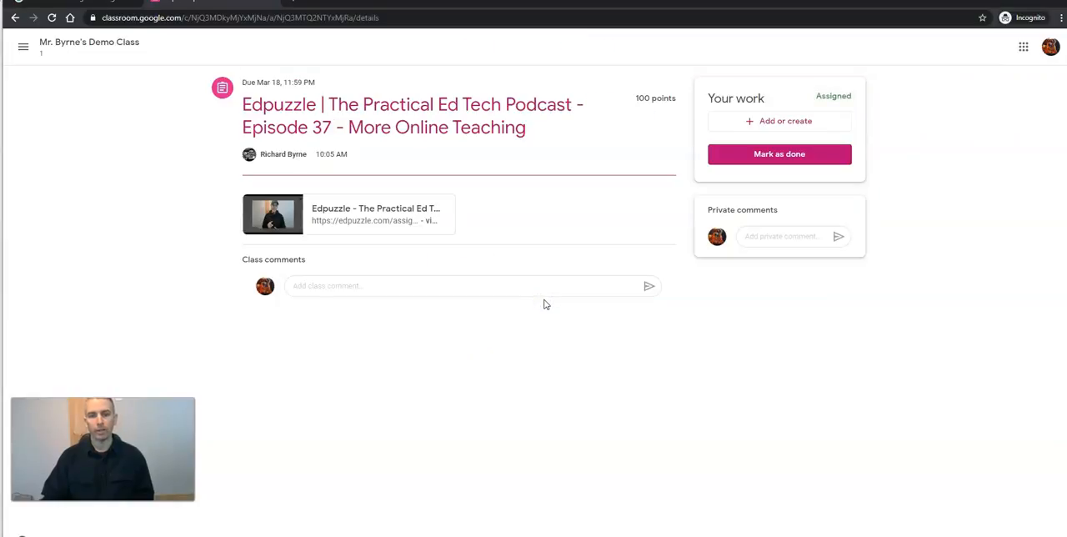
pyautogui.moveTo(392, 207)
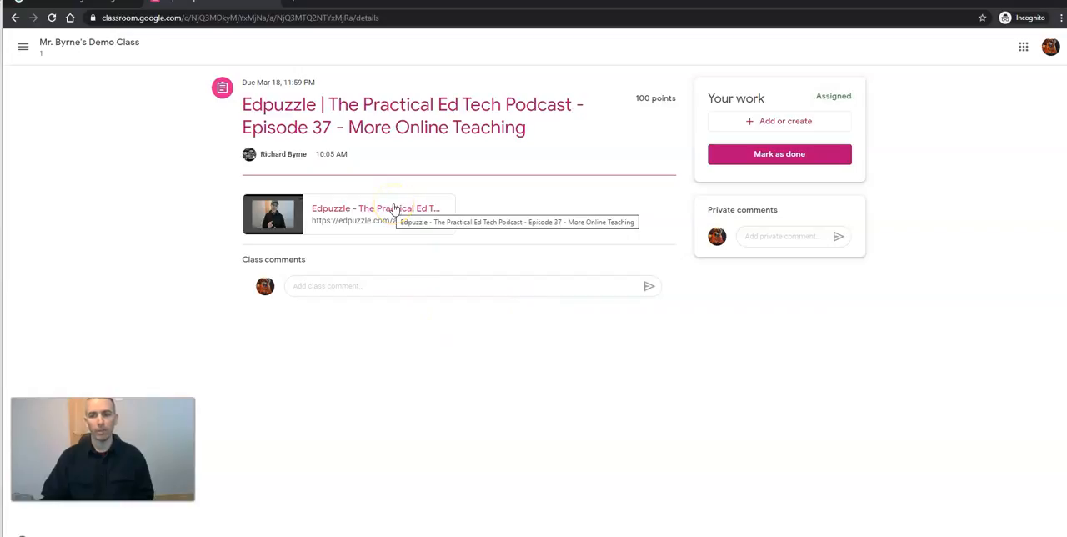
pyautogui.moveTo(780, 154)
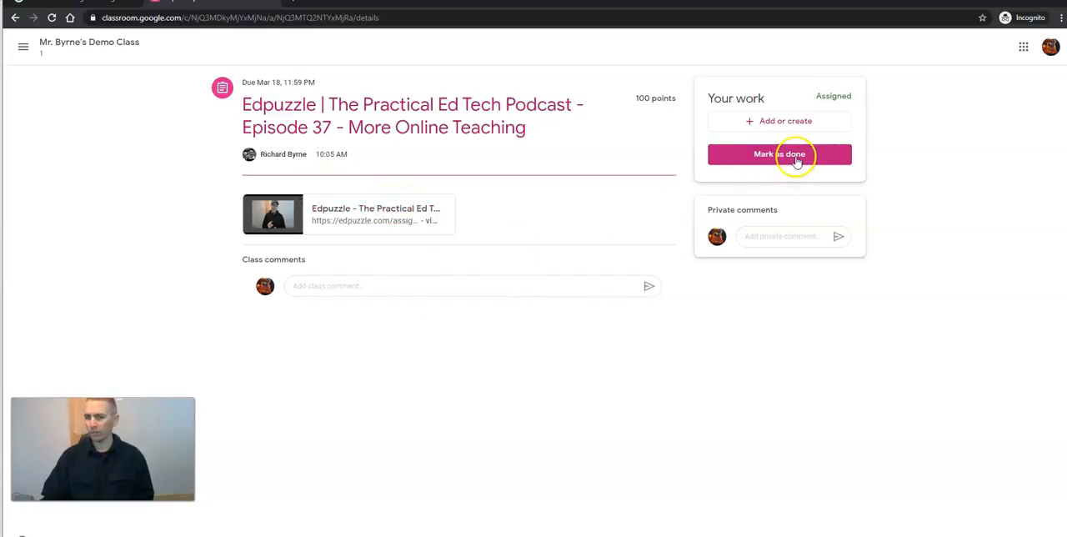
pyautogui.moveTo(373, 219)
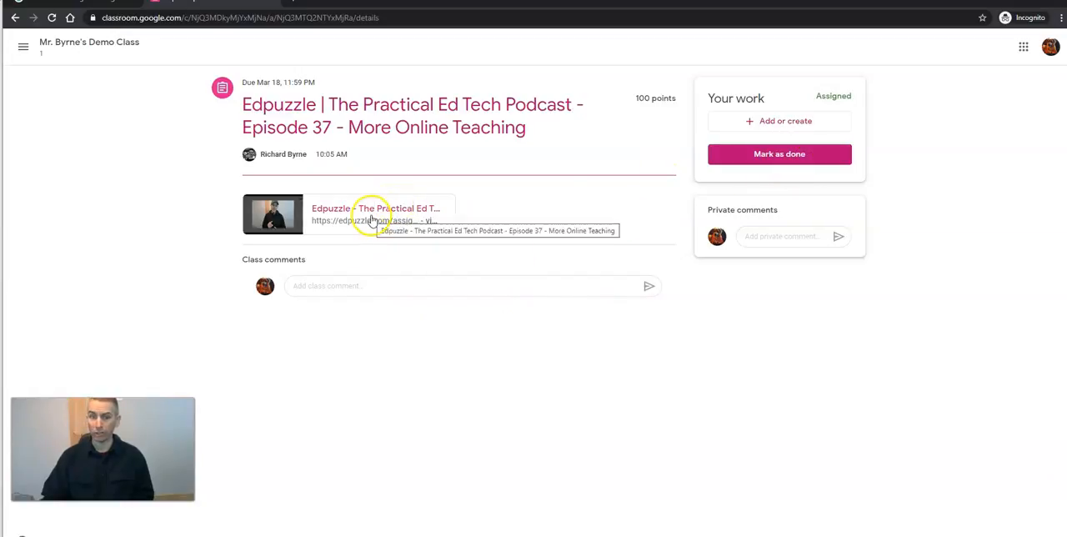
# Open the Edpuzzle video link attached to the Classroom assignment.
pyautogui.click(375, 215)
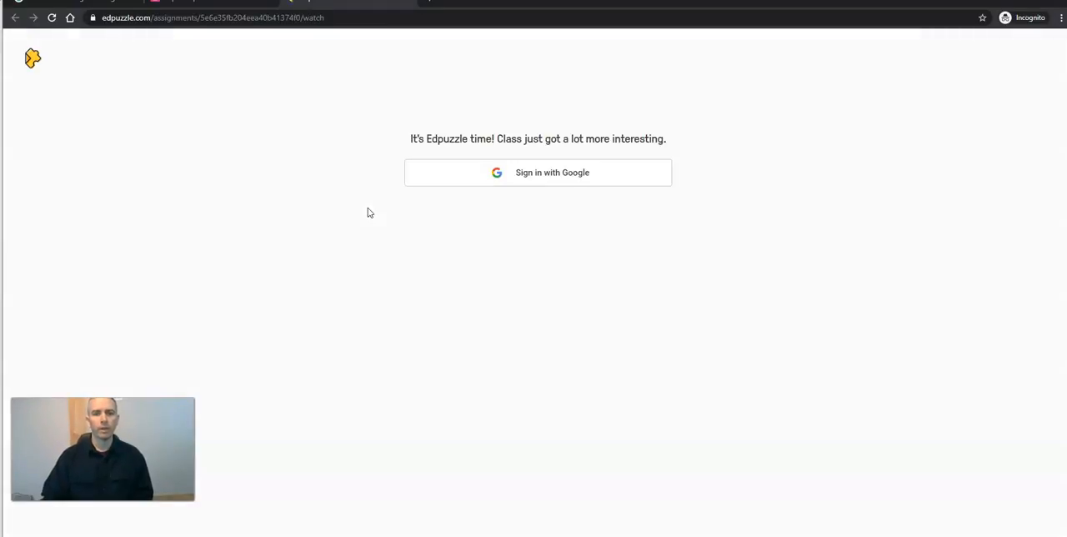
# Sign in to Edpuzzle with the student's Google account to load the podcast lesson.
pyautogui.click(538, 172)
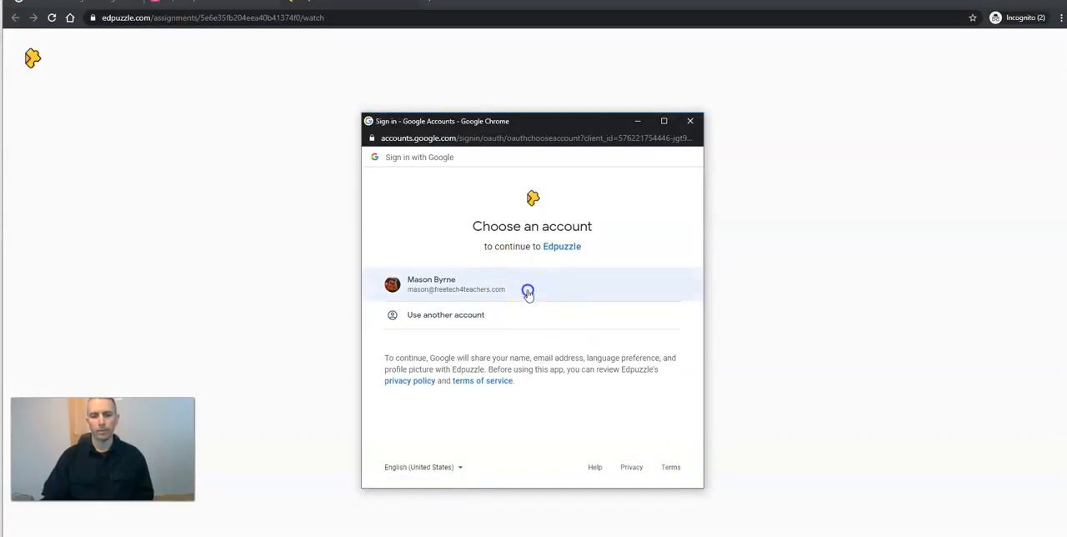
pyautogui.click(532, 284)
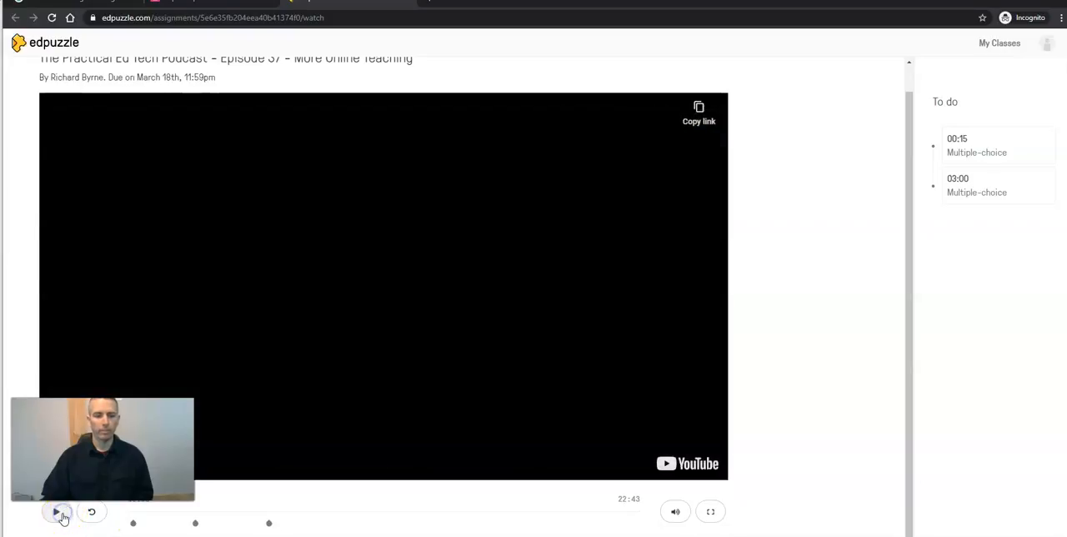
# Play the lesson, confirm skipping ahead is locked, and answer the 00:15 question with COVID-19.
pyautogui.click(56, 512)
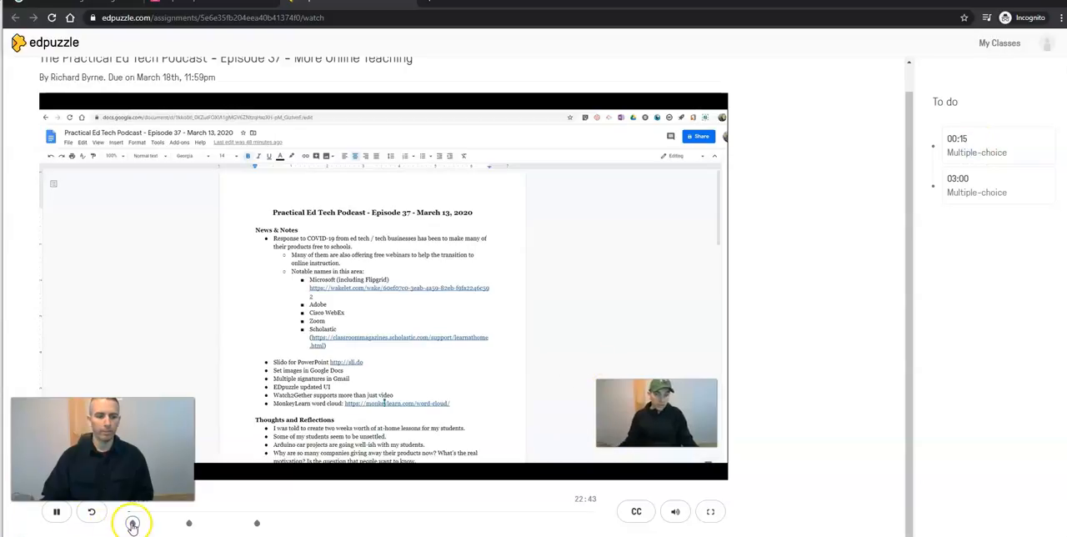
pyautogui.click(133, 524)
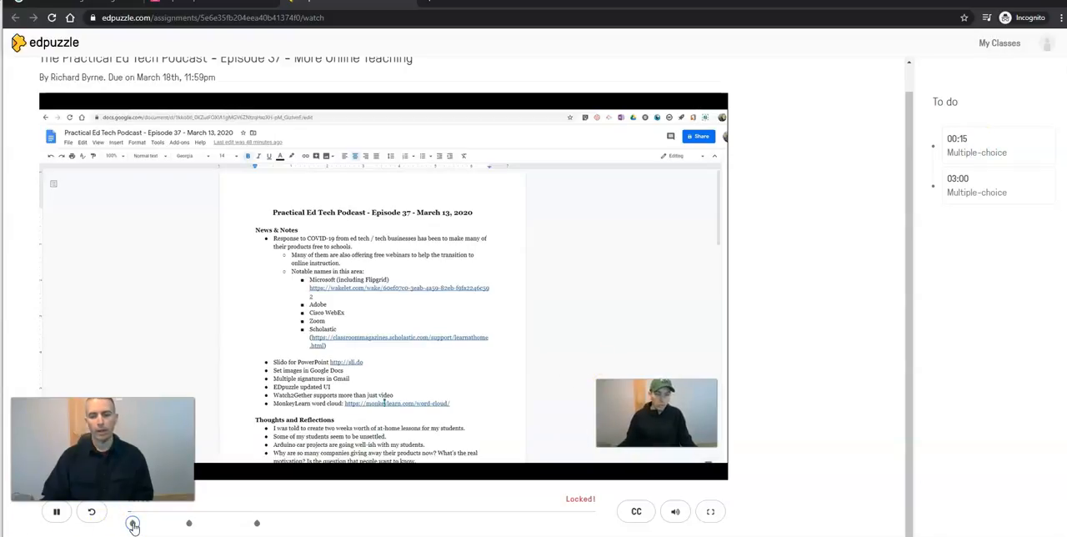
pyautogui.click(57, 512)
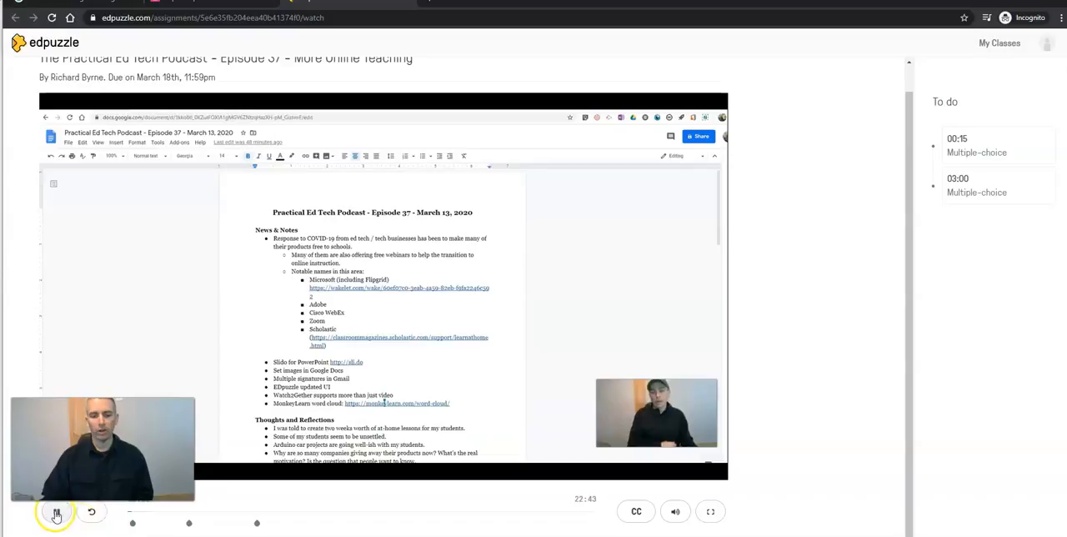
pyautogui.click(56, 511)
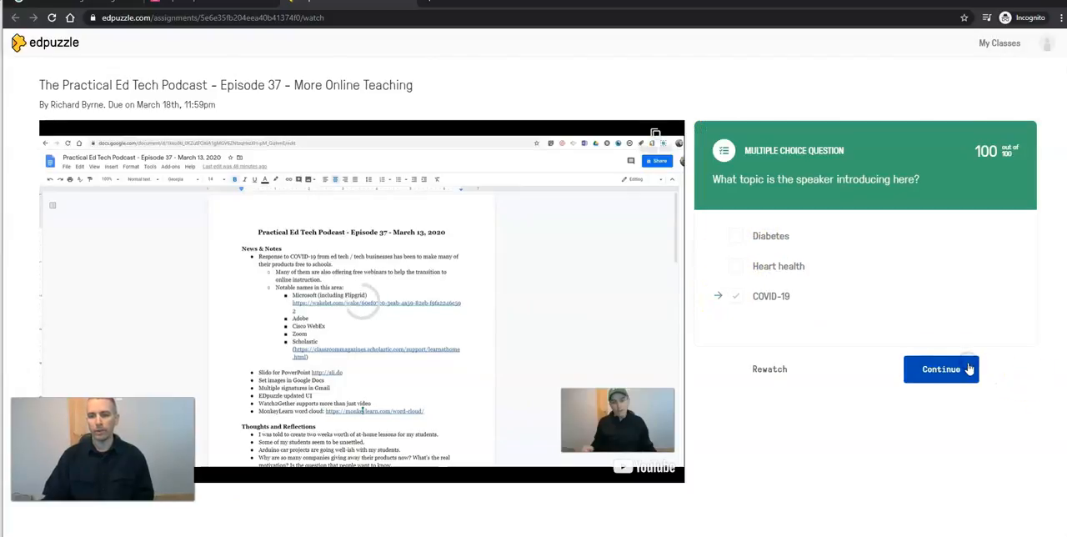
pyautogui.click(941, 369)
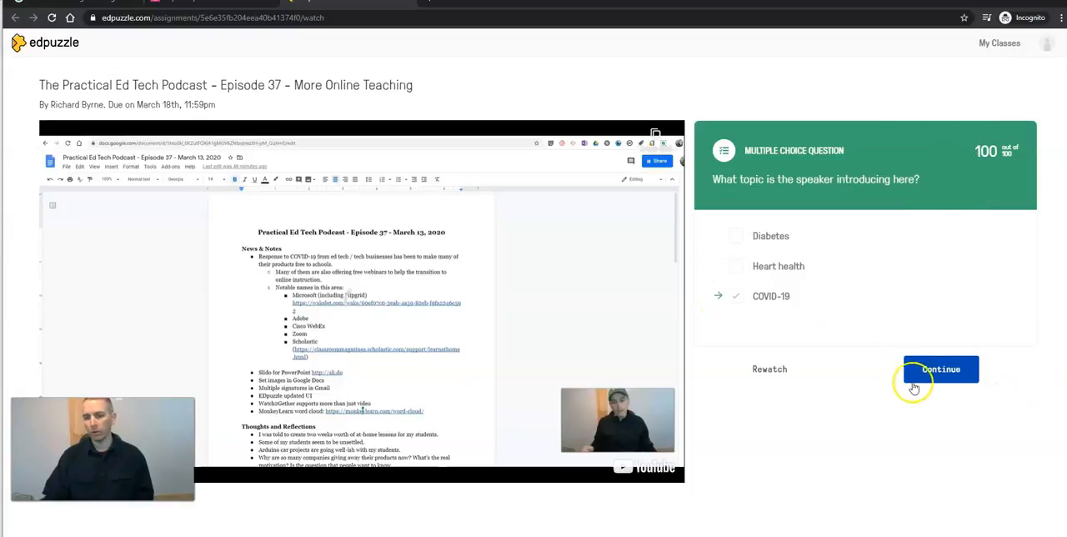
pyautogui.click(940, 369)
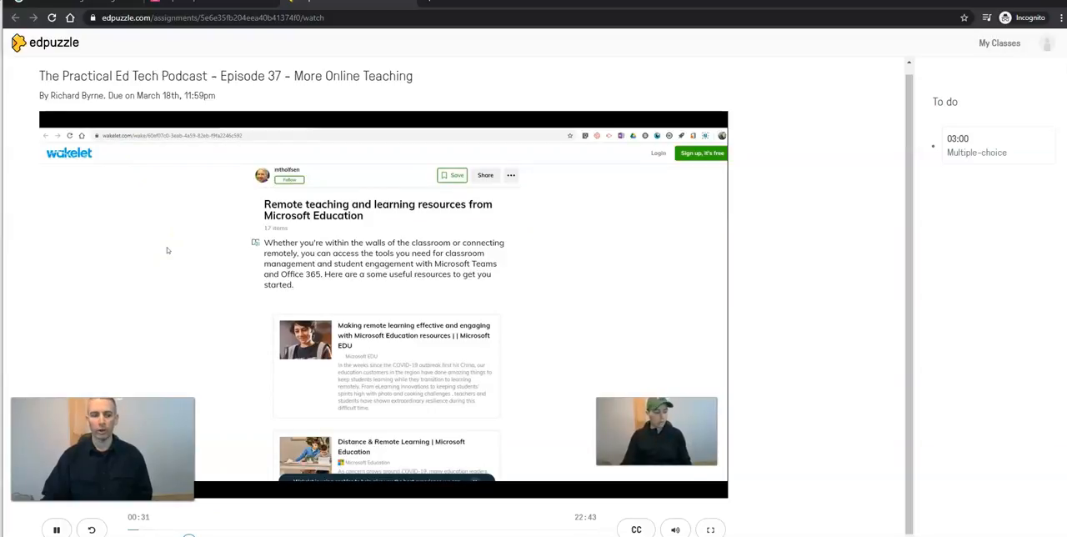
pyautogui.moveTo(213, 274)
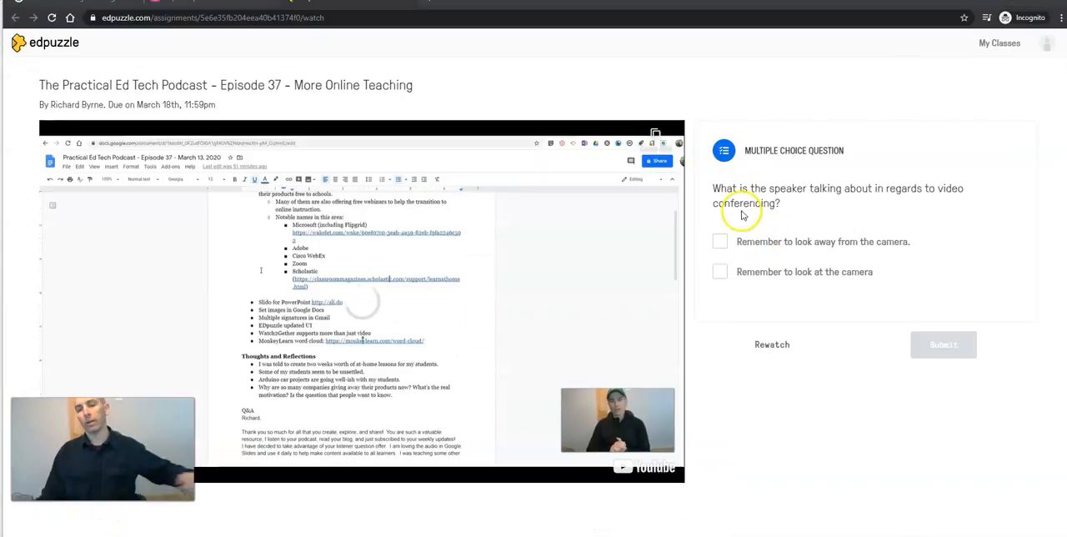
pyautogui.moveTo(714, 236)
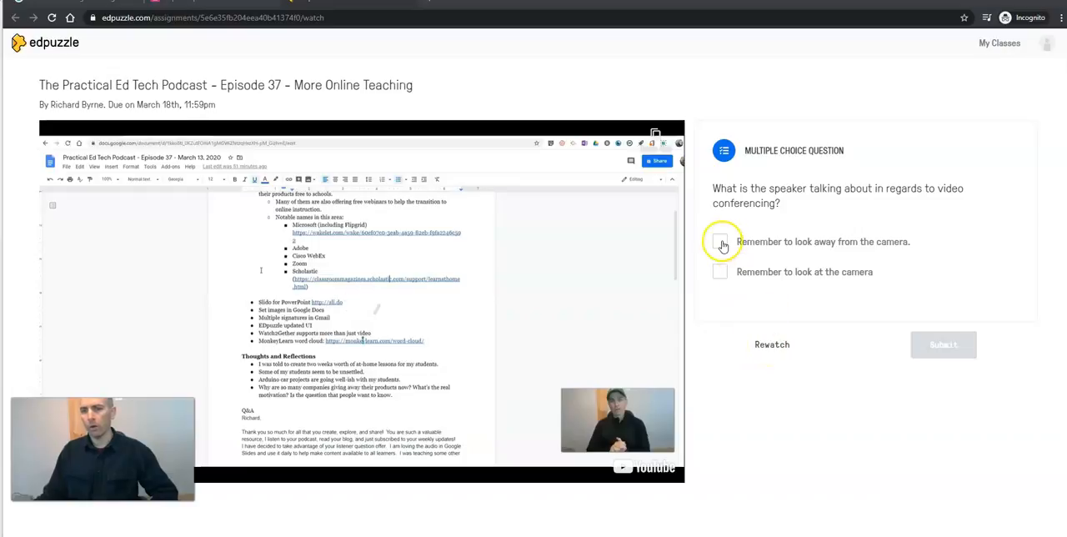
# Answer the 03:00 question with 'Remember to look away from the camera', then rewatch.
pyautogui.click(943, 344)
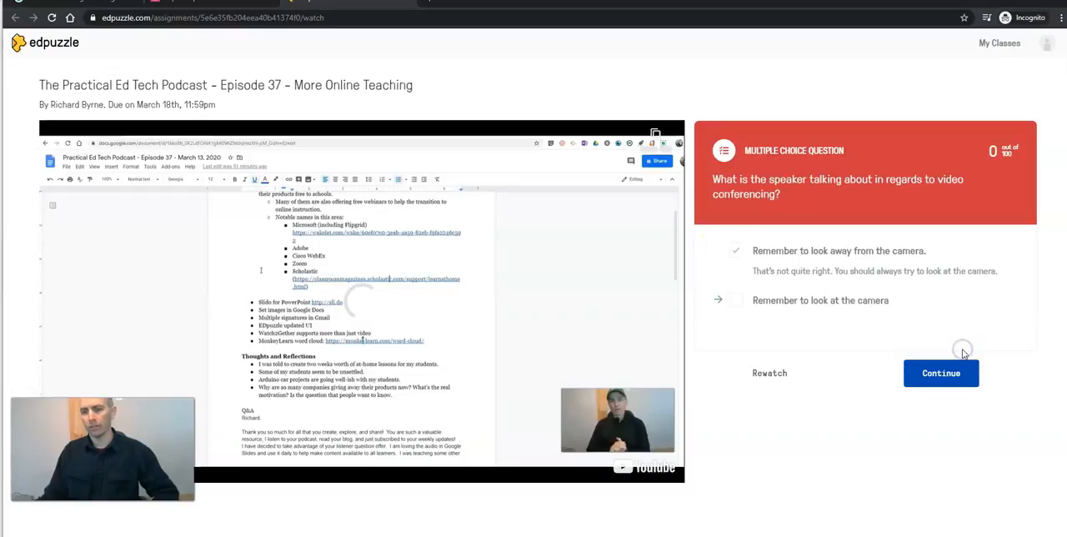
pyautogui.moveTo(809, 230)
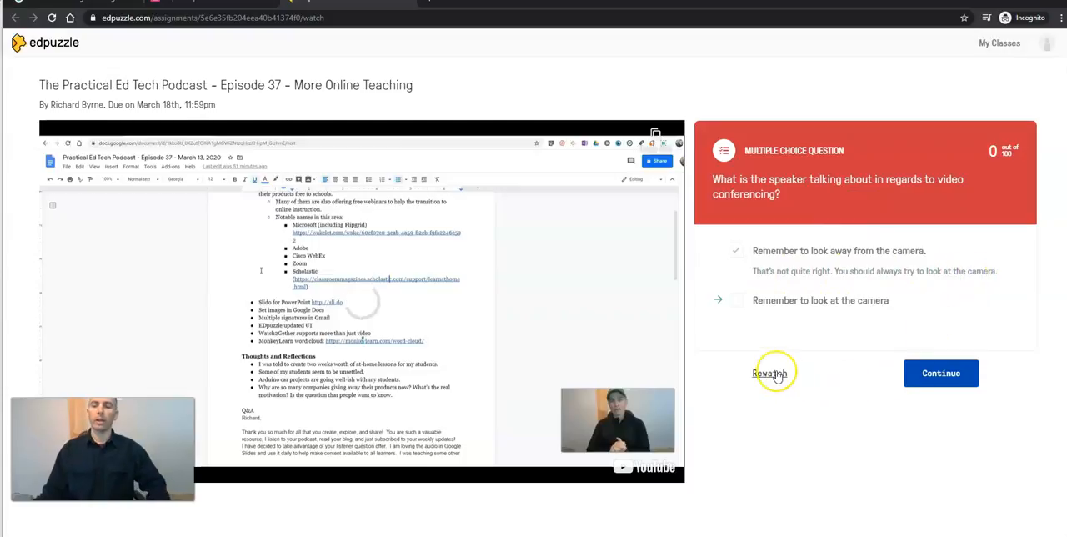
pyautogui.click(940, 372)
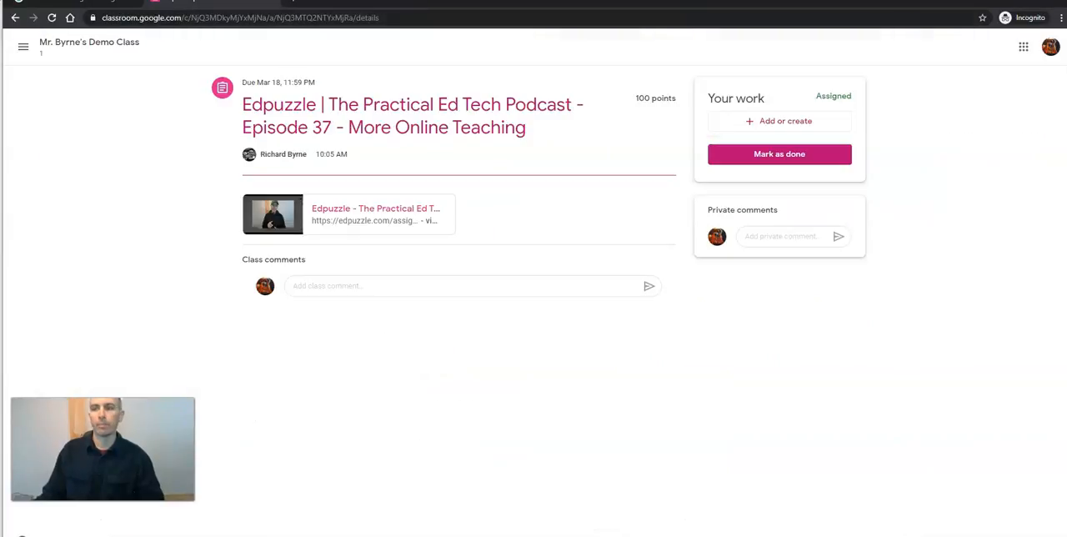
pyautogui.click(375, 213)
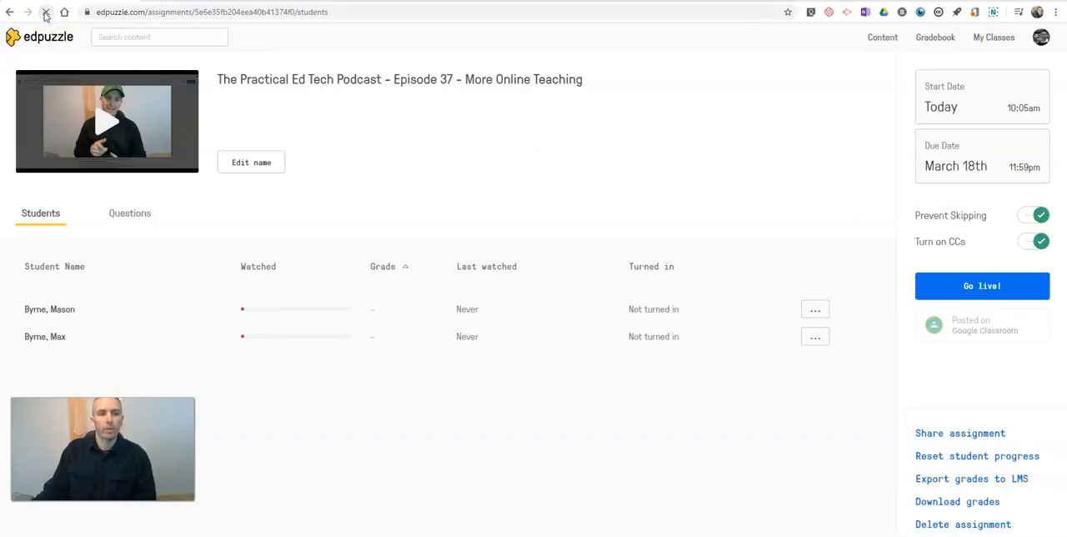
pyautogui.click(46, 12)
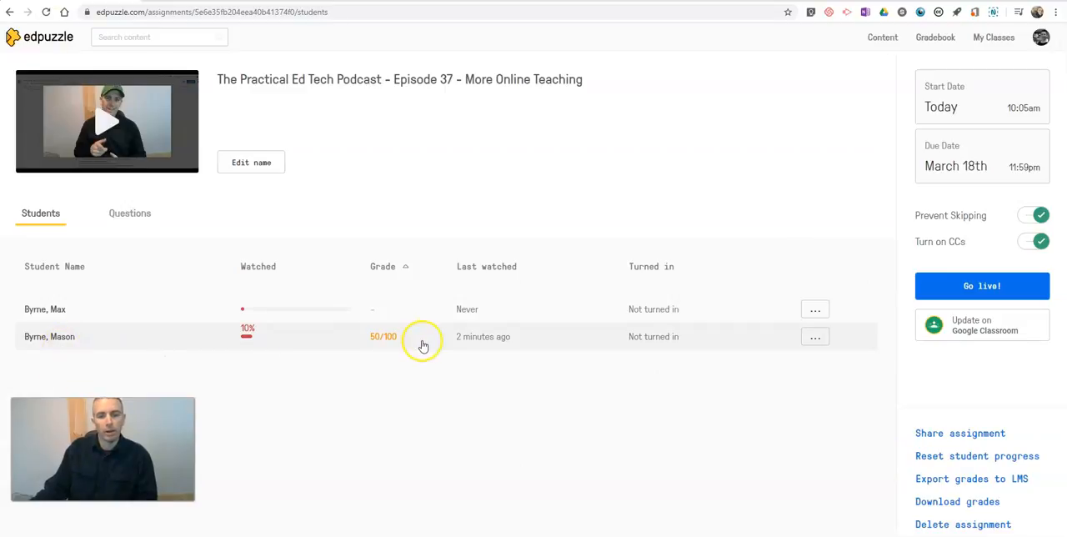
pyautogui.moveTo(494, 342)
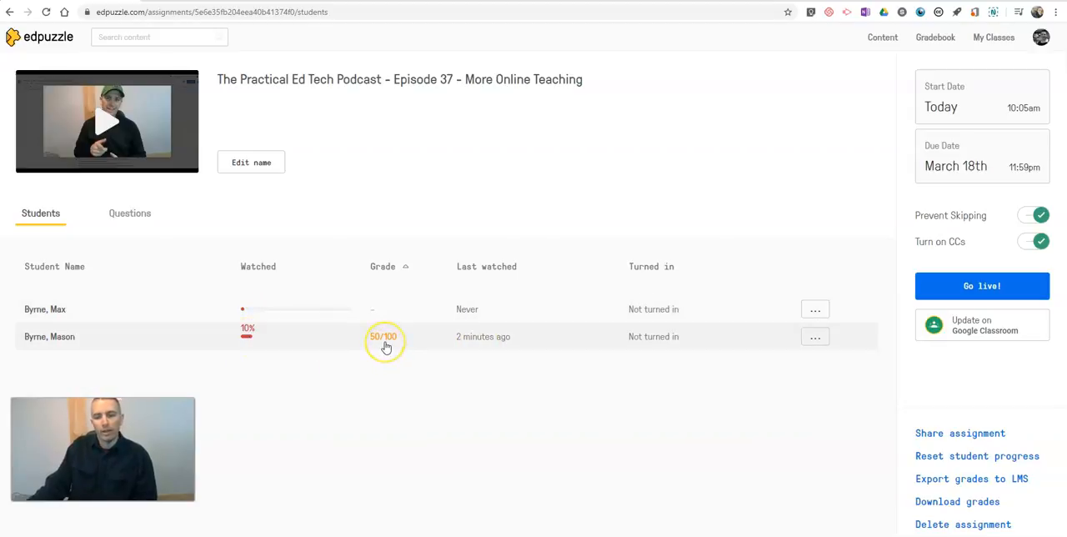
pyautogui.moveTo(385, 342)
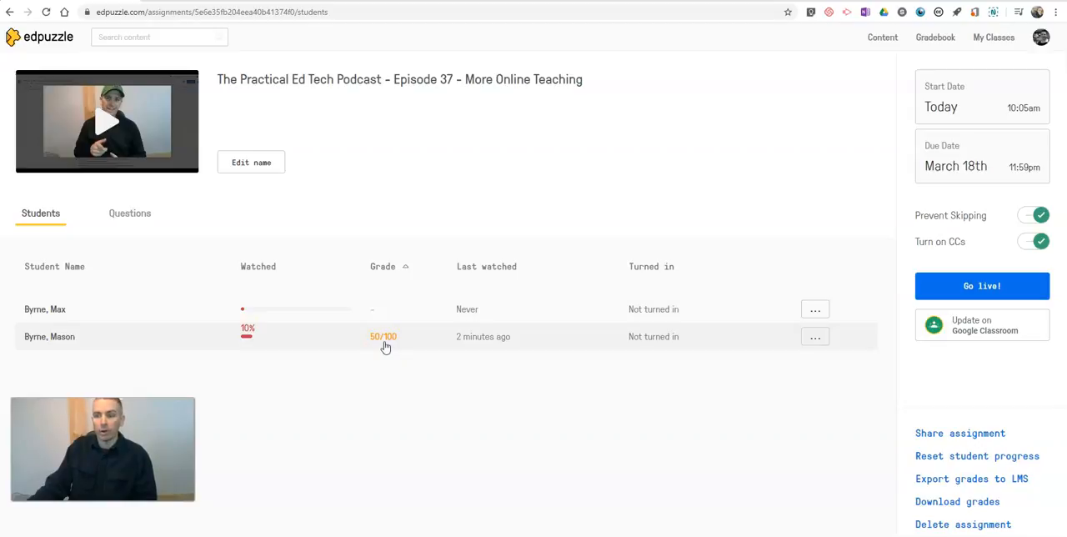
pyautogui.moveTo(357, 335)
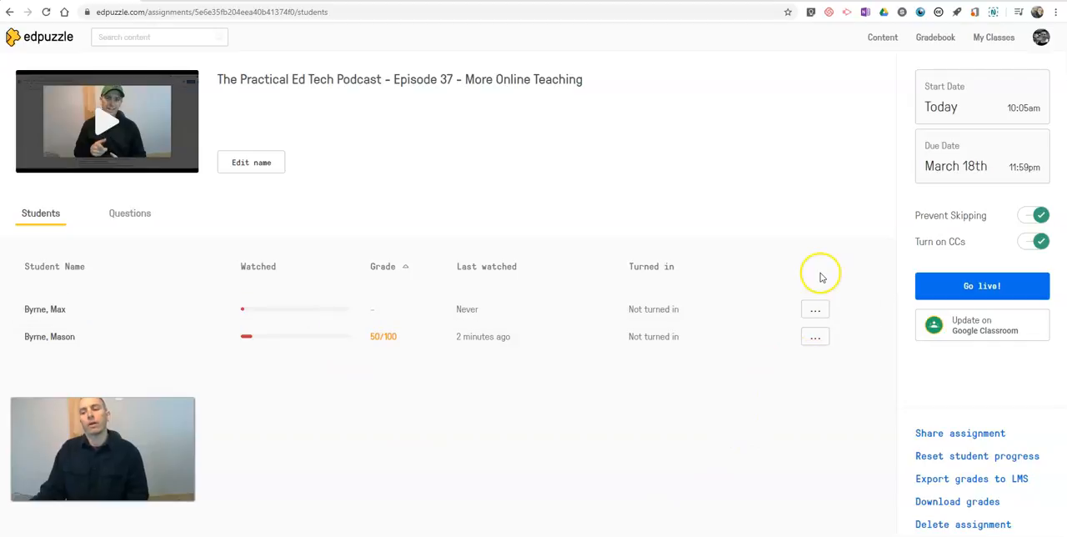
pyautogui.moveTo(574, 359)
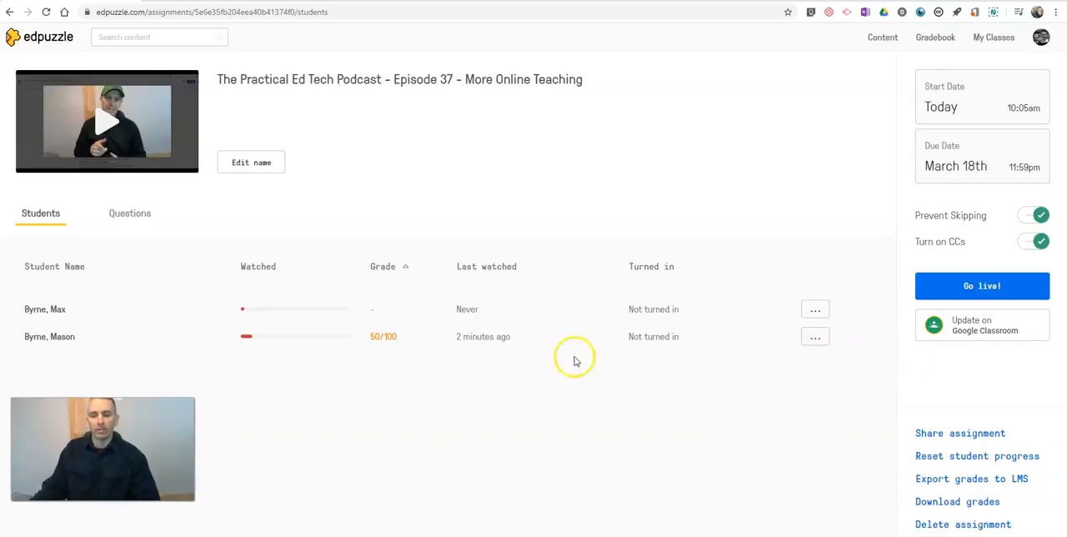
pyautogui.moveTo(971, 479)
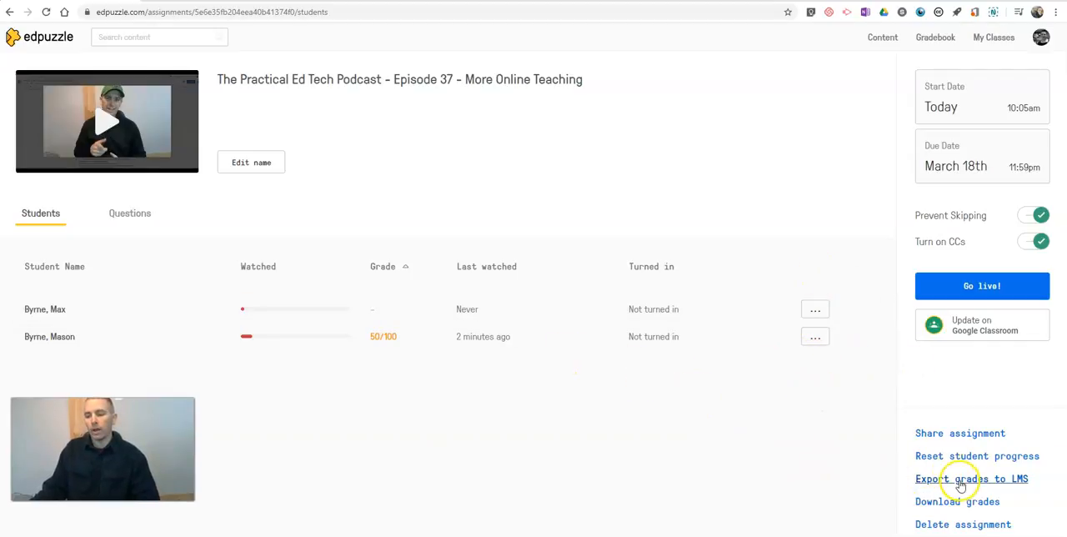
pyautogui.moveTo(956, 501)
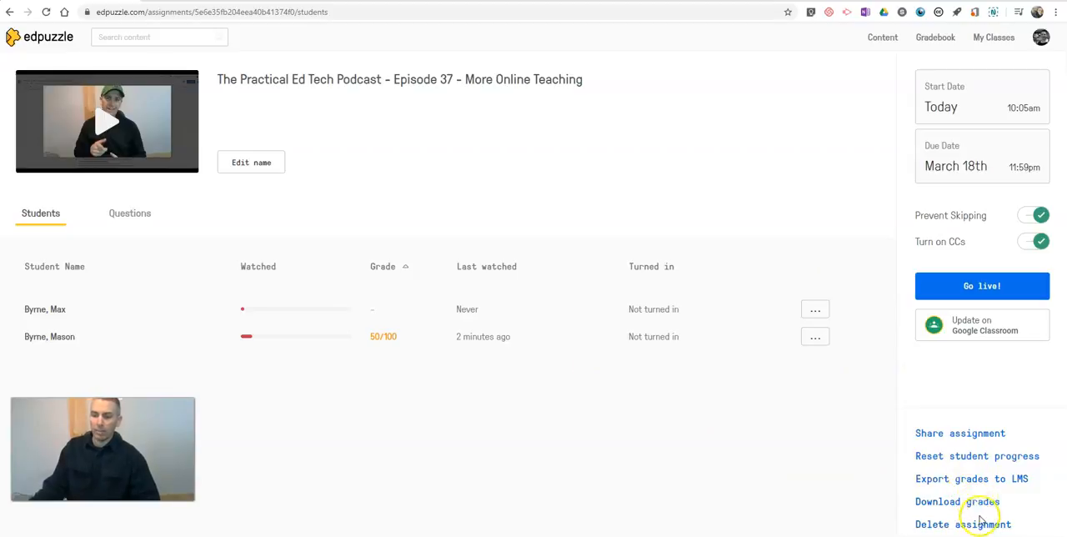
pyautogui.moveTo(977, 456)
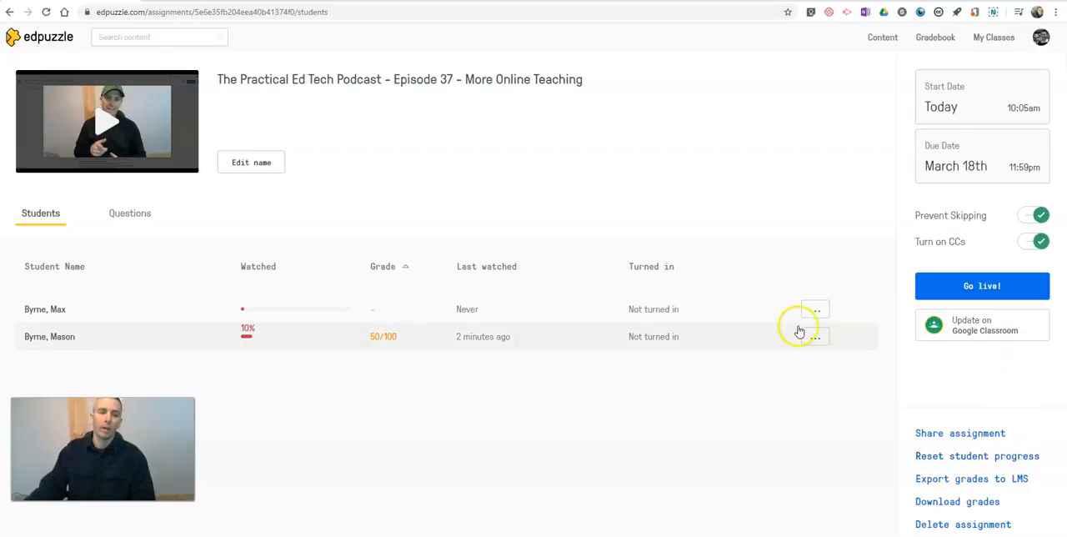
pyautogui.moveTo(781, 364)
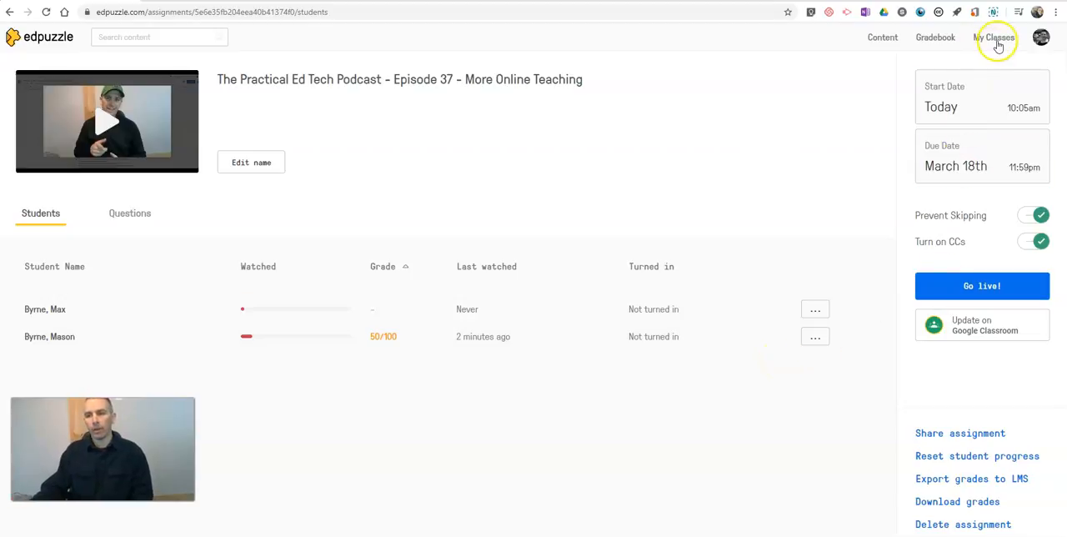
# Create a new Classic class named 'Mr. Byrne's Demo #2 Class'.
pyautogui.click(994, 36)
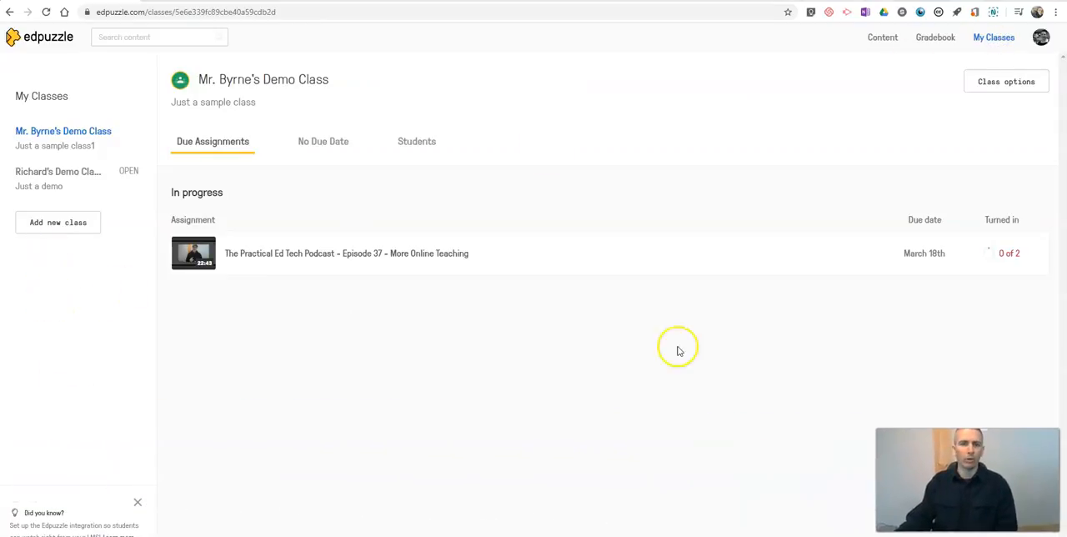
pyautogui.moveTo(57, 222)
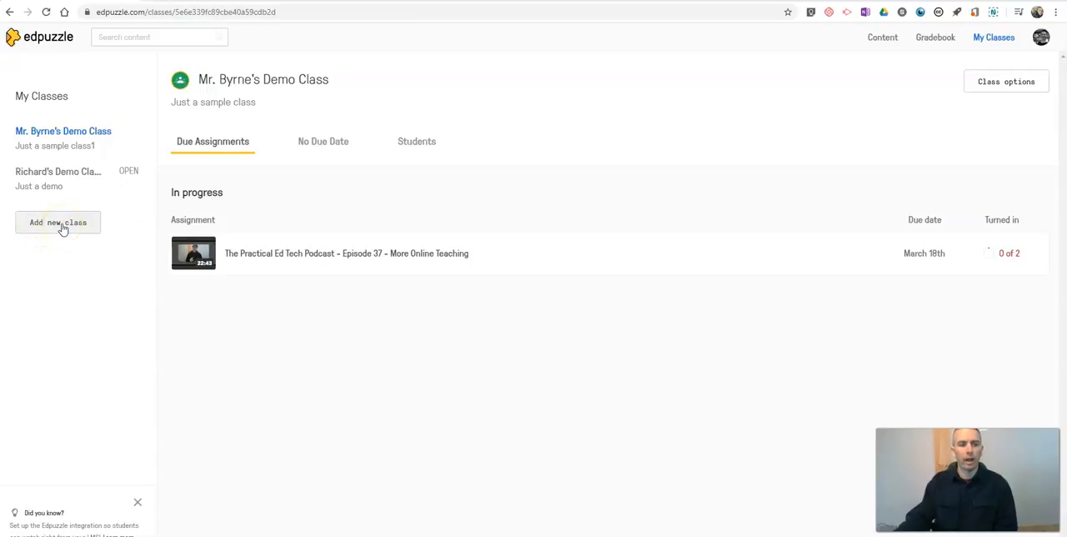
pyautogui.click(57, 221)
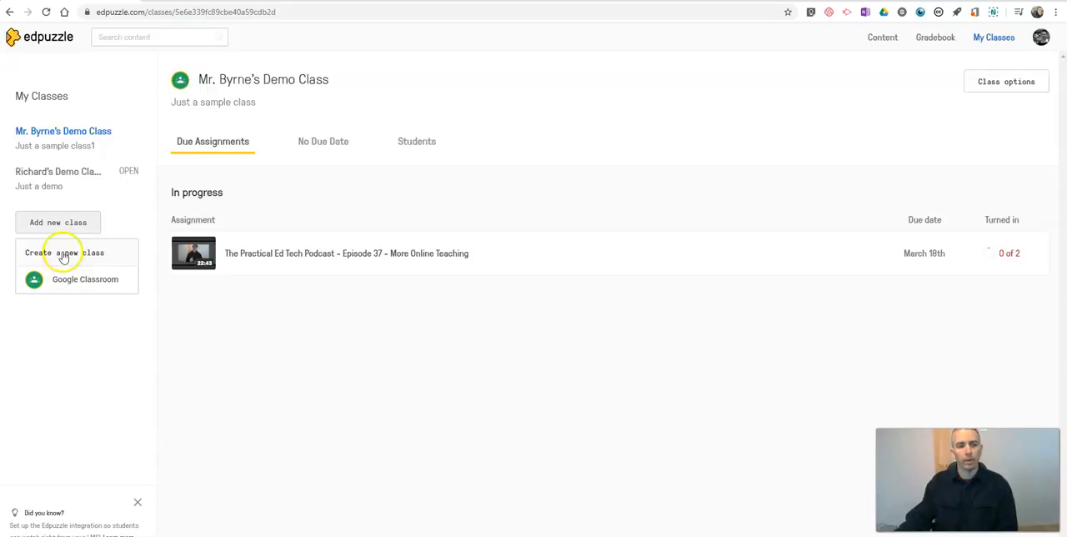
pyautogui.click(64, 252)
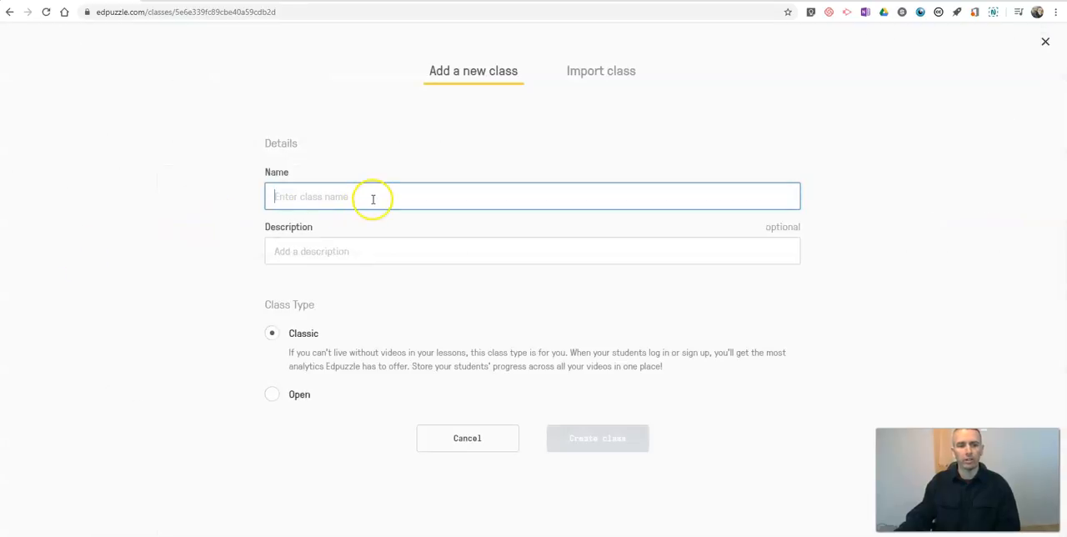
pyautogui.write('Mr')
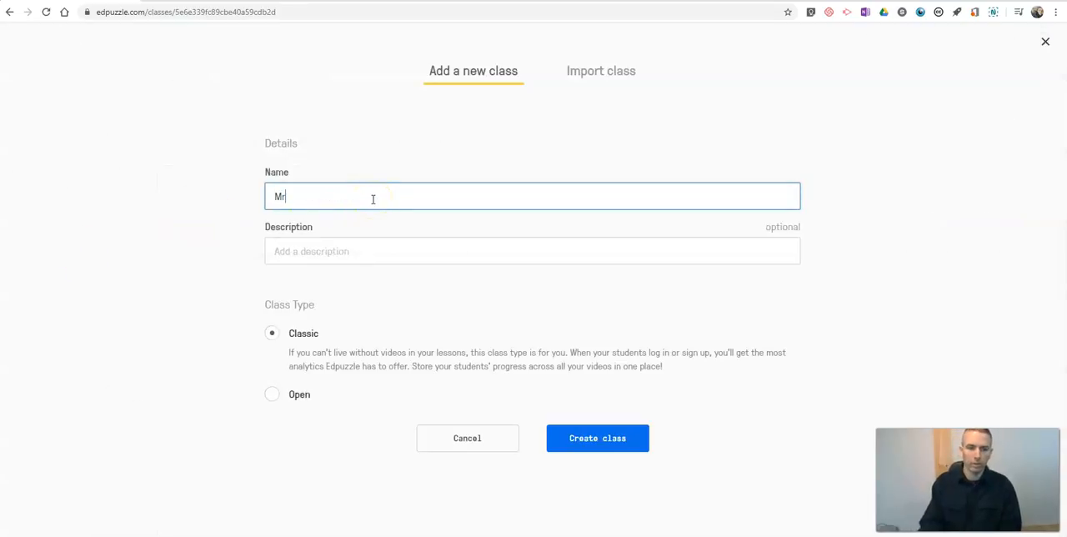
pyautogui.write(". Byrne's")
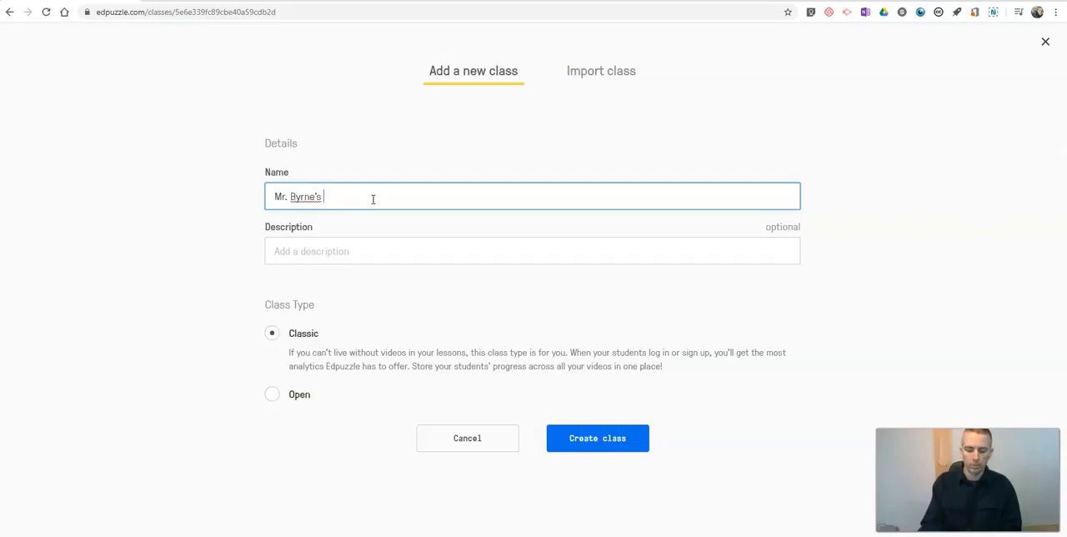
pyautogui.write('Demo #')
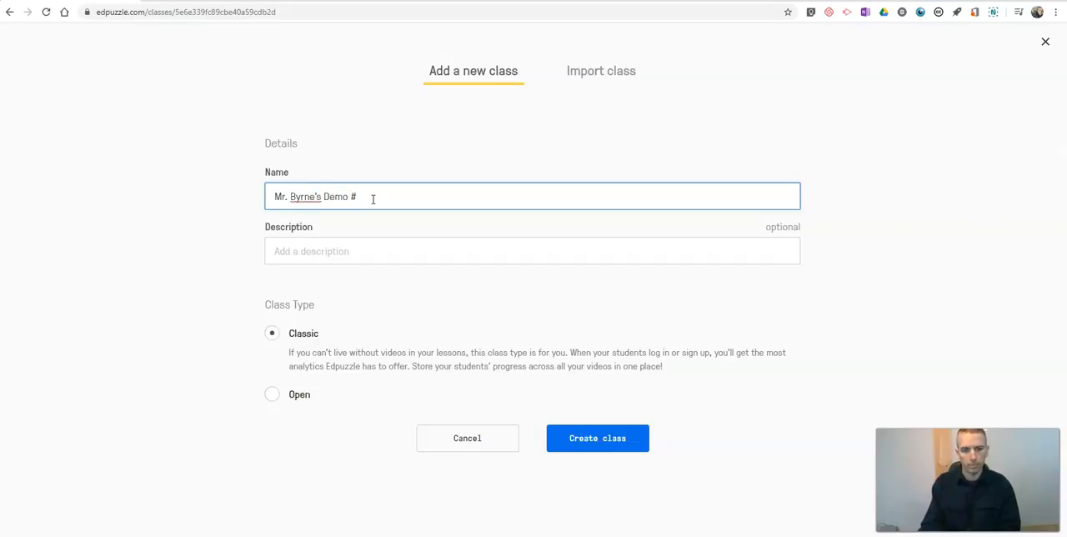
pyautogui.write('2 Class')
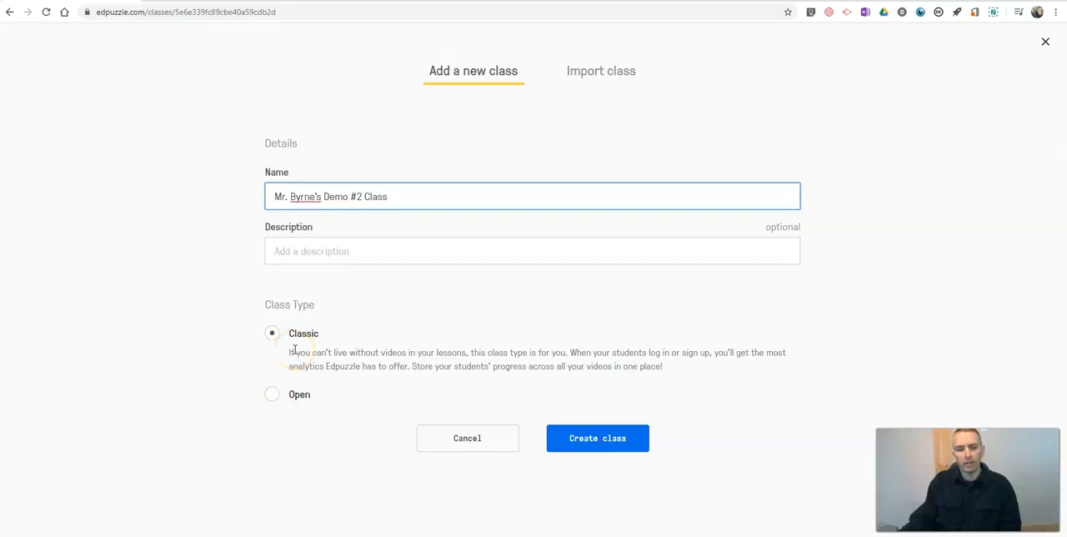
pyautogui.moveTo(320, 359)
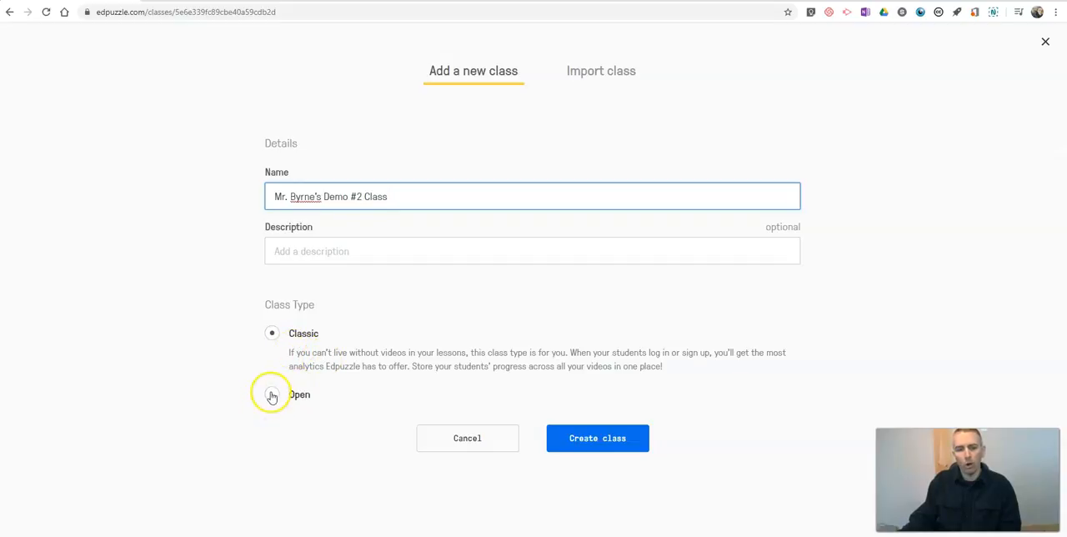
pyautogui.click(271, 395)
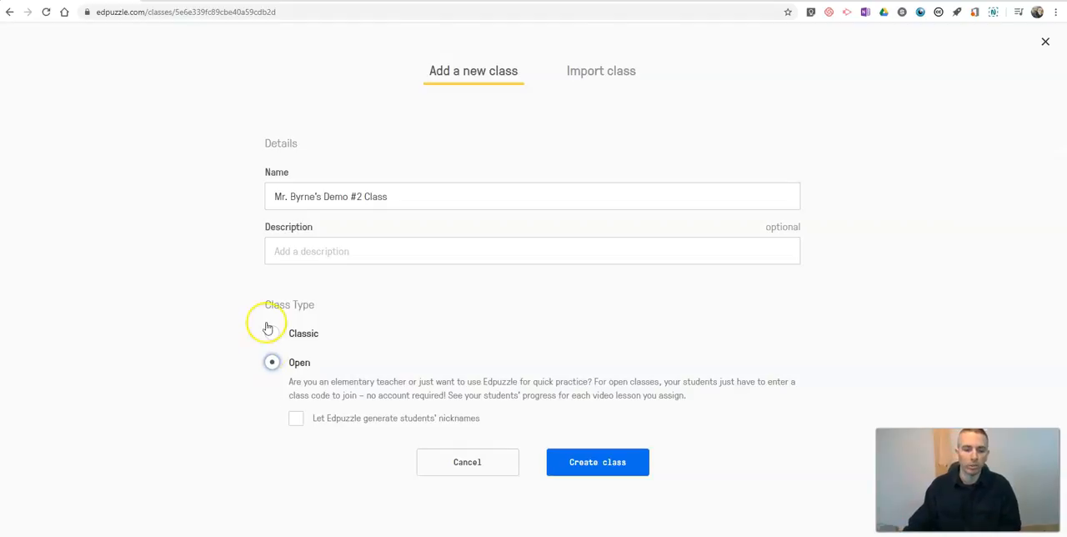
pyautogui.click(271, 333)
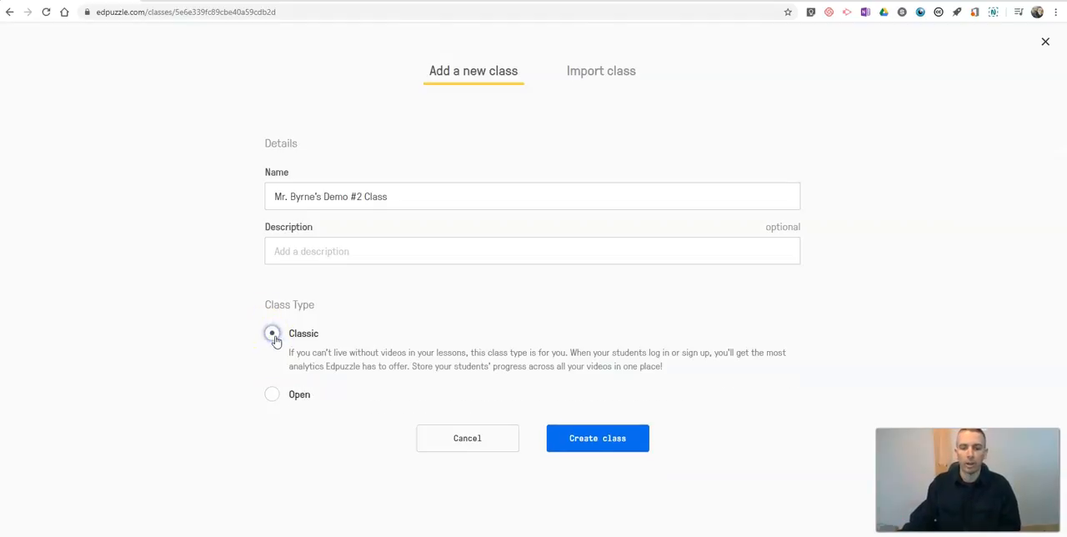
pyautogui.click(597, 437)
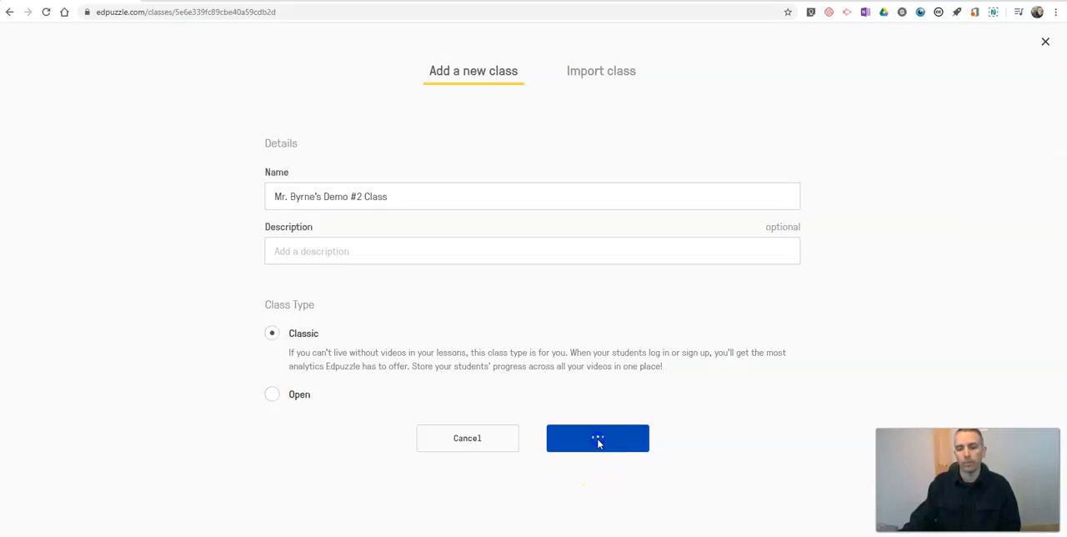
pyautogui.click(597, 438)
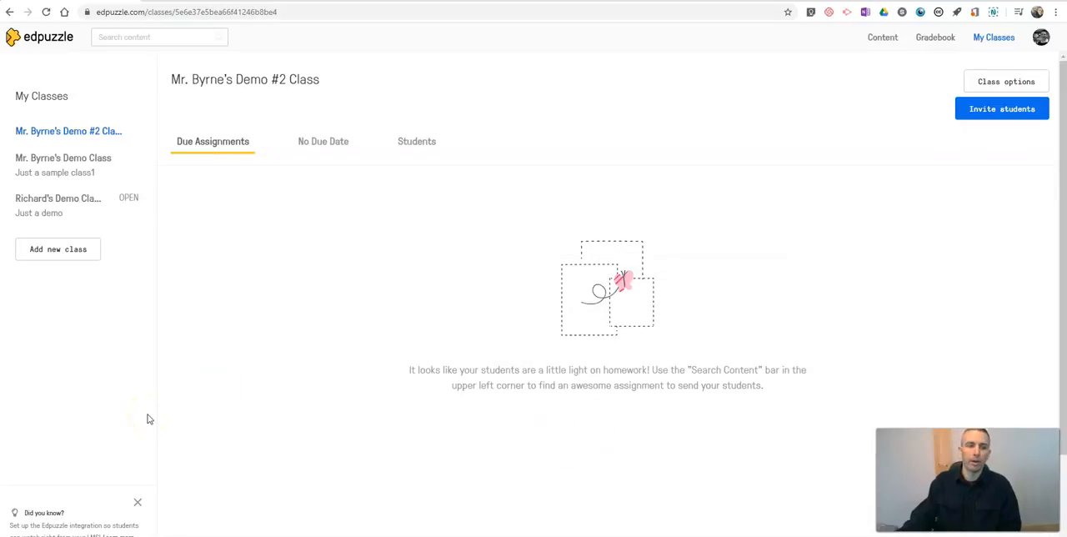
pyautogui.moveTo(996, 132)
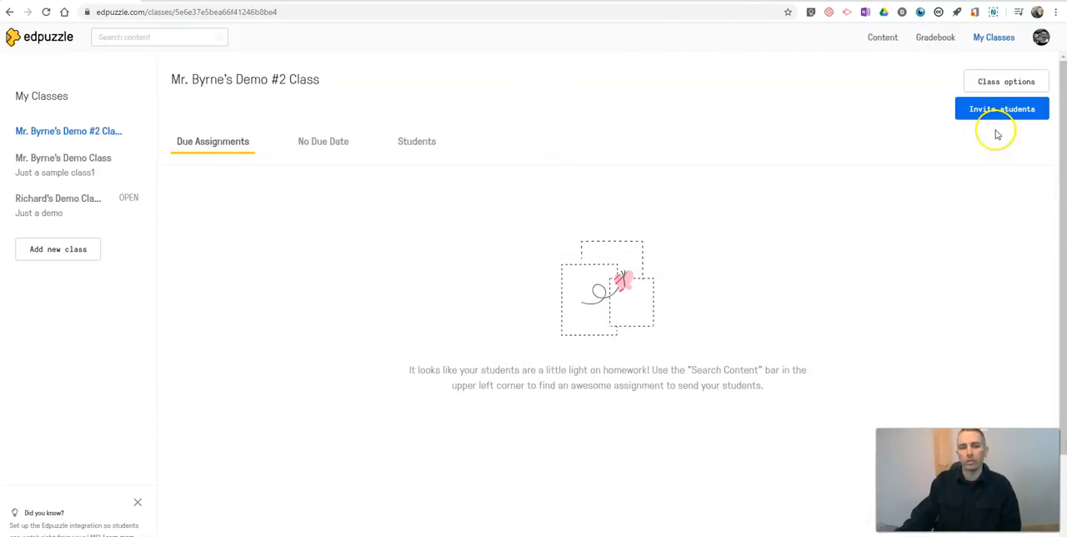
pyautogui.click(1002, 108)
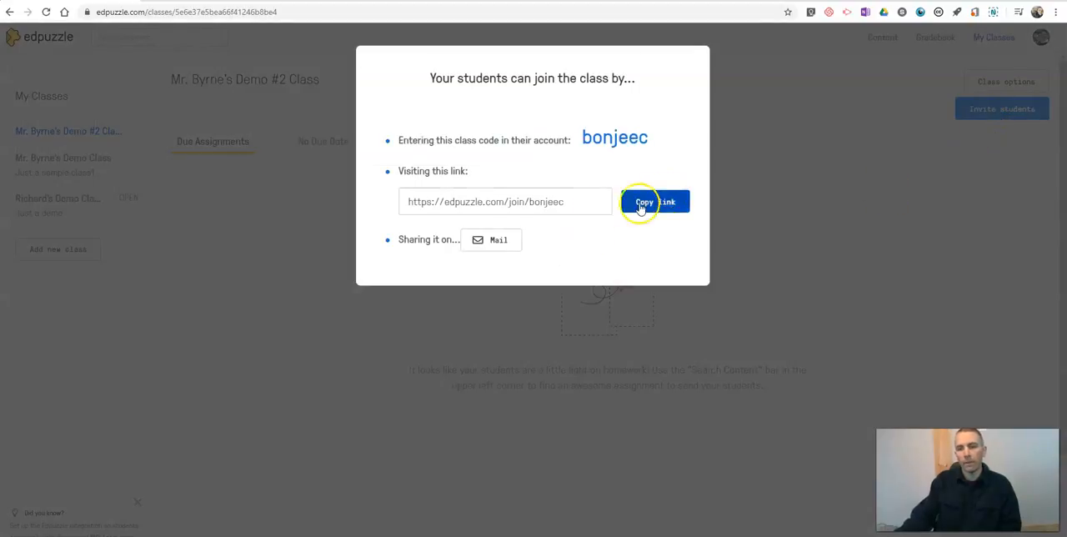
pyautogui.click(655, 201)
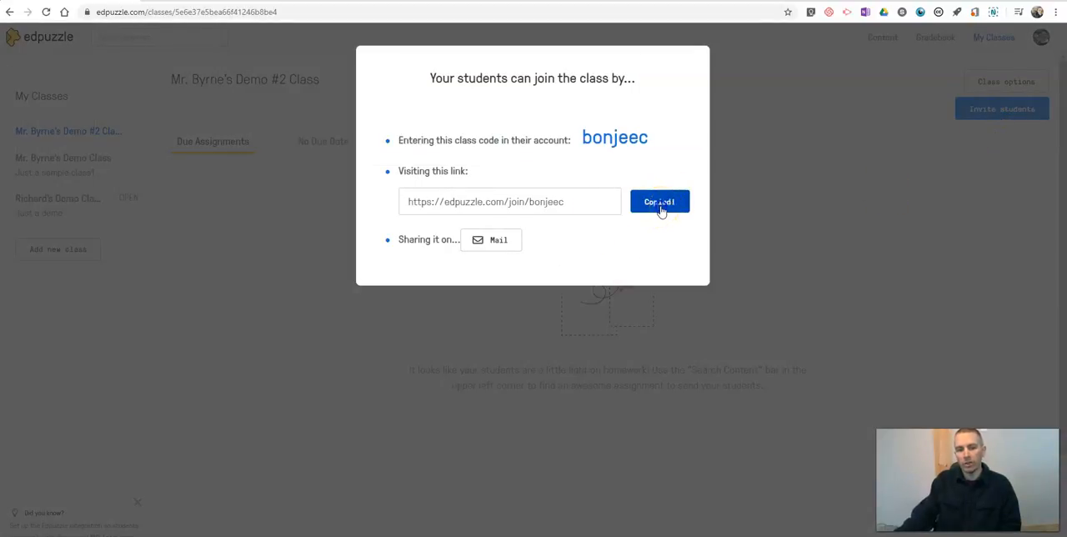
pyautogui.click(659, 201)
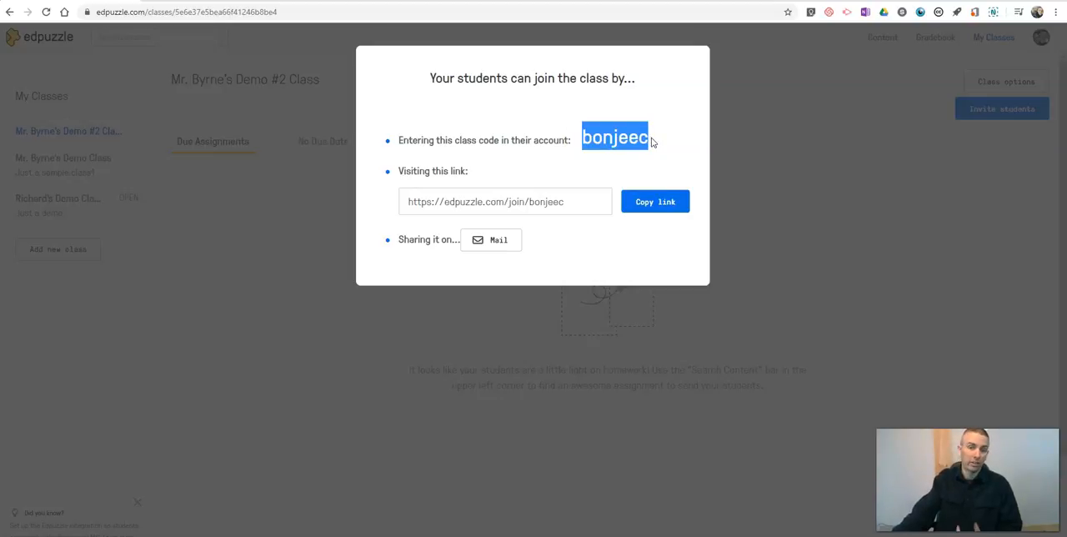
pyautogui.moveTo(784, 195)
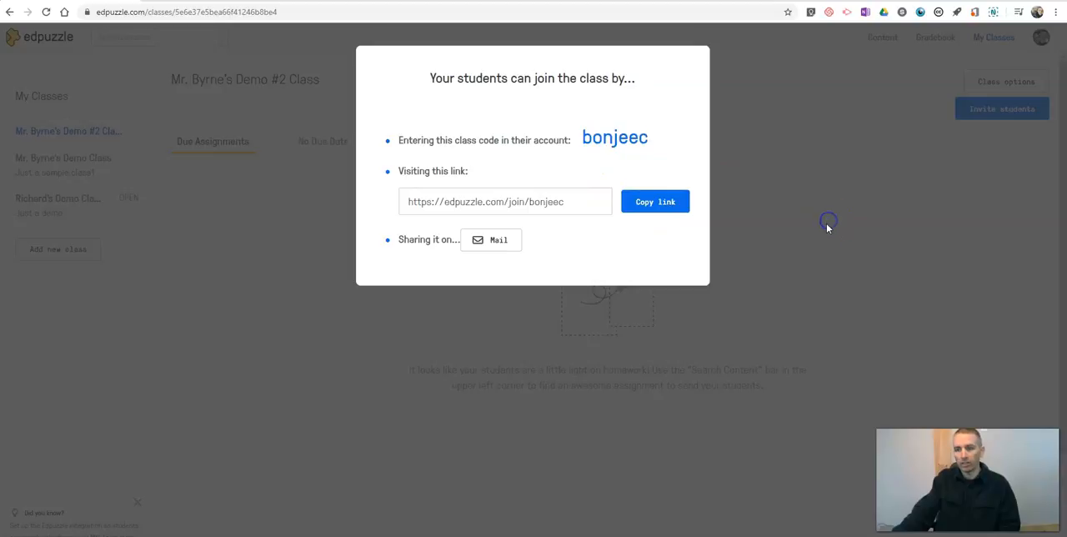
pyautogui.click(829, 225)
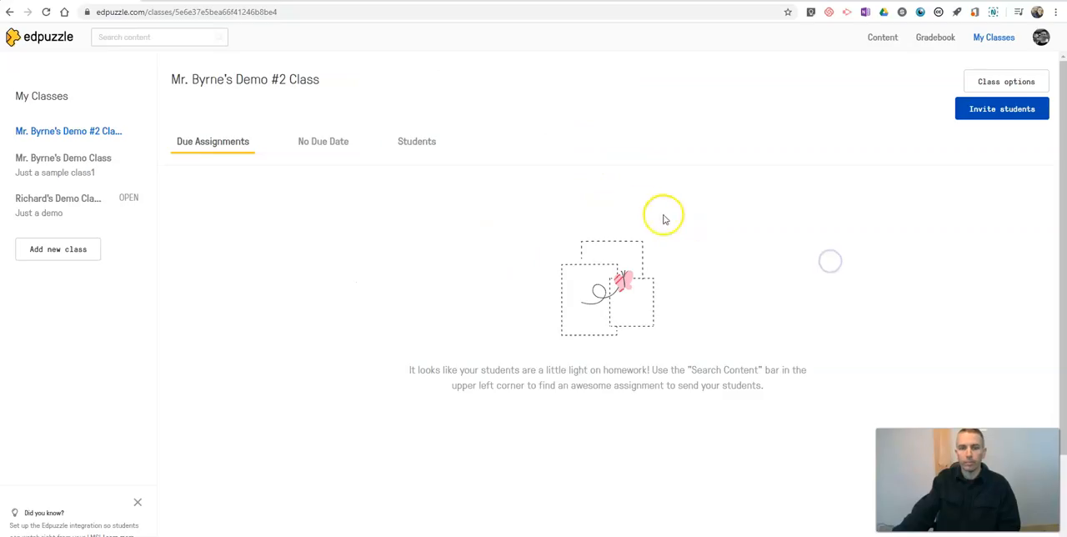
pyautogui.moveTo(477, 216)
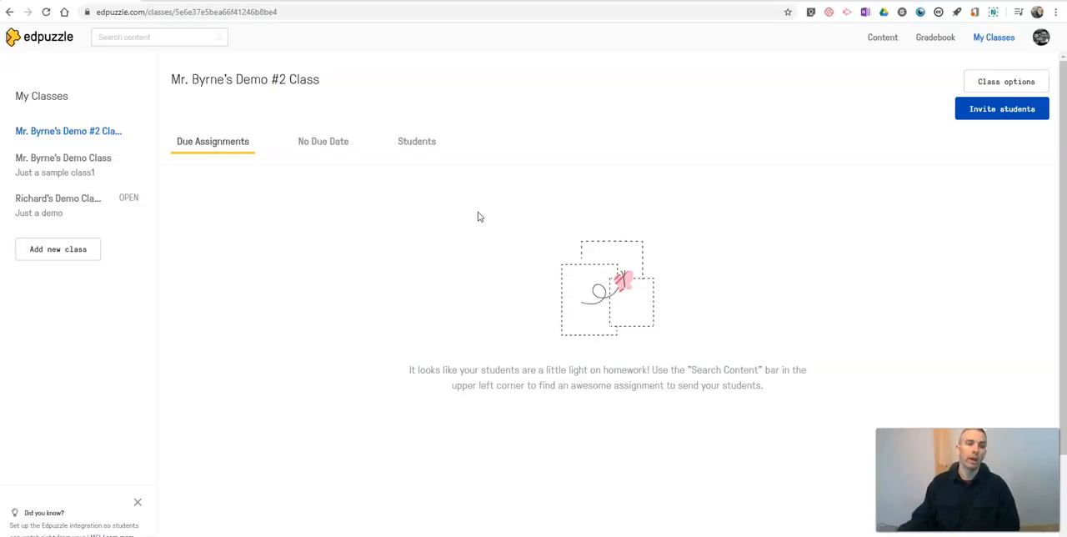
pyautogui.click(40, 37)
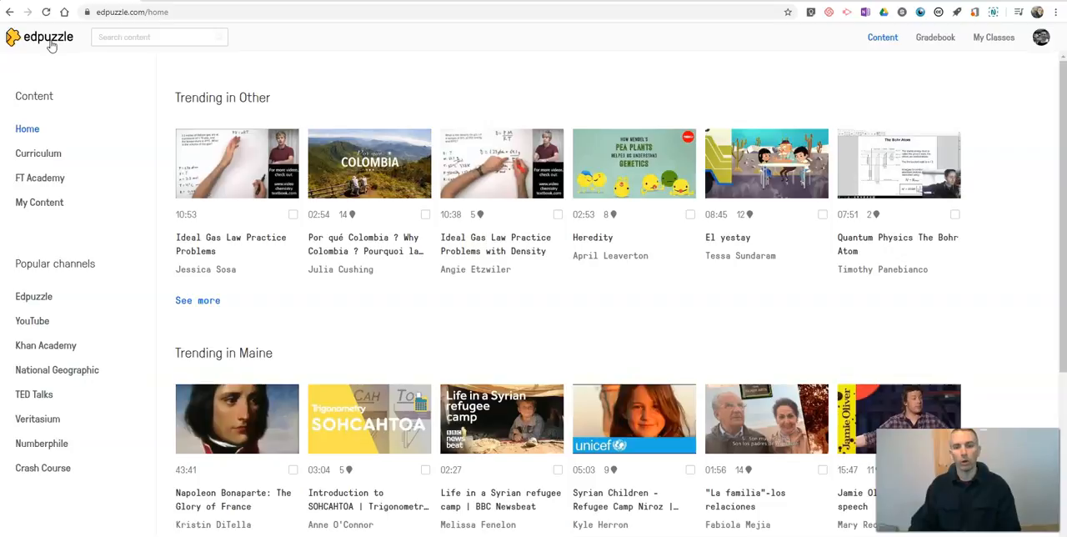
pyautogui.moveTo(38, 123)
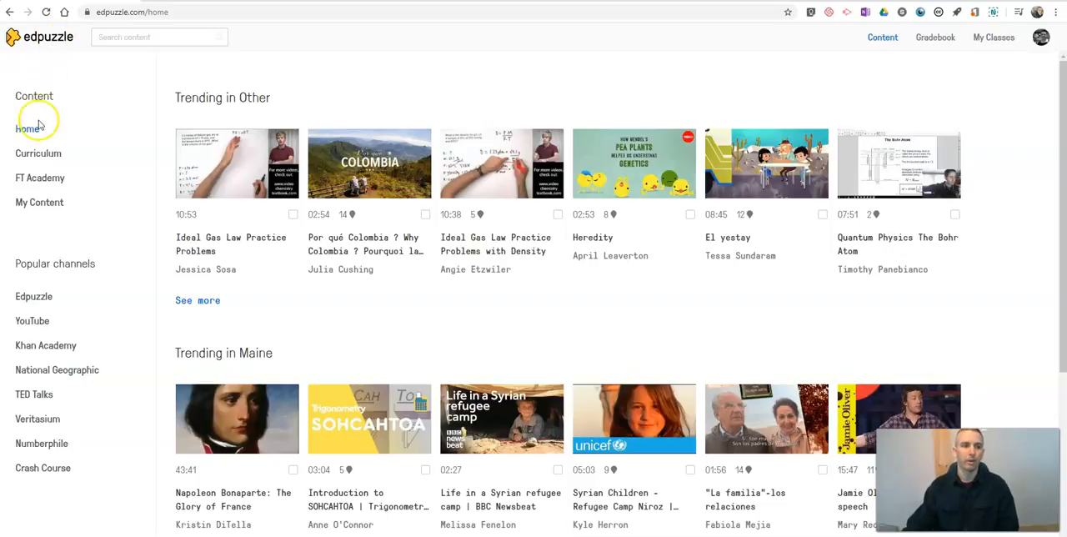
pyautogui.moveTo(39, 202)
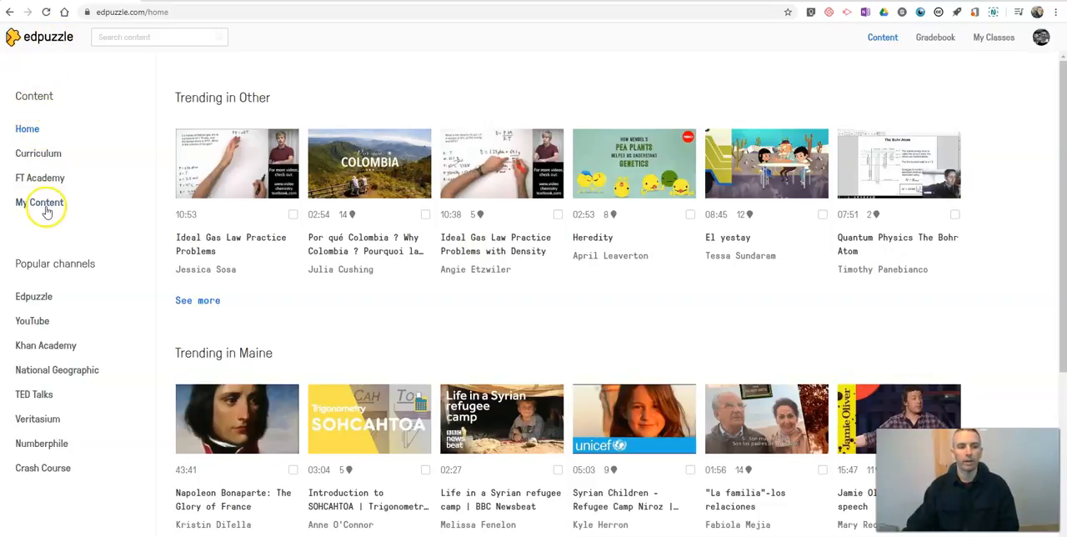
# Start a video upload from My Content and browse the Desktop for a file.
pyautogui.click(39, 201)
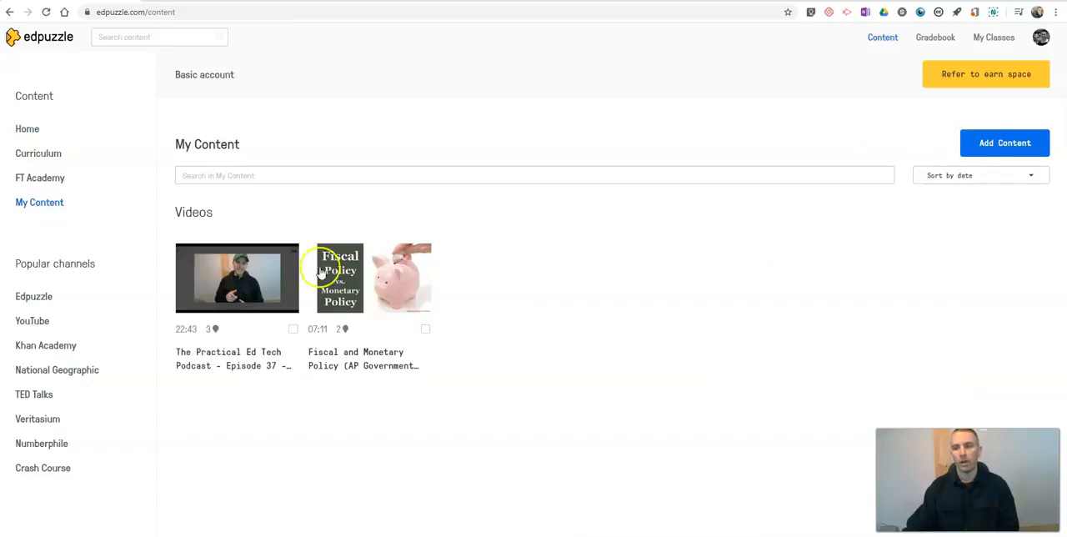
pyautogui.moveTo(68, 249)
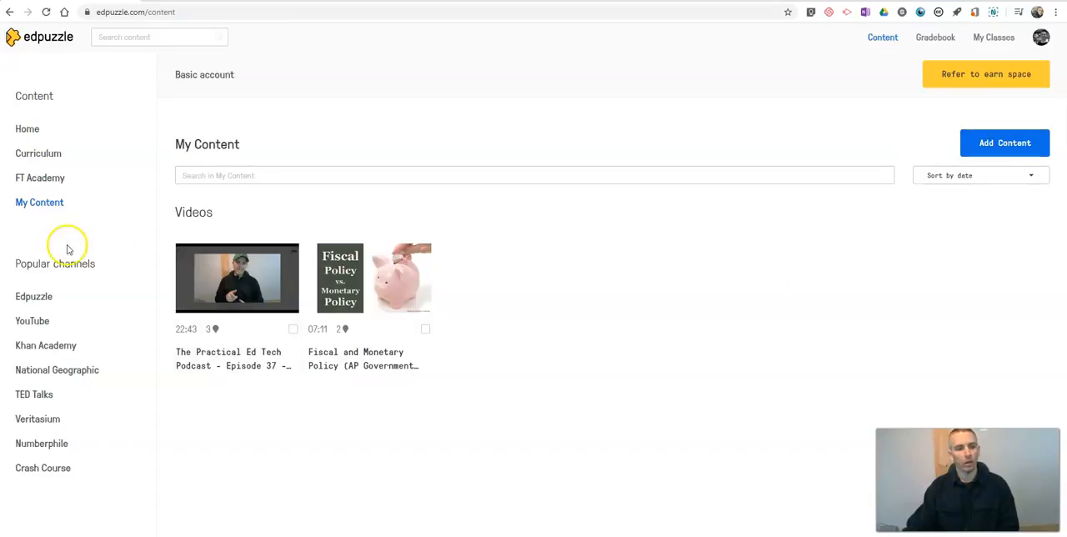
pyautogui.moveTo(961, 226)
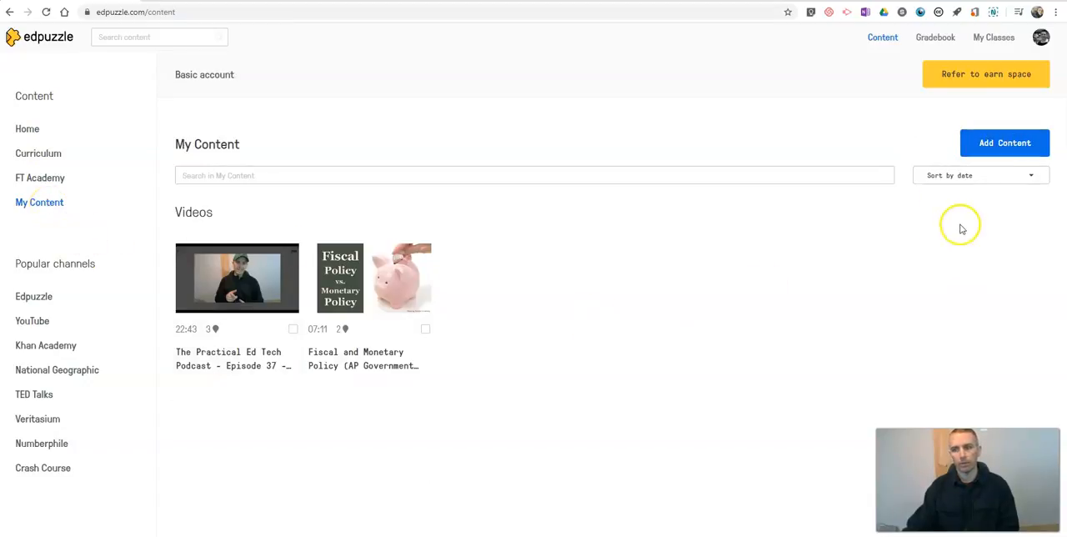
pyautogui.moveTo(1004, 143)
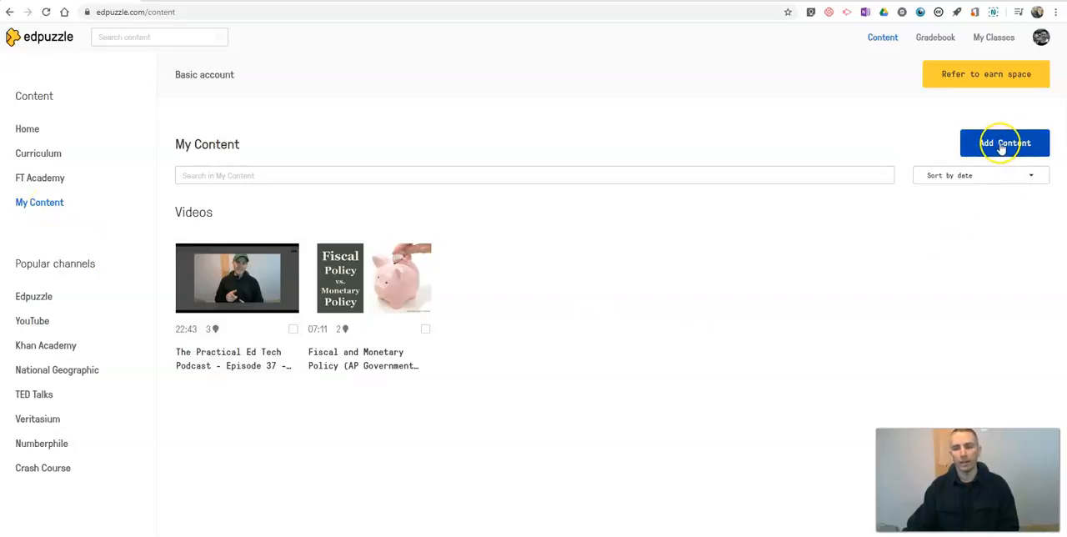
pyautogui.click(1004, 143)
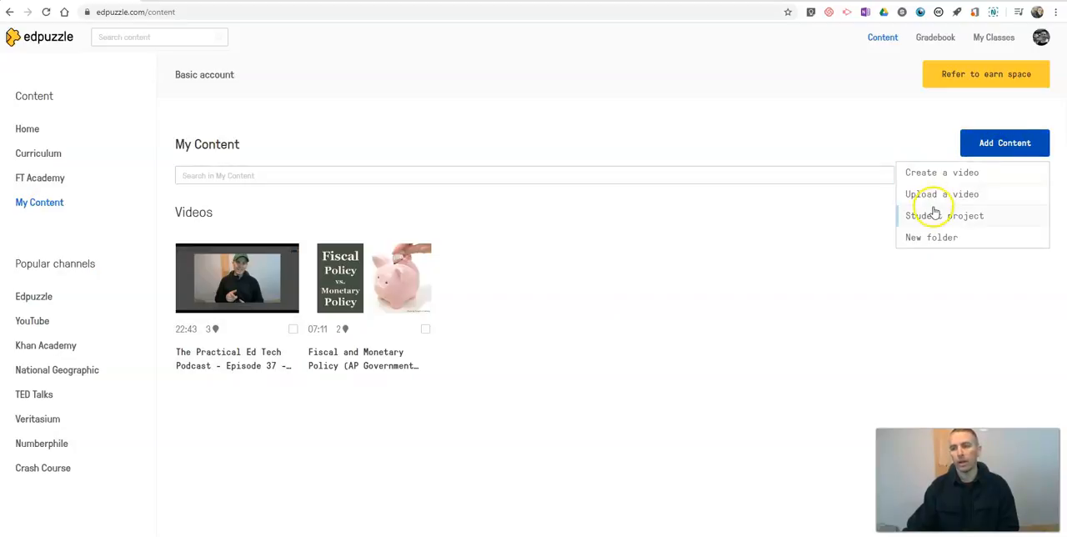
pyautogui.moveTo(938, 197)
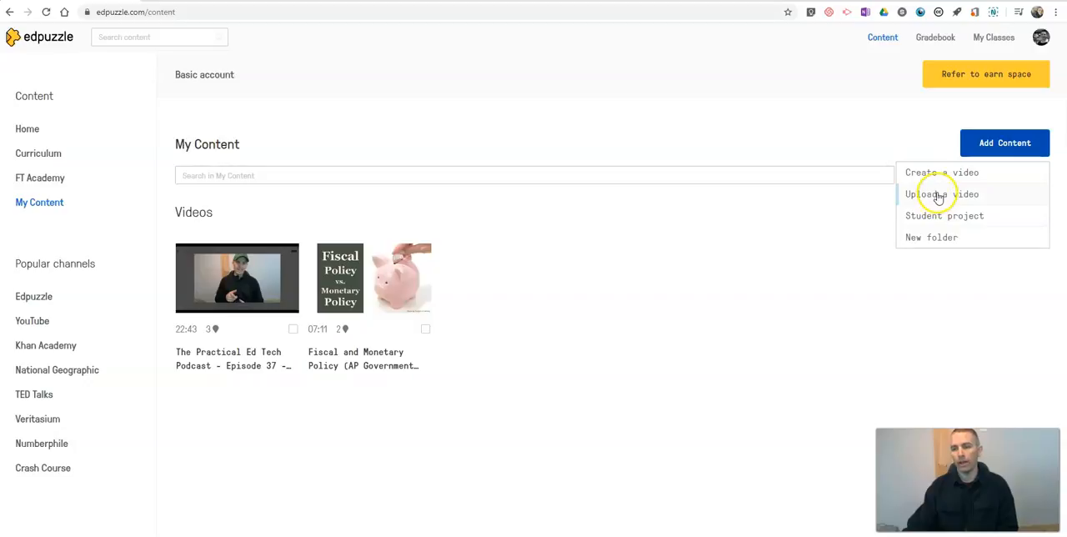
pyautogui.click(941, 193)
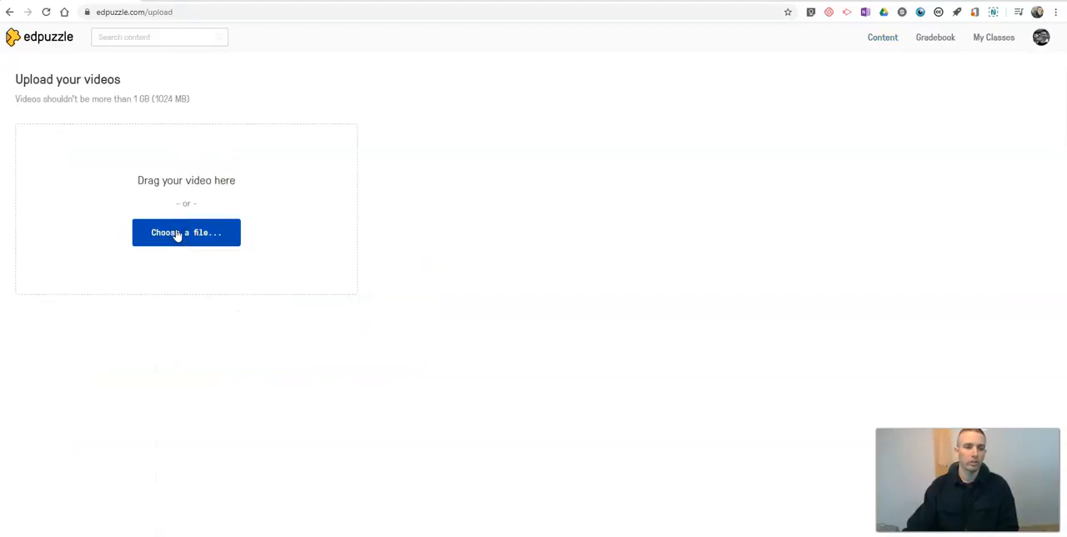
pyautogui.click(186, 232)
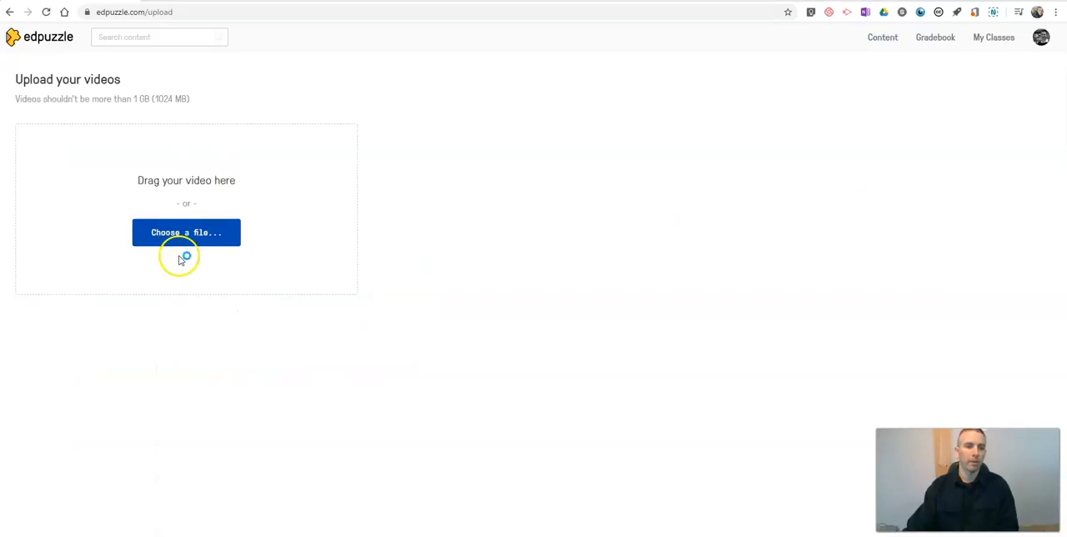
pyautogui.click(186, 232)
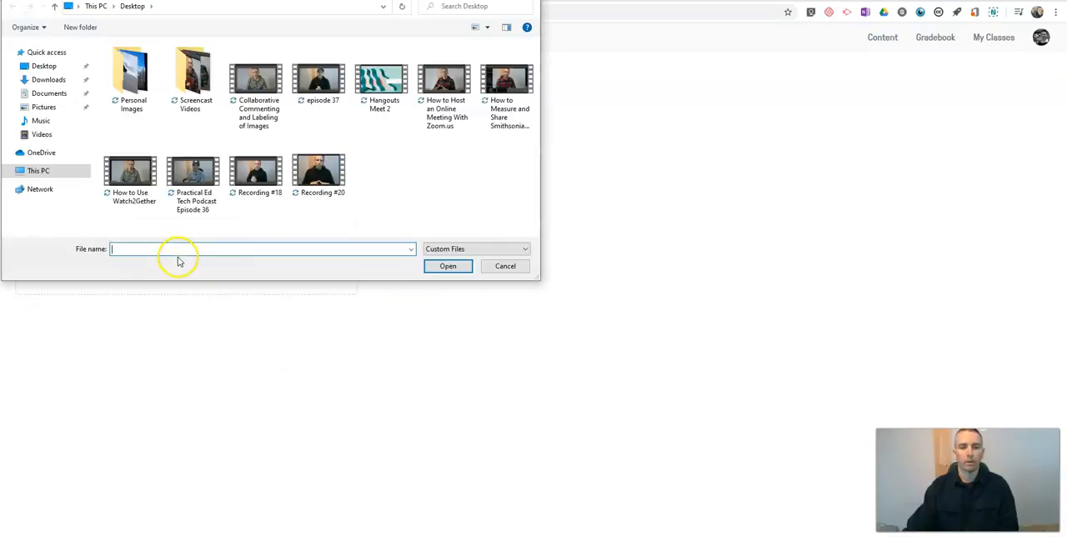
pyautogui.moveTo(162, 243)
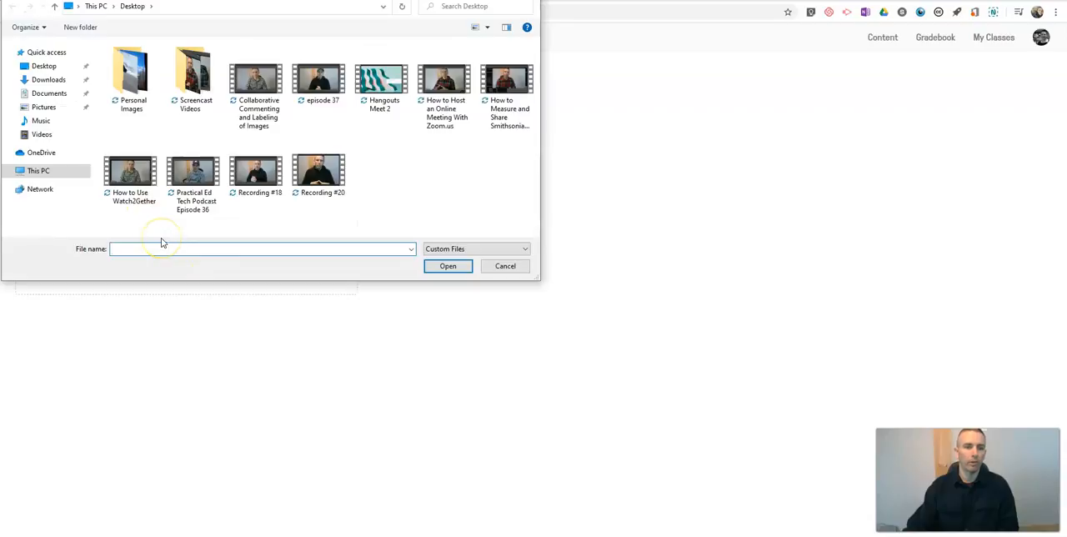
# Upload the Desktop video 'Collaborative Commenting and Labeling of Images' (01:33).
pyautogui.click(130, 158)
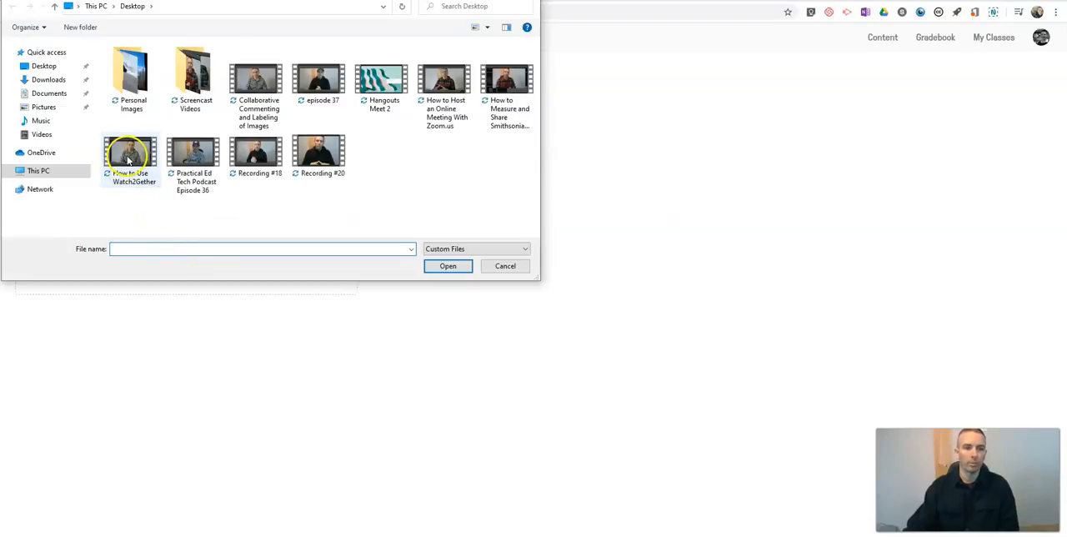
pyautogui.click(256, 79)
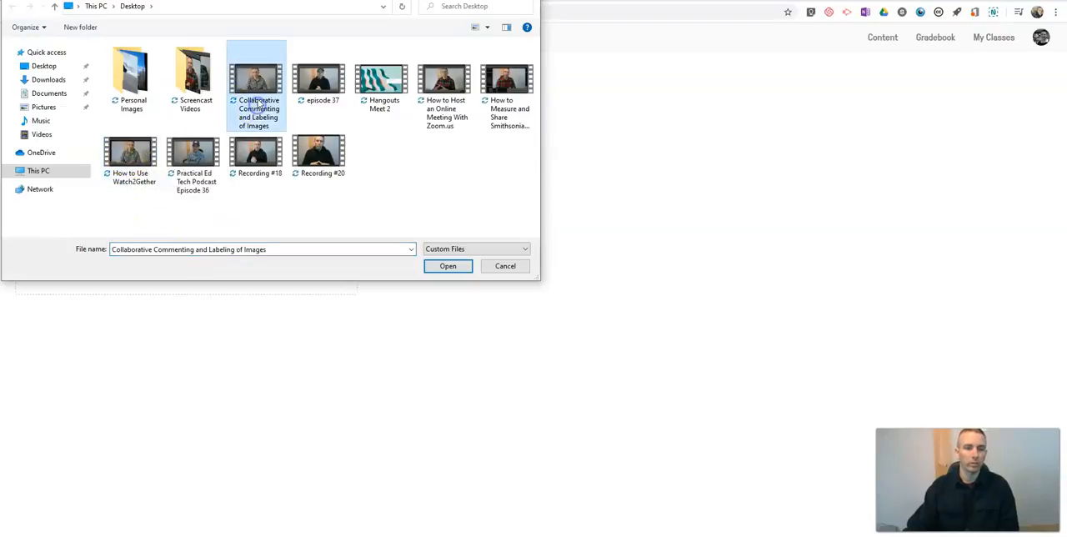
pyautogui.click(447, 265)
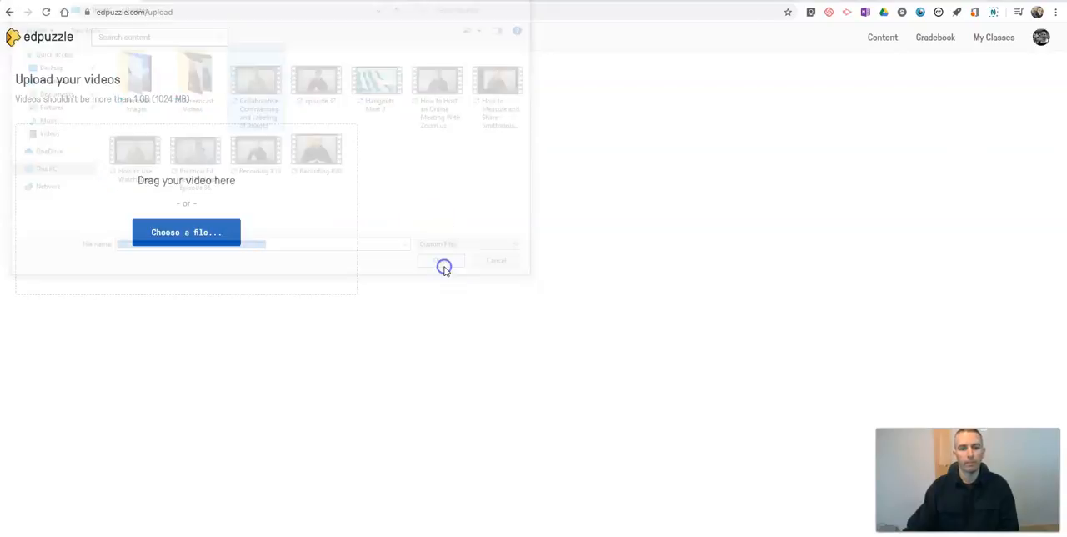
pyautogui.click(441, 260)
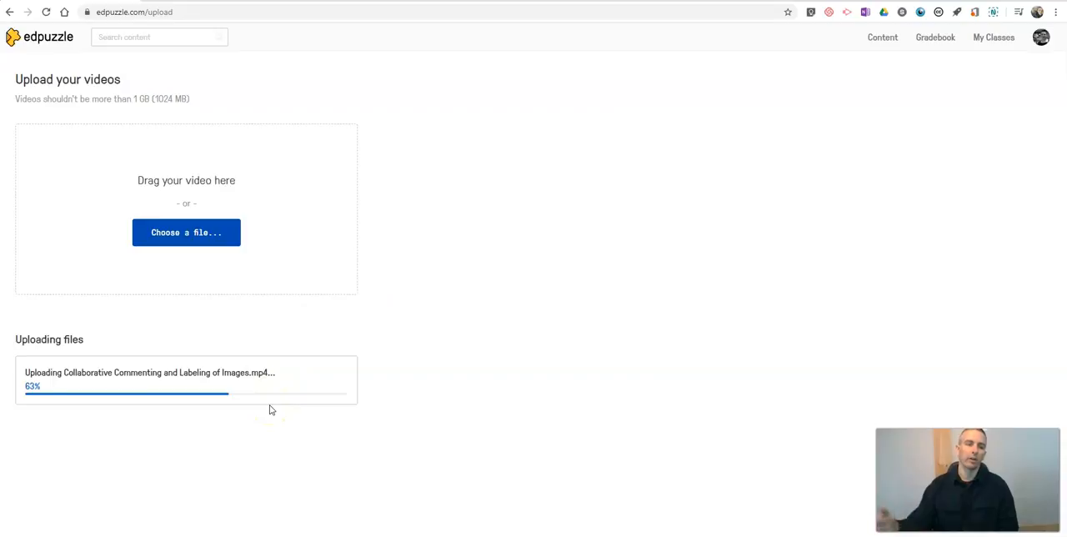
pyautogui.click(882, 37)
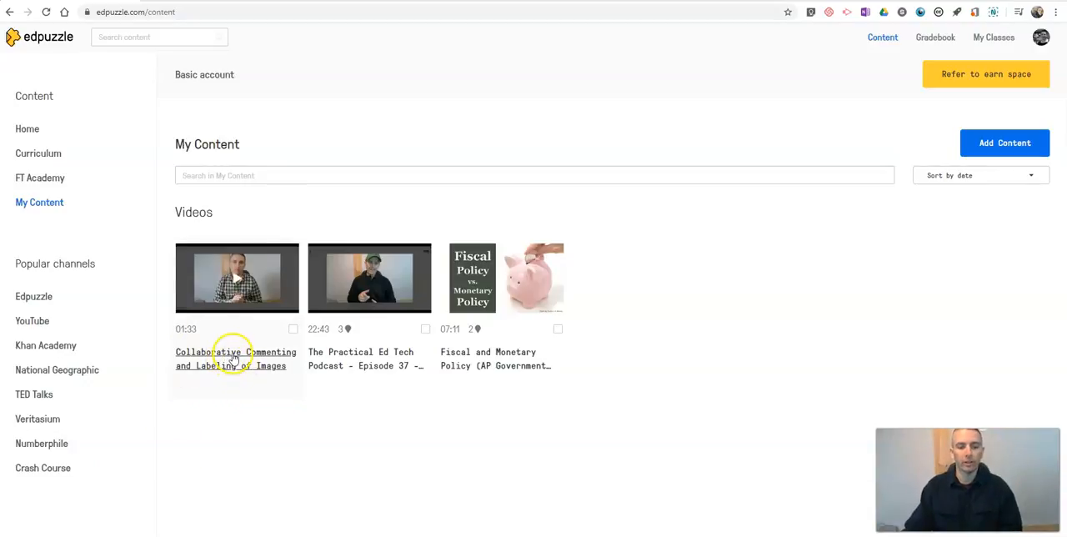
# Open the Collaborative Commenting video in the editor on the Questions tab.
pyautogui.click(236, 278)
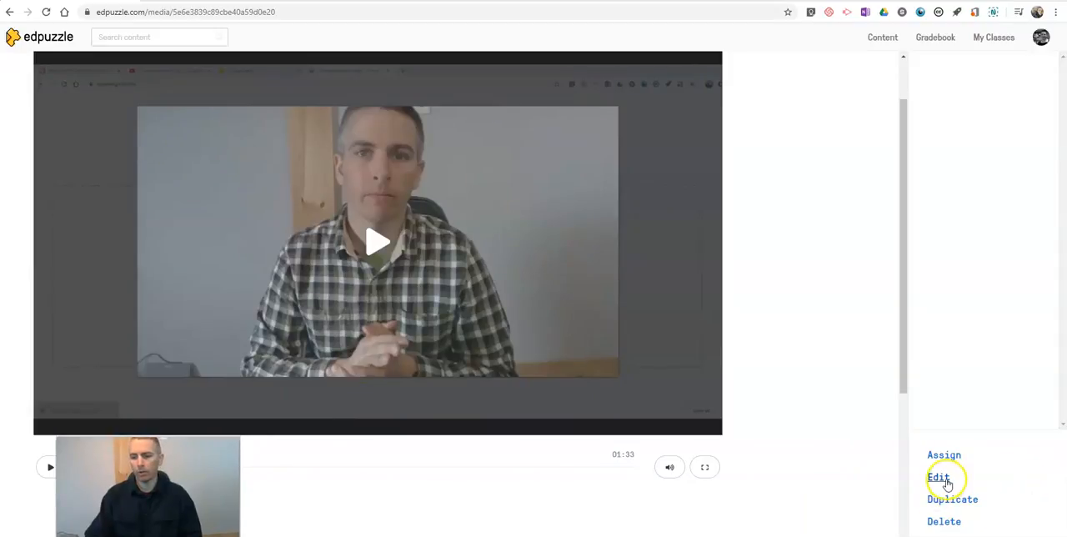
pyautogui.click(939, 477)
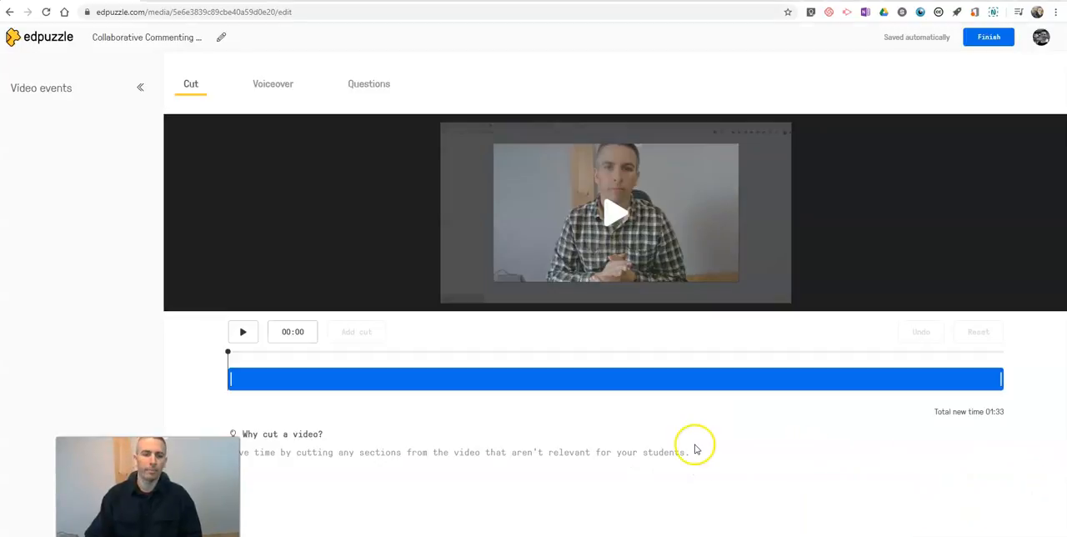
pyautogui.moveTo(655, 396)
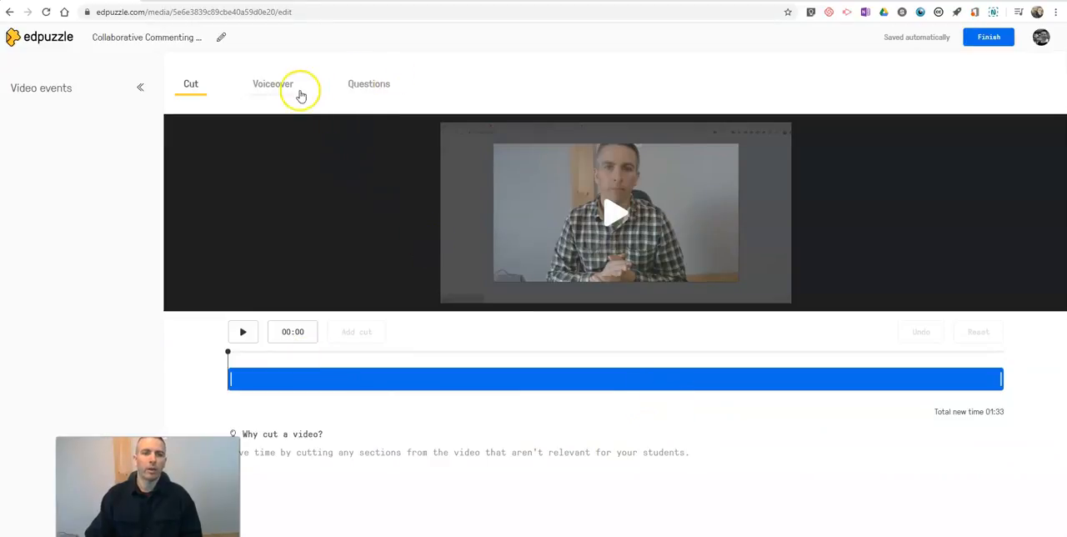
pyautogui.click(369, 83)
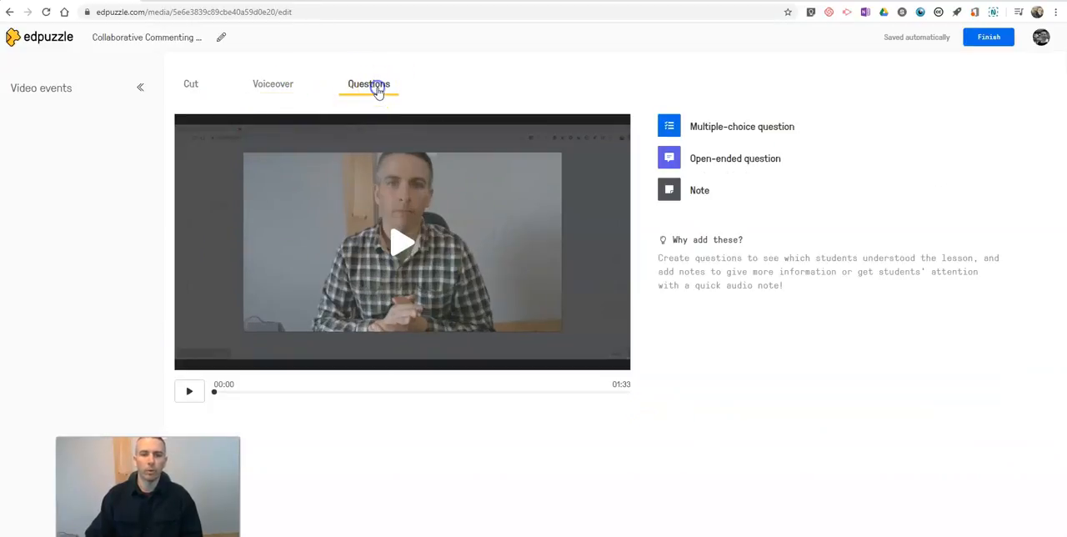
pyautogui.moveTo(781, 126)
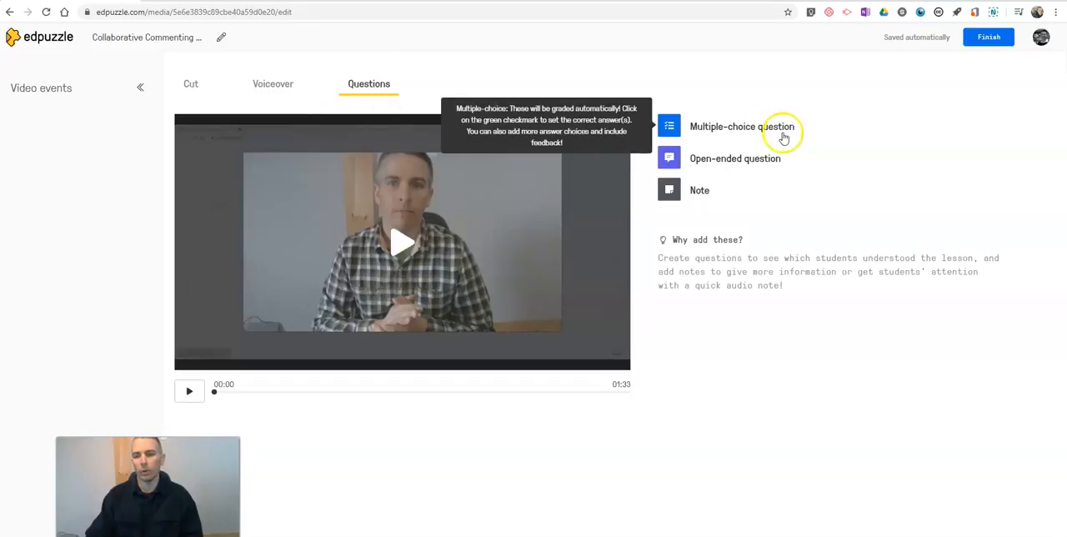
pyautogui.moveTo(730, 163)
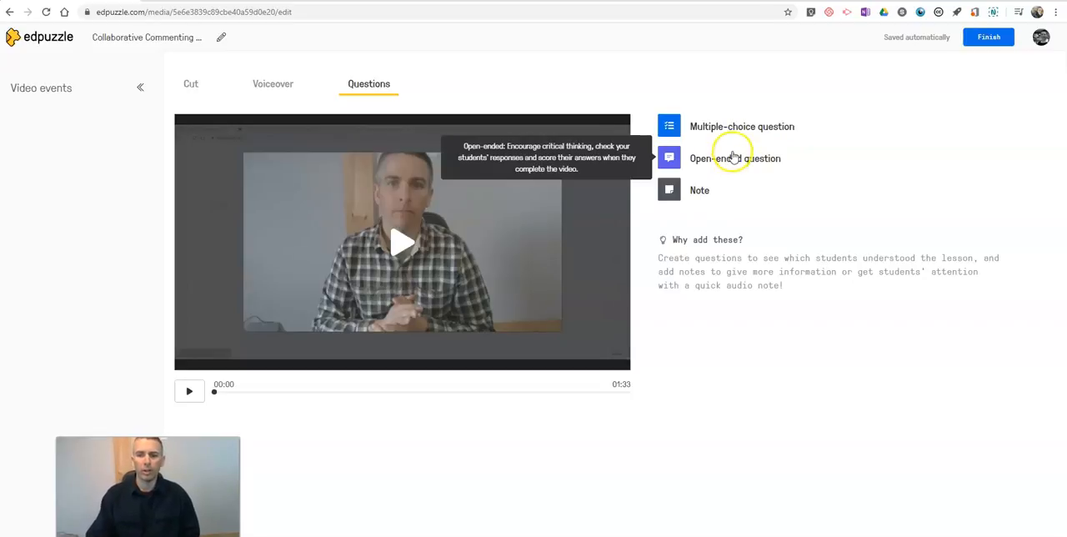
pyautogui.moveTo(746, 163)
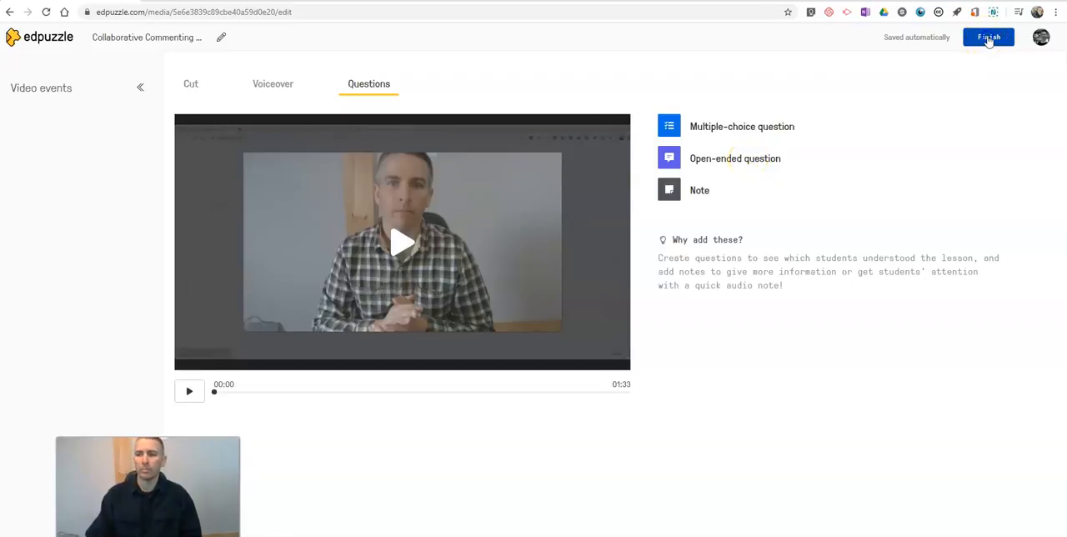
# Assign the Collaborative Commenting video to Mr. Byrne's Demo Class, posting to Google Classroom.
pyautogui.click(989, 37)
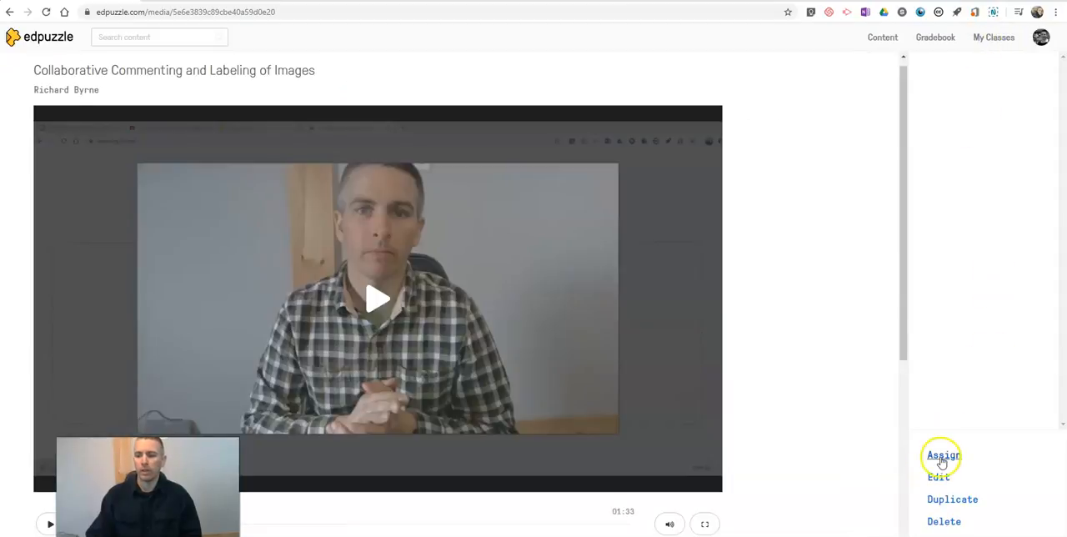
pyautogui.click(942, 455)
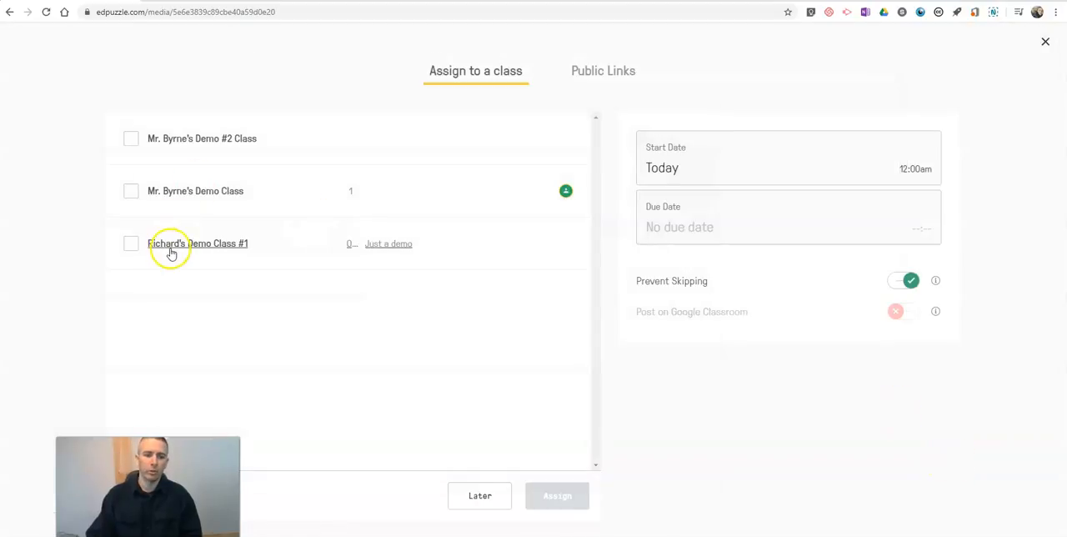
pyautogui.click(131, 191)
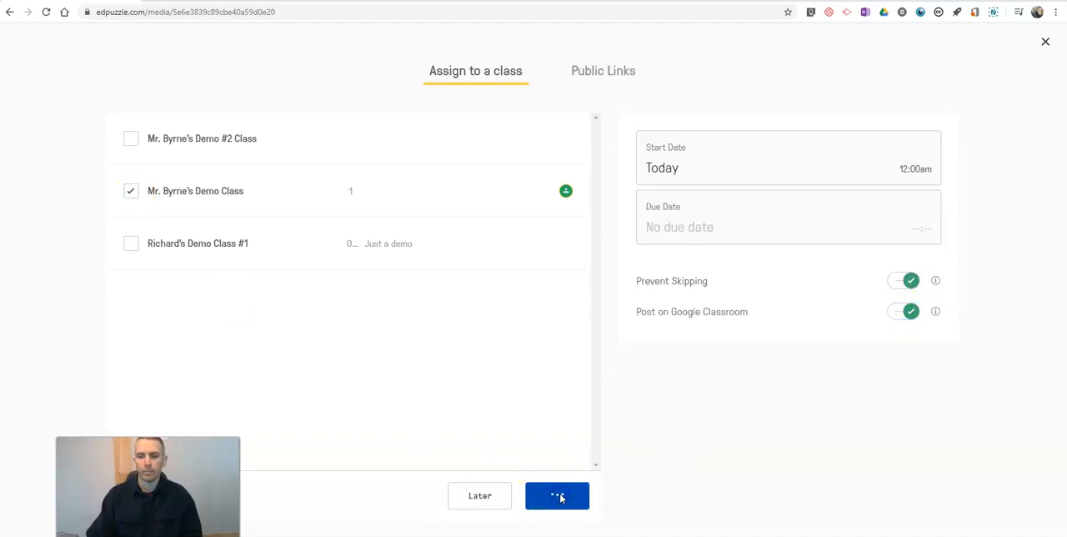
pyautogui.click(557, 495)
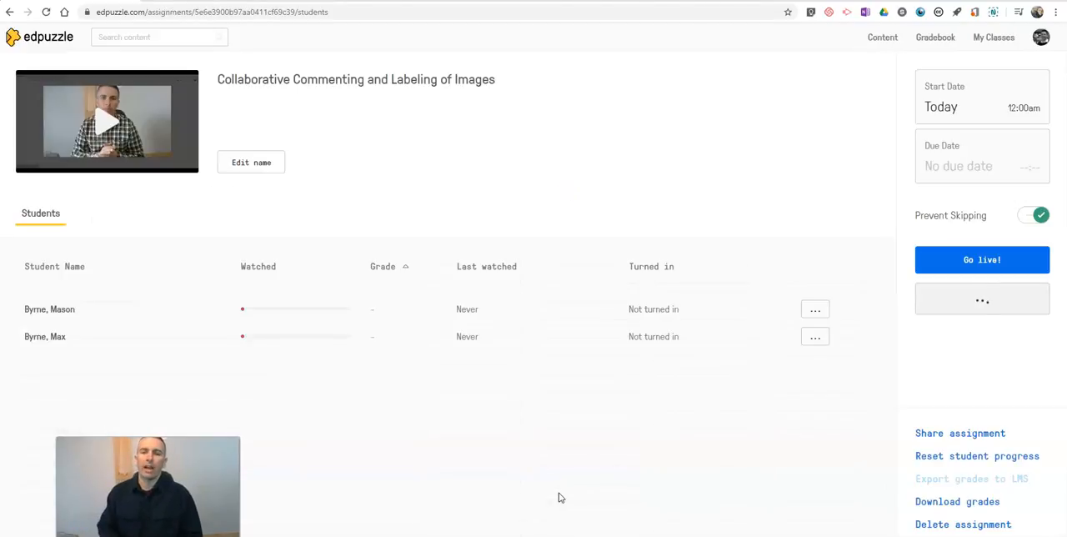
pyautogui.click(982, 298)
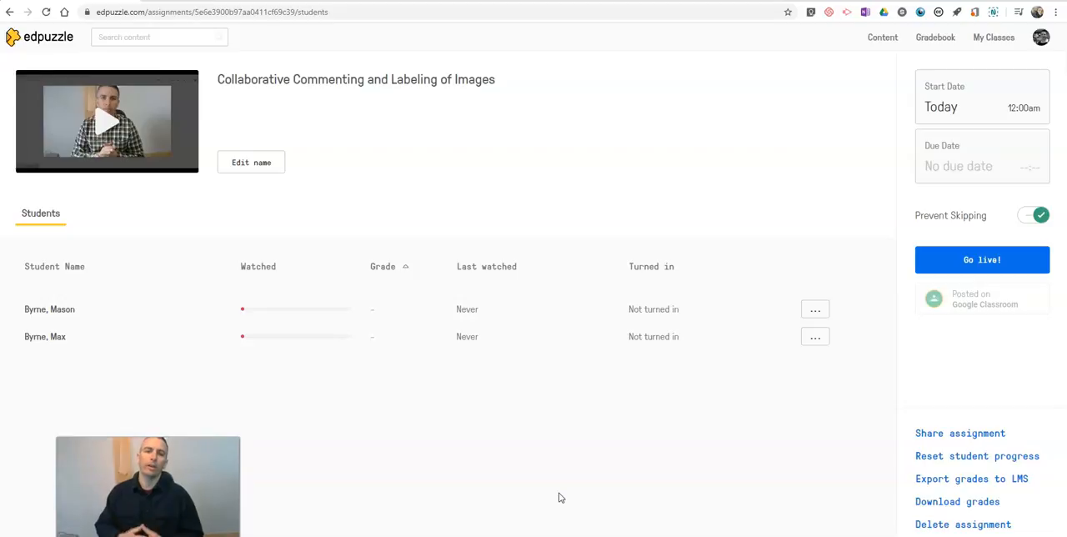